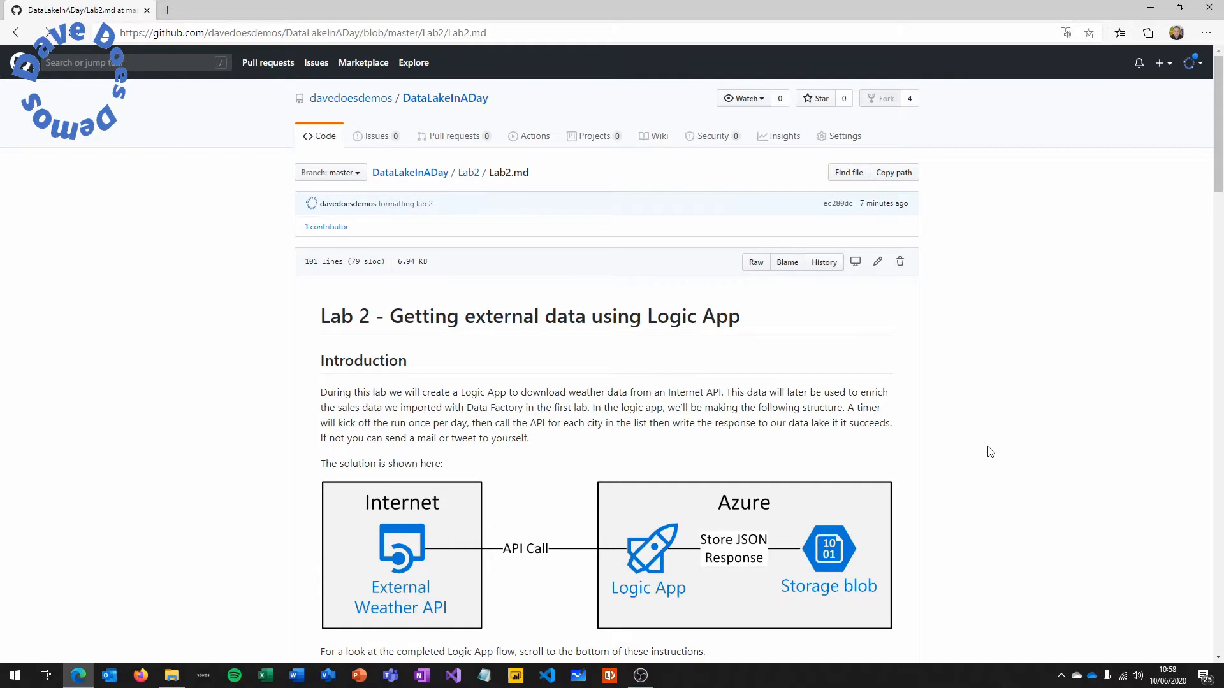
Step: Scroll Lab2.md to the Weather Data Account section and follow the openweathermap.org link
{"action": "scroll", "scroll_direction": "down", "scroll_amount": 3}
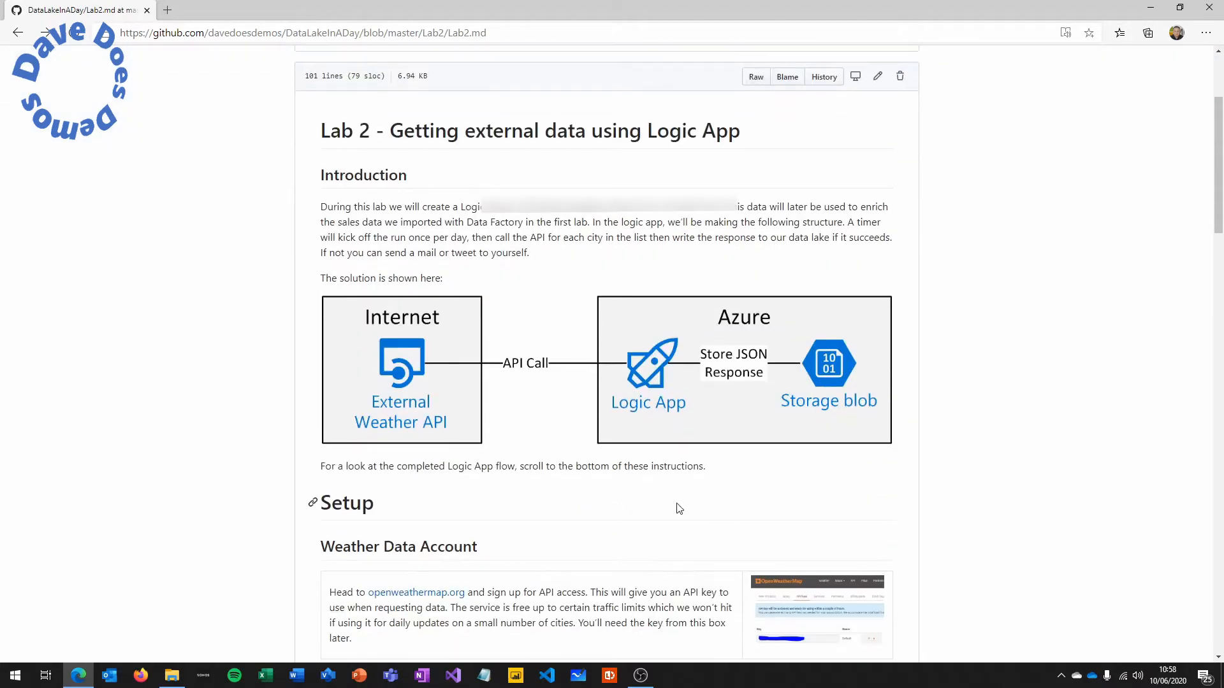
{"action": "left_click", "coordinate": [415, 592]}
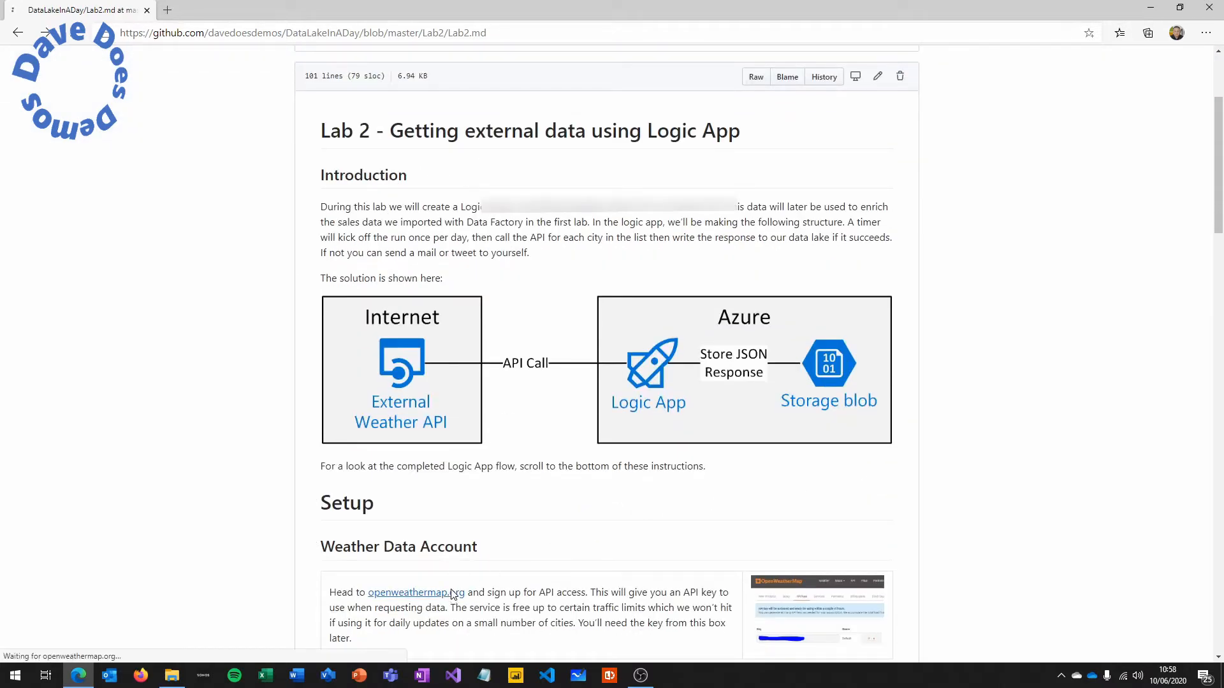
{"action": "left_click", "coordinate": [406, 592]}
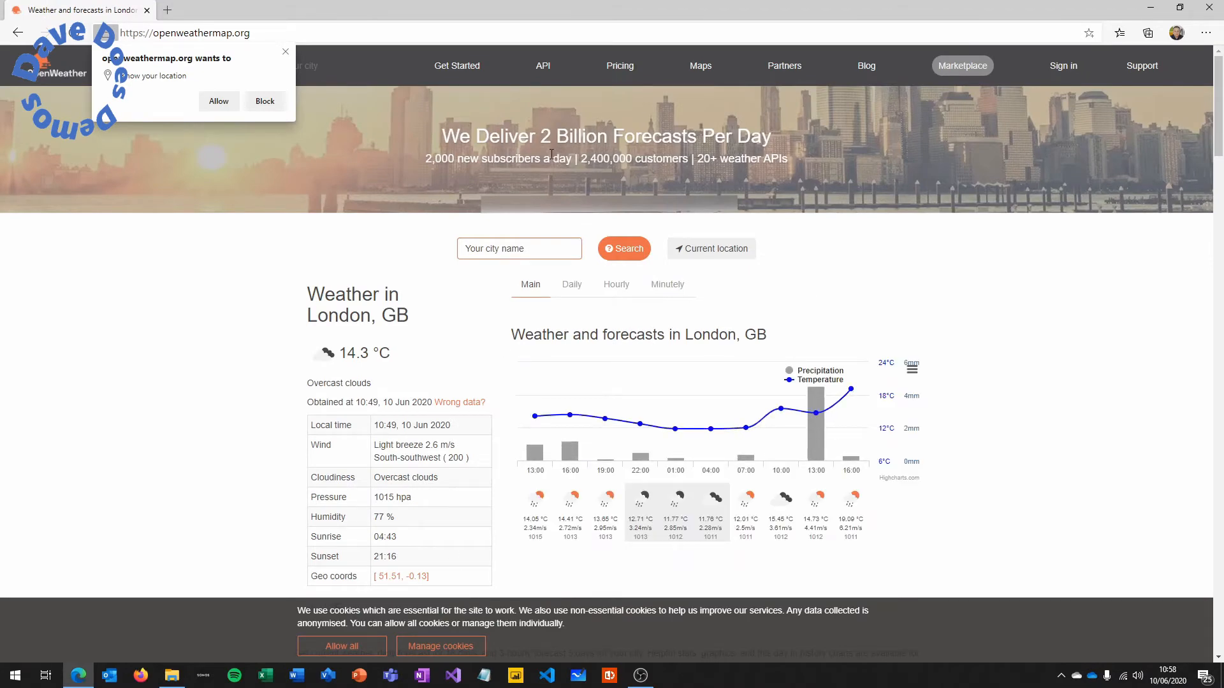
Step: Sign up from the API page: fill the form, pass reCAPTCHA, and create the account
{"action": "left_click", "coordinate": [542, 65]}
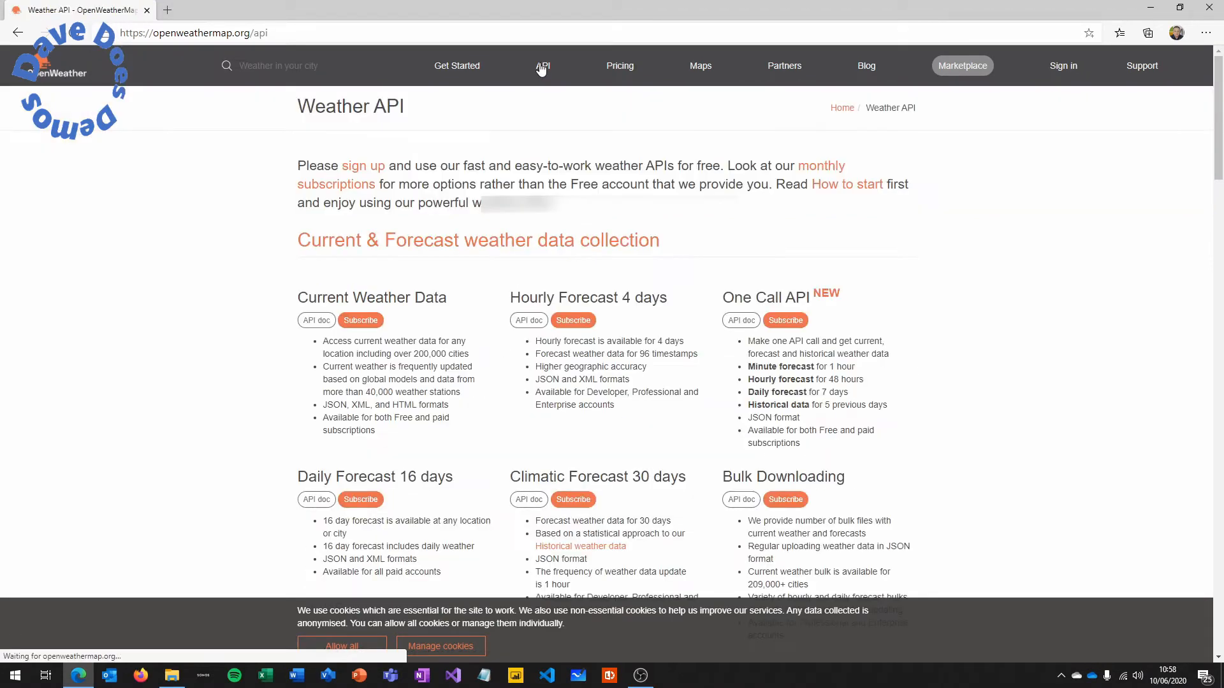
{"action": "mouse_move", "coordinate": [364, 167]}
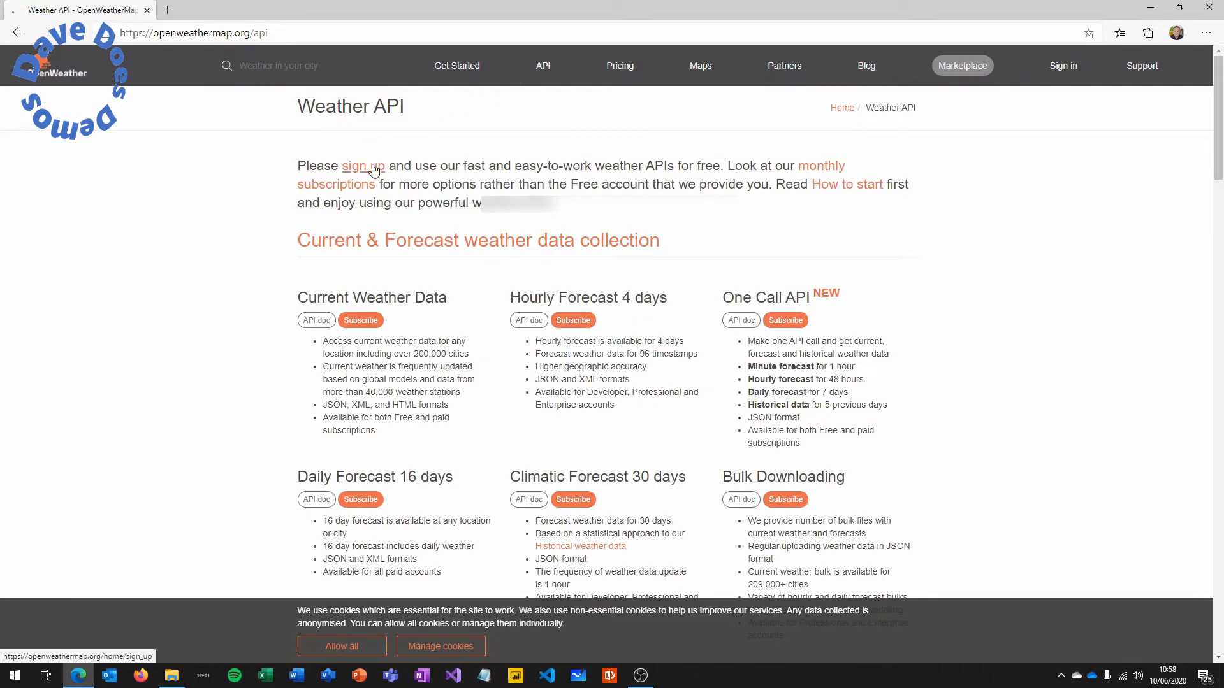
{"action": "left_click", "coordinate": [361, 165]}
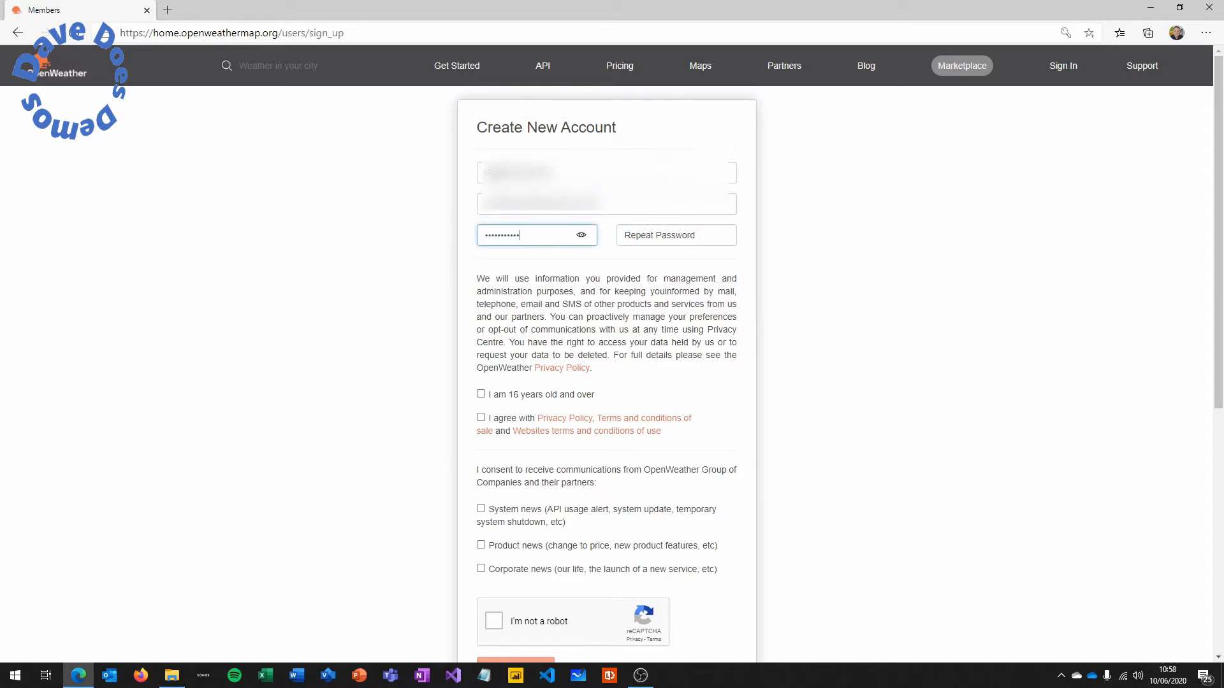
{"action": "type", "text": "••••••••••"}
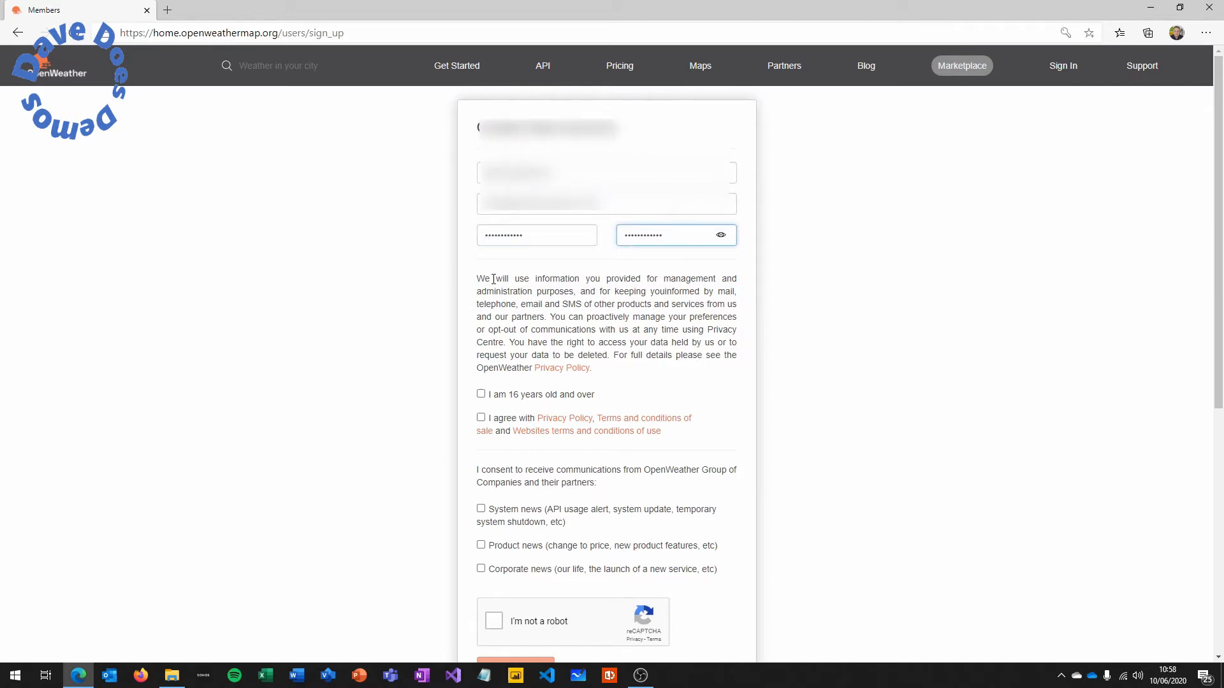
{"action": "scroll", "scroll_direction": "down", "scroll_amount": 3}
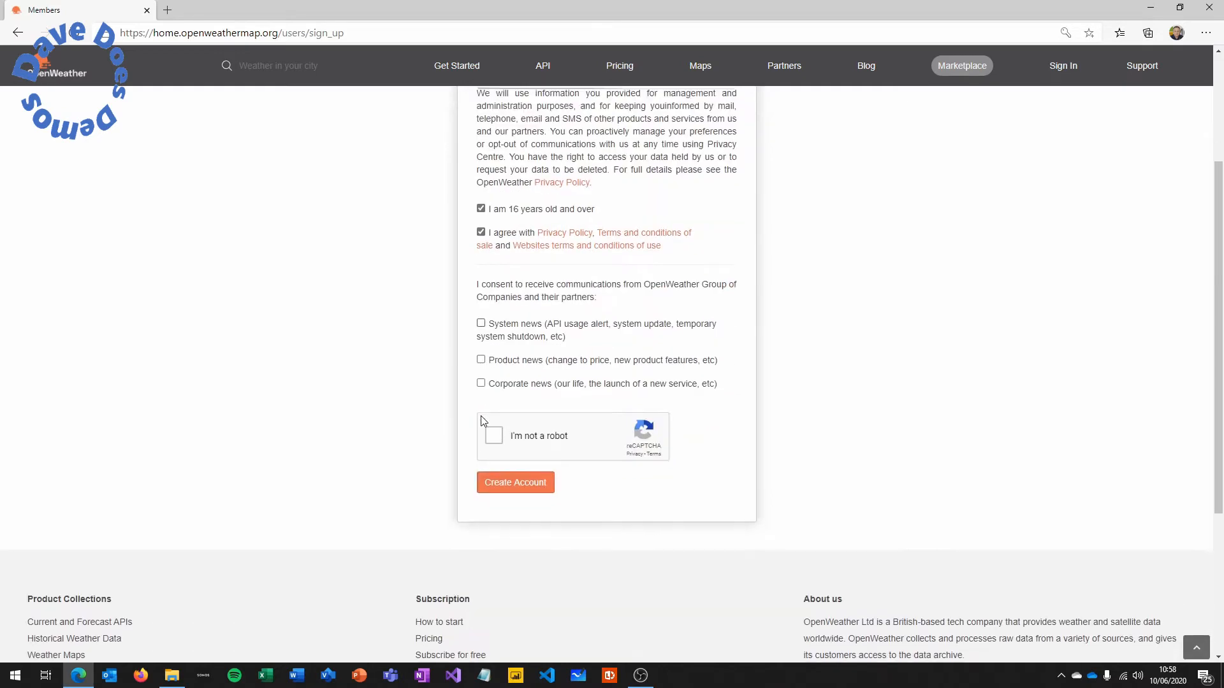
{"action": "left_click", "coordinate": [493, 435]}
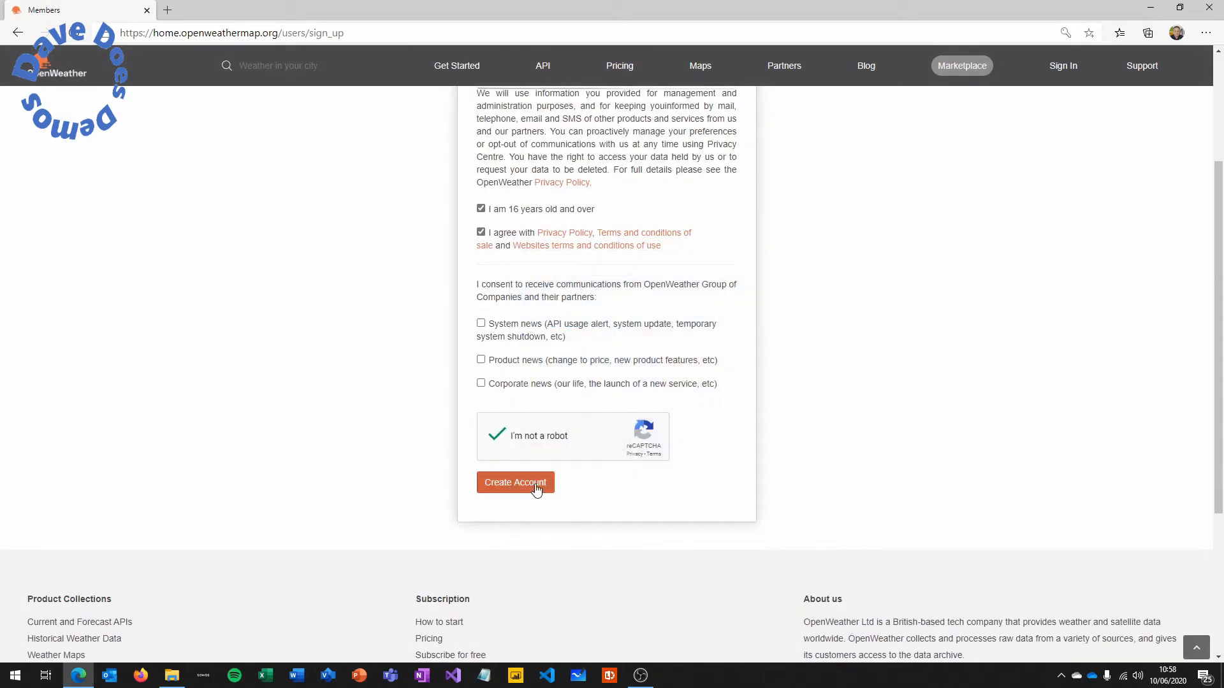
{"action": "left_click", "coordinate": [514, 482]}
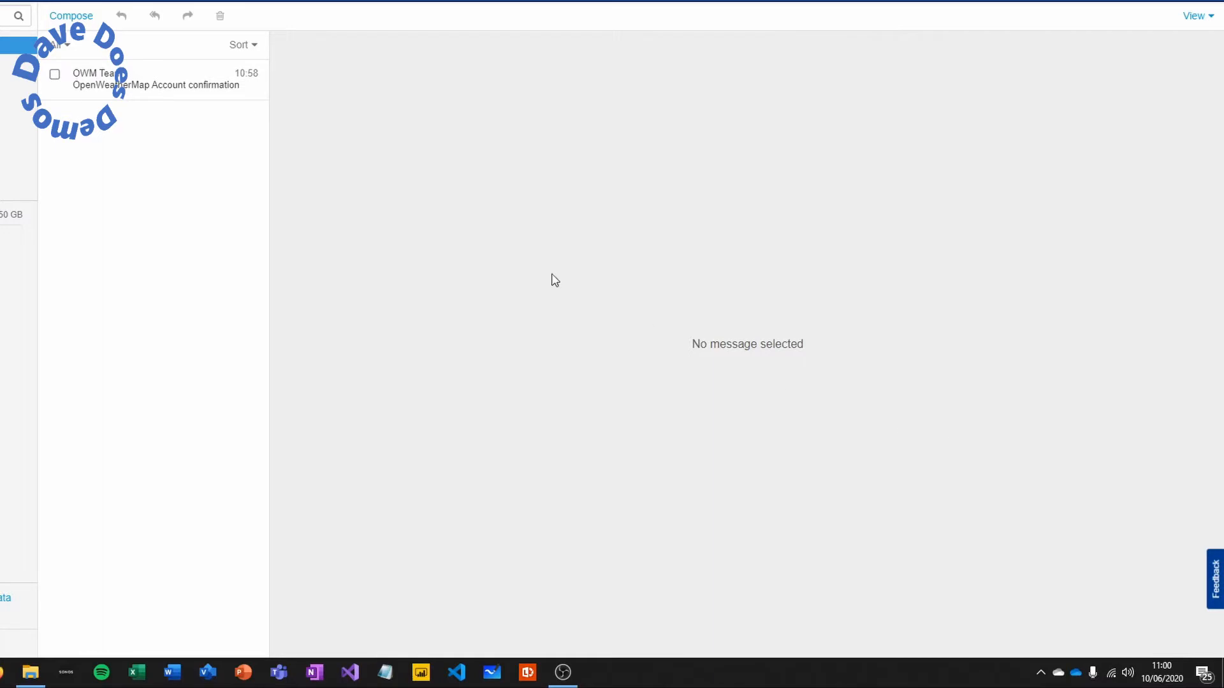
Step: Open the OpenWeatherMap Account confirmation email and follow its Verify your email link
{"action": "left_click", "coordinate": [155, 79]}
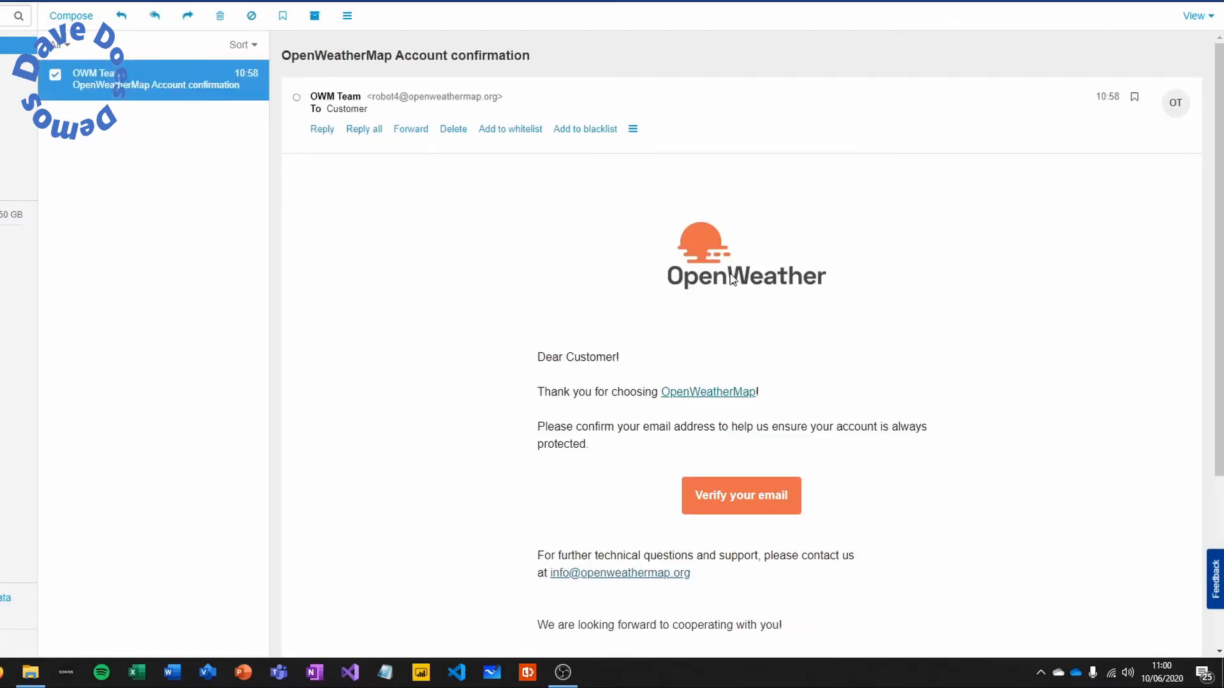
{"action": "scroll", "scroll_direction": "down", "scroll_amount": 3}
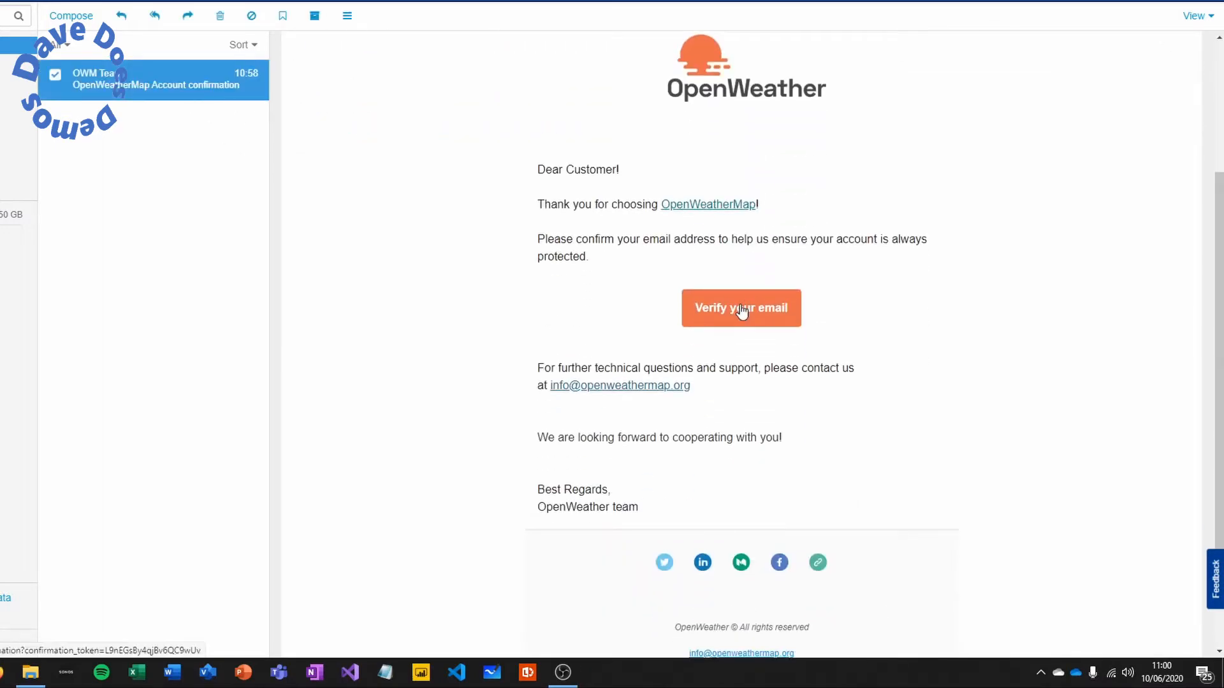
{"action": "left_click", "coordinate": [740, 307]}
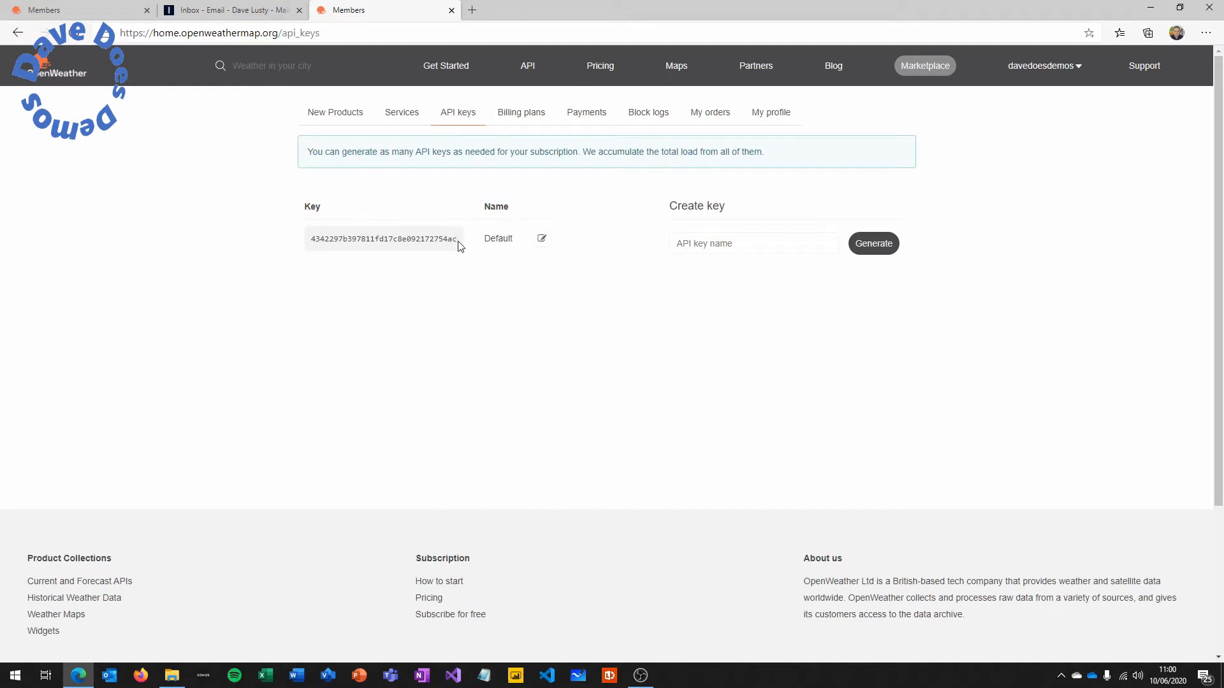
Step: Copy the Default API key and paste it into a Notepad note
{"action": "double_click", "coordinate": [382, 239]}
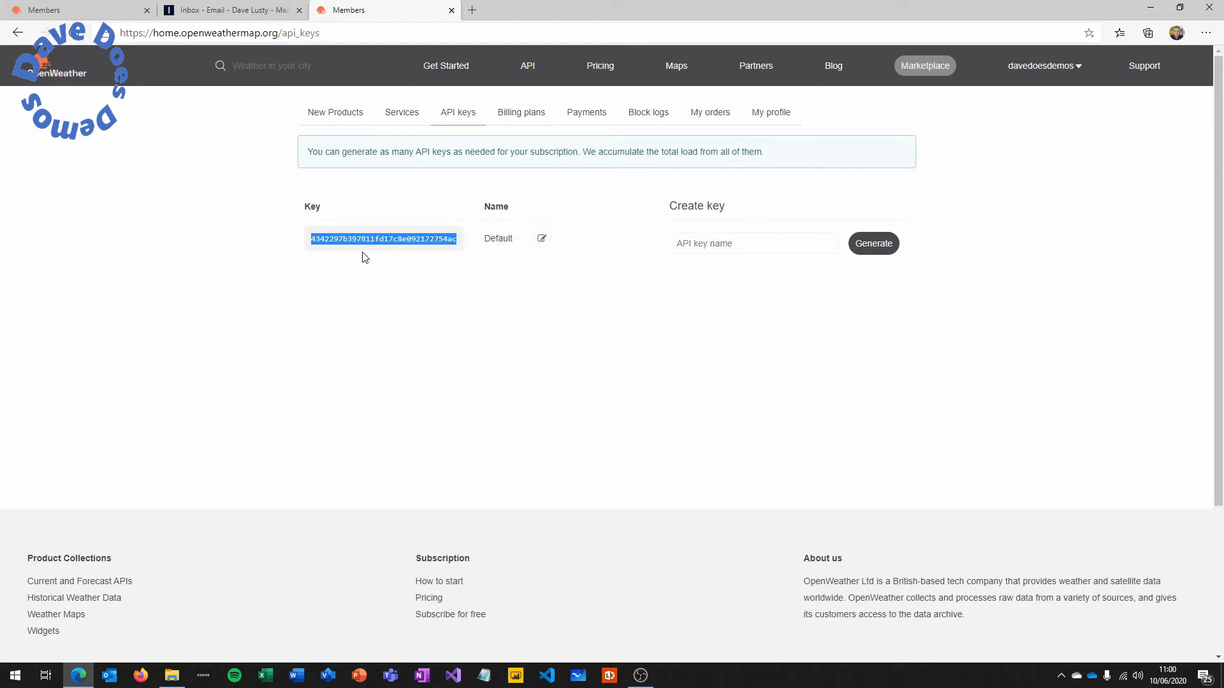
{"action": "mouse_move", "coordinate": [492, 661]}
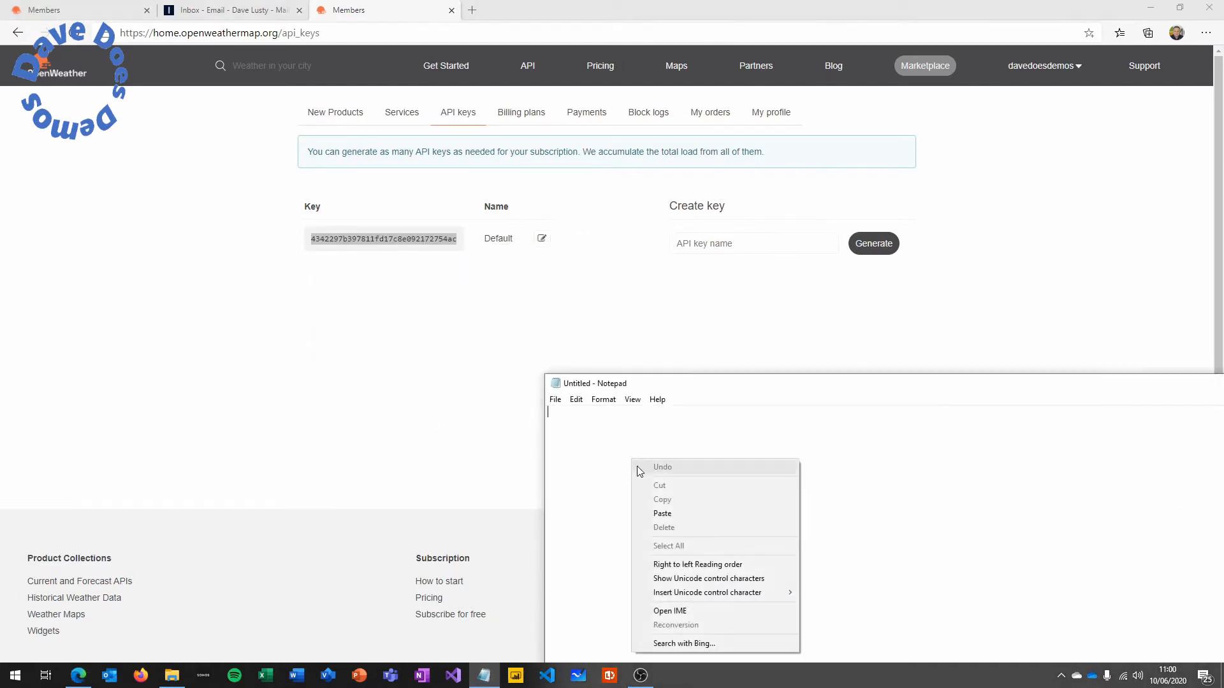
{"action": "left_click", "coordinate": [661, 514]}
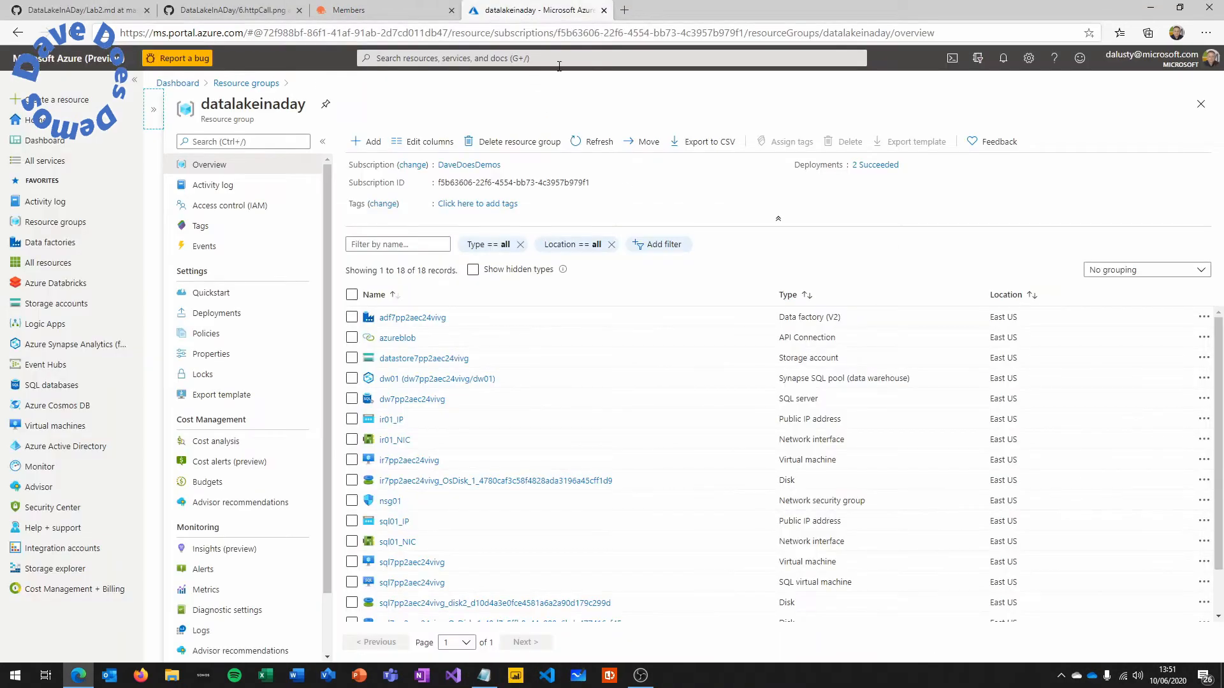
Step: Open the weatherapp7pp2aec24vivg Logic App from the datalakeinaday resource list
{"action": "scroll", "scroll_direction": "down", "scroll_amount": 3}
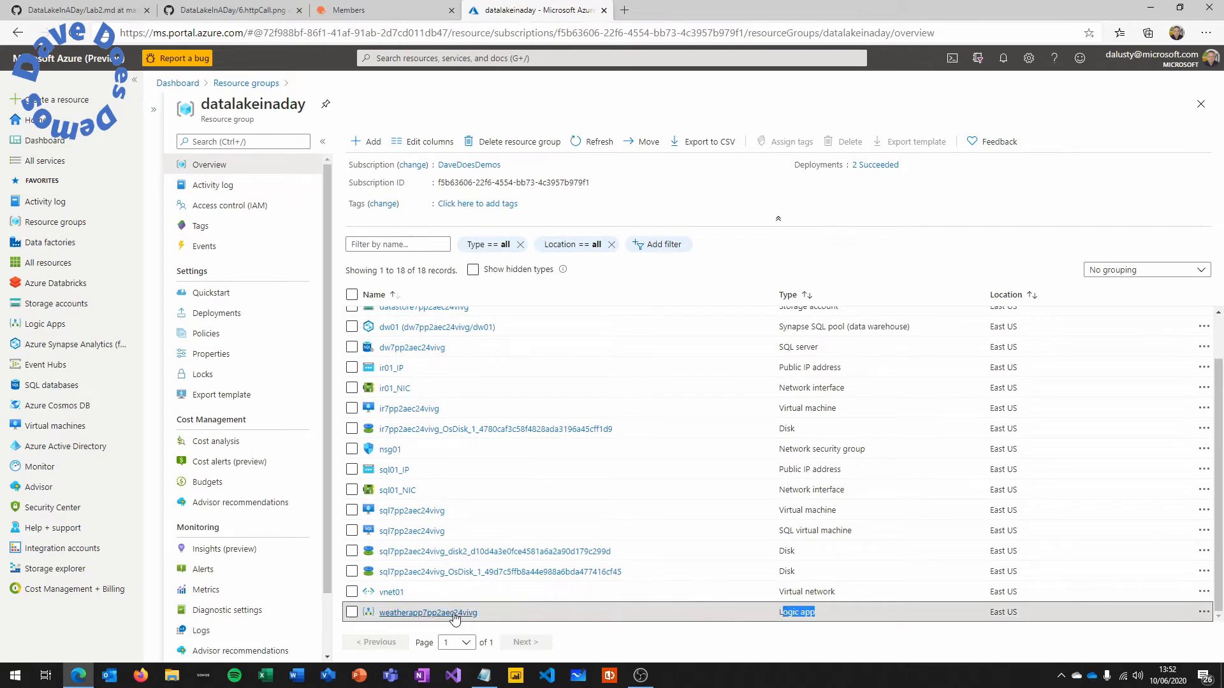
{"action": "left_click", "coordinate": [427, 612]}
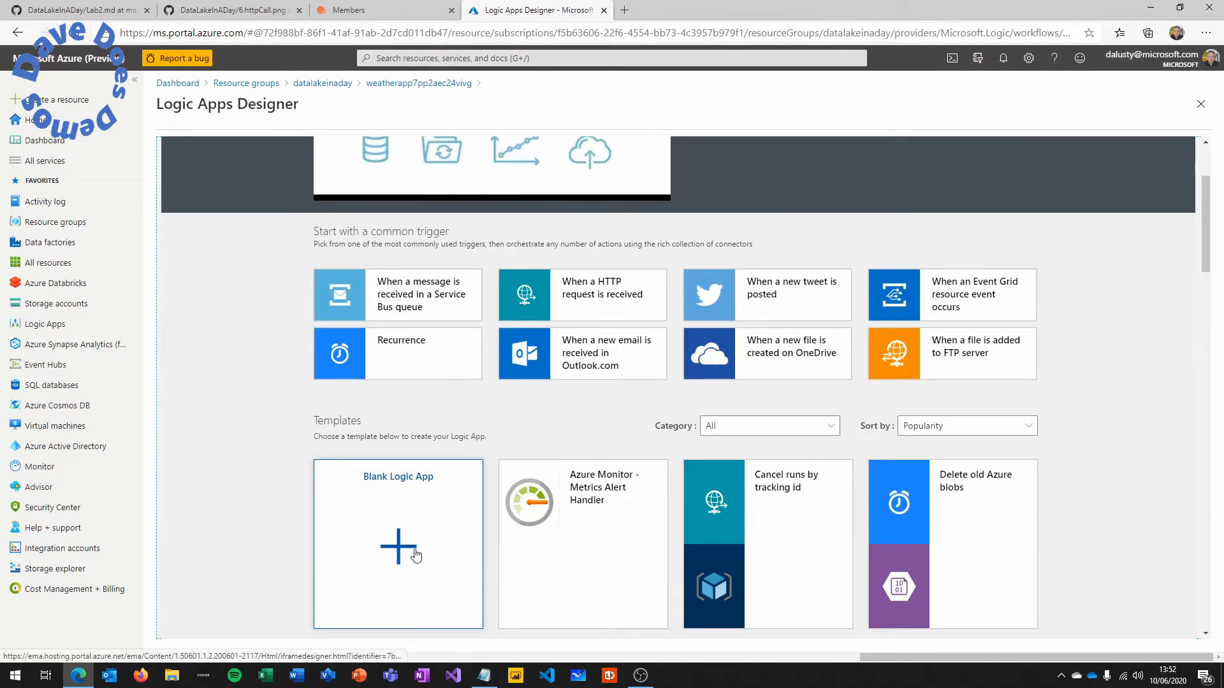
Step: Start a blank Logic App and add a Schedule Recurrence trigger
{"action": "left_click", "coordinate": [398, 543]}
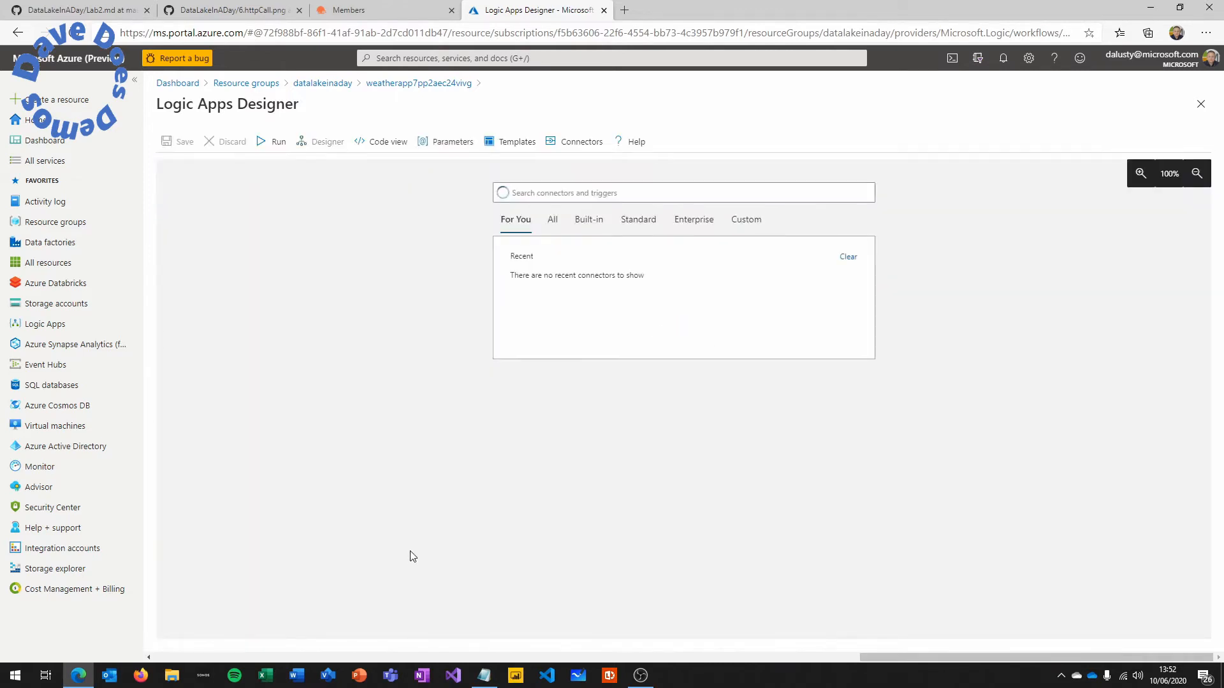
{"action": "left_click", "coordinate": [683, 191]}
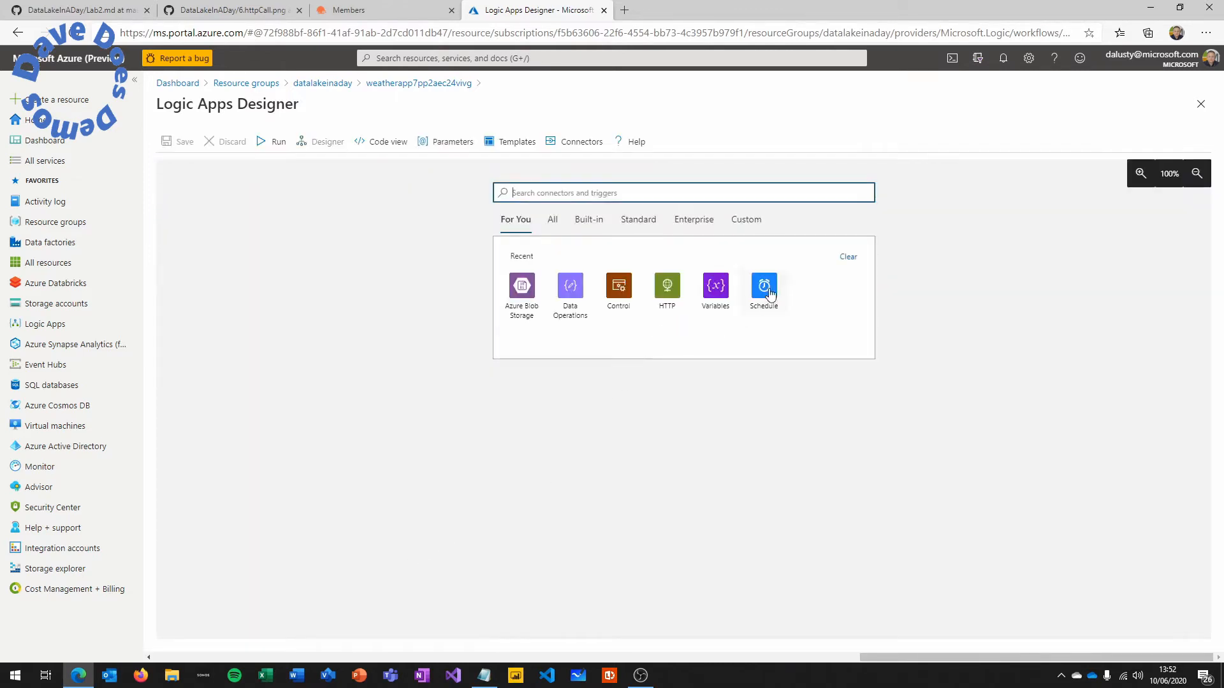
{"action": "left_click", "coordinate": [763, 291]}
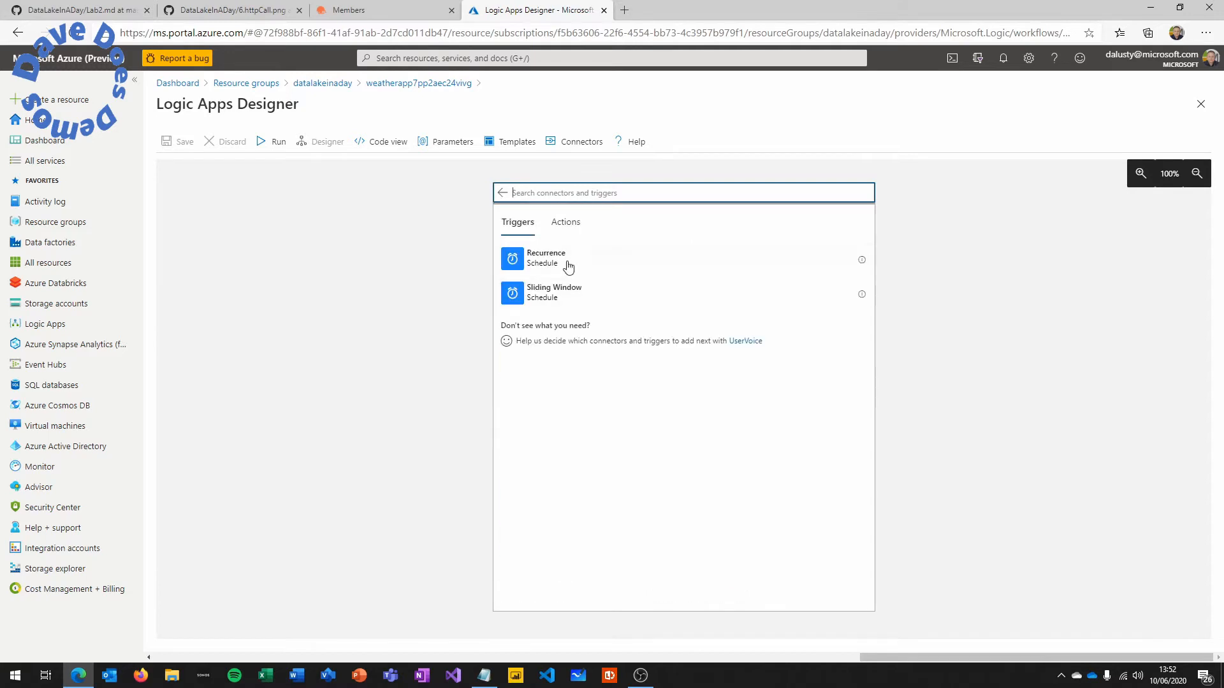
{"action": "left_click", "coordinate": [545, 258]}
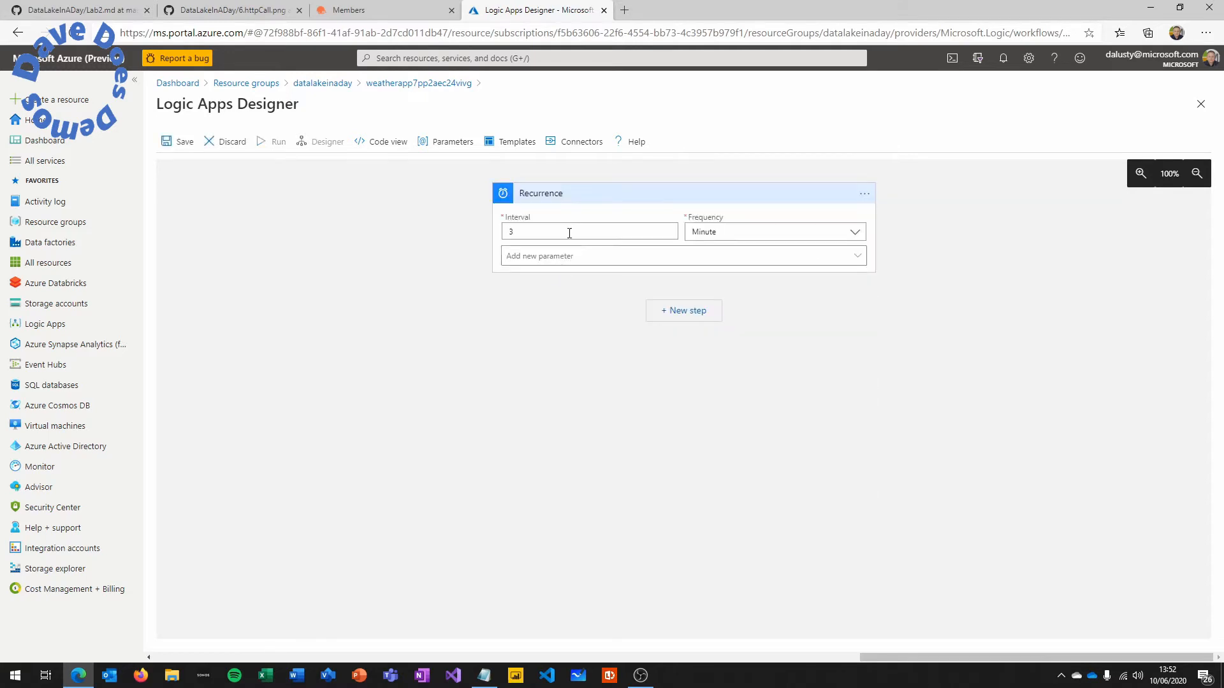
Step: Set the Recurrence to interval 1, frequency Day, at hour 14 and minute 30
{"action": "type", "text": "1"}
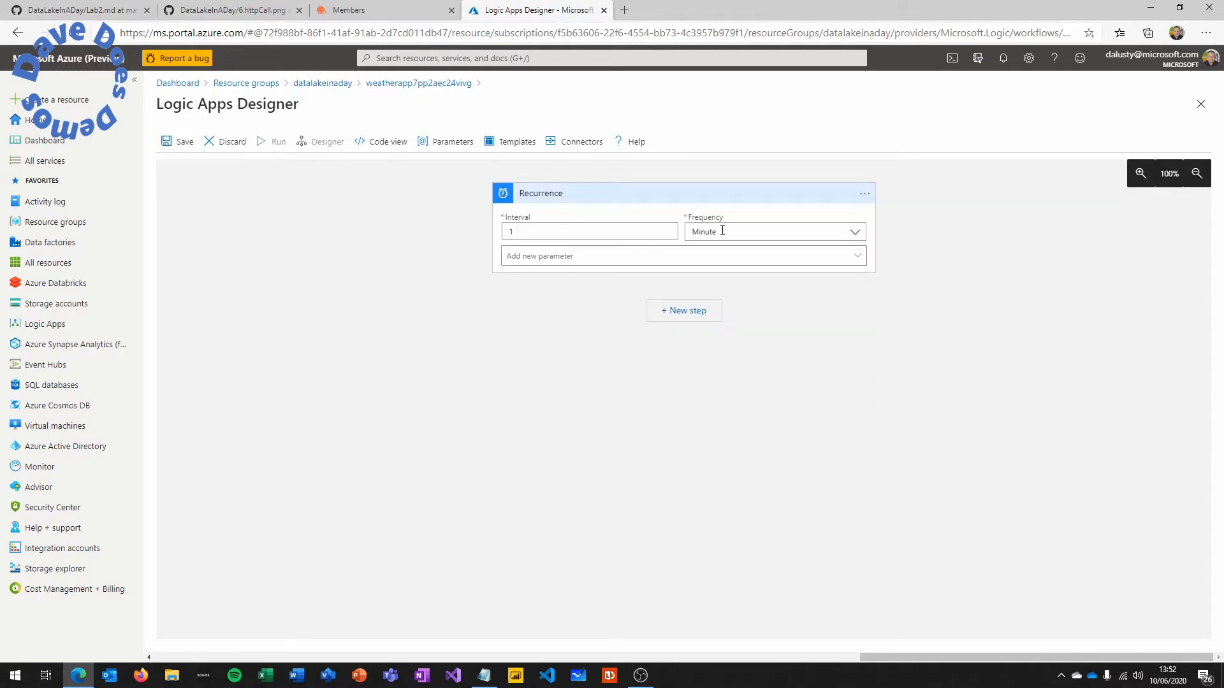
{"action": "left_click", "coordinate": [773, 232]}
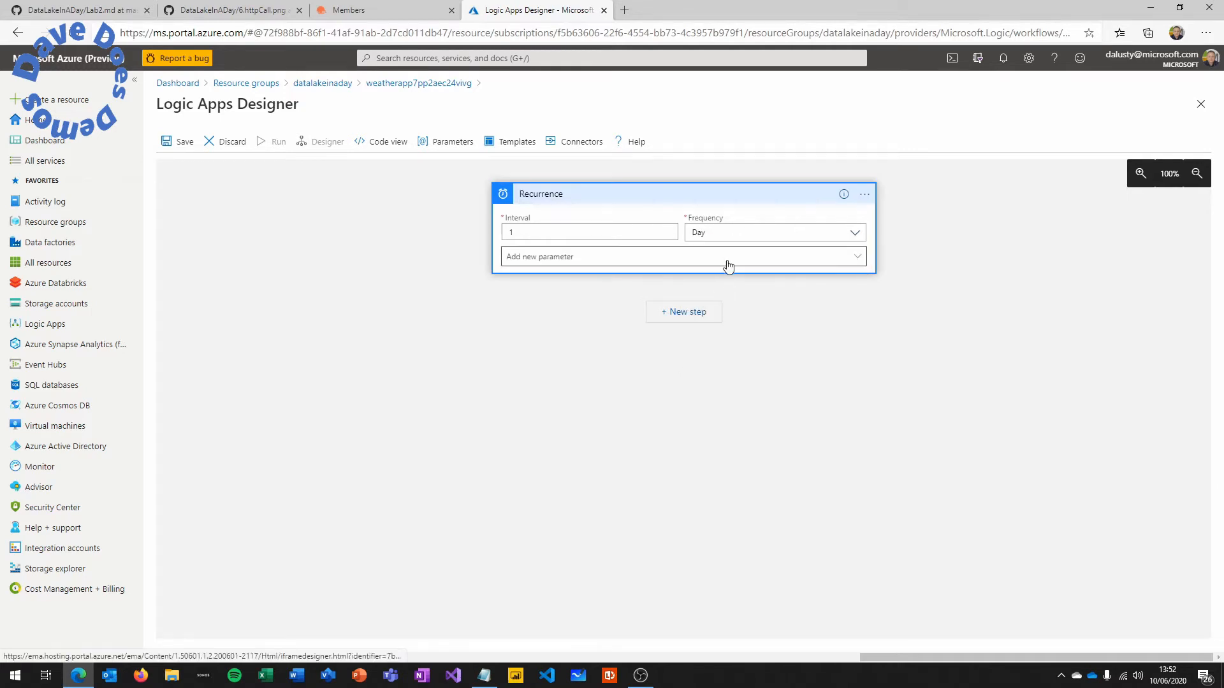
{"action": "left_click", "coordinate": [682, 256]}
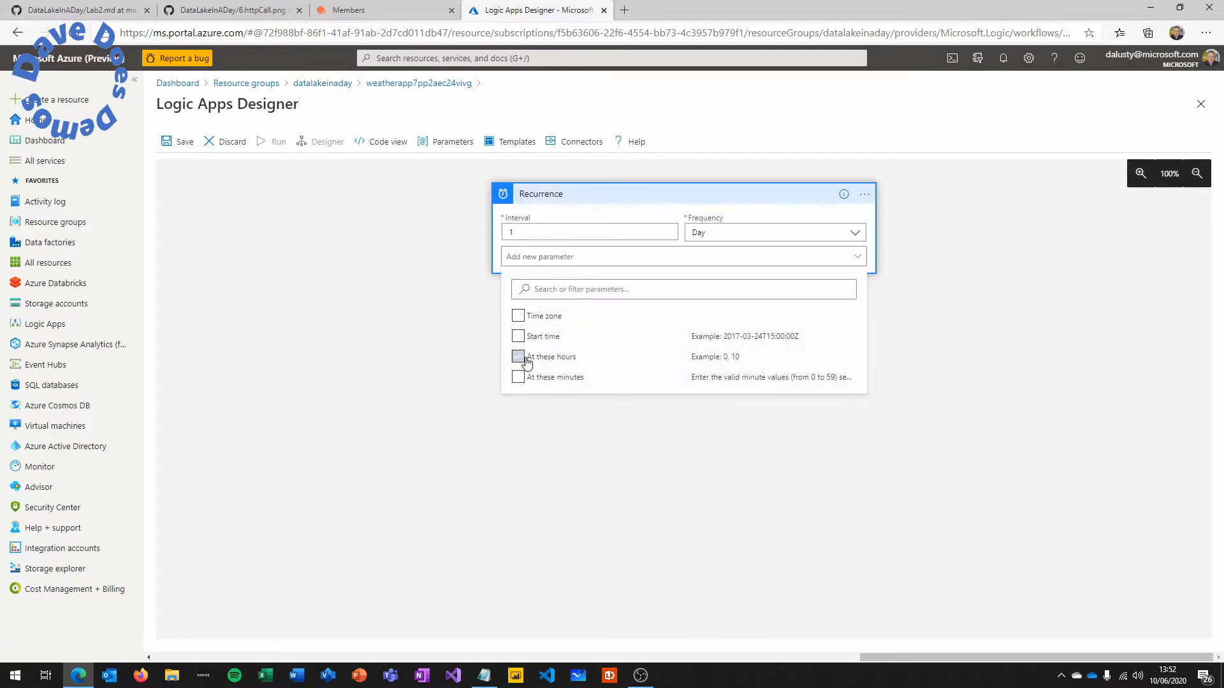
{"action": "left_click", "coordinate": [495, 258]}
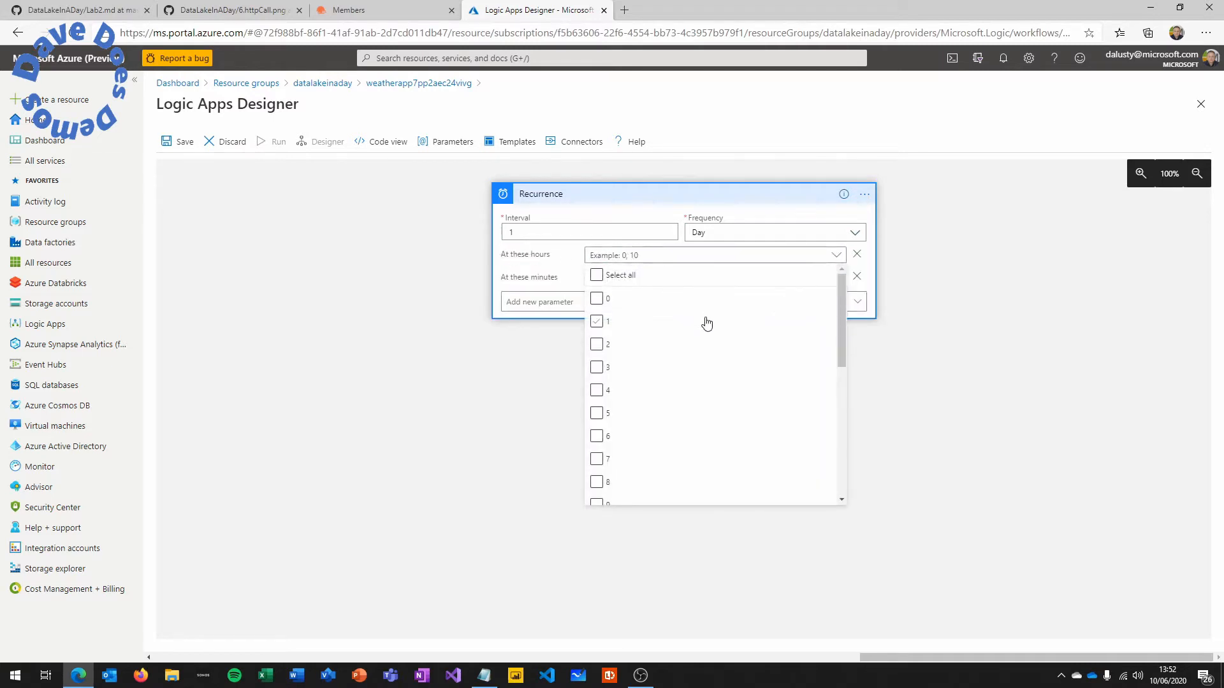
{"action": "left_click", "coordinate": [596, 438]}
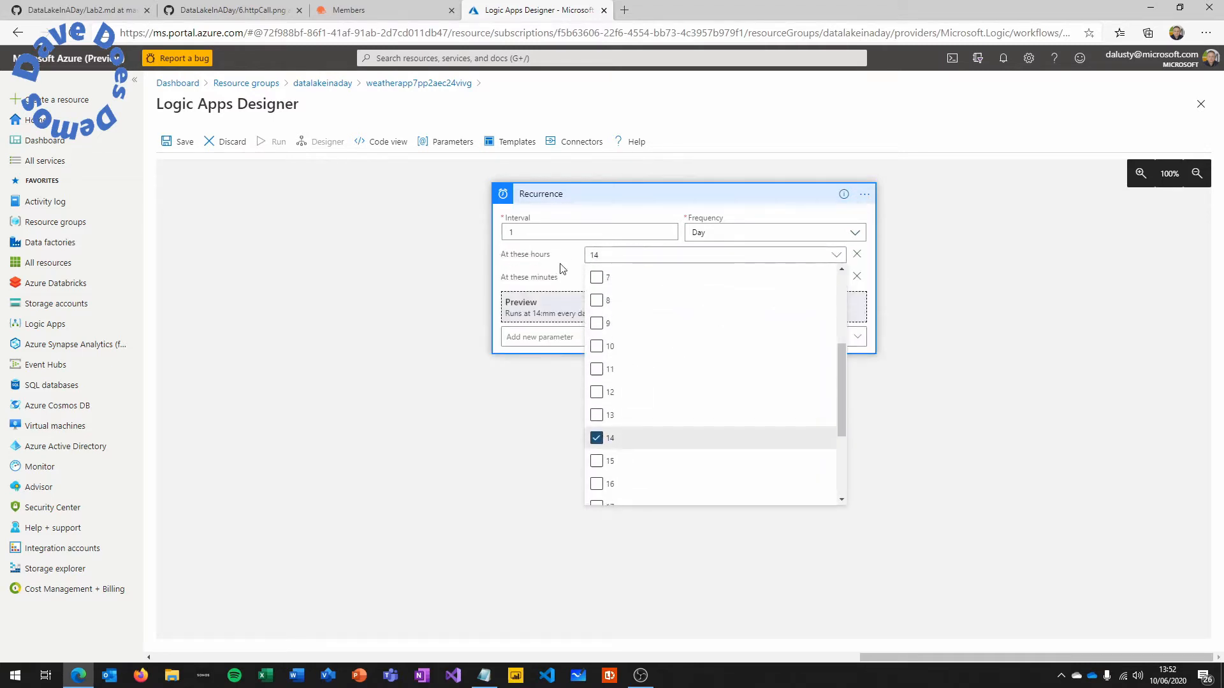
{"action": "type", "text": "30"}
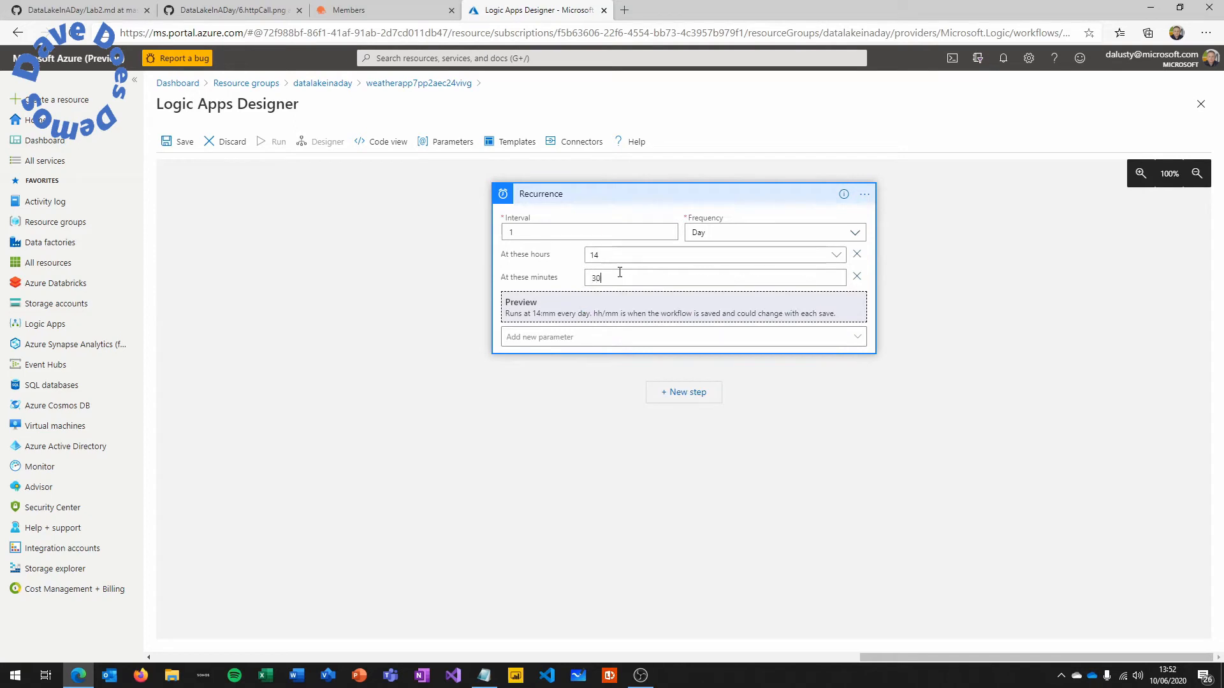
{"action": "mouse_move", "coordinate": [564, 284]}
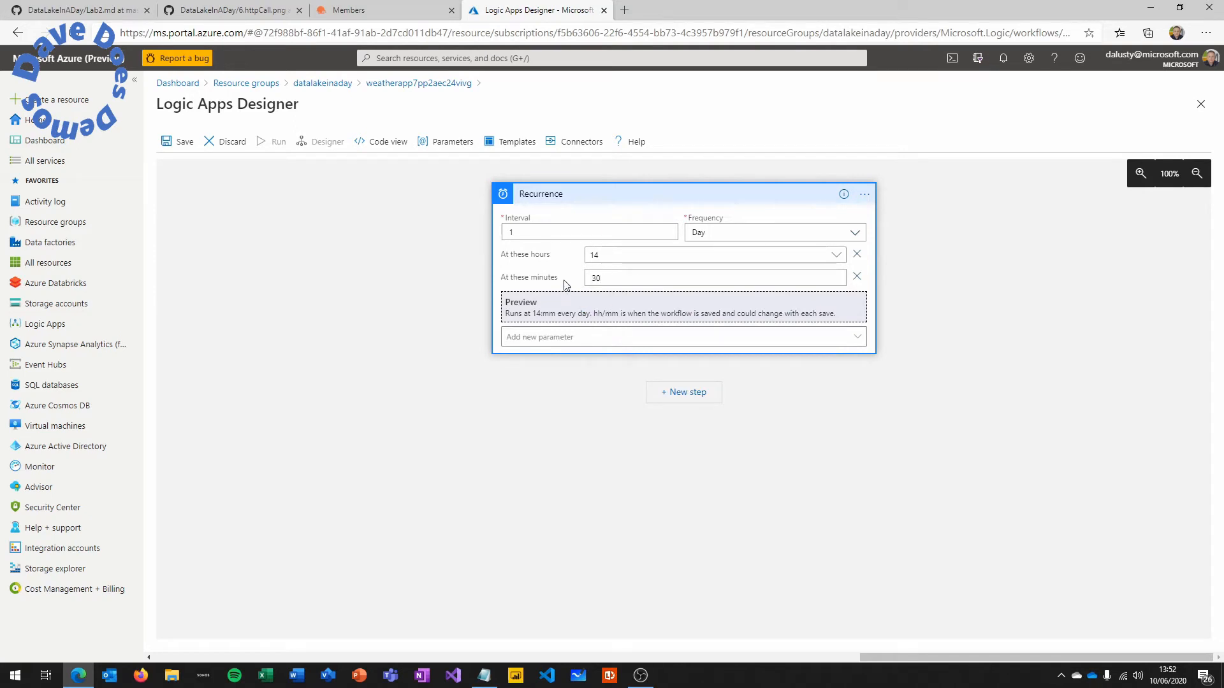
{"action": "left_click", "coordinate": [683, 392]}
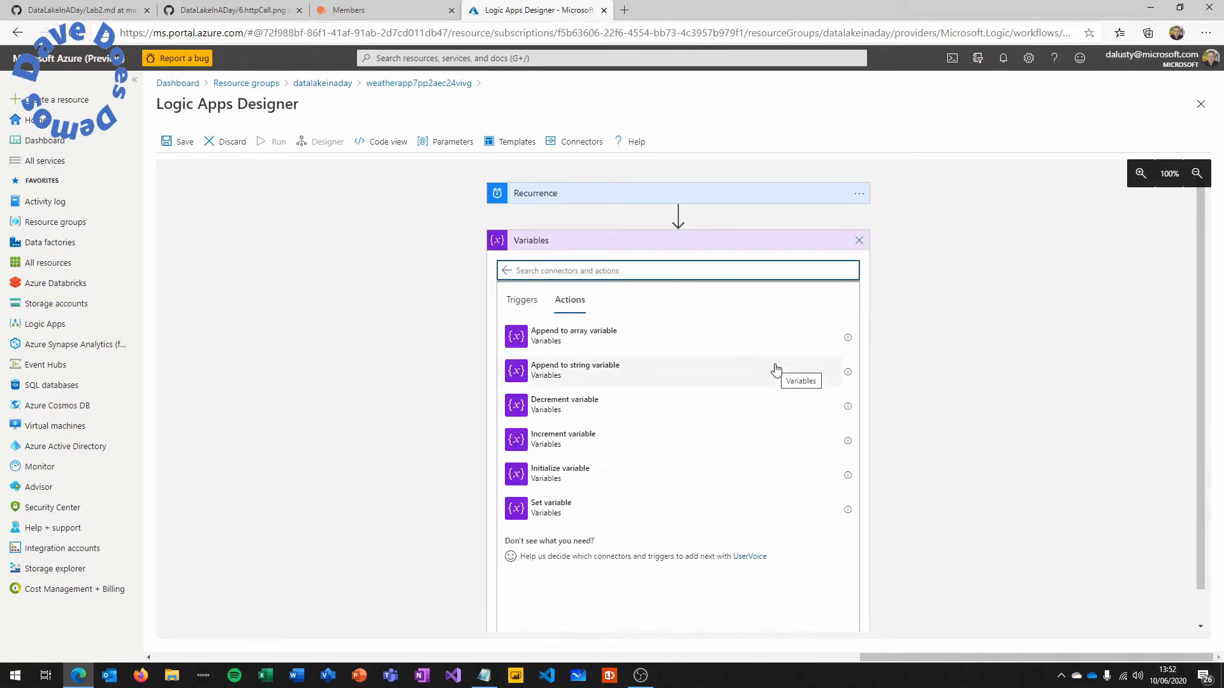
Step: Add an Initialize variable action named 'cities' with type Array
{"action": "left_click", "coordinate": [559, 472]}
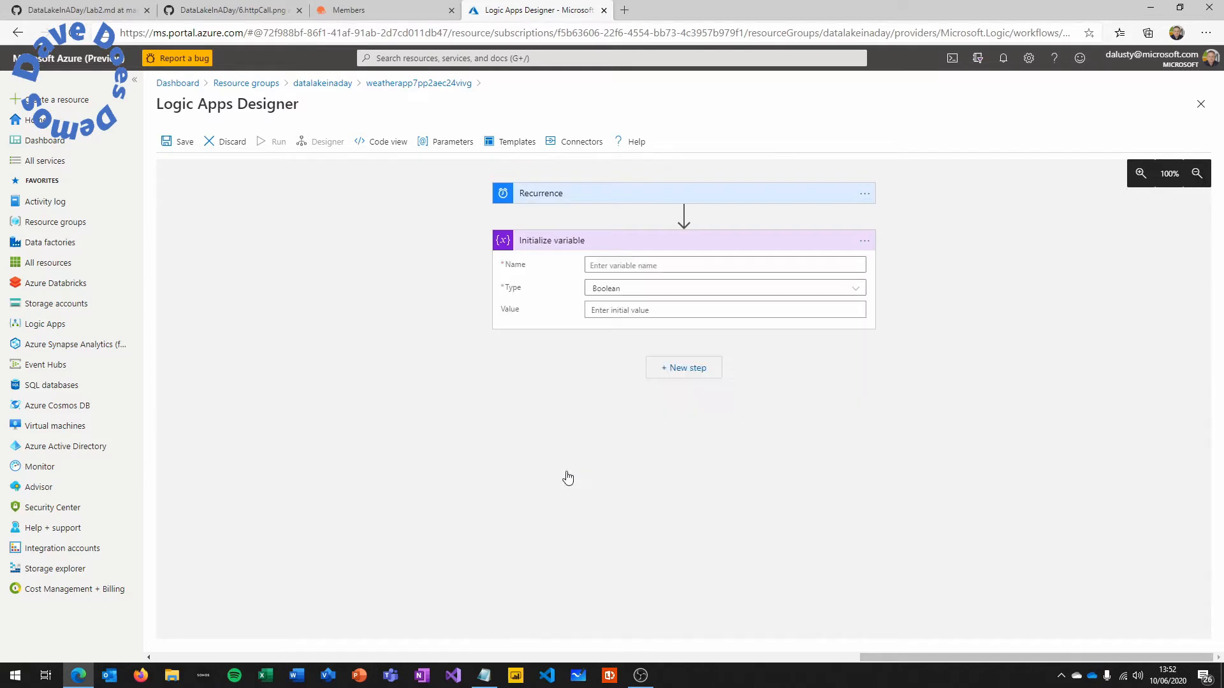
{"action": "left_click", "coordinate": [724, 265]}
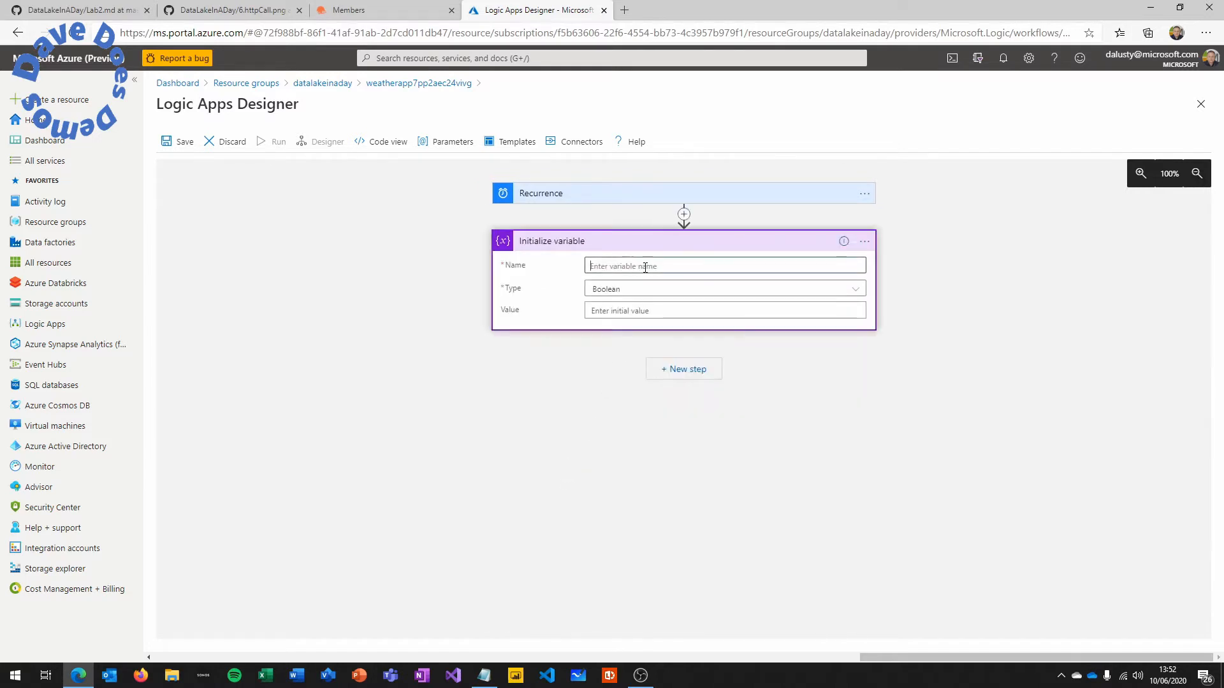
{"action": "type", "text": "cities"}
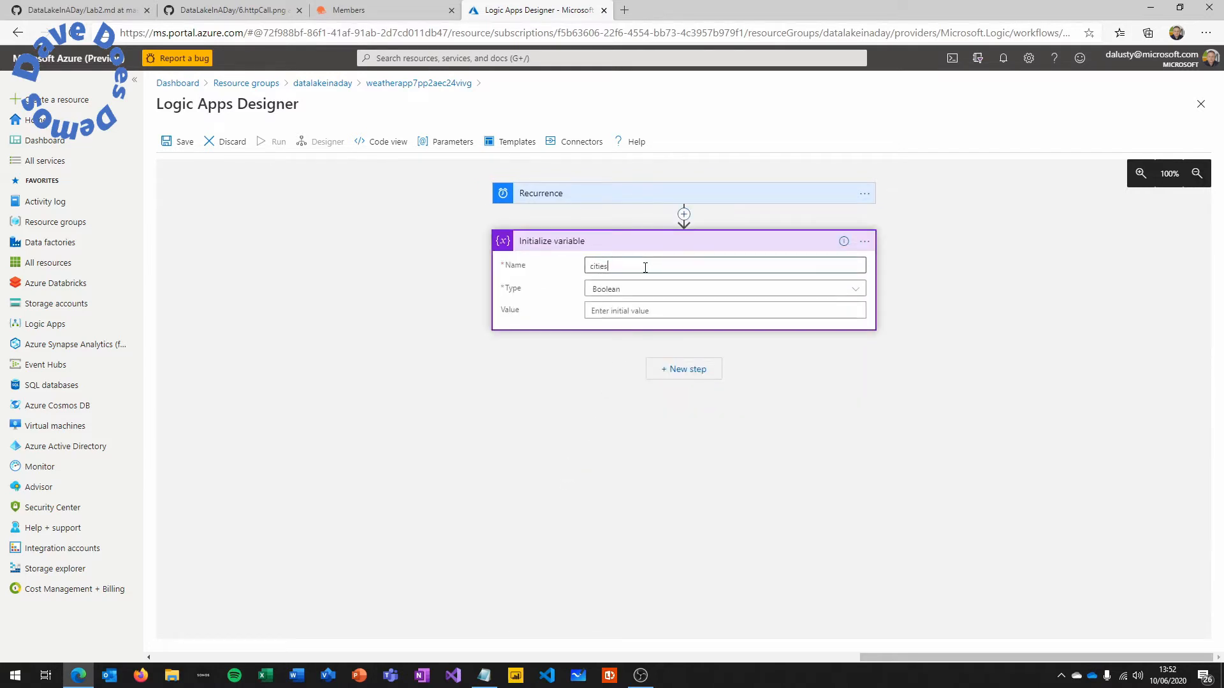
{"action": "left_click", "coordinate": [723, 288]}
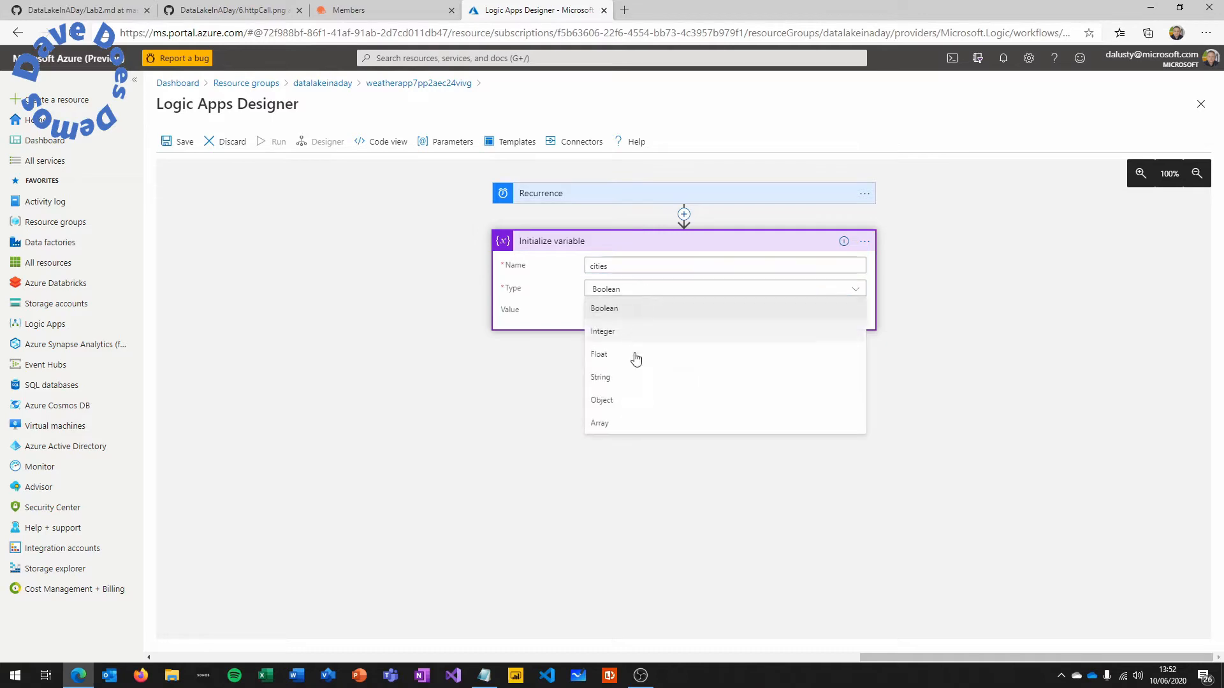
{"action": "left_click", "coordinate": [599, 422]}
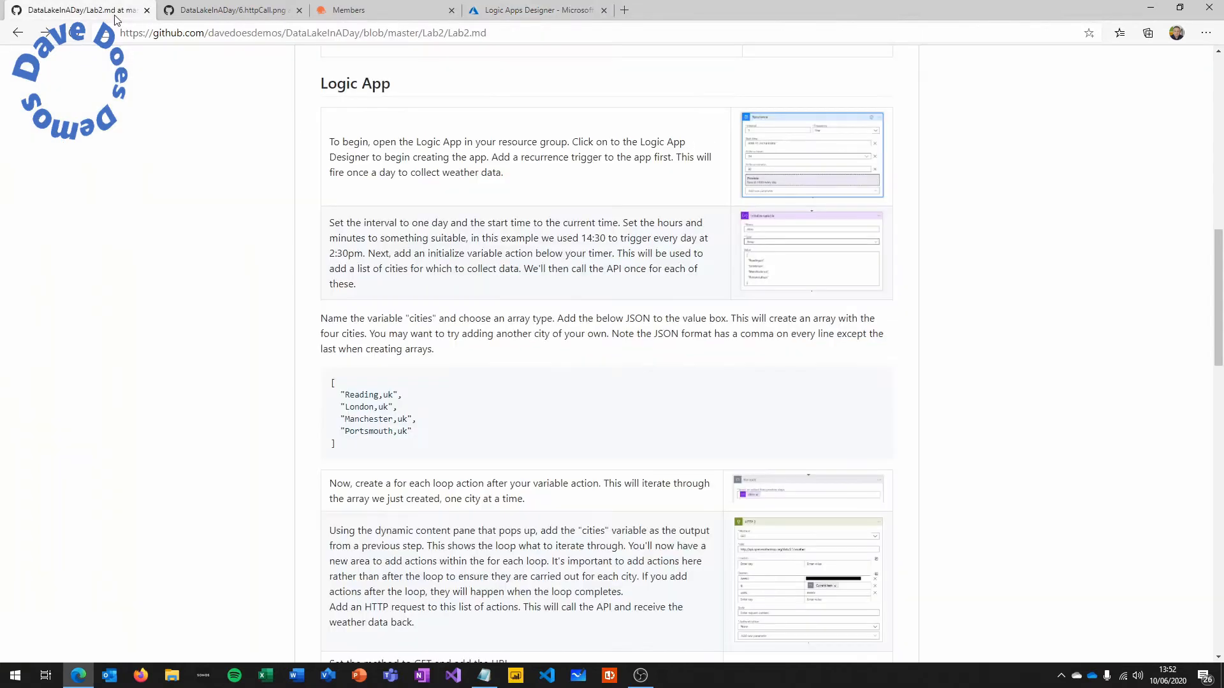
Step: Select and copy the JSON array of four UK cities from Lab2.md
{"action": "double_click", "coordinate": [375, 431]}
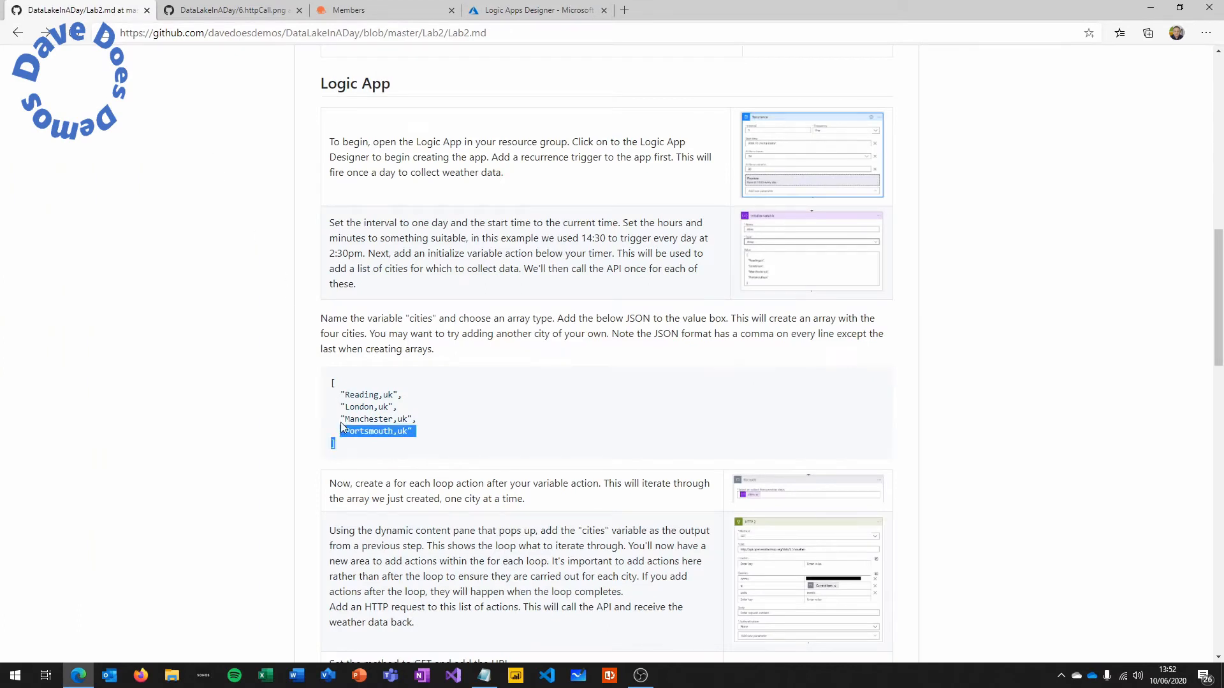
{"action": "right_click", "coordinate": [363, 410]}
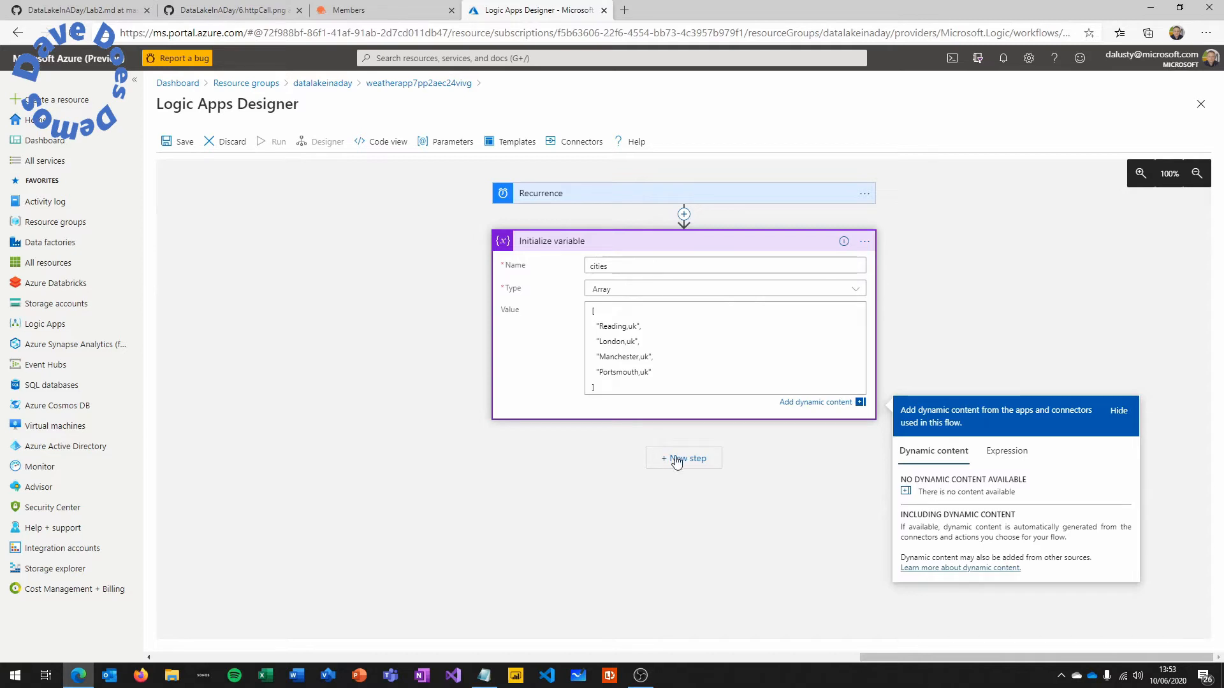
Step: Add a Control For each loop iterating over the cities variable
{"action": "left_click", "coordinate": [682, 458]}
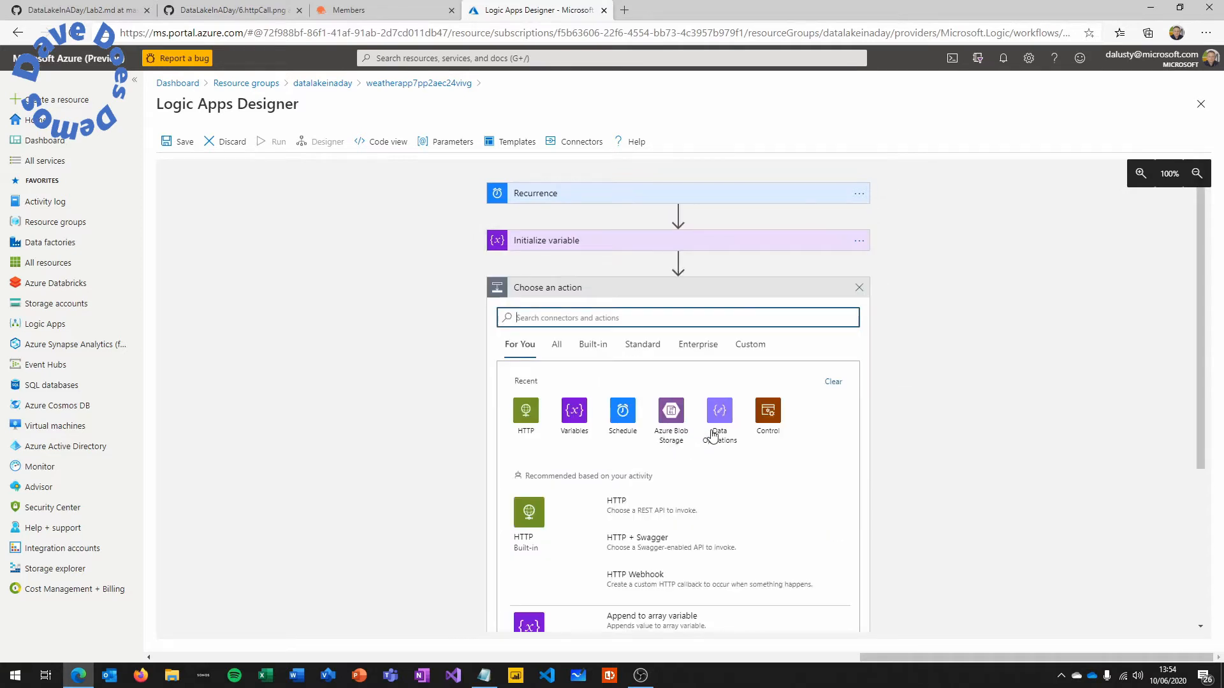
{"action": "left_click", "coordinate": [766, 415]}
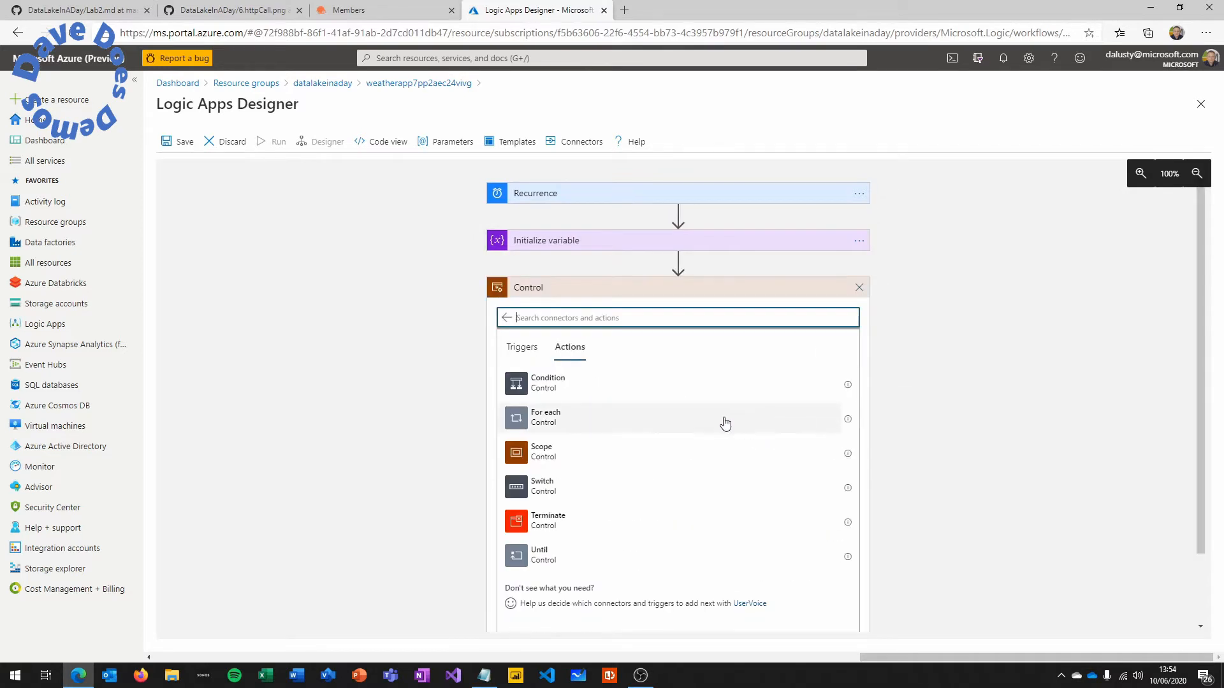
{"action": "left_click", "coordinate": [545, 416]}
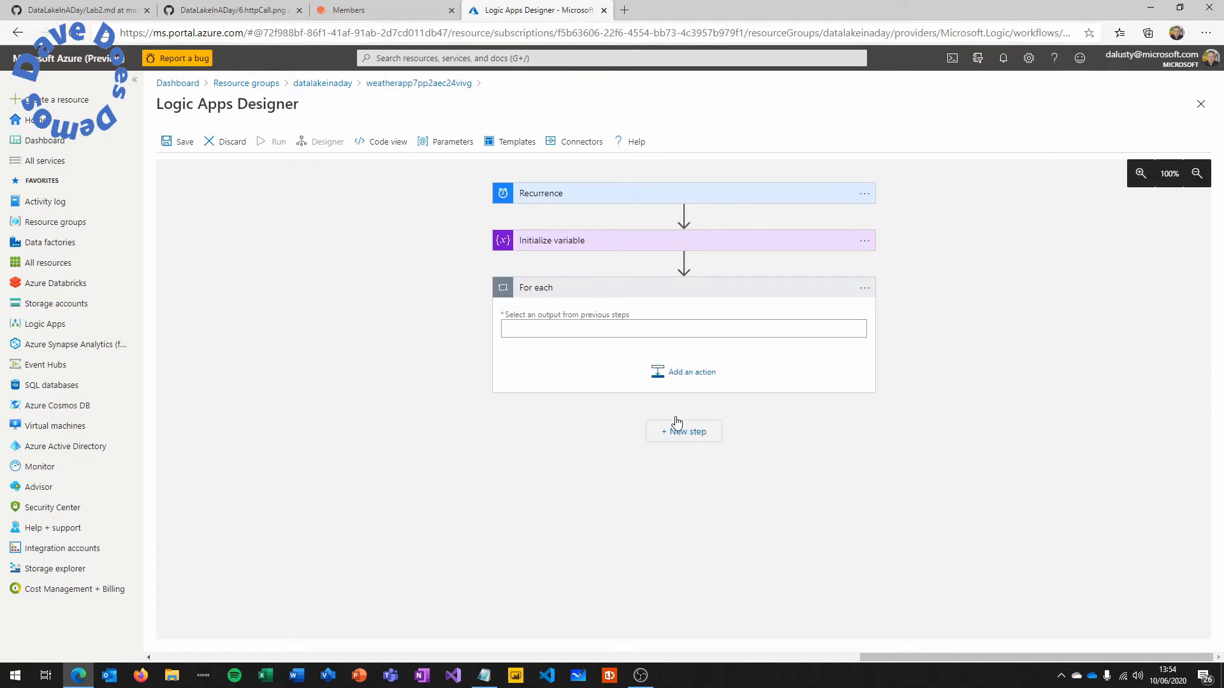
{"action": "left_click", "coordinate": [683, 328]}
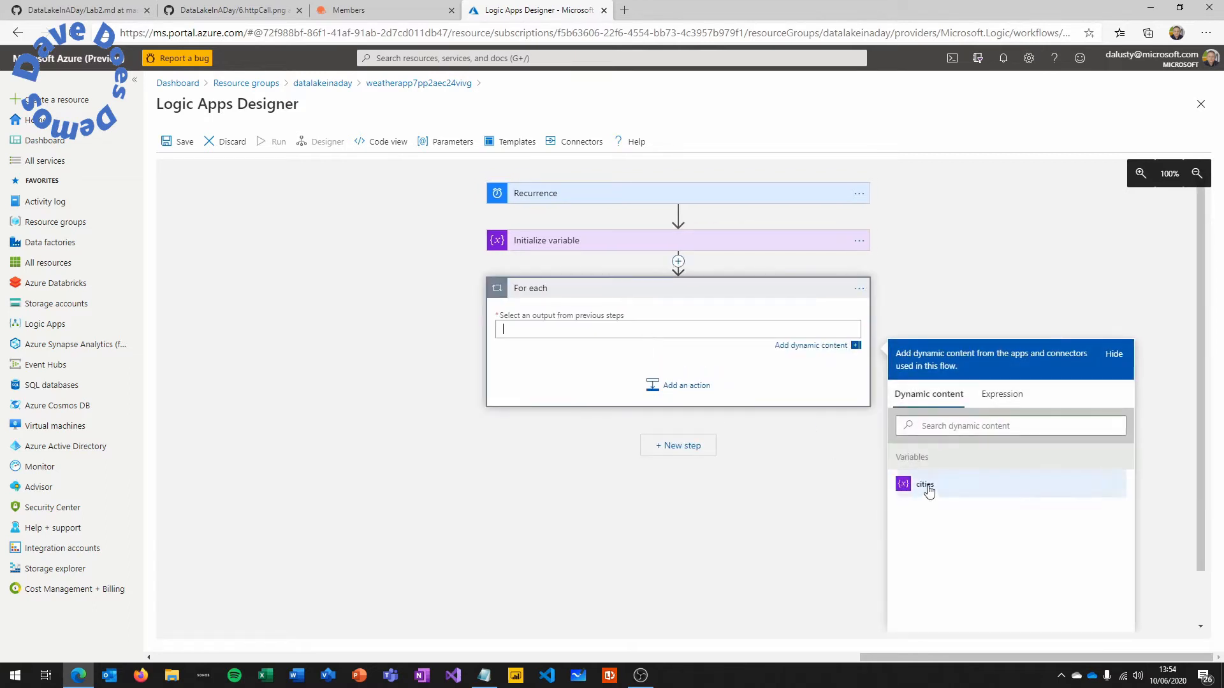
{"action": "left_click", "coordinate": [925, 484]}
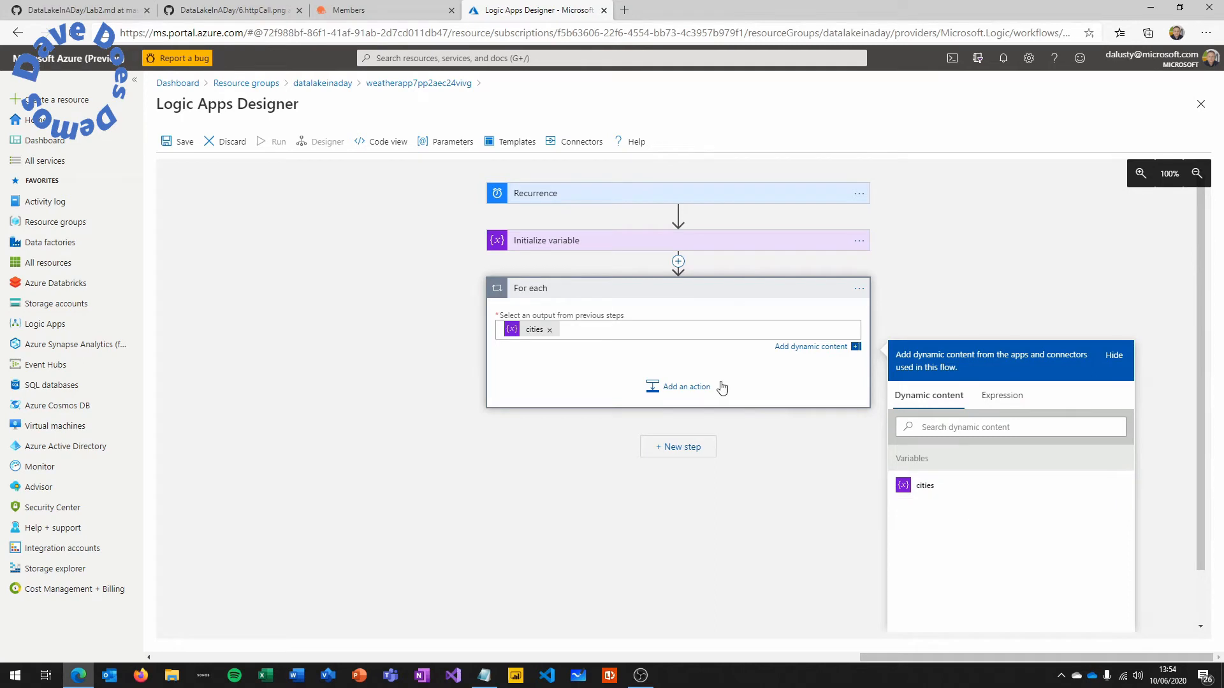
Step: Add an HTTP action inside the loop with Method GET
{"action": "left_click", "coordinate": [684, 386]}
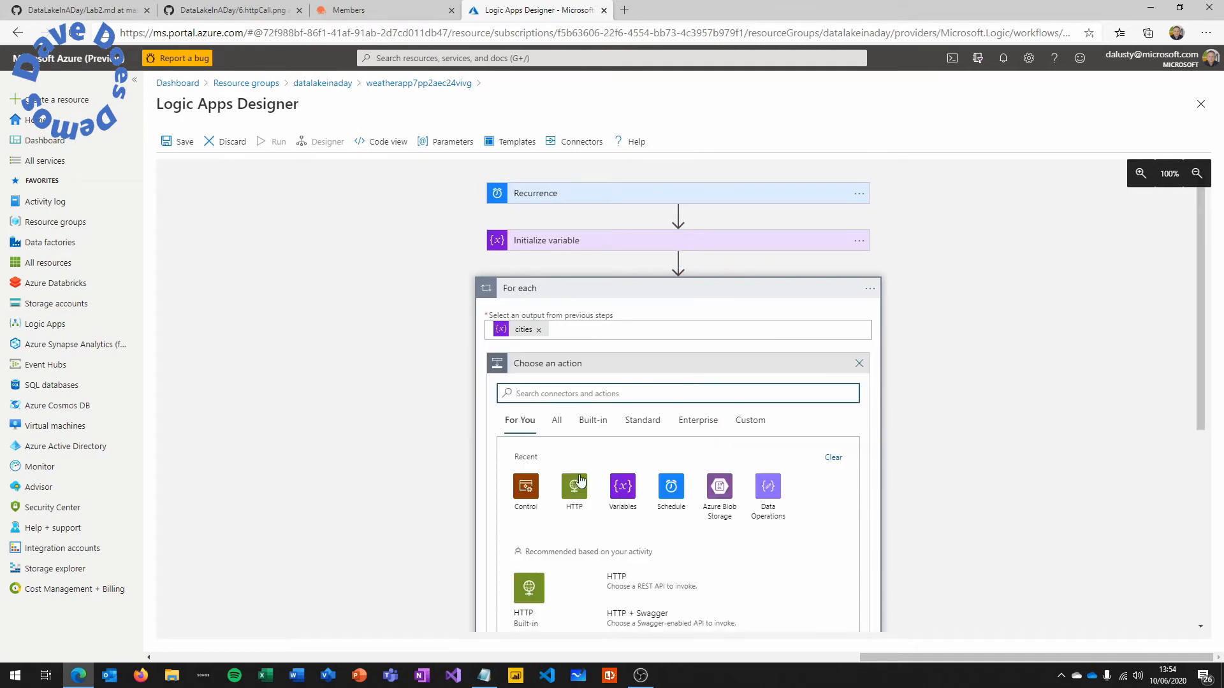
{"action": "left_click", "coordinate": [573, 488]}
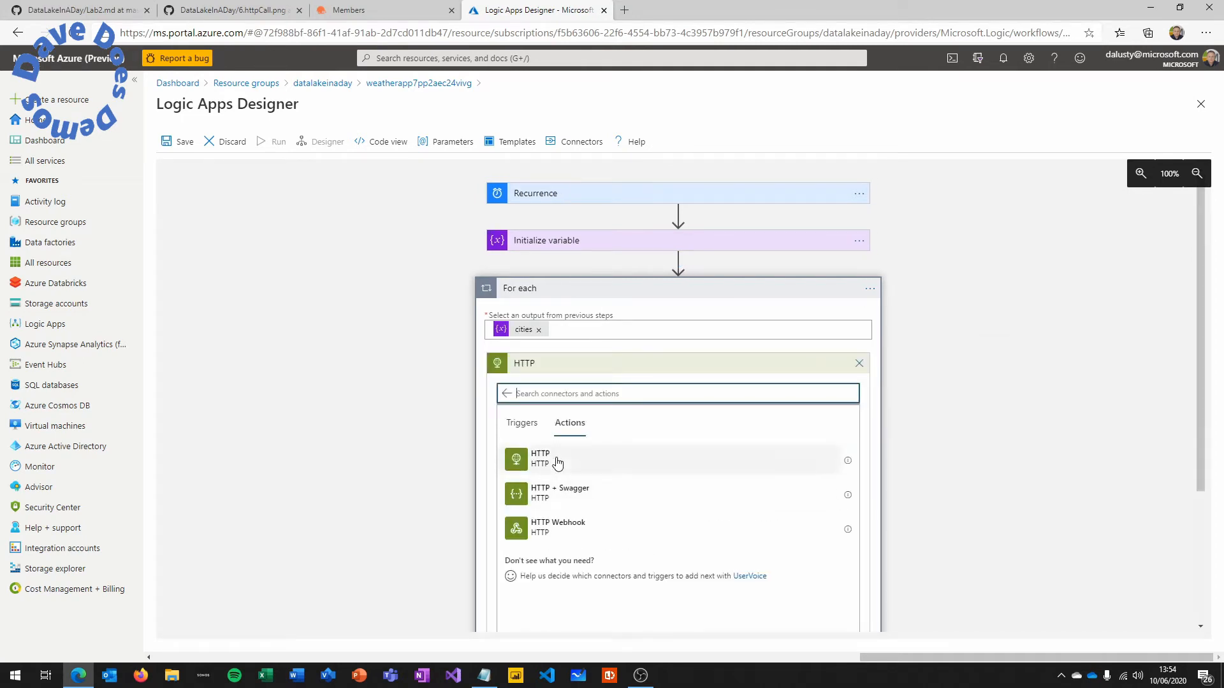
{"action": "left_click", "coordinate": [539, 459]}
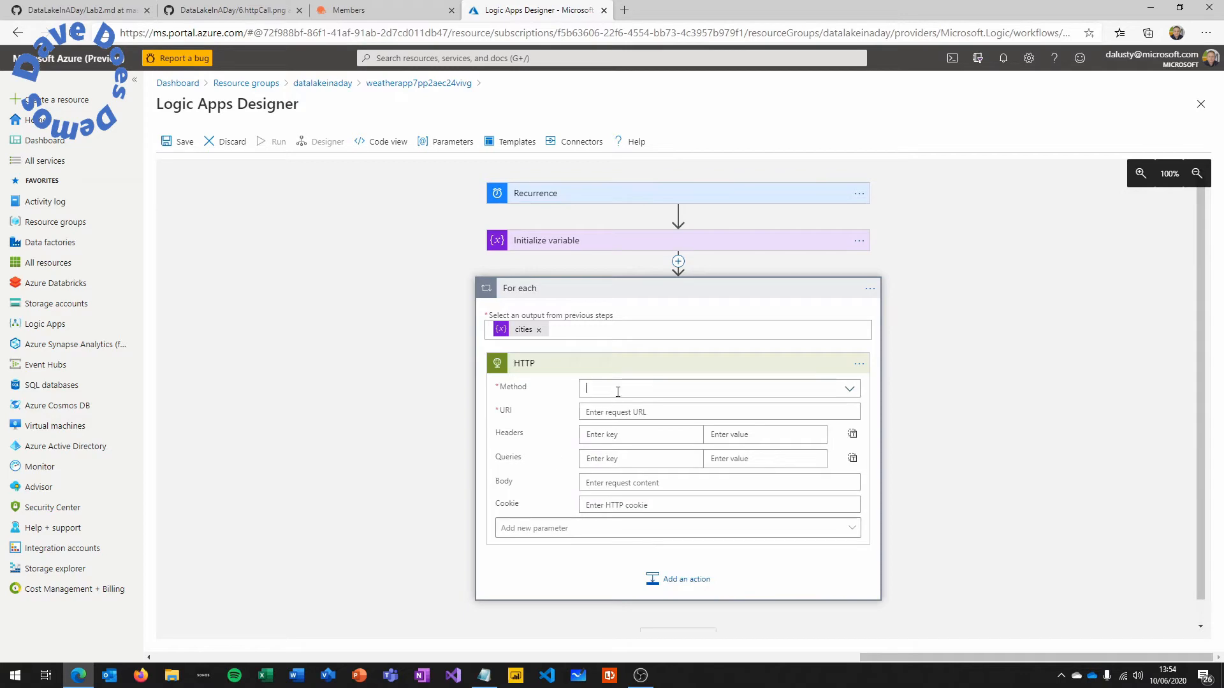
{"action": "type", "text": "GET"}
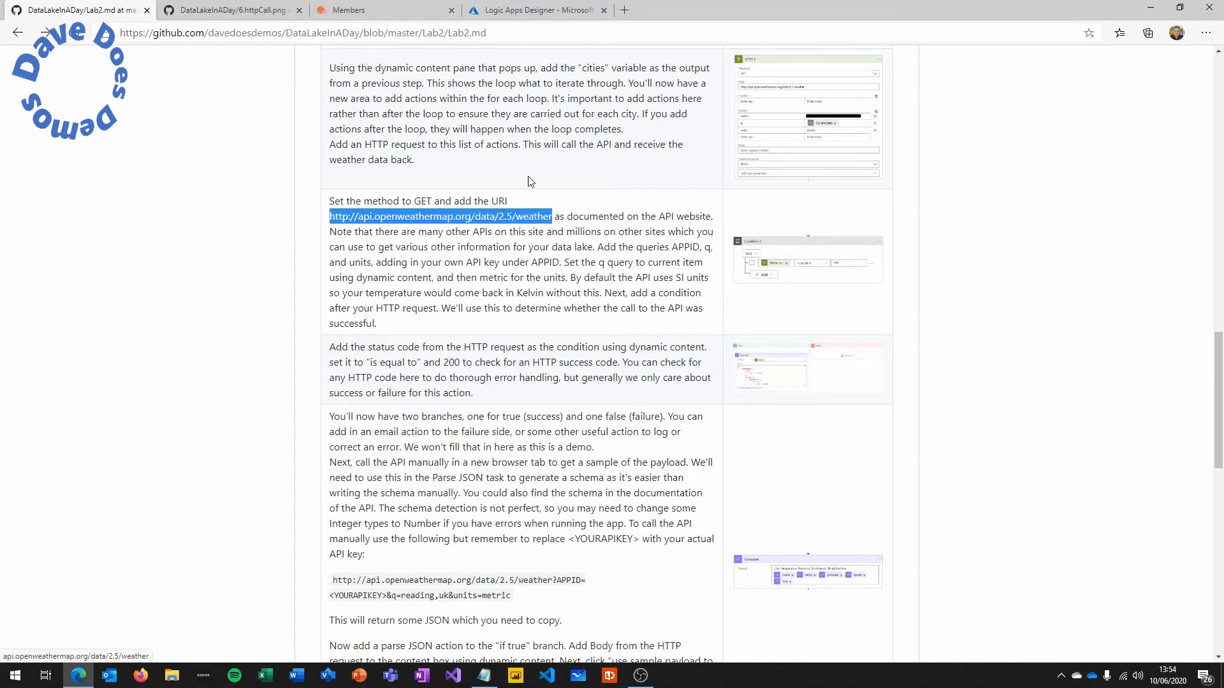
{"action": "left_click", "coordinate": [536, 10]}
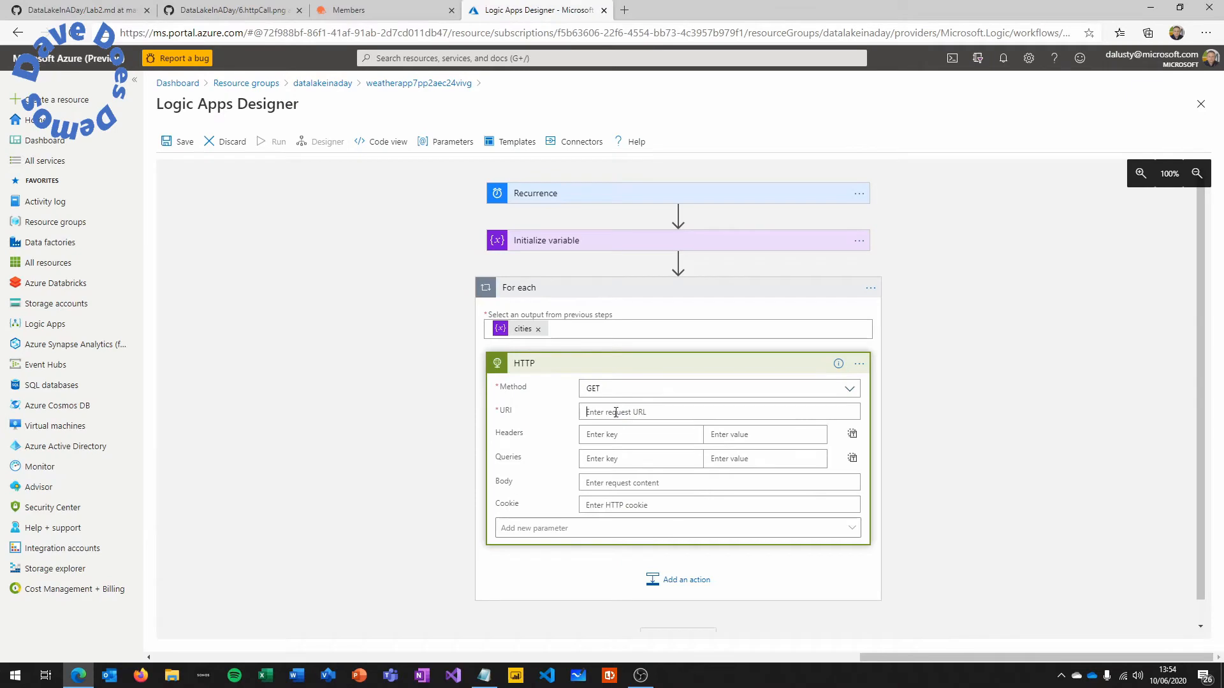
Step: Set the URI to api.openweathermap.org/data/2.5/weather and add the APPID query with the API key
{"action": "type", "text": "http://api.openweathermap.org/data/2.5/weather"}
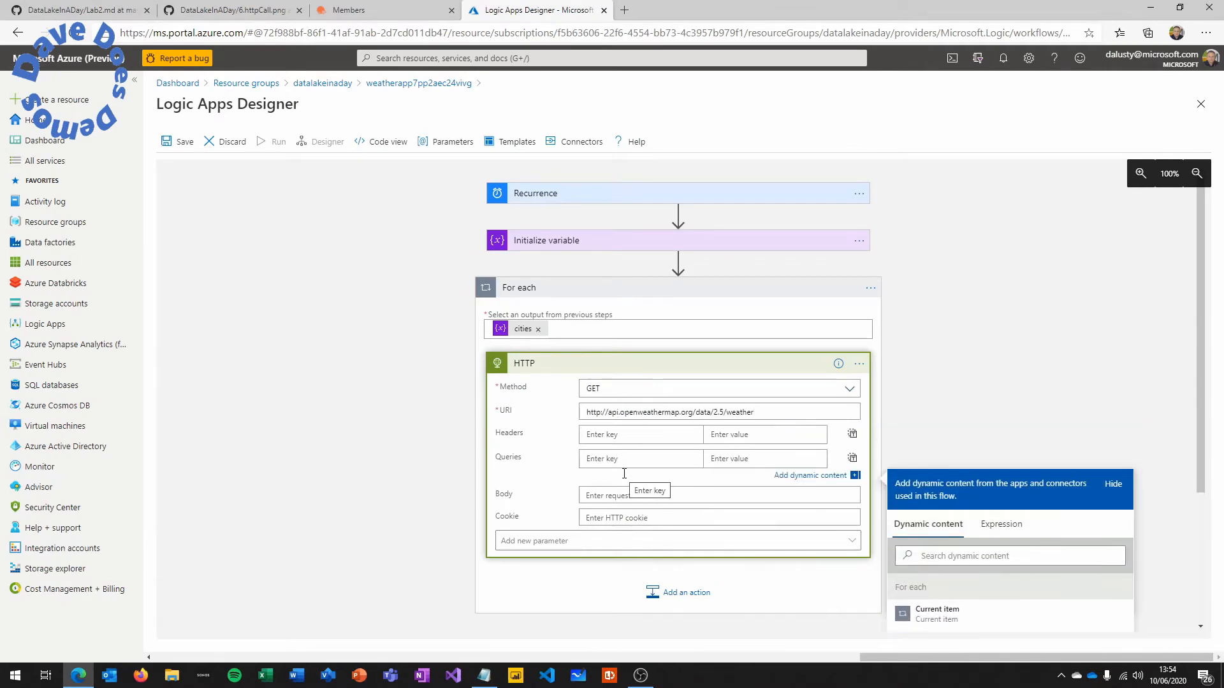
{"action": "type", "text": "APPID"}
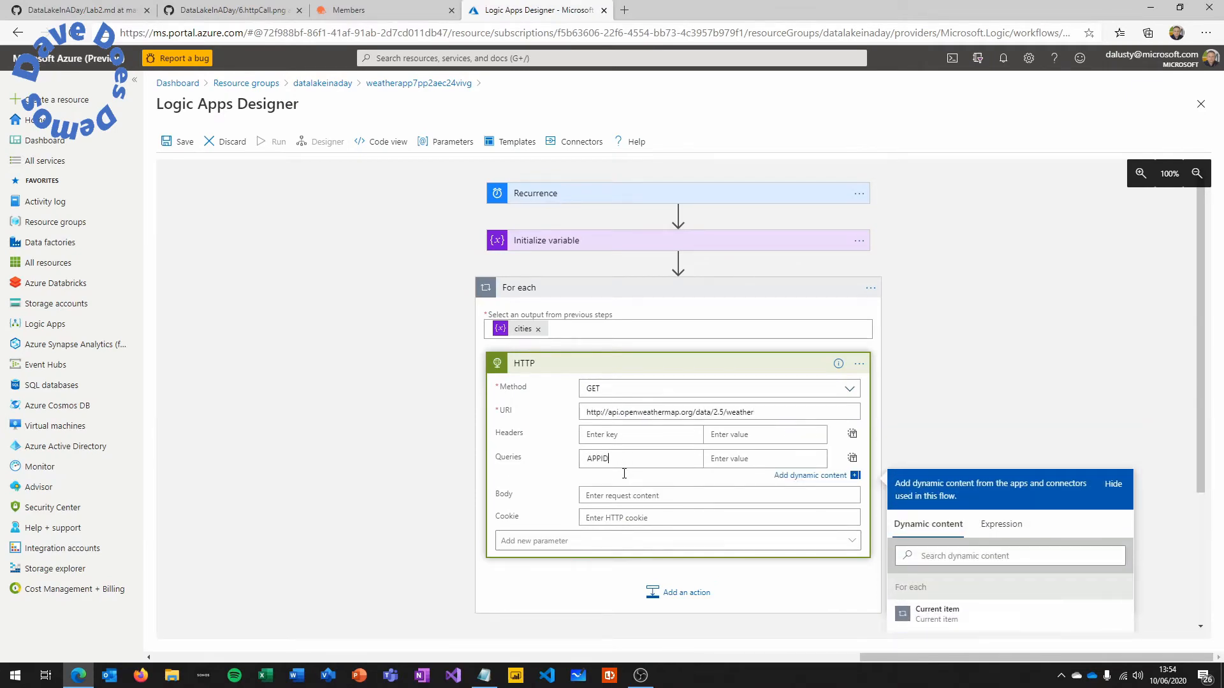
{"action": "left_click", "coordinate": [483, 675]}
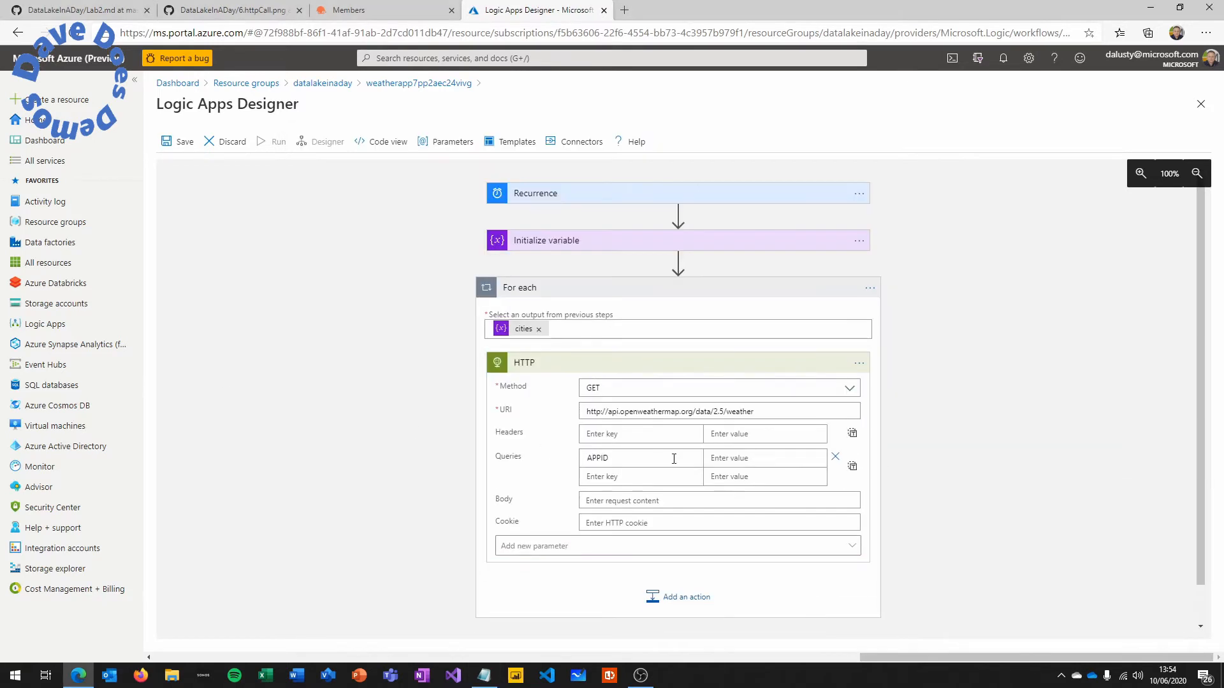
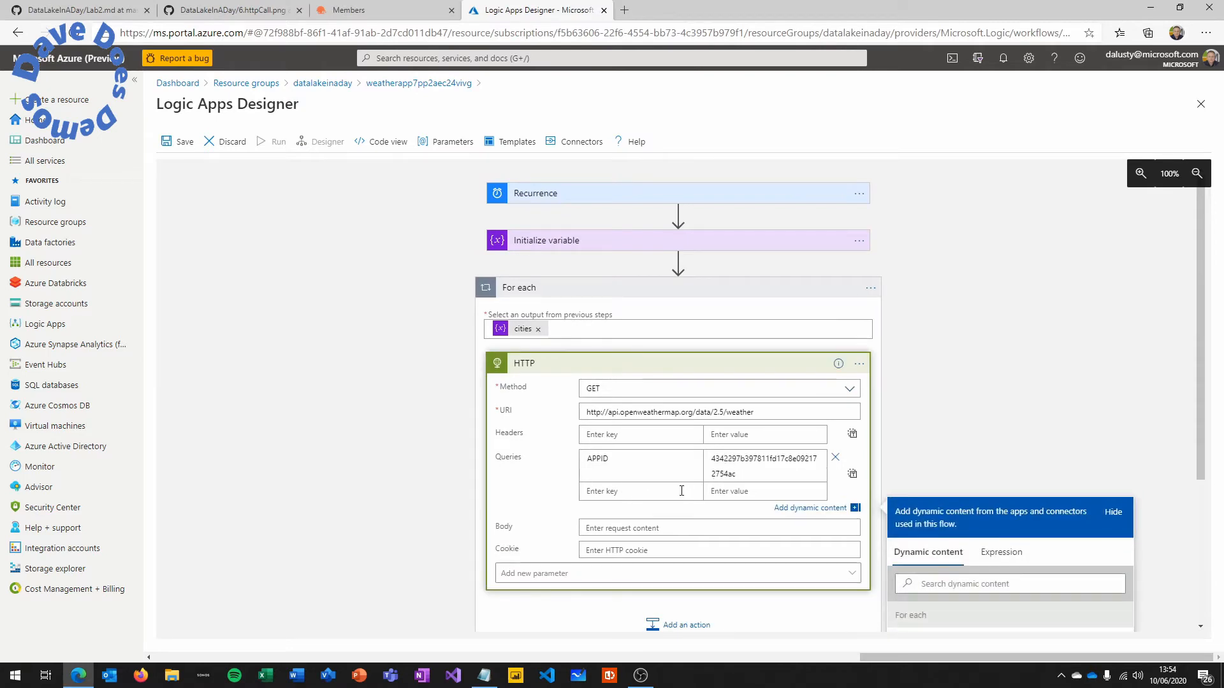
Step: Add queries q = Current item and unit = metric
{"action": "type", "text": "q"}
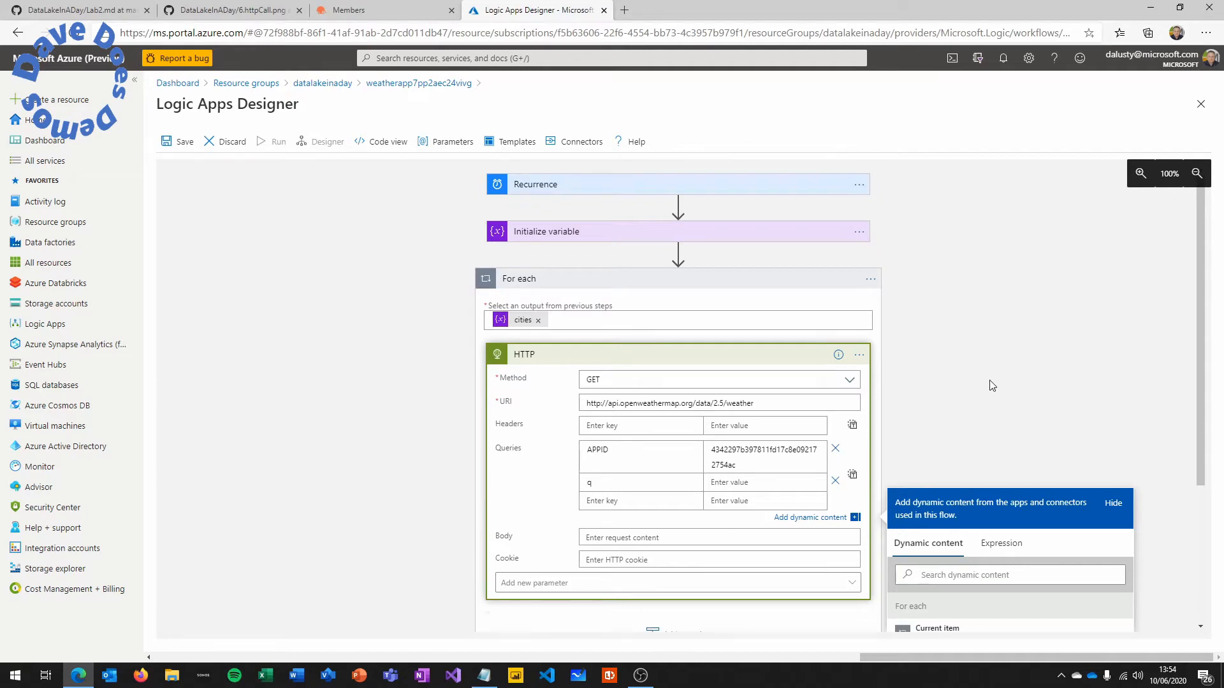
{"action": "scroll", "scroll_direction": "down", "scroll_amount": 3}
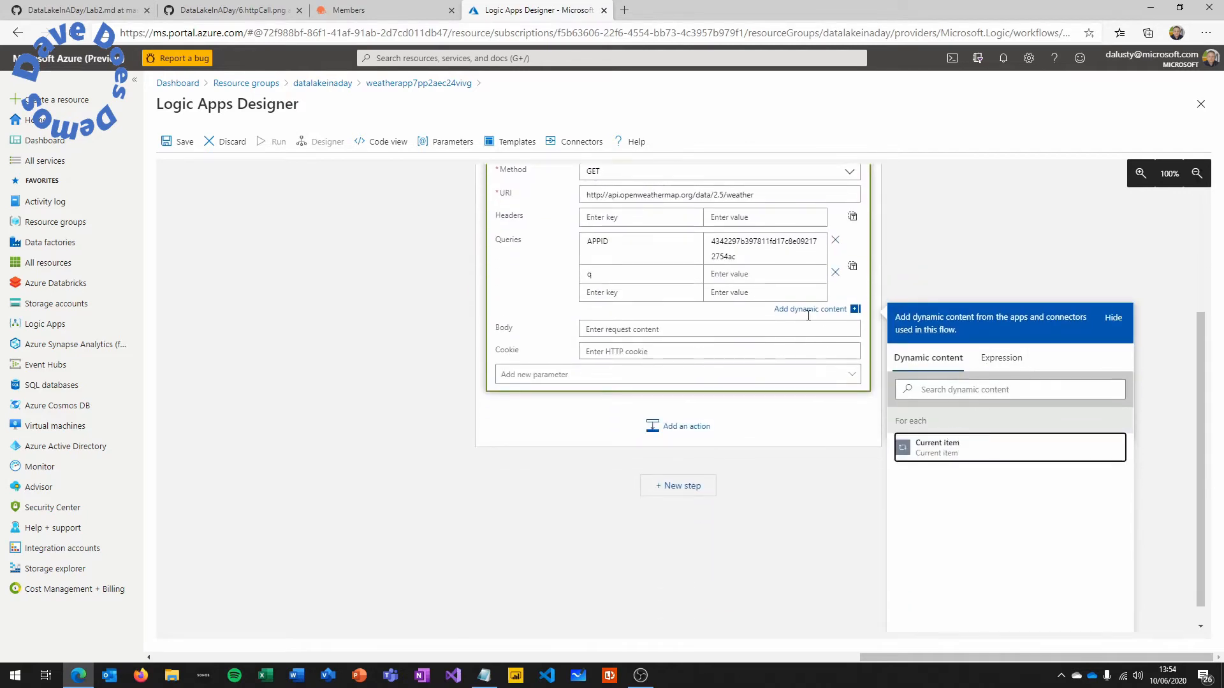
{"action": "left_click", "coordinate": [936, 447]}
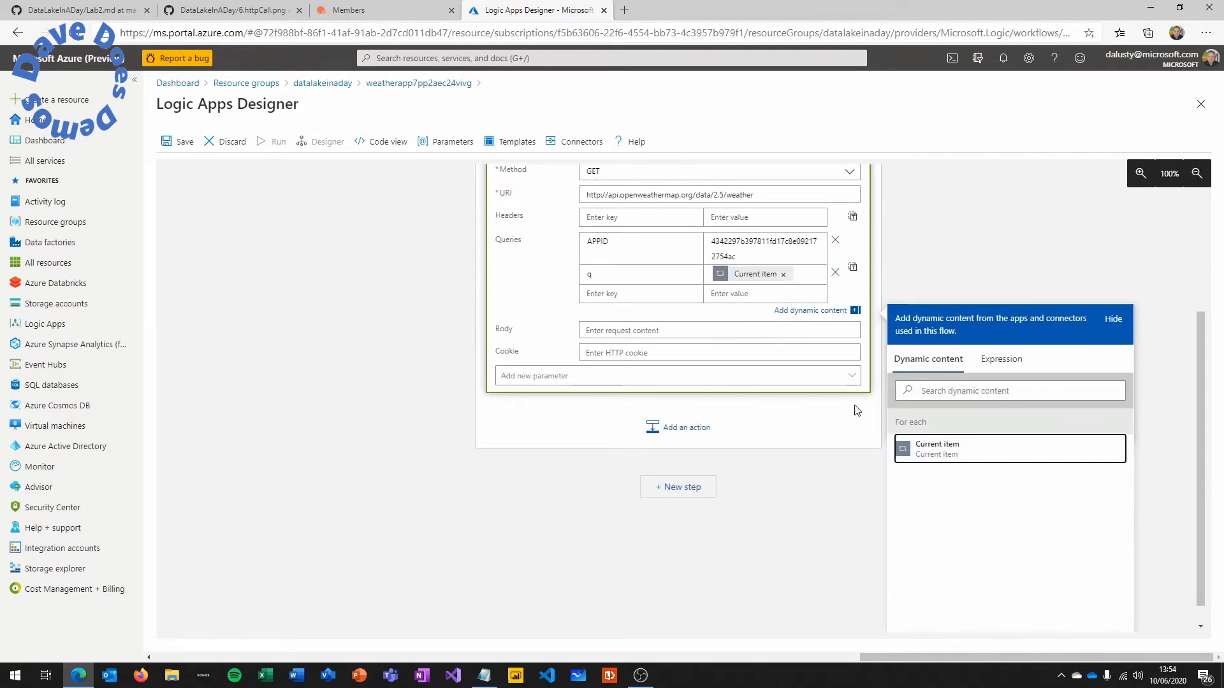
{"action": "type", "text": "units"}
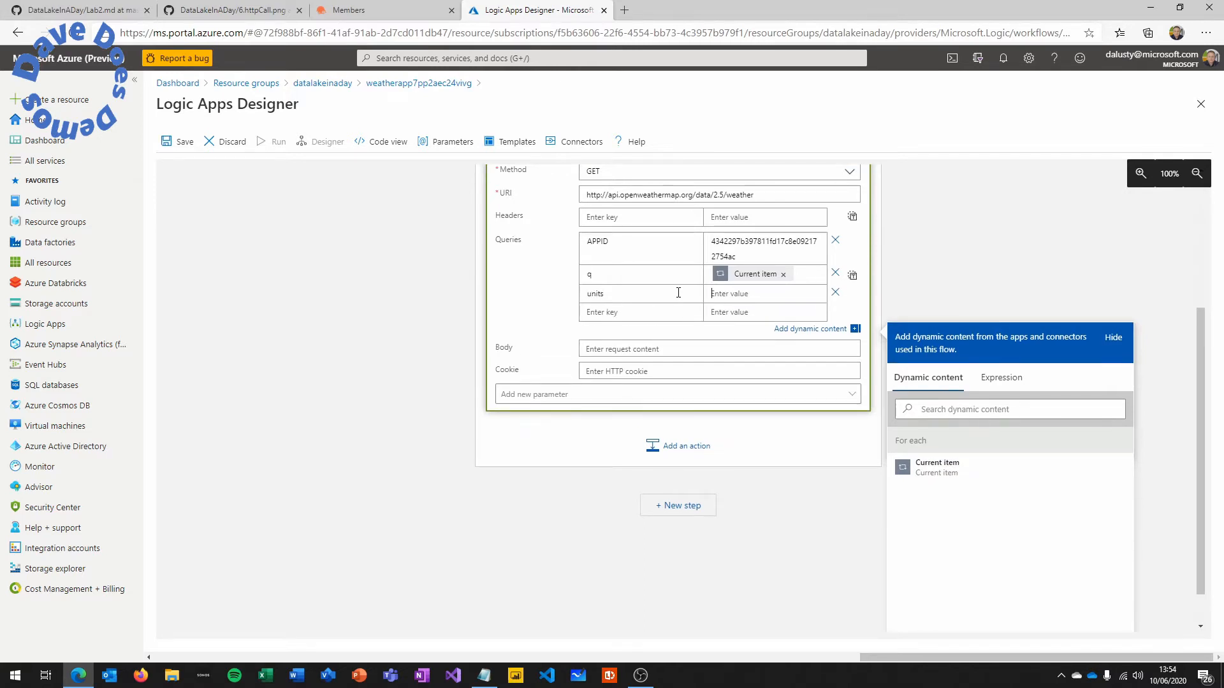
{"action": "type", "text": "metric"}
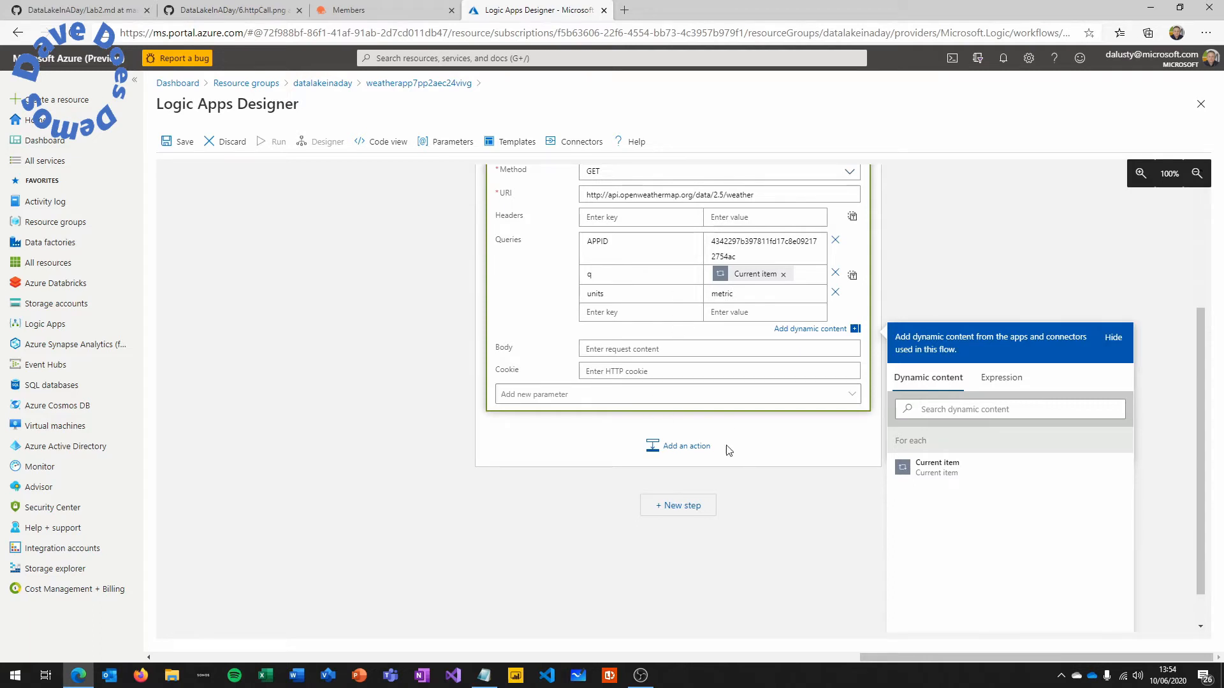
{"action": "left_click", "coordinate": [683, 446]}
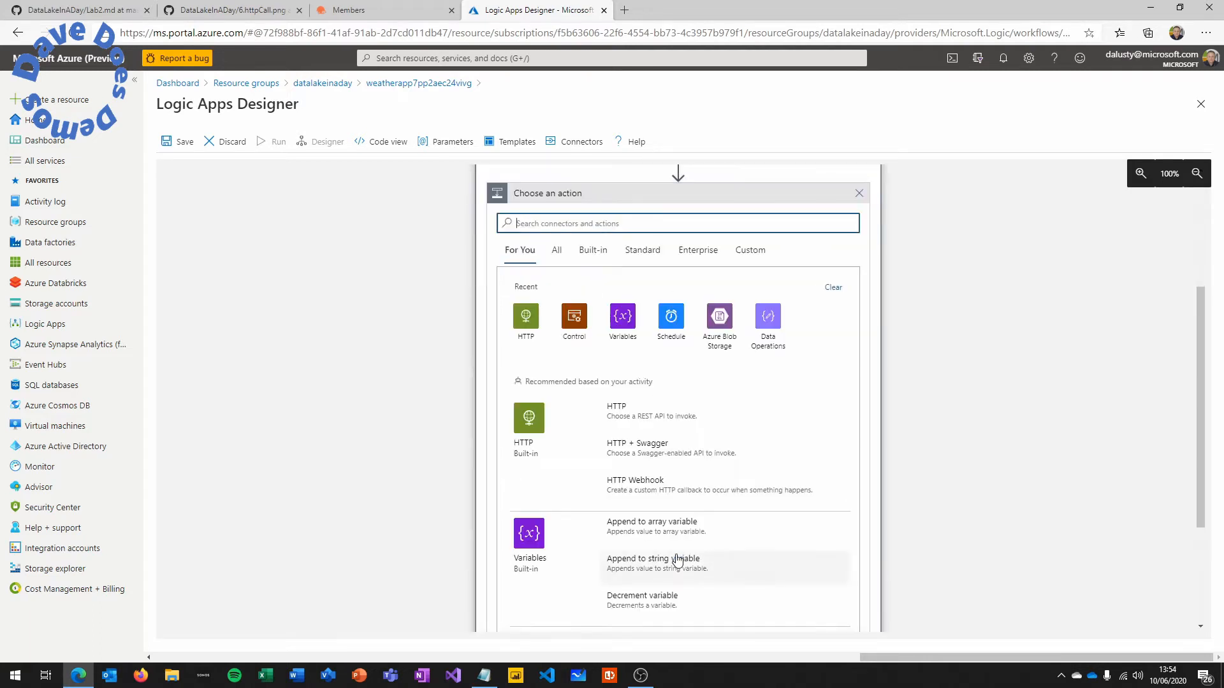
Step: Add a Condition after the HTTP step checking that Status code is equal to 200
{"action": "left_click", "coordinate": [573, 316]}
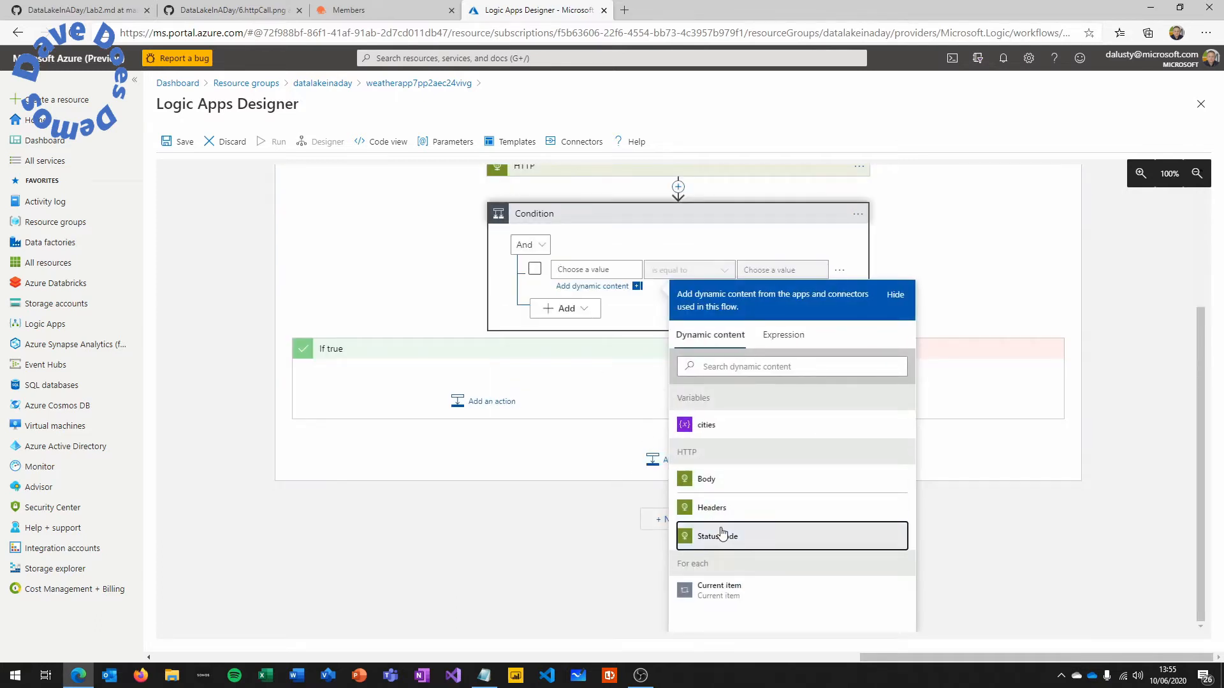
{"action": "left_click", "coordinate": [717, 535]}
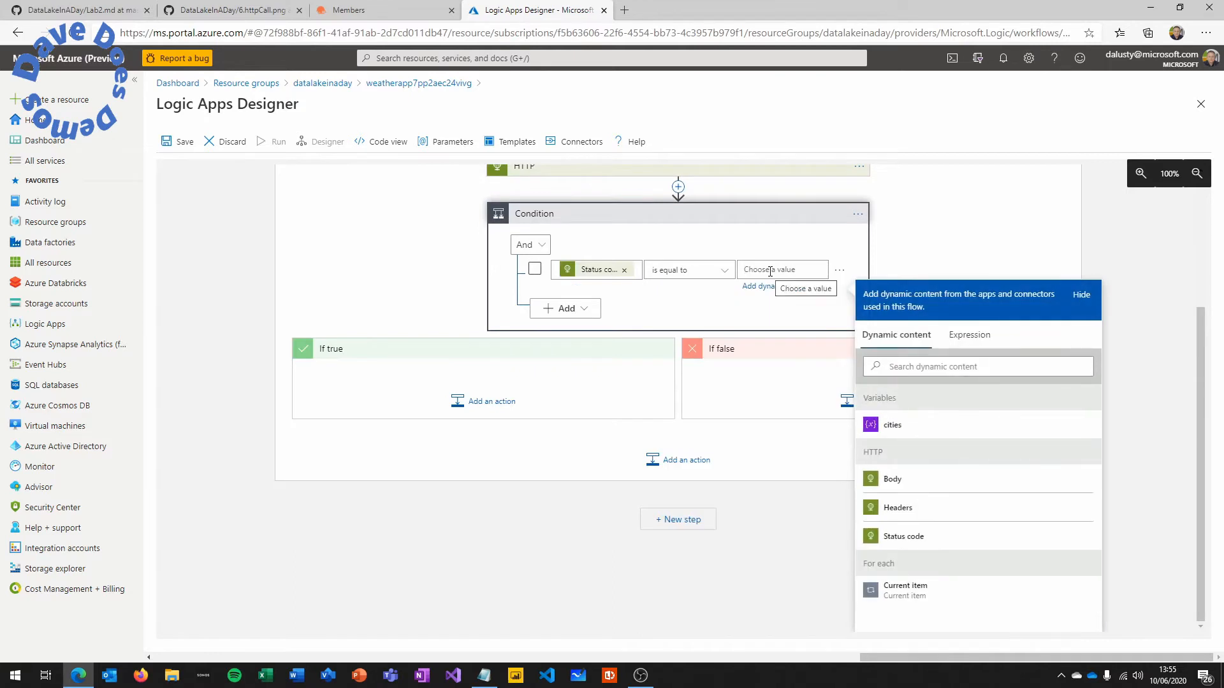
{"action": "type", "text": "200"}
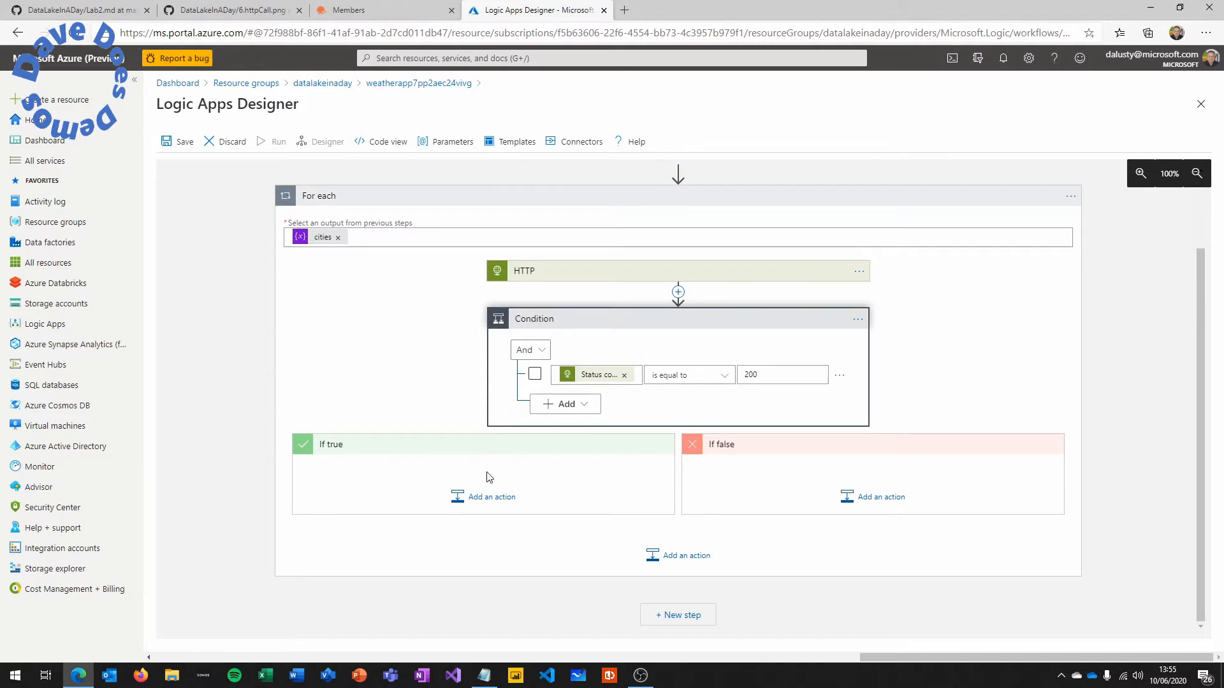
{"action": "left_click", "coordinate": [490, 496]}
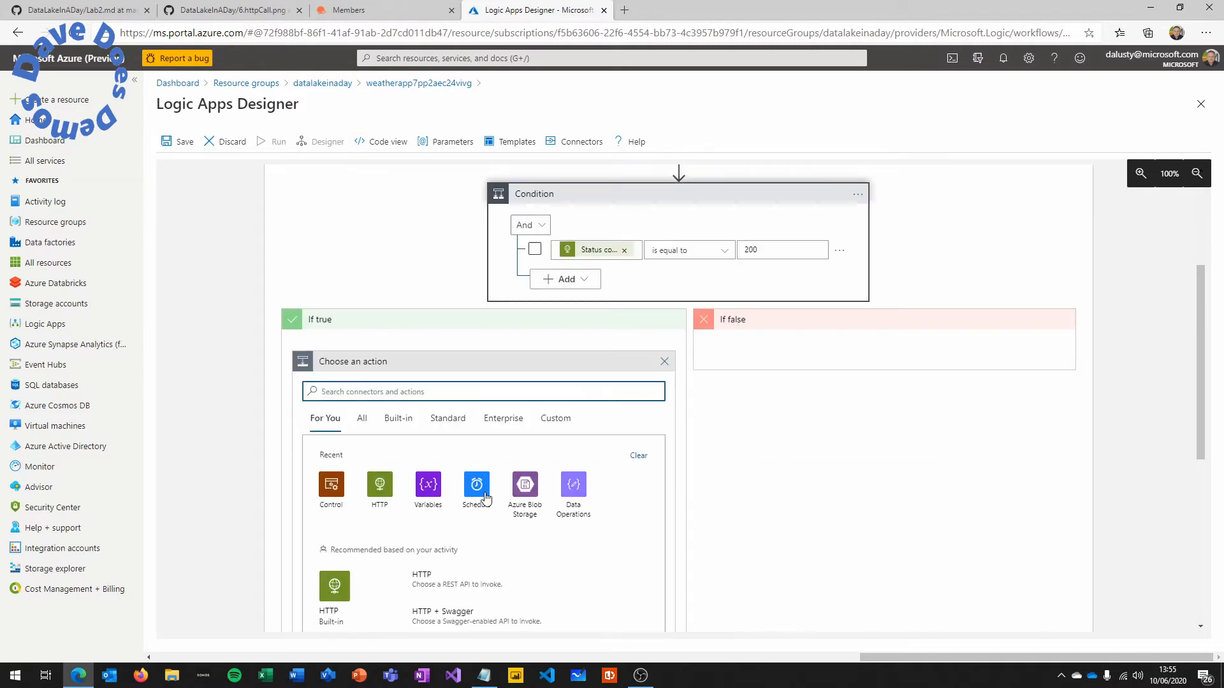
Step: Add a Parse JSON action under If true, using the HTTP Body as Content
{"action": "left_click", "coordinate": [572, 484]}
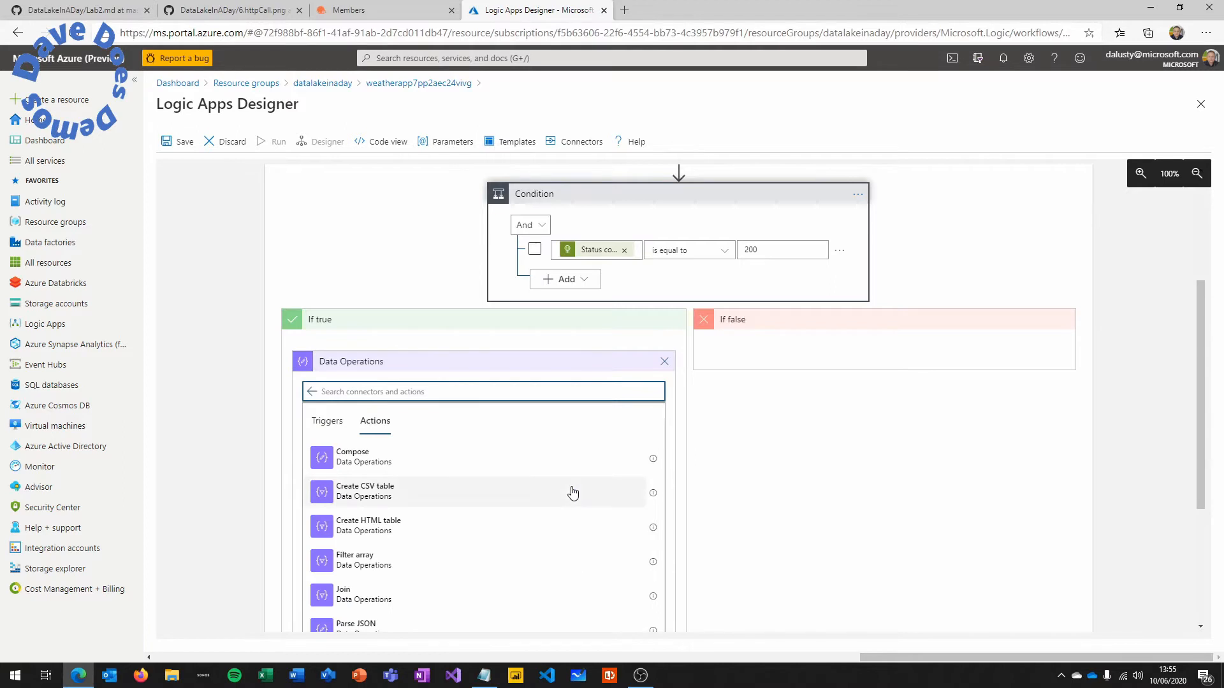
{"action": "scroll", "scroll_direction": "down", "scroll_amount": 3}
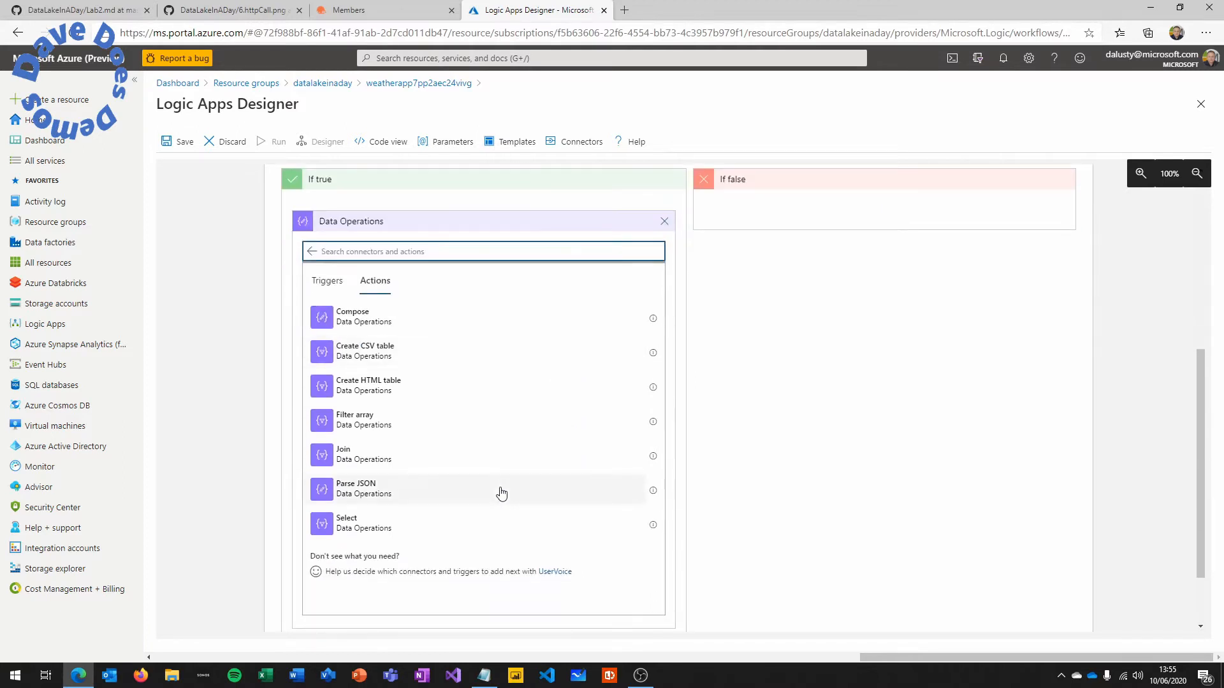
{"action": "left_click", "coordinate": [355, 488]}
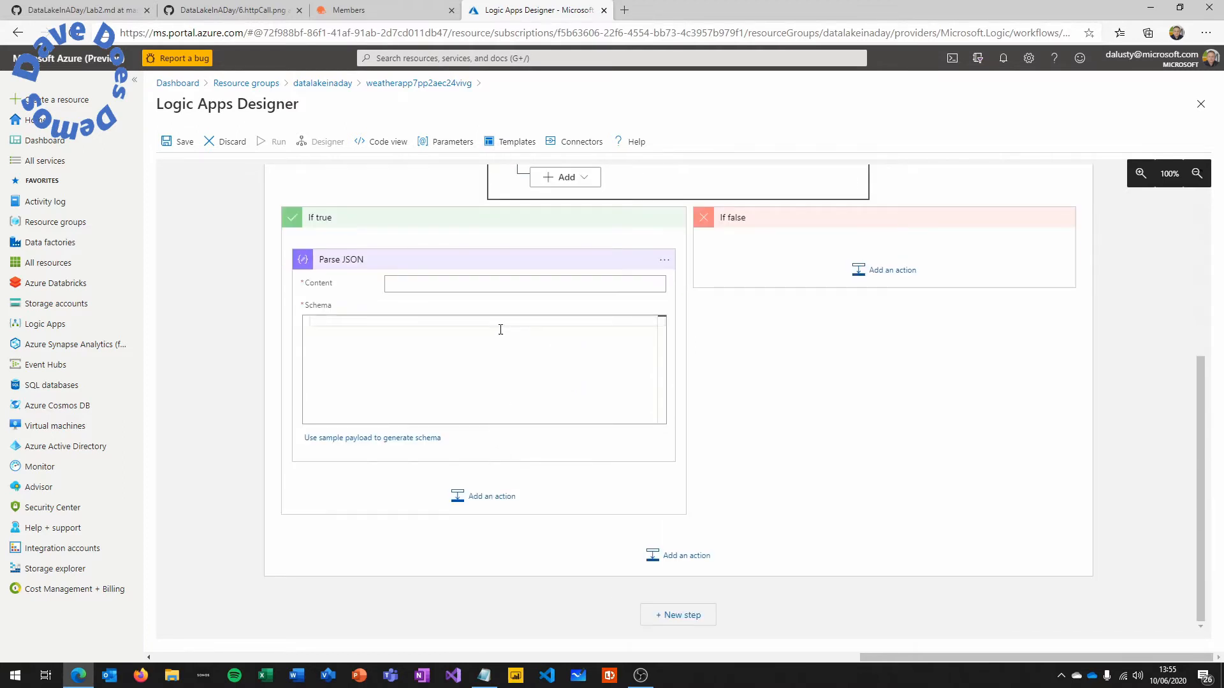
{"action": "left_click", "coordinate": [525, 283]}
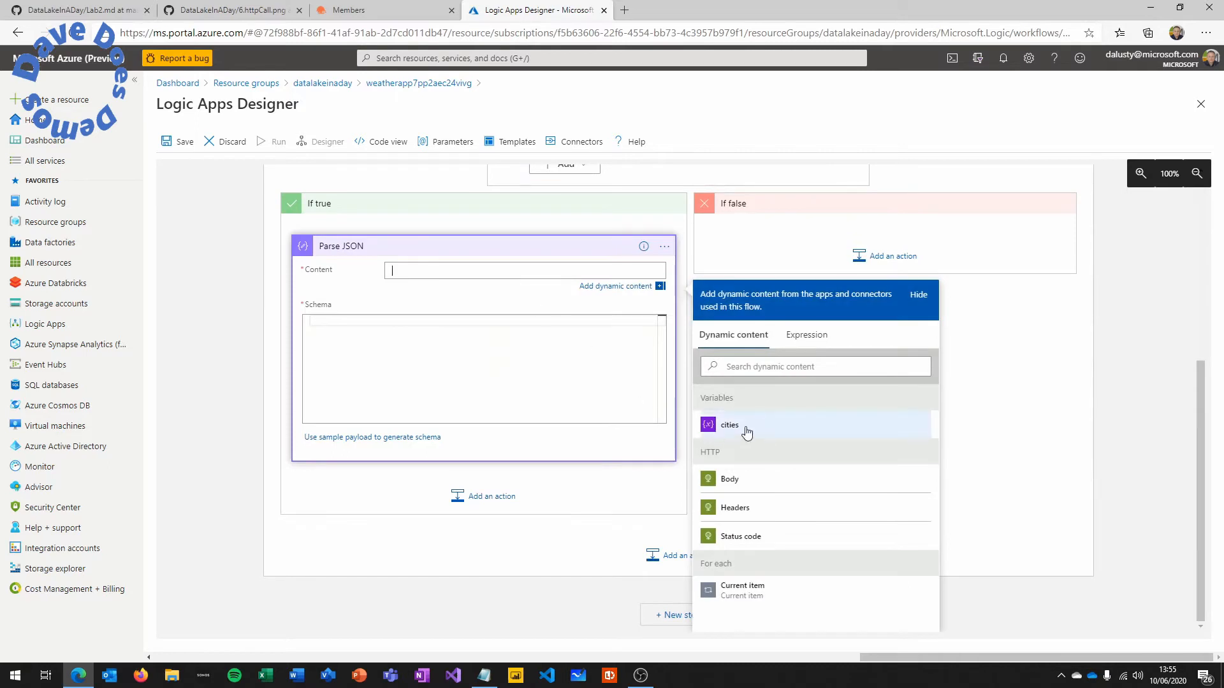
{"action": "left_click", "coordinate": [729, 478]}
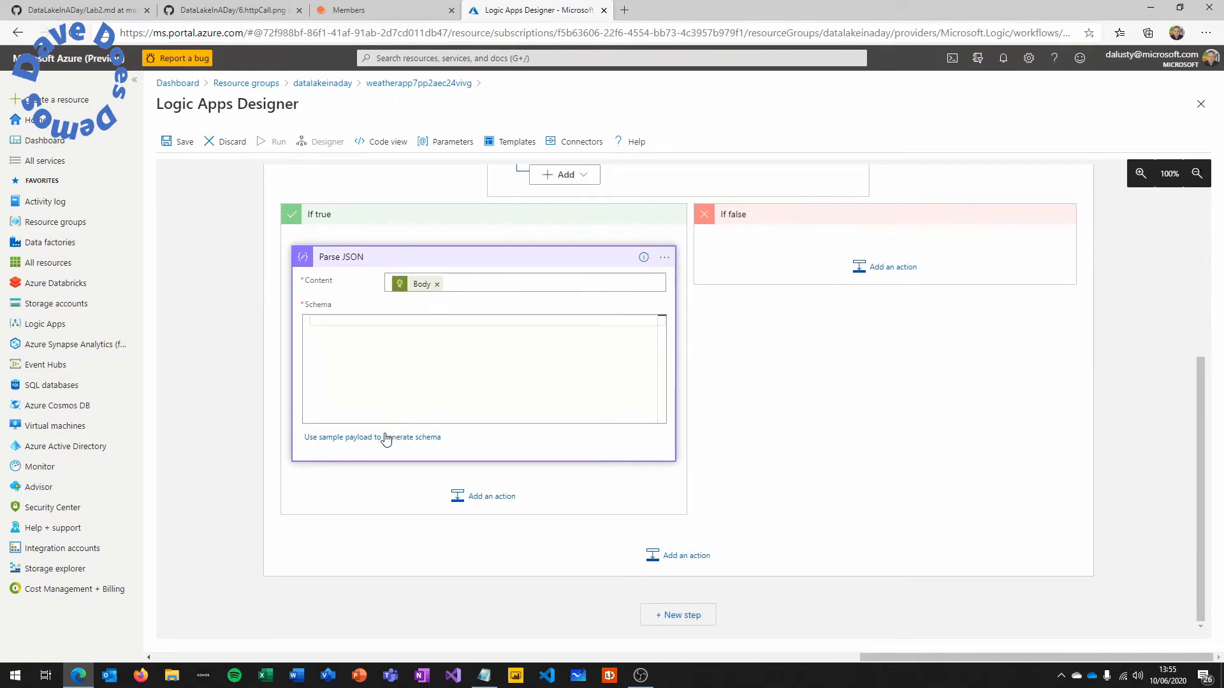
{"action": "left_click", "coordinate": [74, 10]}
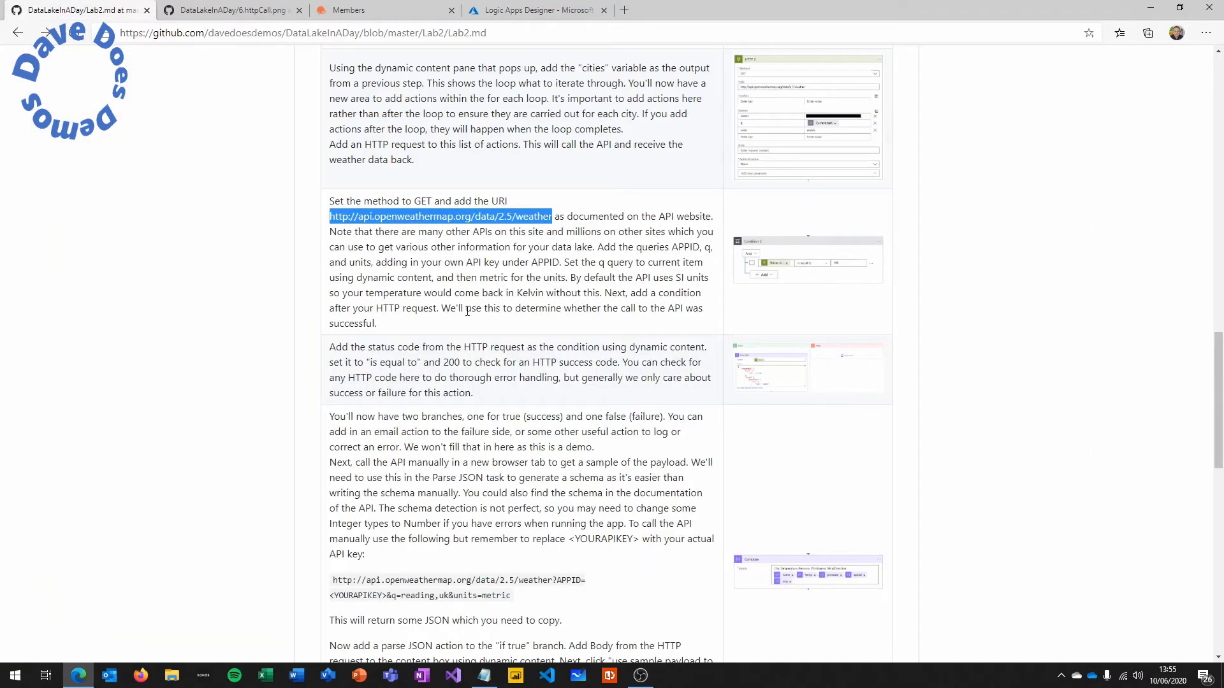
Step: Put the sample OpenWeatherMap URL under the API key in Notepad and select the key placeholder
{"action": "scroll", "scroll_direction": "down", "scroll_amount": 3}
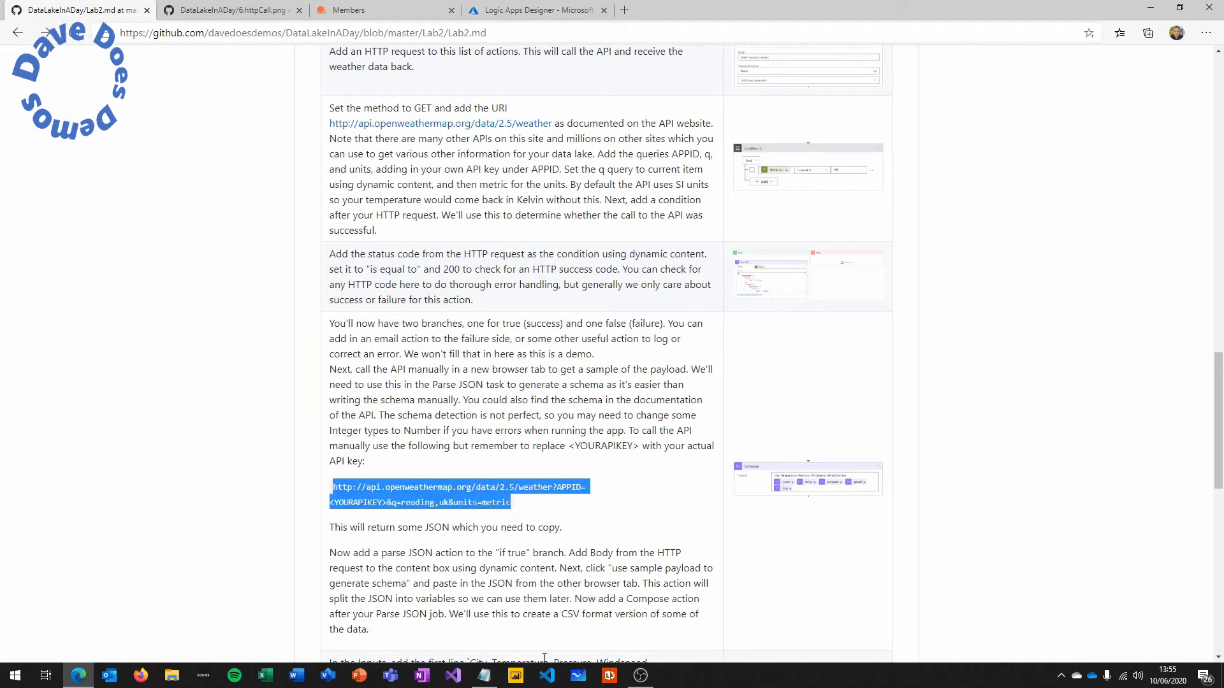
{"action": "left_click", "coordinate": [483, 676]}
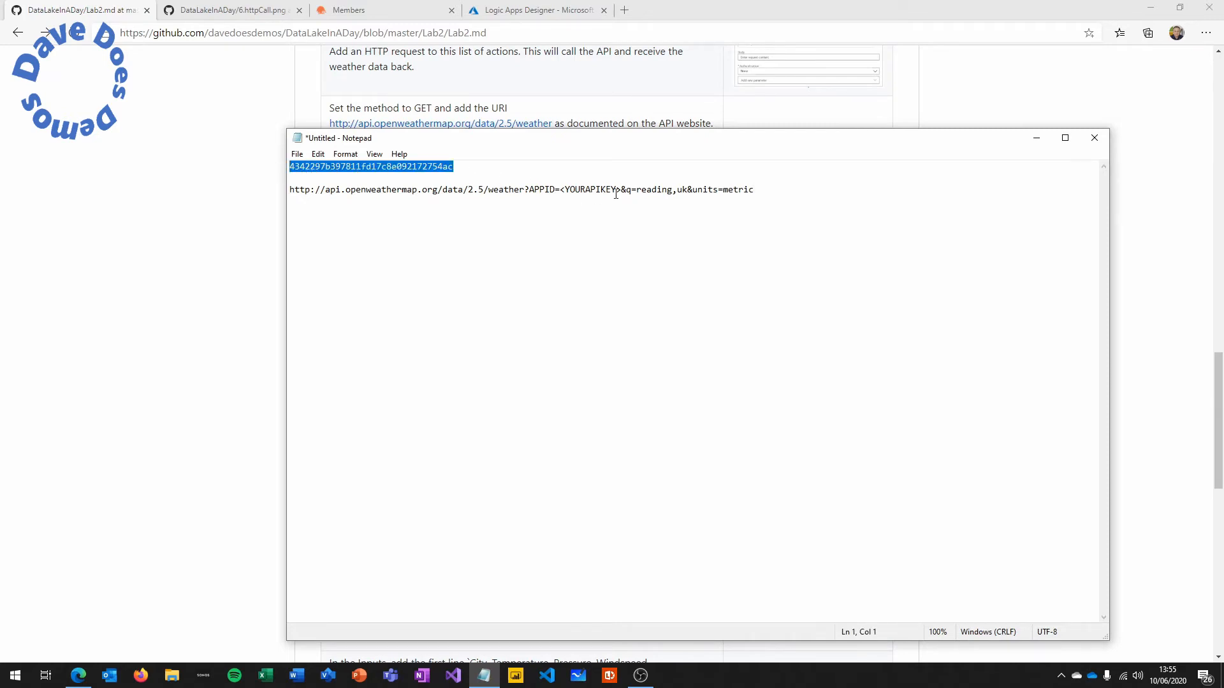
{"action": "double_click", "coordinate": [589, 188]}
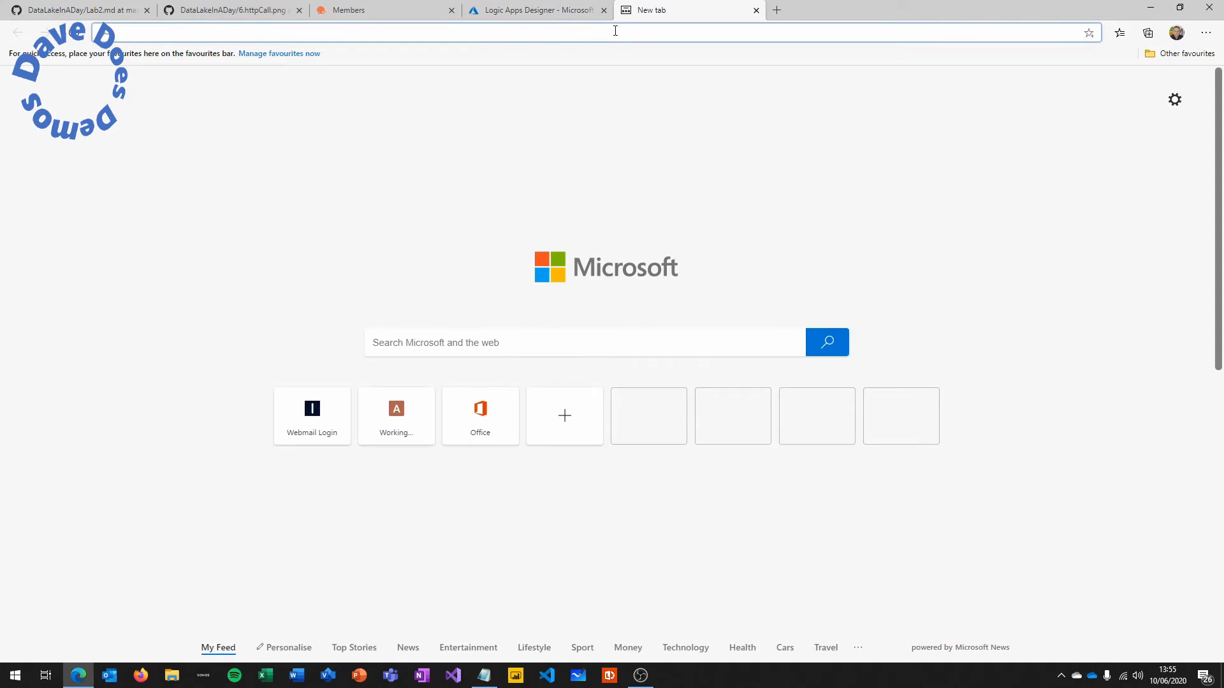
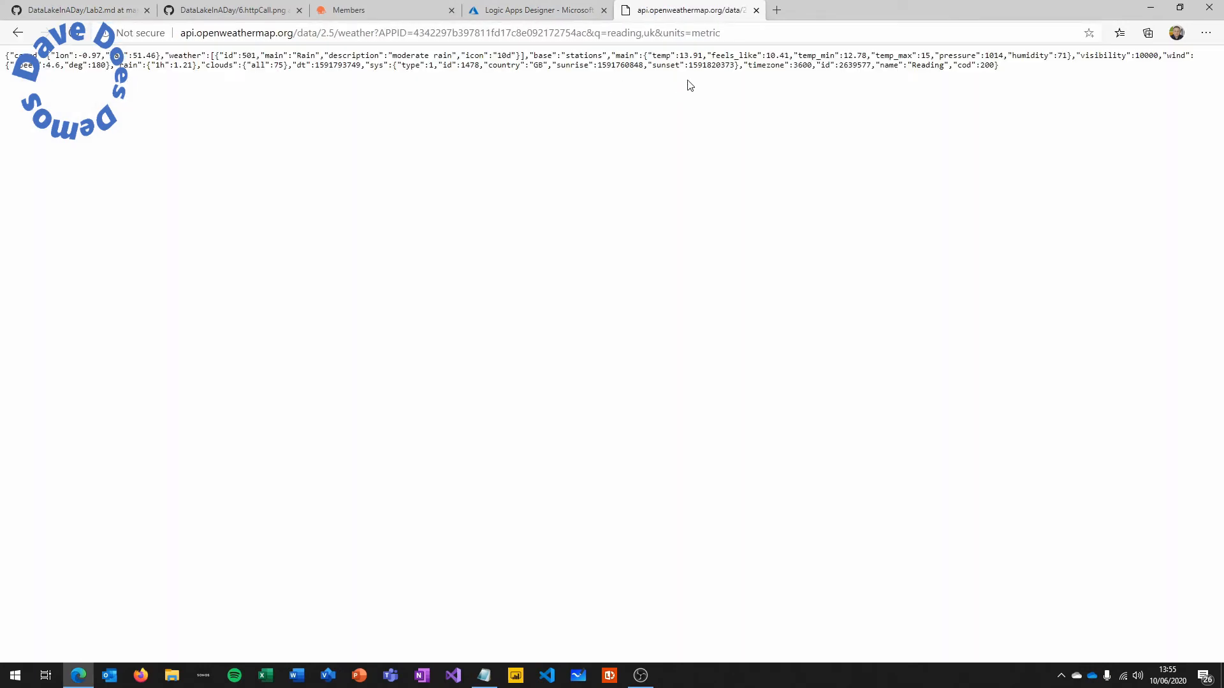
Step: Fetch the Reading weather JSON from api.openweathermap.org with the API key and copy it
{"action": "right_click", "coordinate": [690, 84]}
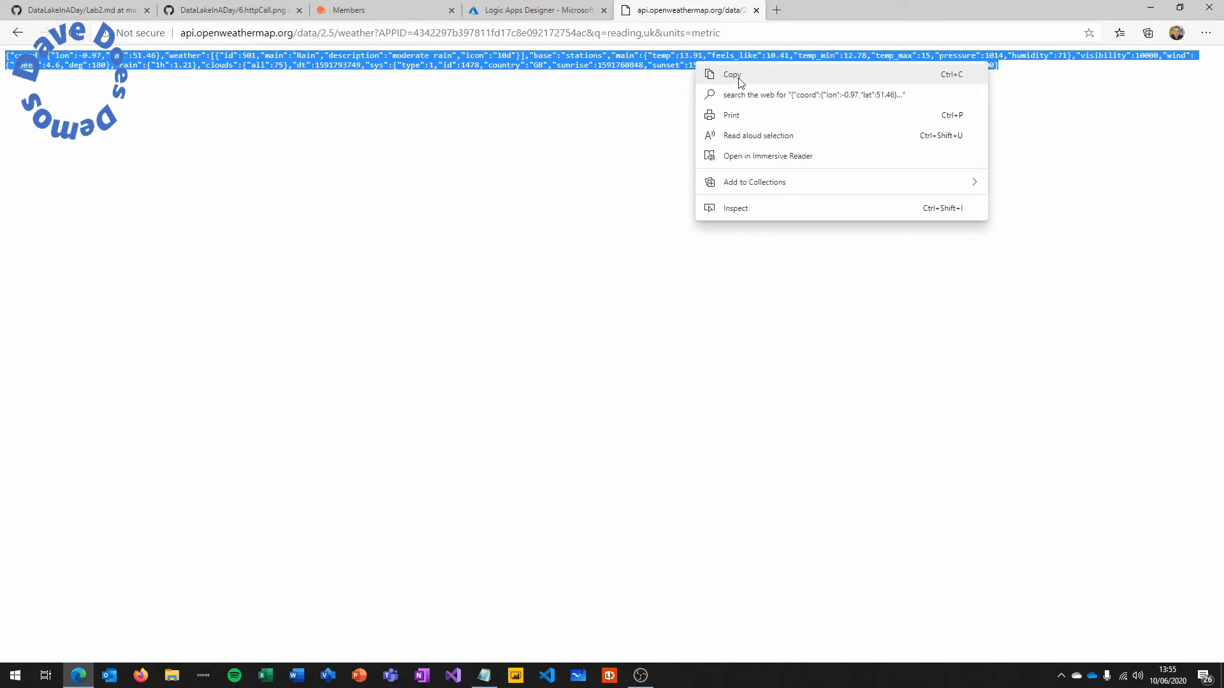
{"action": "left_click", "coordinate": [536, 10]}
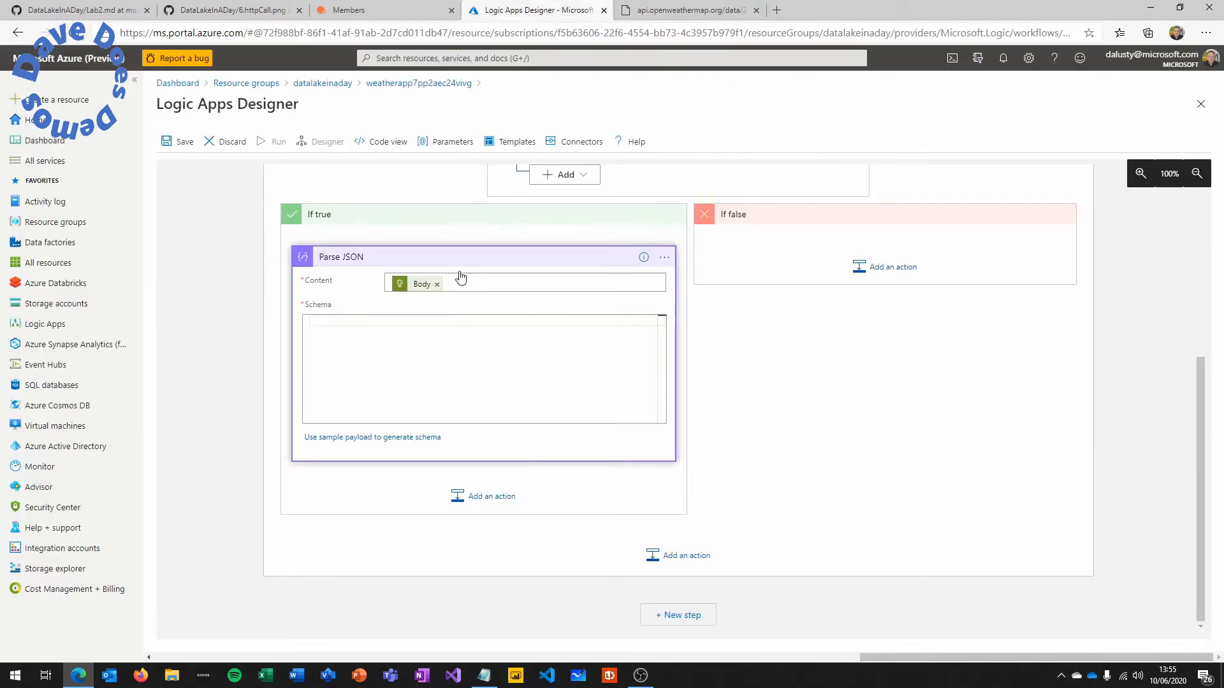
Step: Generate the Parse JSON schema from the weather sample payload and copy it to Notepad
{"action": "left_click", "coordinate": [372, 437]}
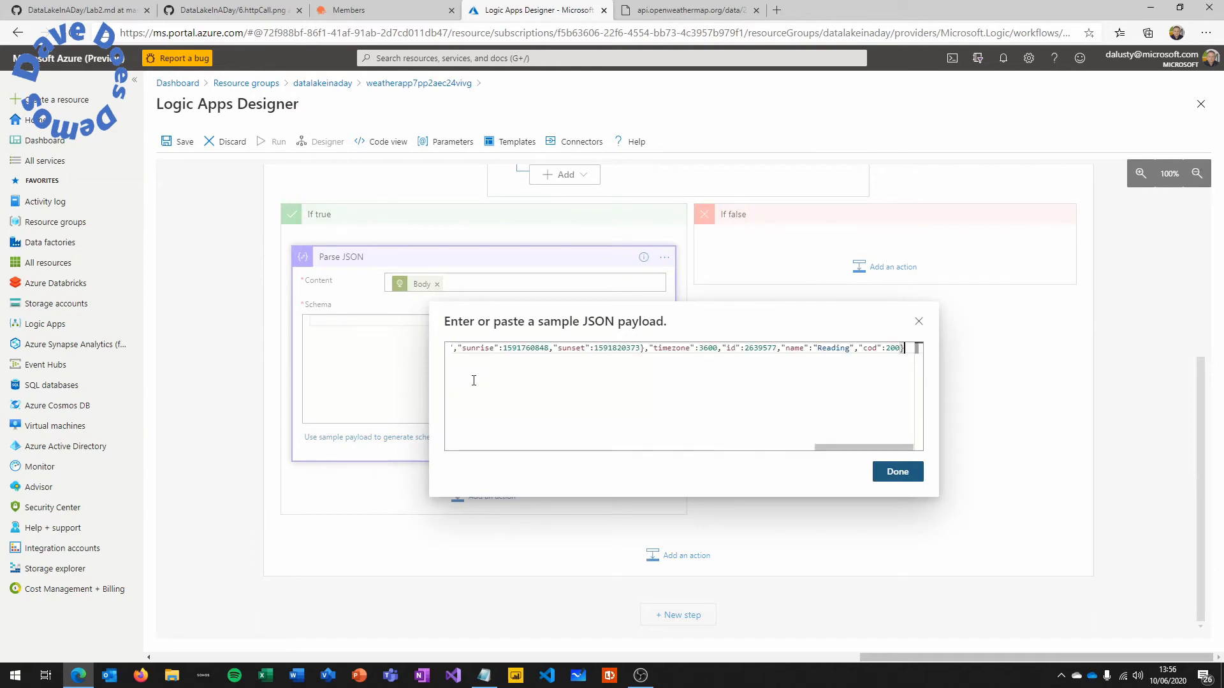
{"action": "left_click", "coordinate": [897, 472]}
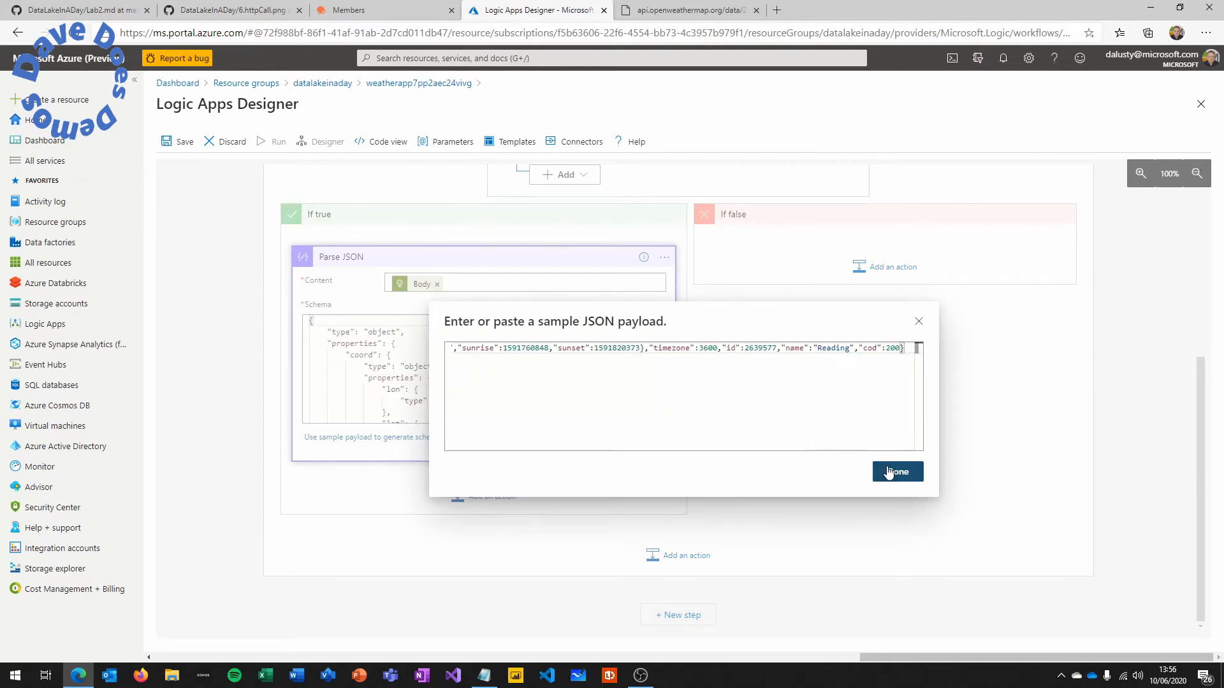
{"action": "left_click", "coordinate": [897, 472]}
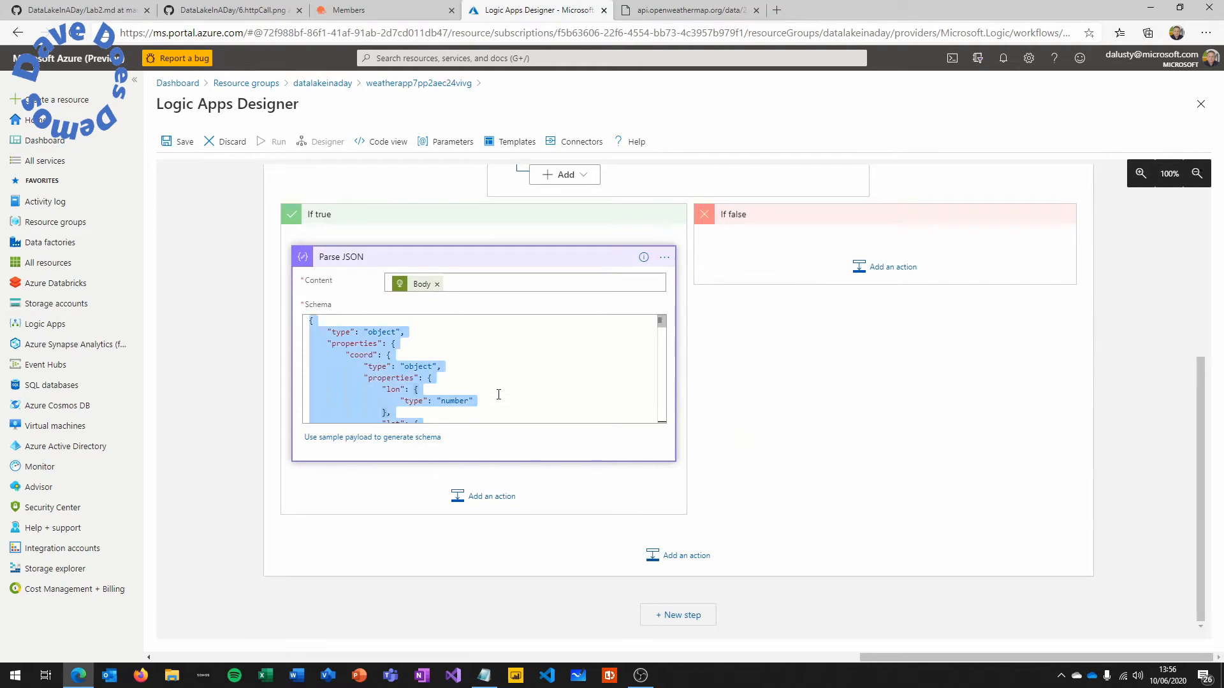
{"action": "mouse_move", "coordinate": [500, 634]}
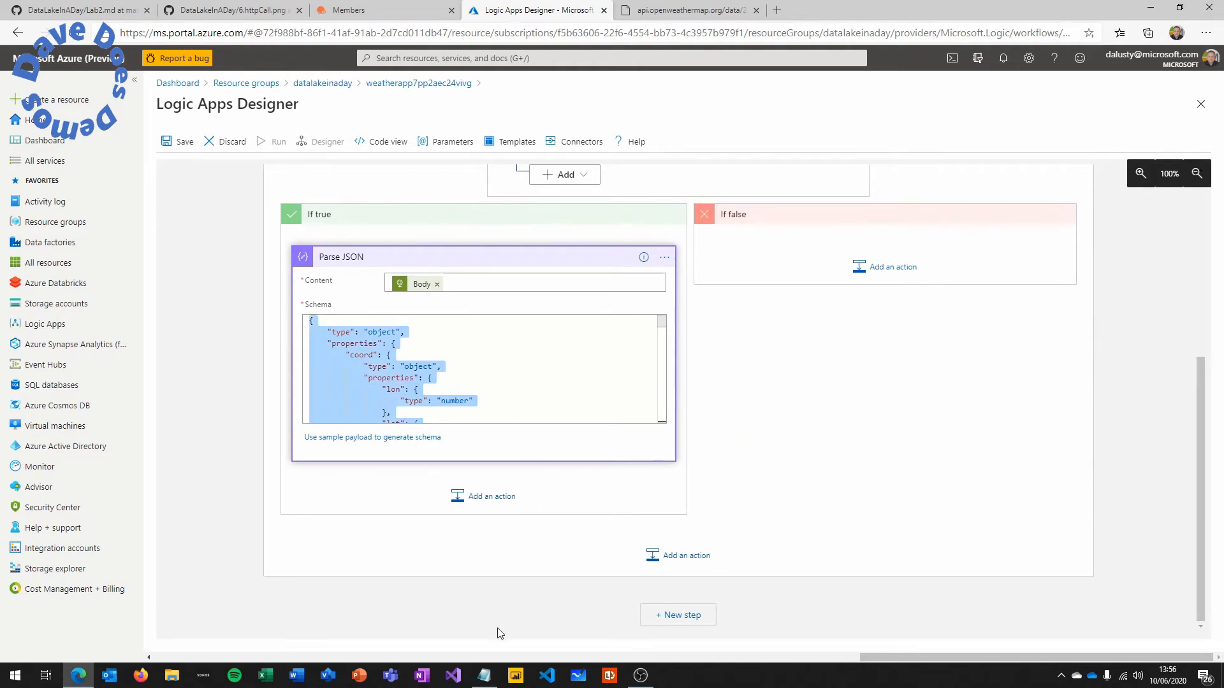
{"action": "left_click", "coordinate": [483, 675]}
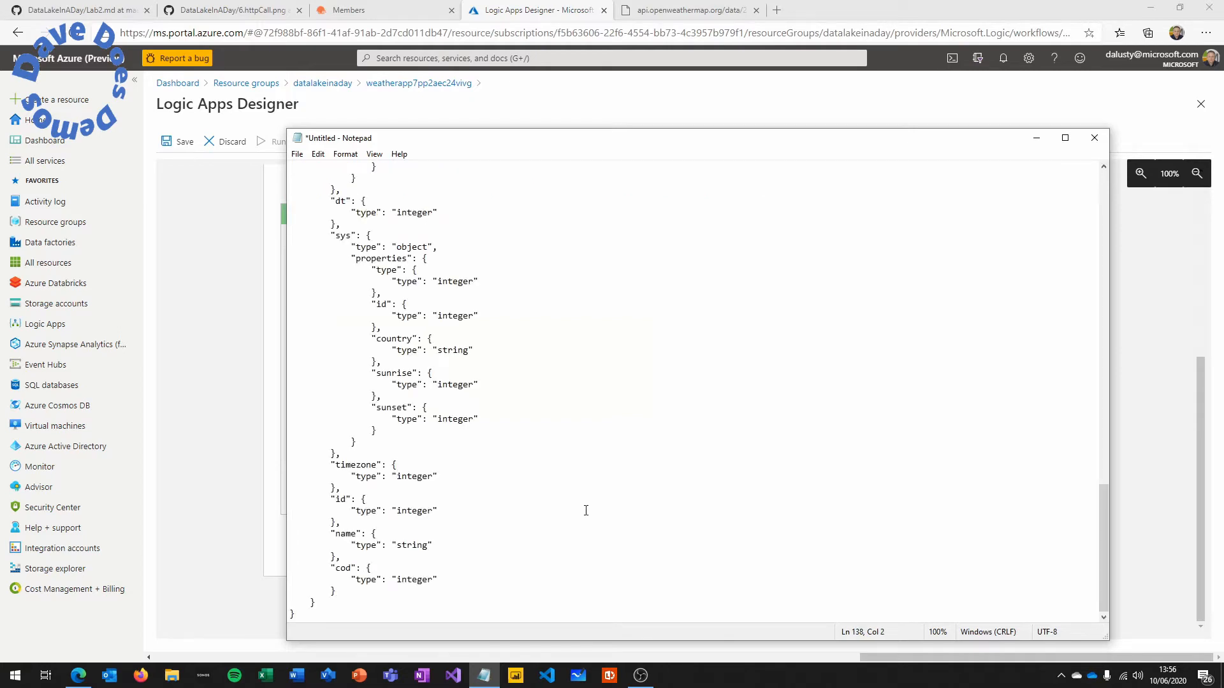
Step: Replace every 'integer' type with 'number' in the Notepad schema copy
{"action": "double_click", "coordinate": [454, 316]}
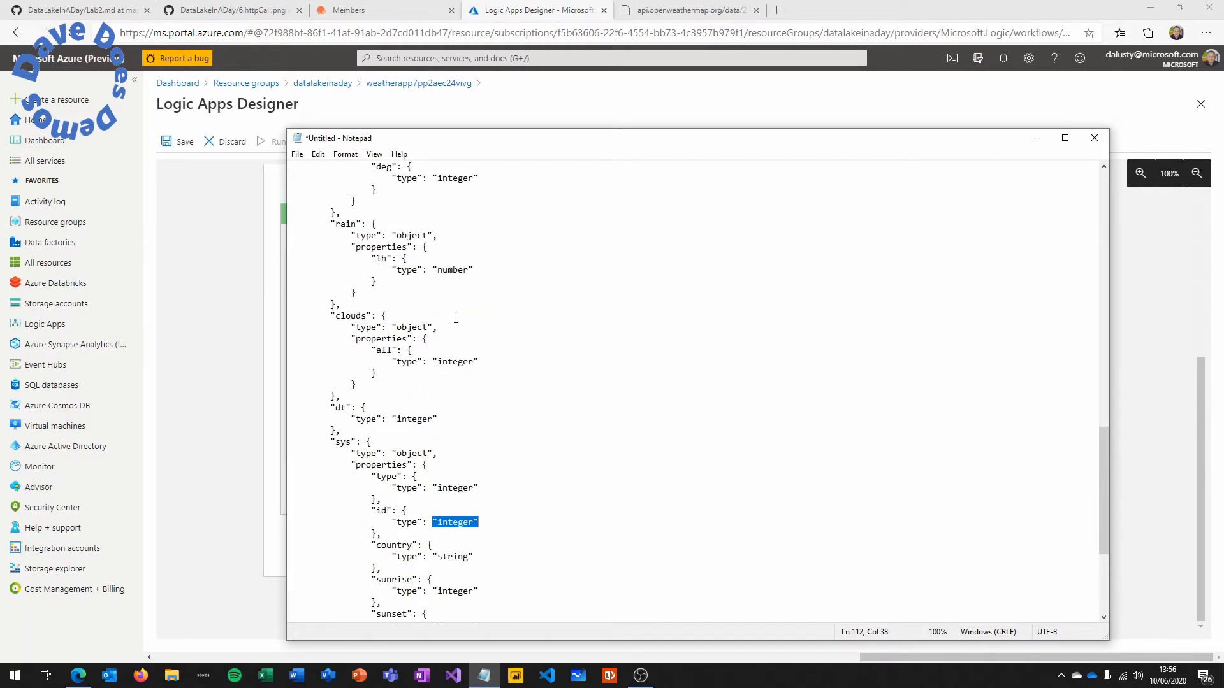
{"action": "double_click", "coordinate": [451, 269]}
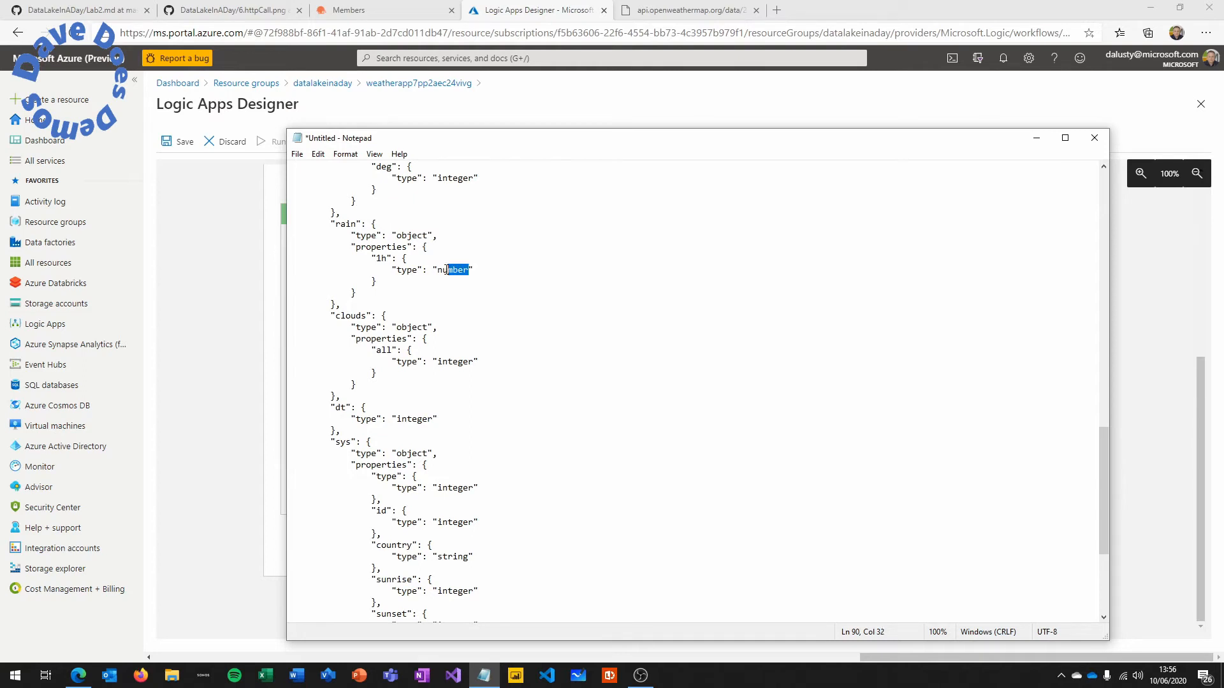
{"action": "double_click", "coordinate": [452, 269]}
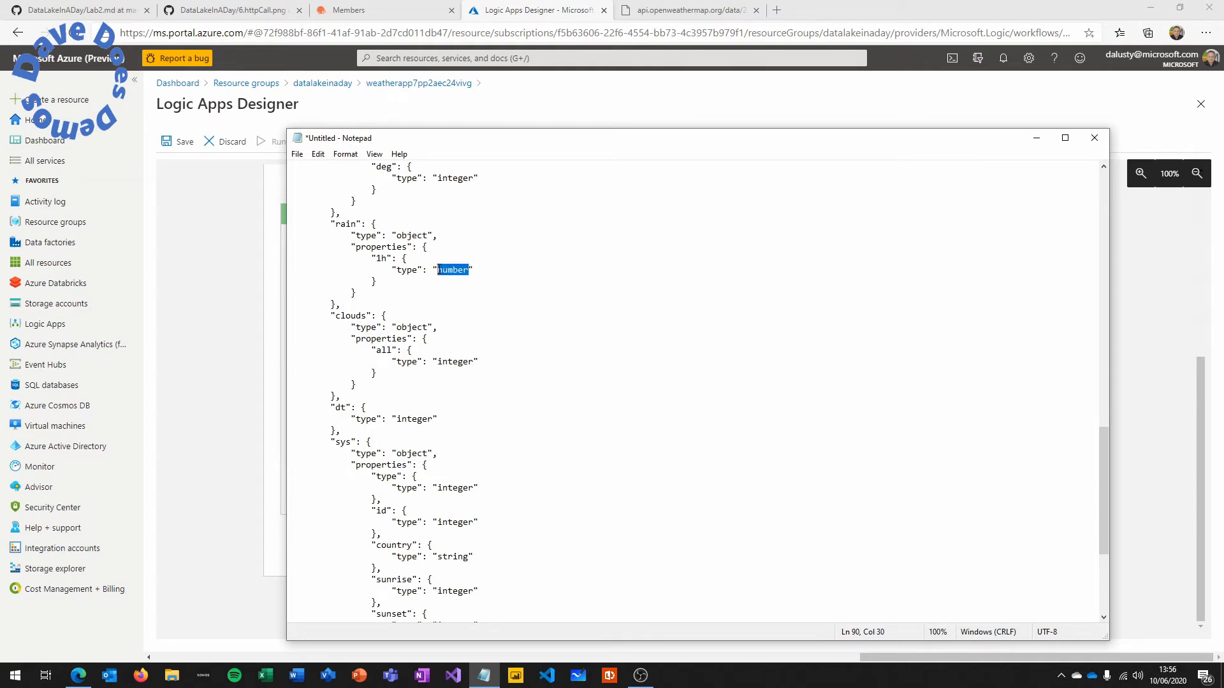
{"action": "key", "text": "Ctrl+h"}
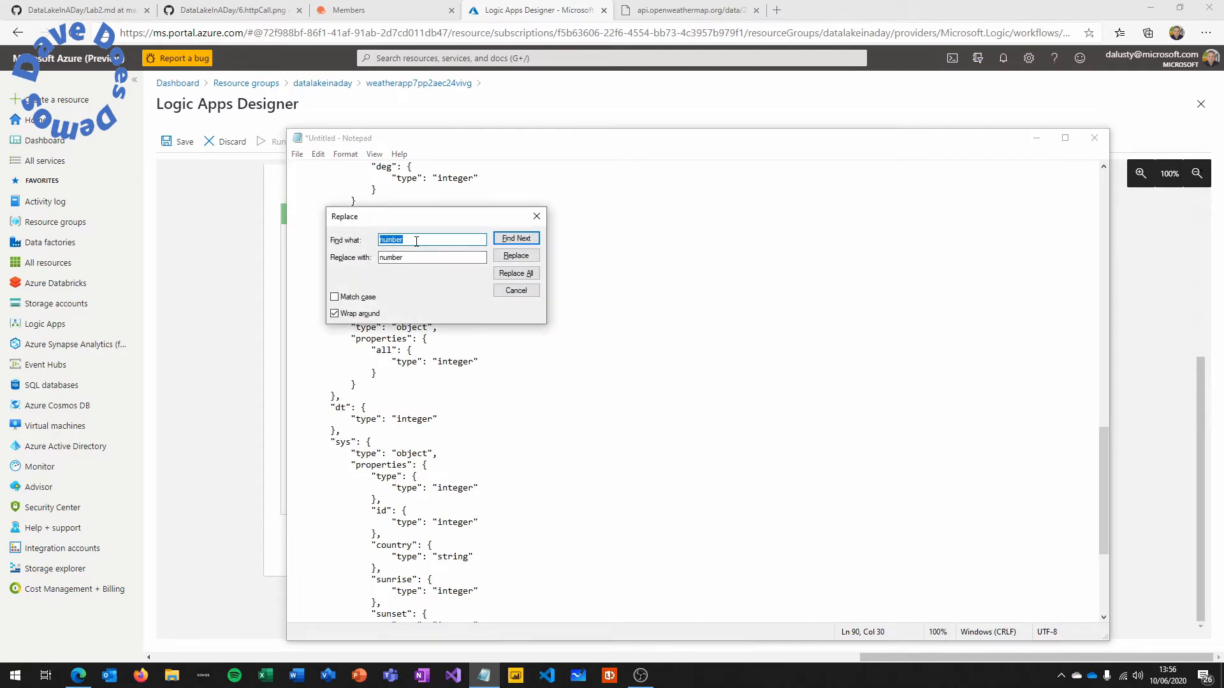
{"action": "type", "text": "integer"}
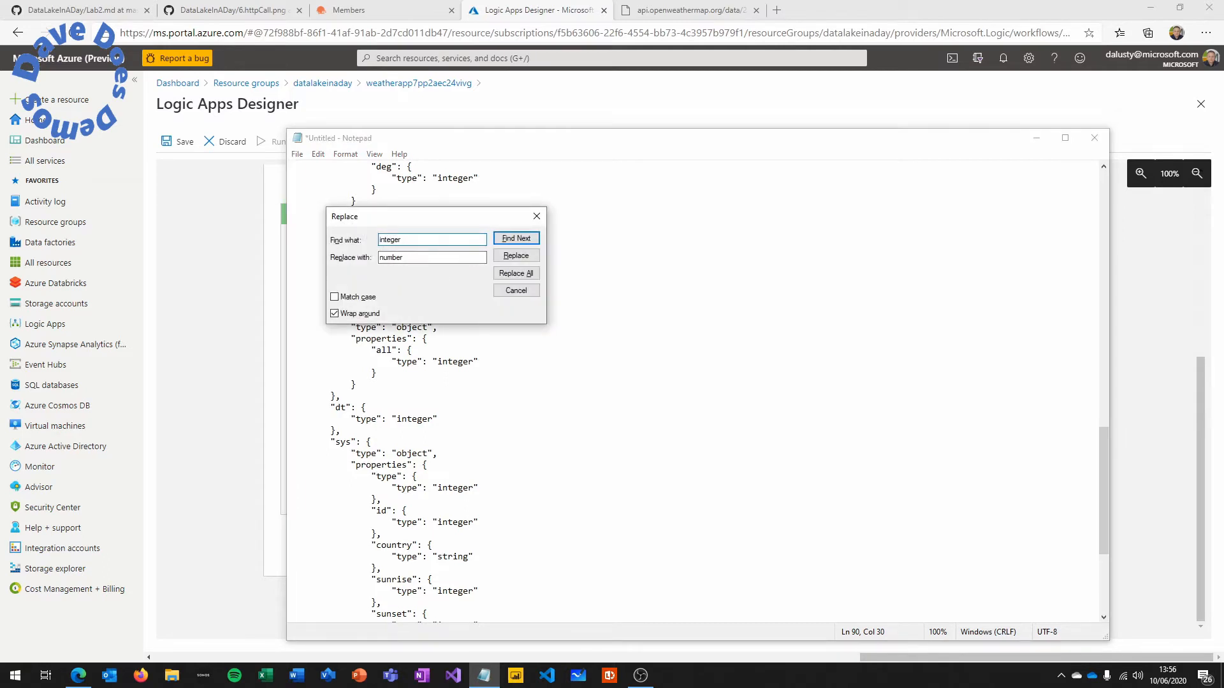
{"action": "left_click", "coordinate": [515, 273]}
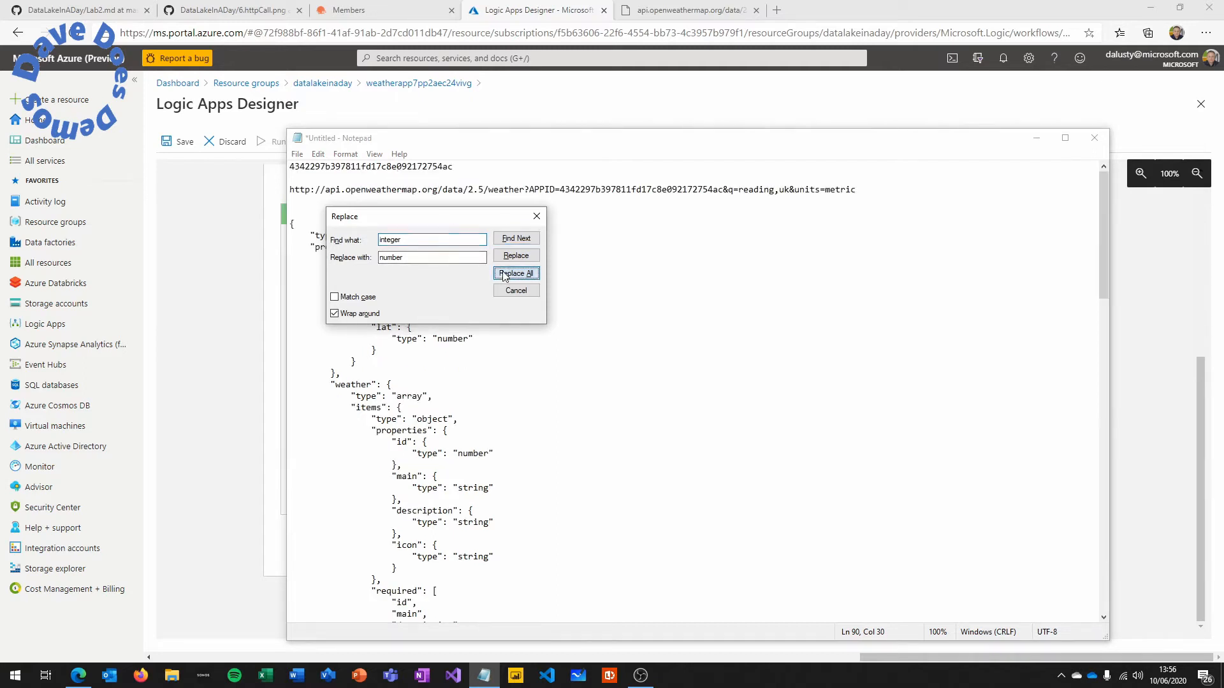
Step: Close Replace and paste the number-typed schema into the Parse JSON Schema box
{"action": "left_click", "coordinate": [515, 273]}
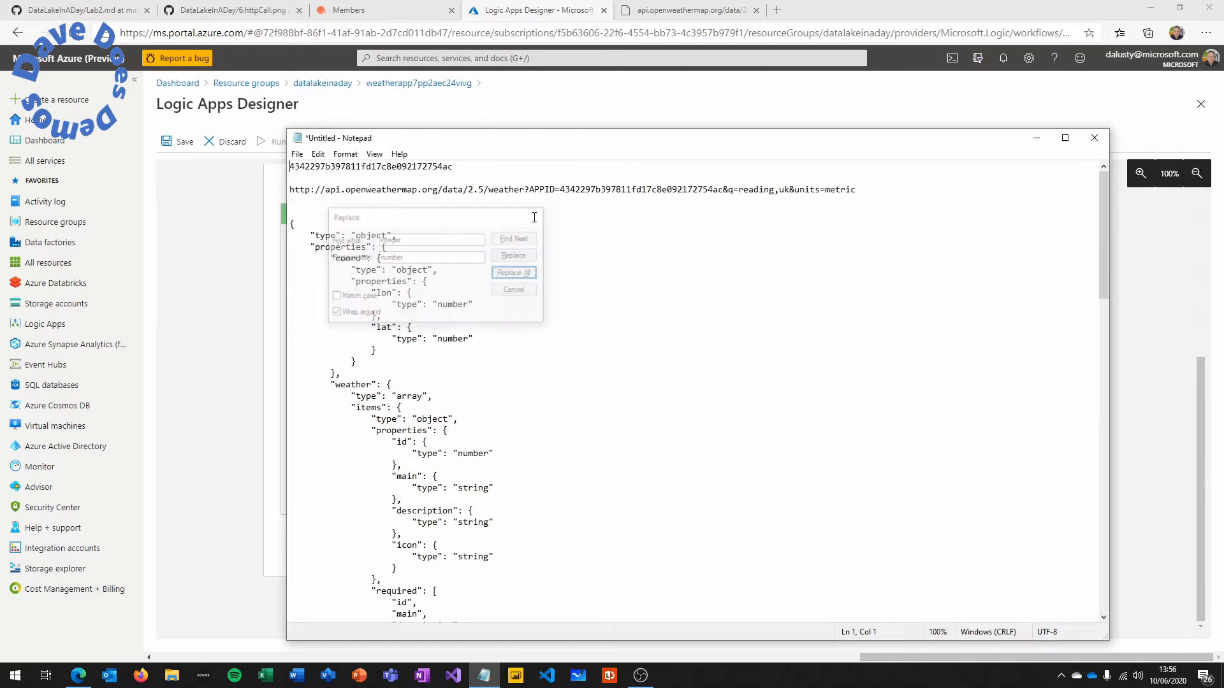
{"action": "left_click", "coordinate": [512, 289]}
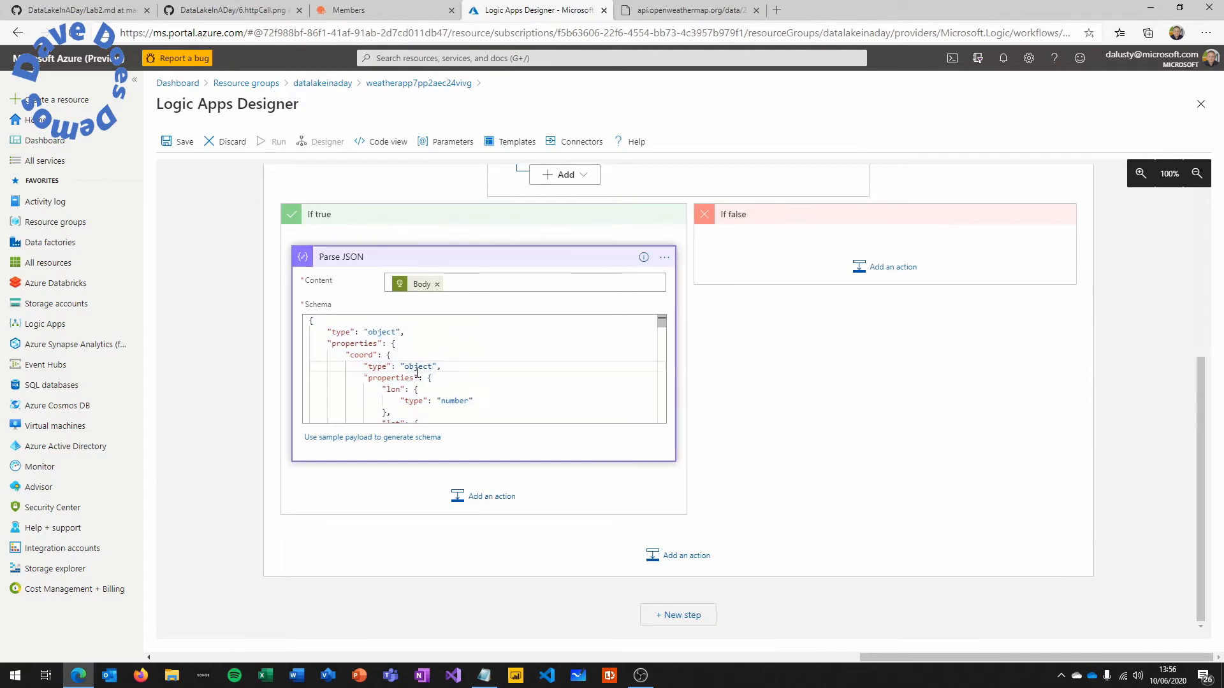
{"action": "scroll", "scroll_direction": "down", "scroll_amount": 3}
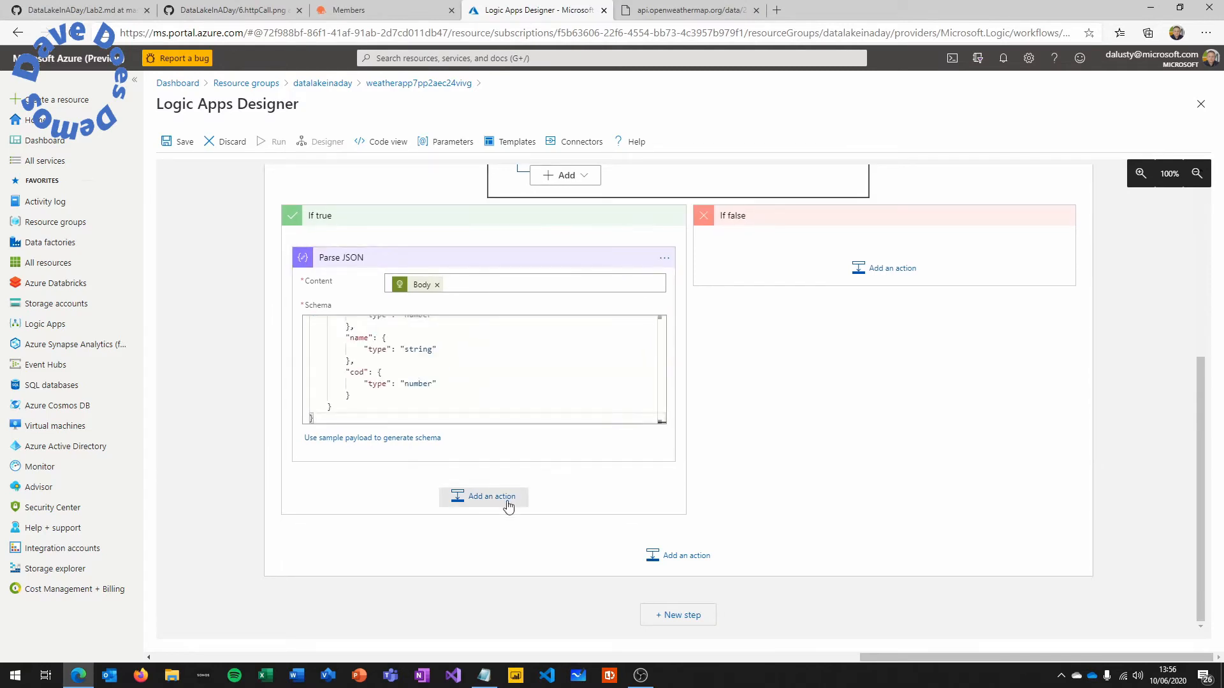
{"action": "left_click", "coordinate": [491, 496]}
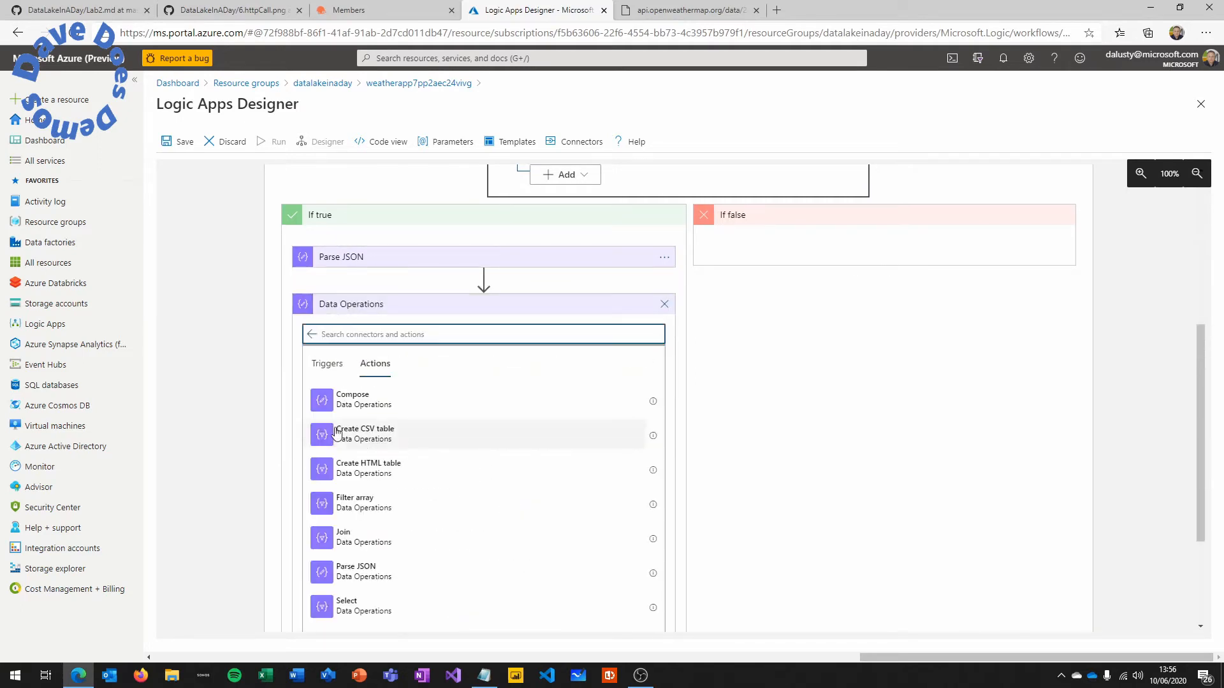
Step: Add a Compose action after Parse JSON and copy the CSV header line from the lab page
{"action": "left_click", "coordinate": [352, 399]}
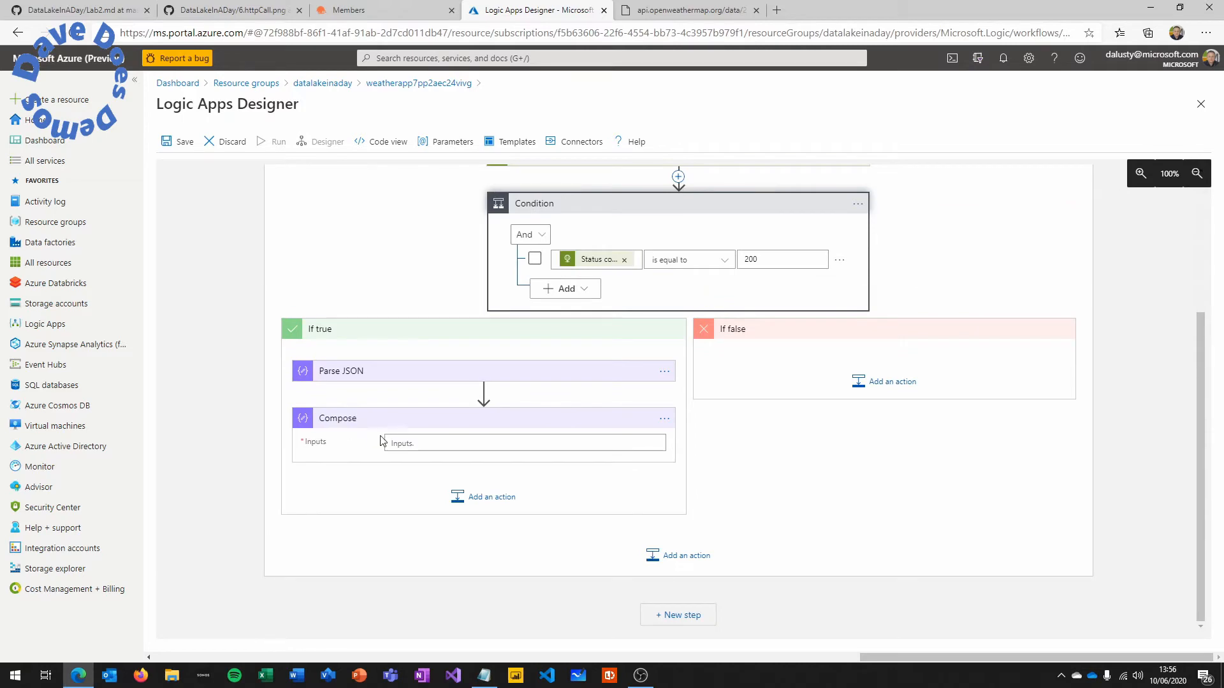
{"action": "left_click", "coordinate": [523, 443]}
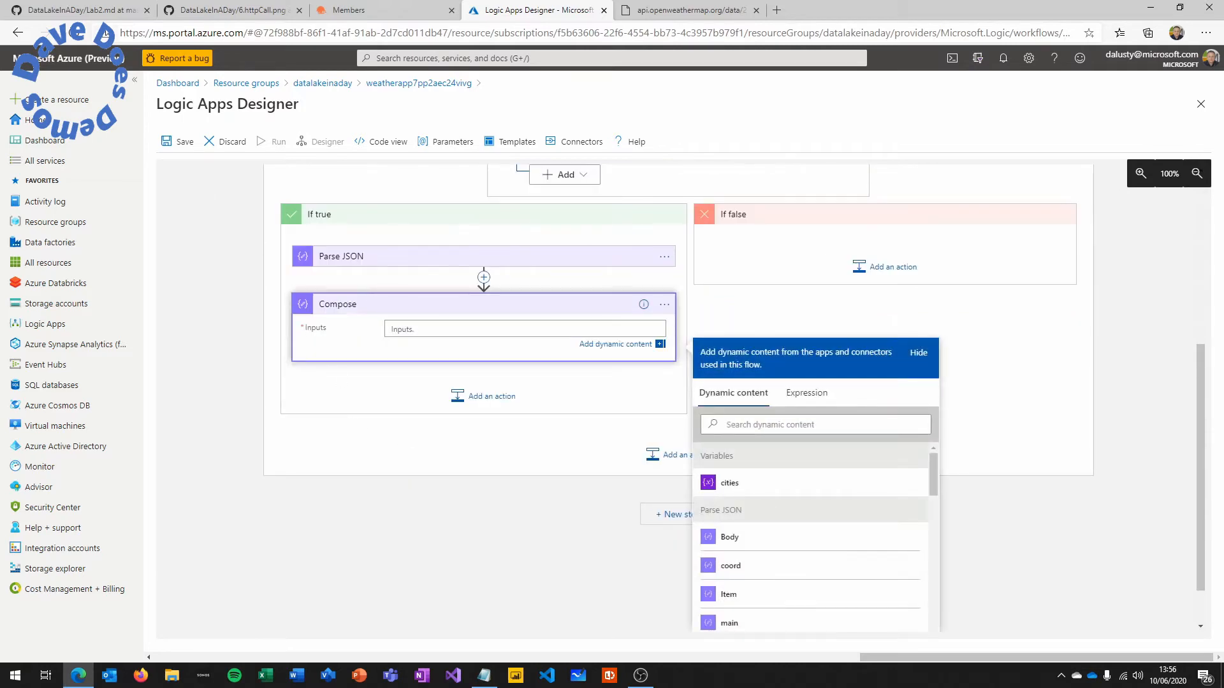
{"action": "left_click", "coordinate": [76, 10]}
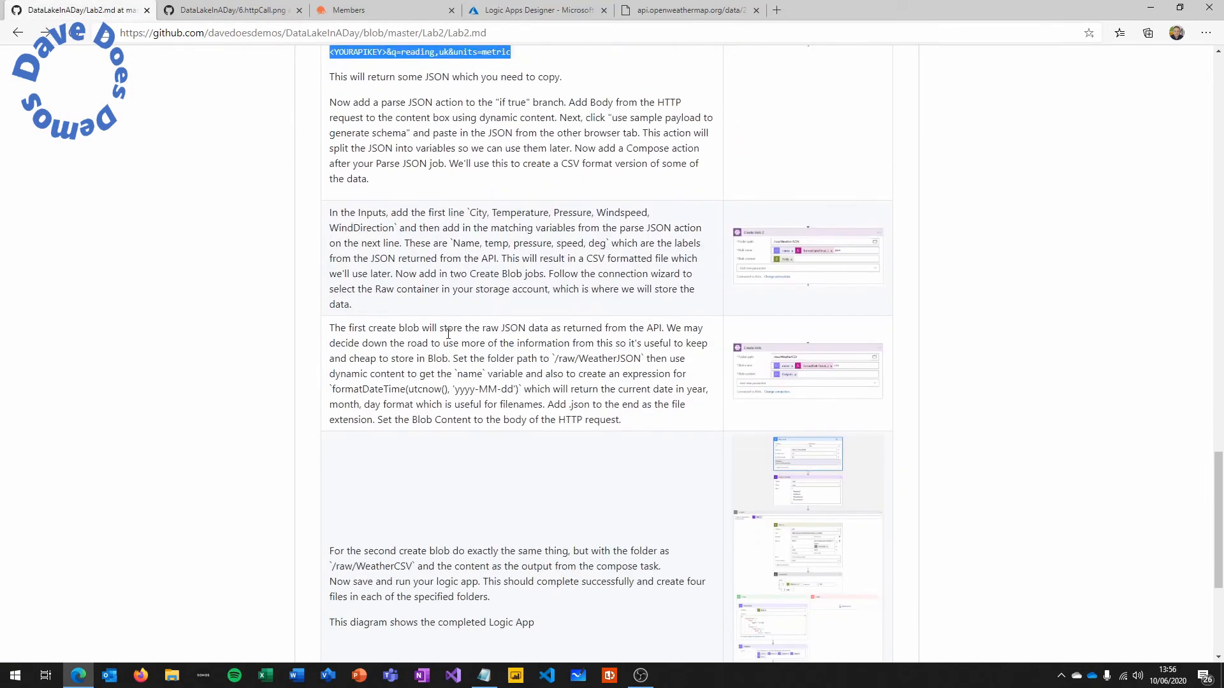
{"action": "scroll", "scroll_direction": "down", "scroll_amount": 3}
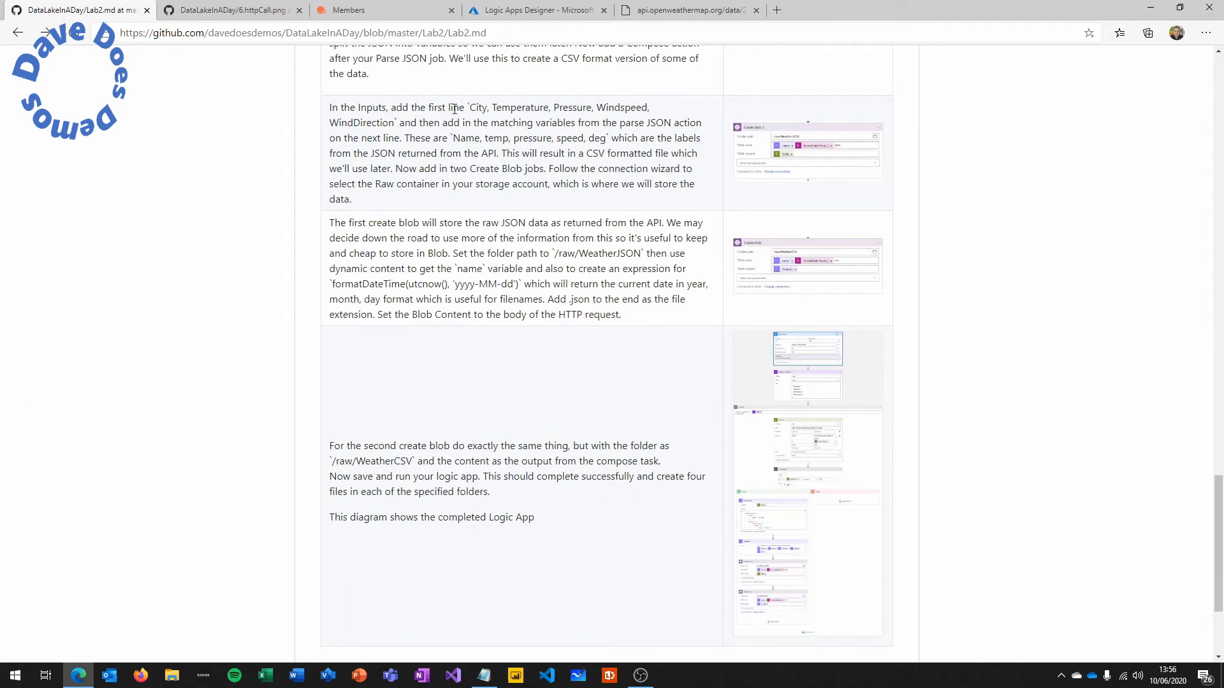
{"action": "left_click_drag", "start_coordinate": [470, 107], "coordinate": [395, 123]}
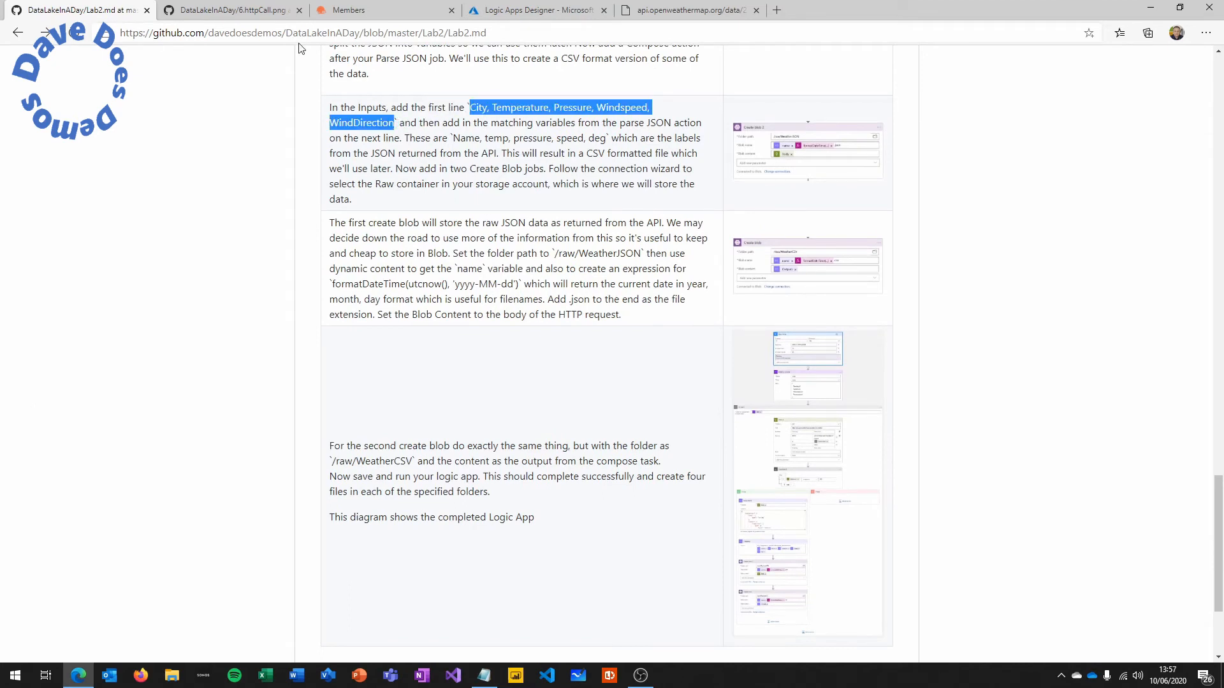
{"action": "left_click", "coordinate": [537, 10]}
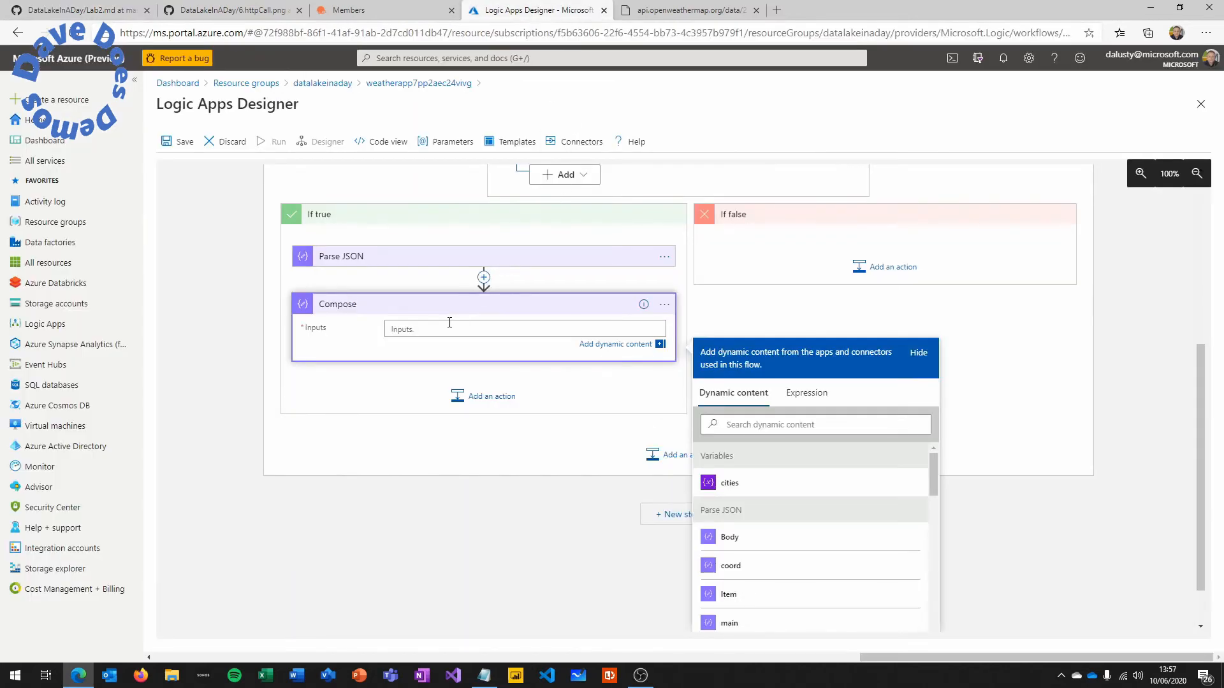
Step: Enter header 'City, Temperature, Pressure, Windspeed, WindDirection' in Compose, then insert name and temp
{"action": "type", "text": "City, Temperature, Pressure, Windspeed, WindDirection"}
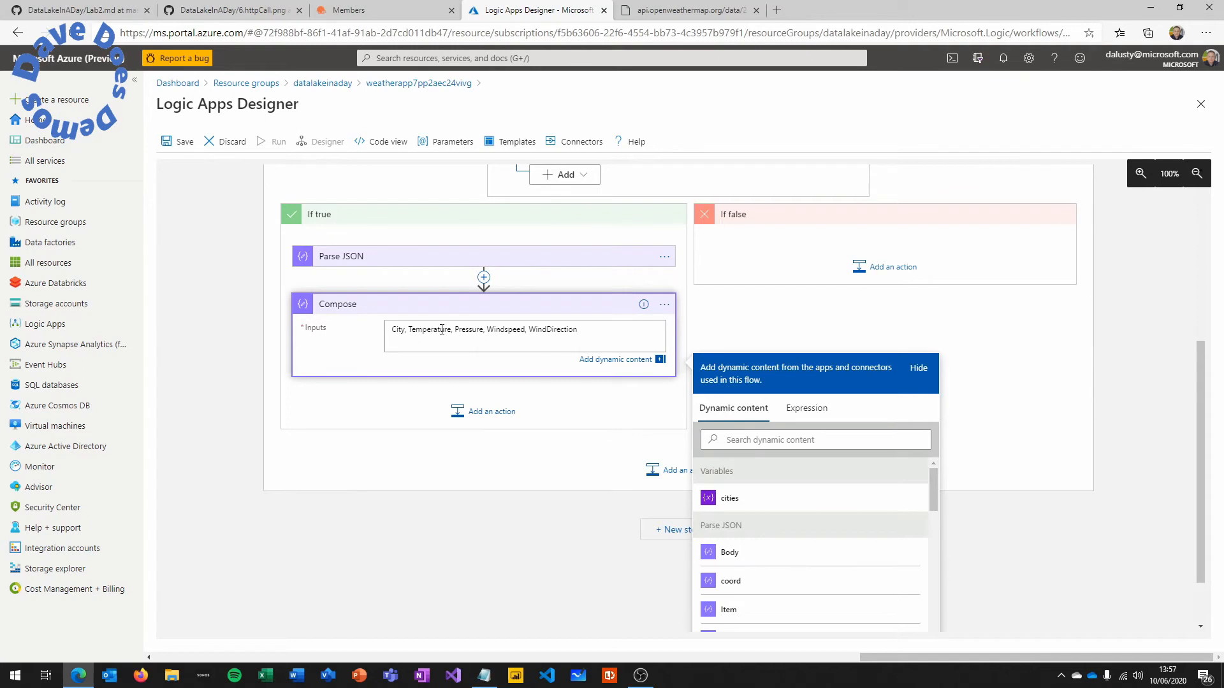
{"action": "left_click", "coordinate": [814, 439]}
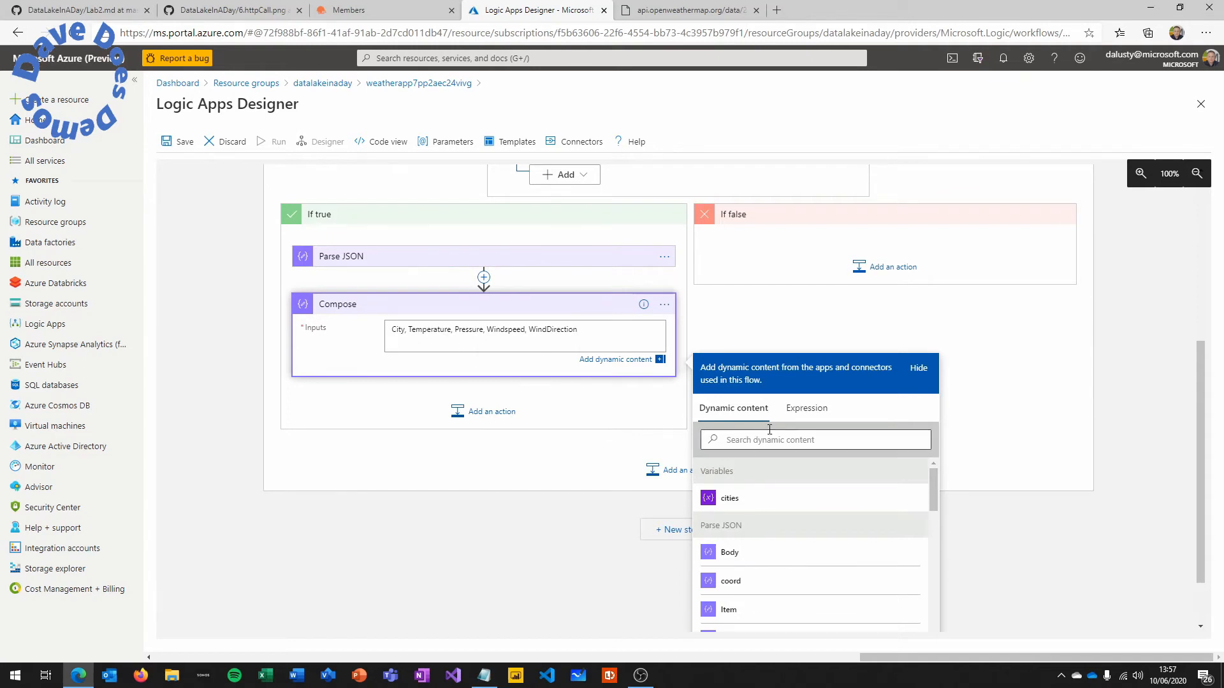
{"action": "type", "text": "nam"}
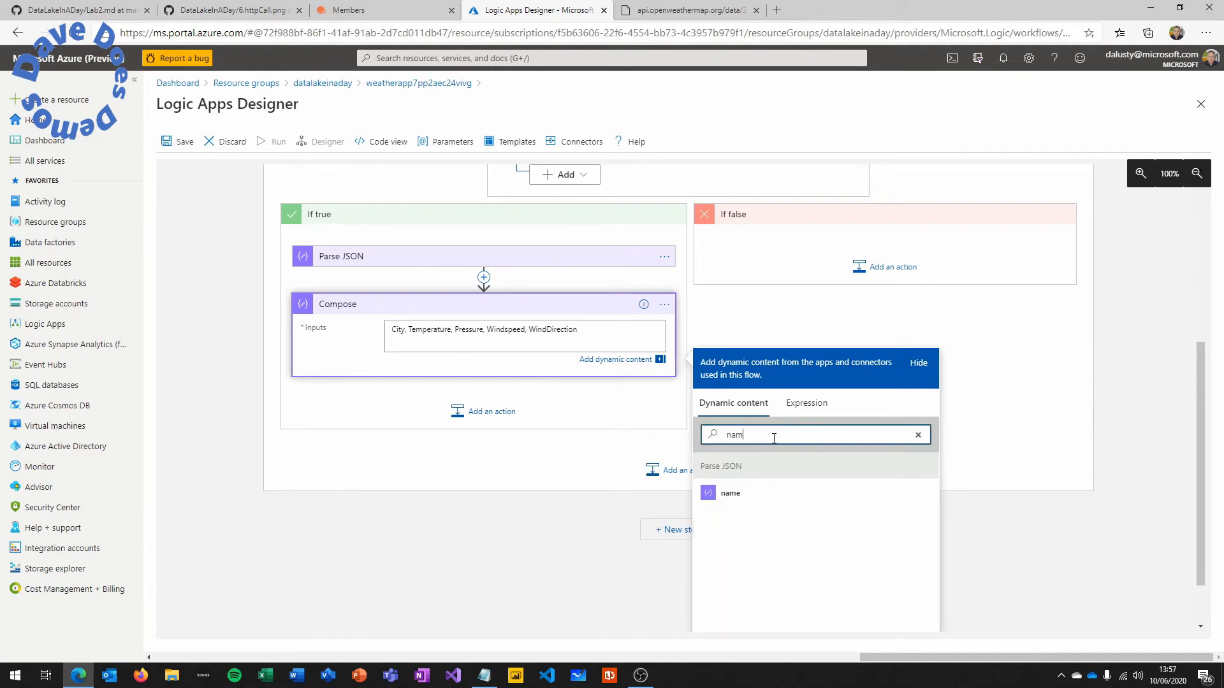
{"action": "left_click", "coordinate": [730, 493]}
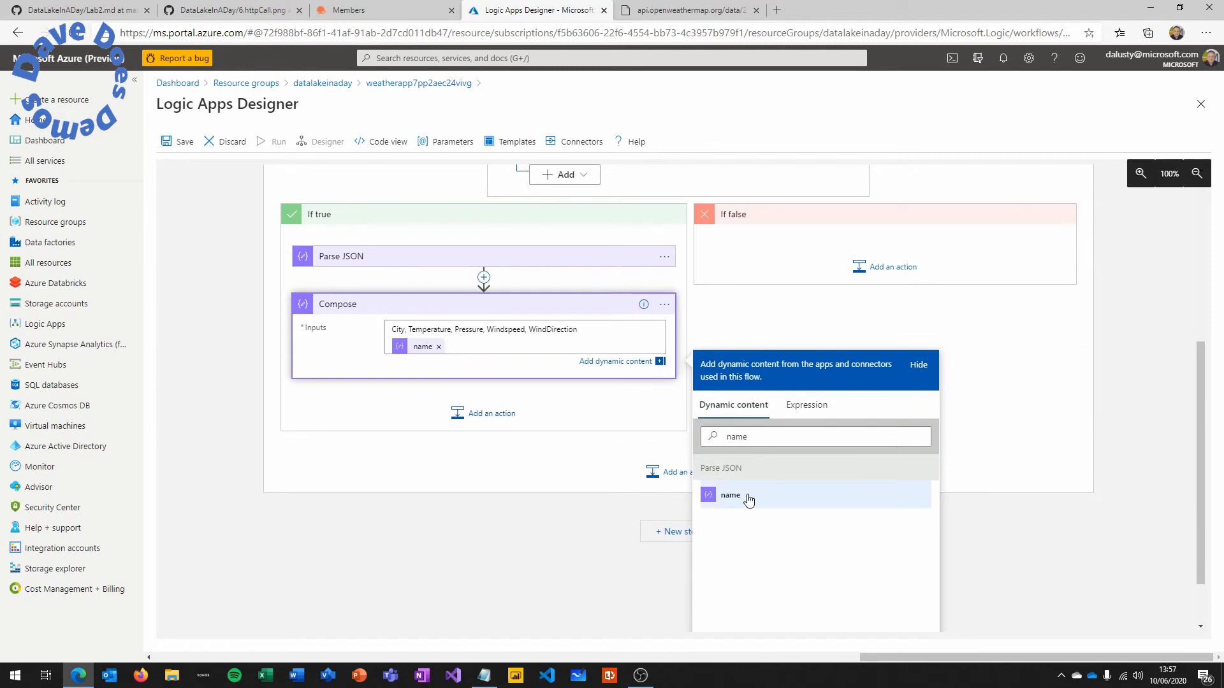
{"action": "left_click", "coordinate": [811, 436]}
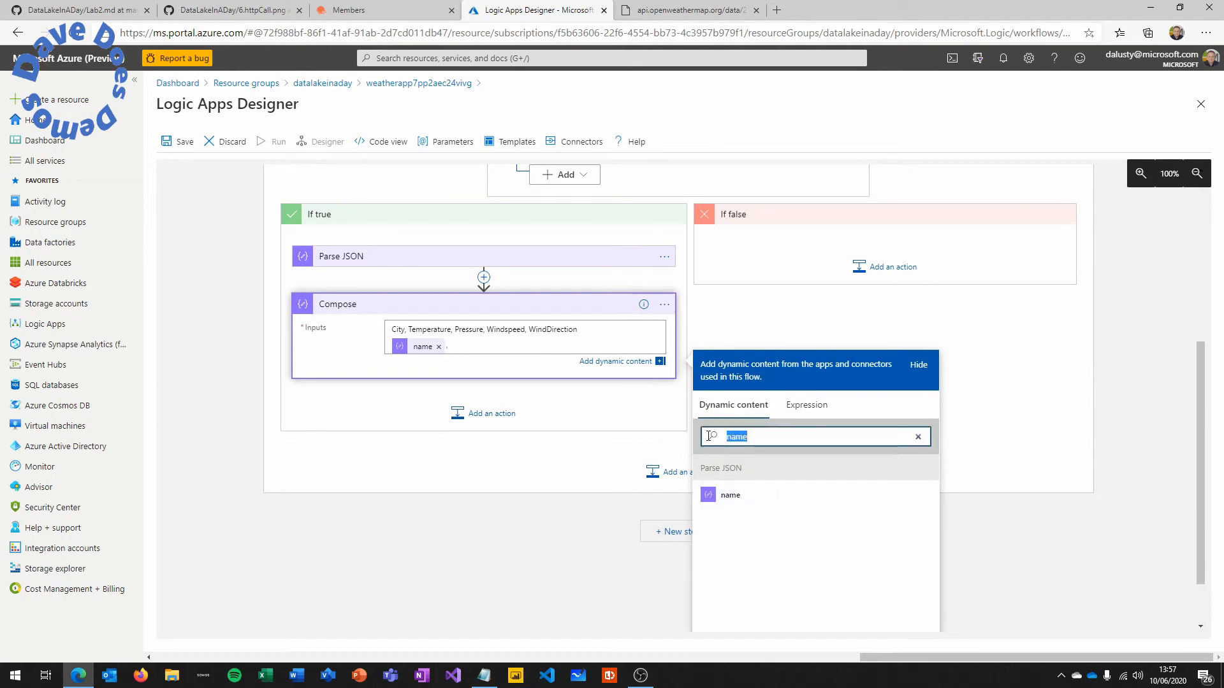
{"action": "type", "text": "temp"}
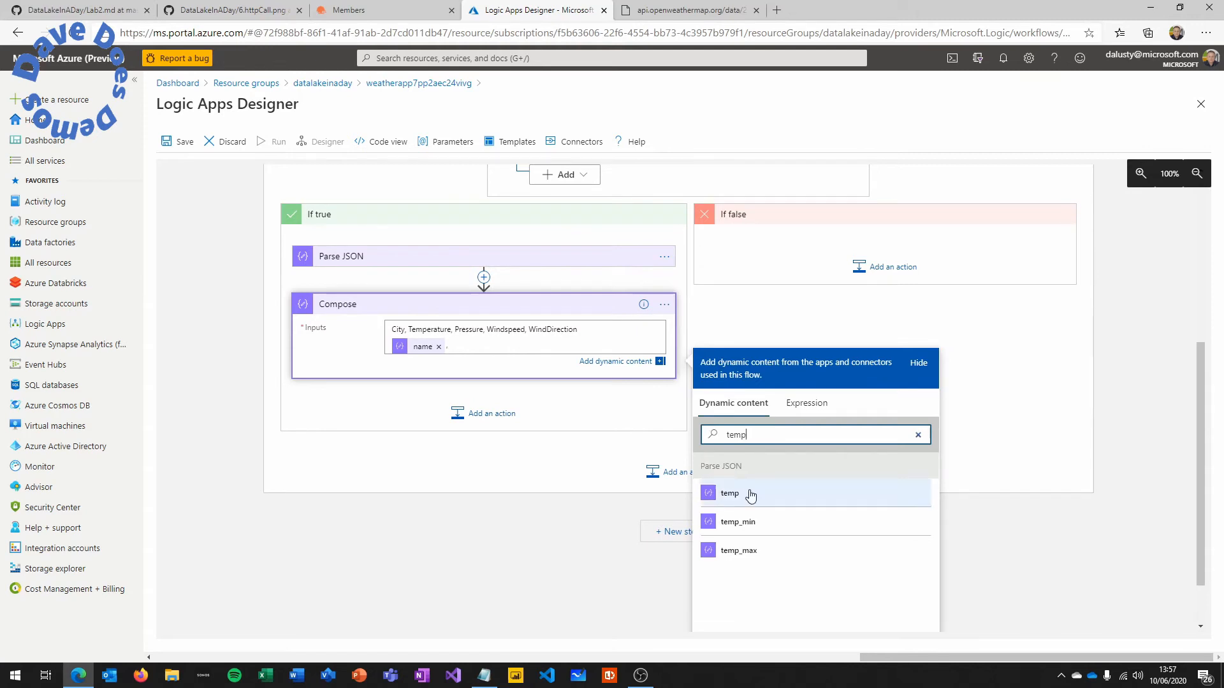
{"action": "left_click", "coordinate": [730, 493]}
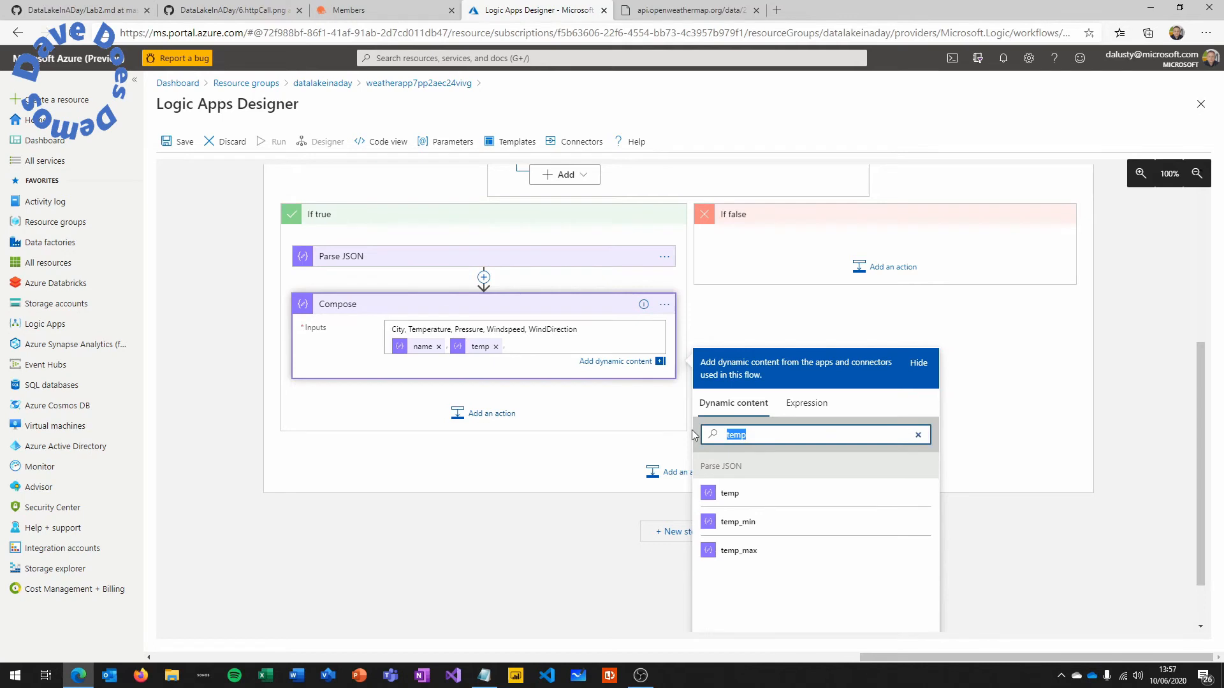
Step: Insert the pressure, speed and deg dynamic fields into the Compose inputs
{"action": "type", "text": "pressure"}
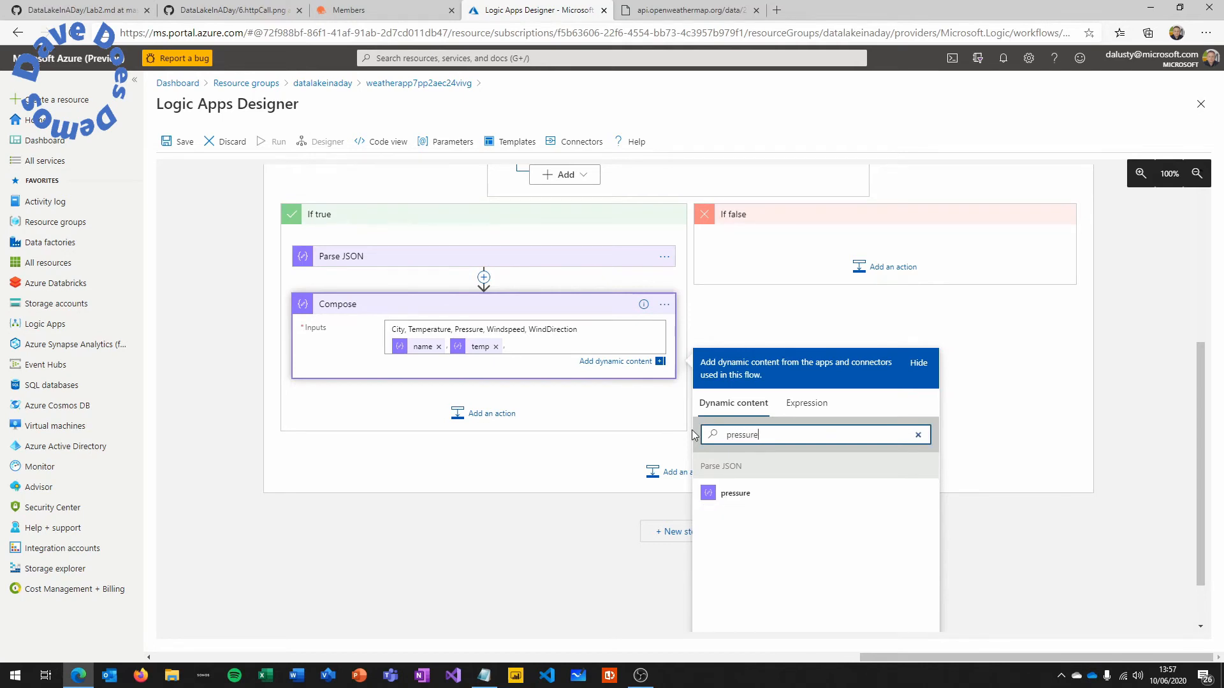
{"action": "left_click", "coordinate": [734, 493]}
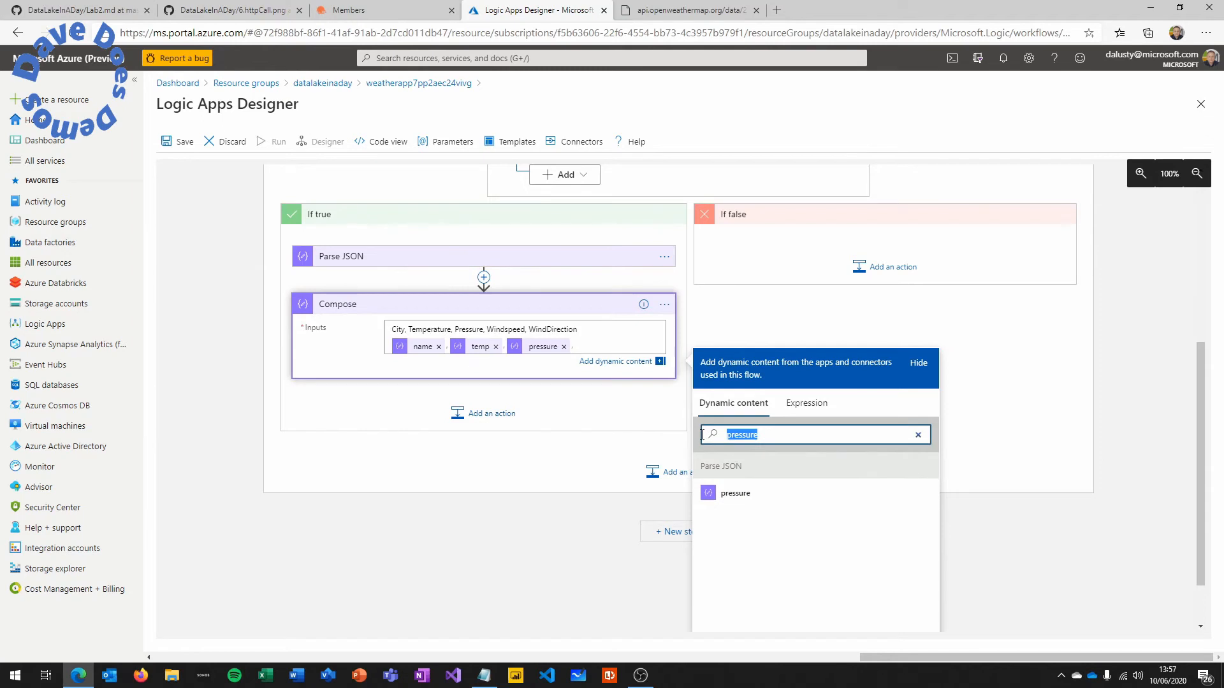
{"action": "type", "text": "speed"}
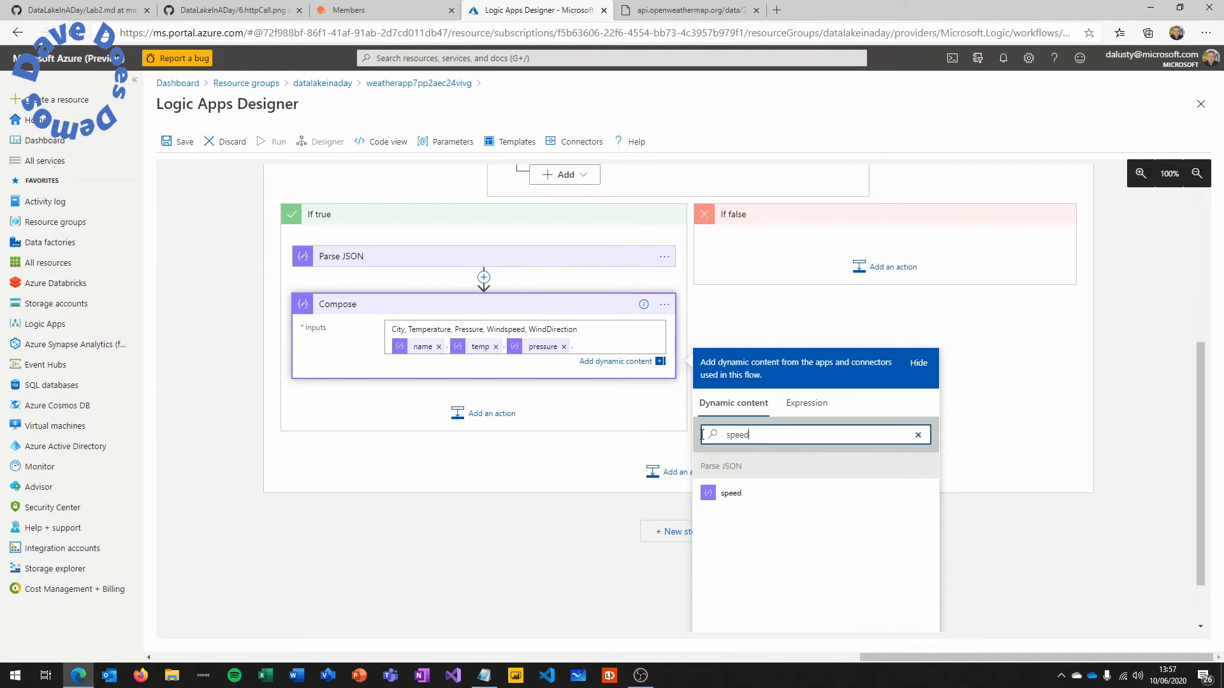
{"action": "left_click", "coordinate": [729, 493]}
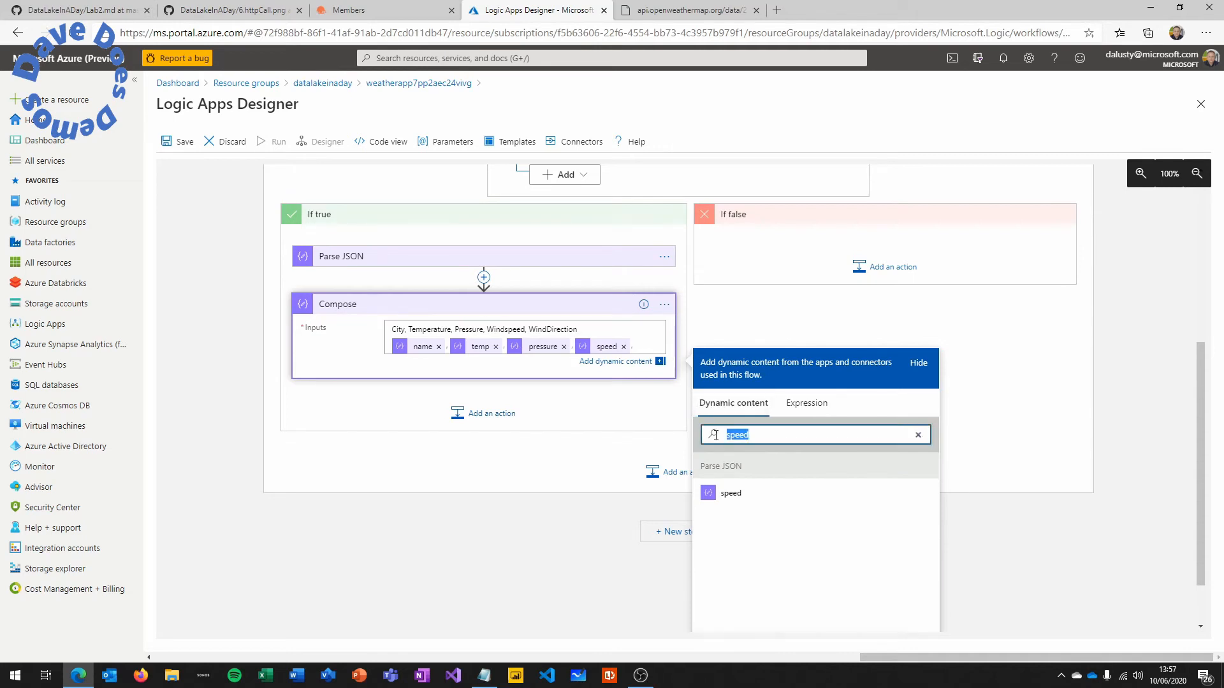
{"action": "type", "text": "deg"}
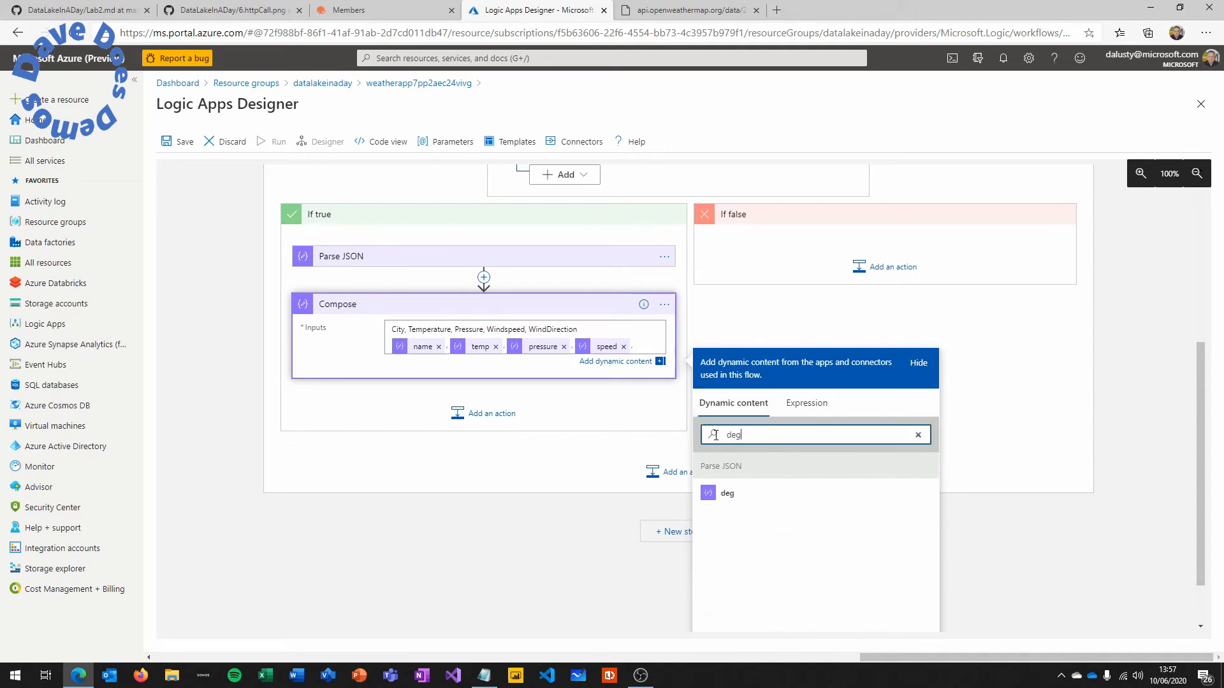
{"action": "left_click", "coordinate": [727, 493]}
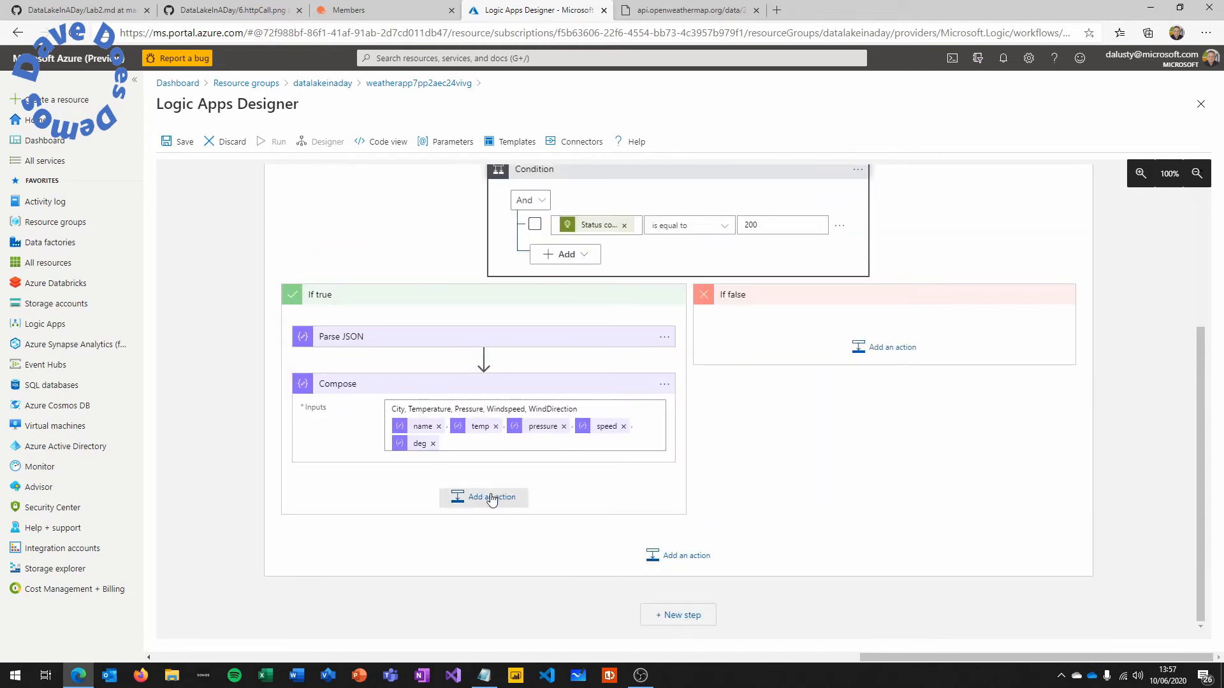
{"action": "left_click", "coordinate": [492, 497]}
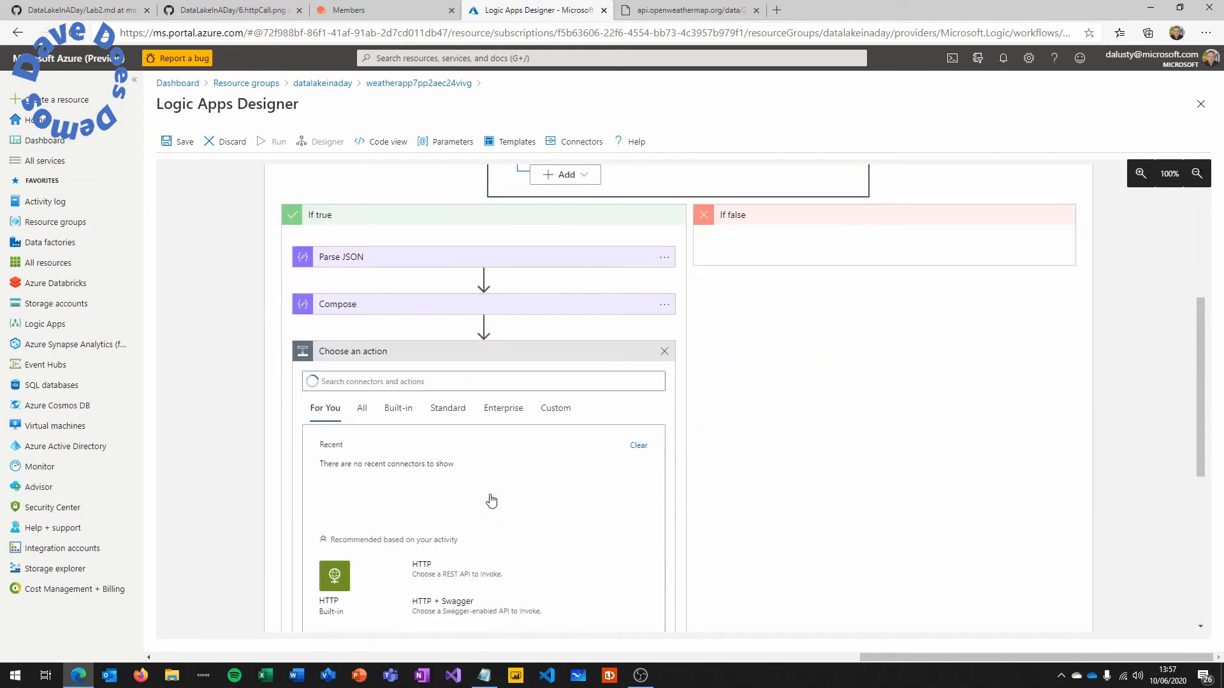
Step: Add an Azure Blob Storage Create blob action after Compose
{"action": "left_click", "coordinate": [482, 381]}
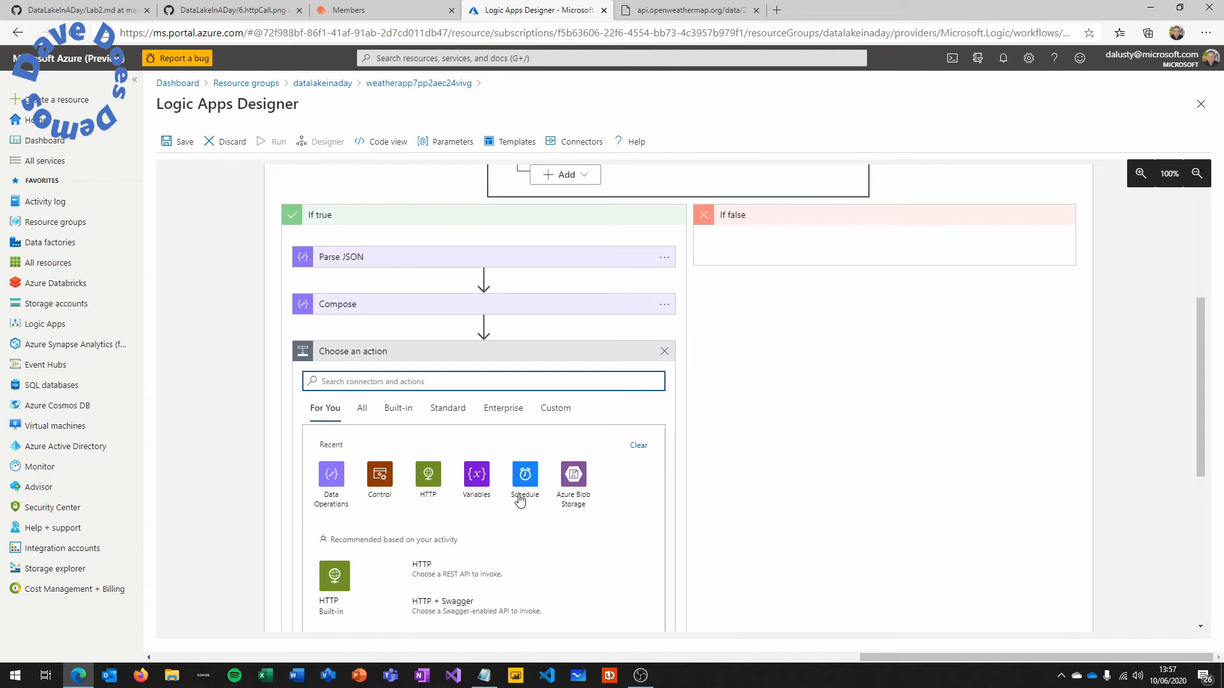
{"action": "left_click", "coordinate": [572, 477]}
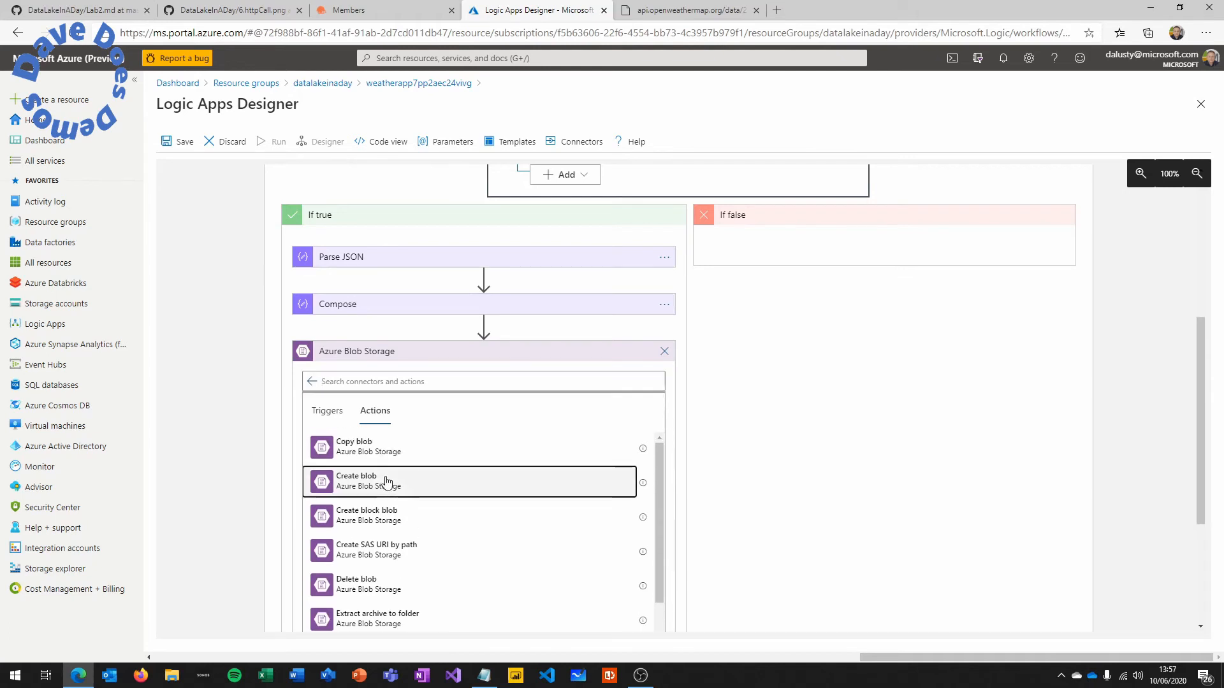
{"action": "left_click", "coordinate": [356, 481]}
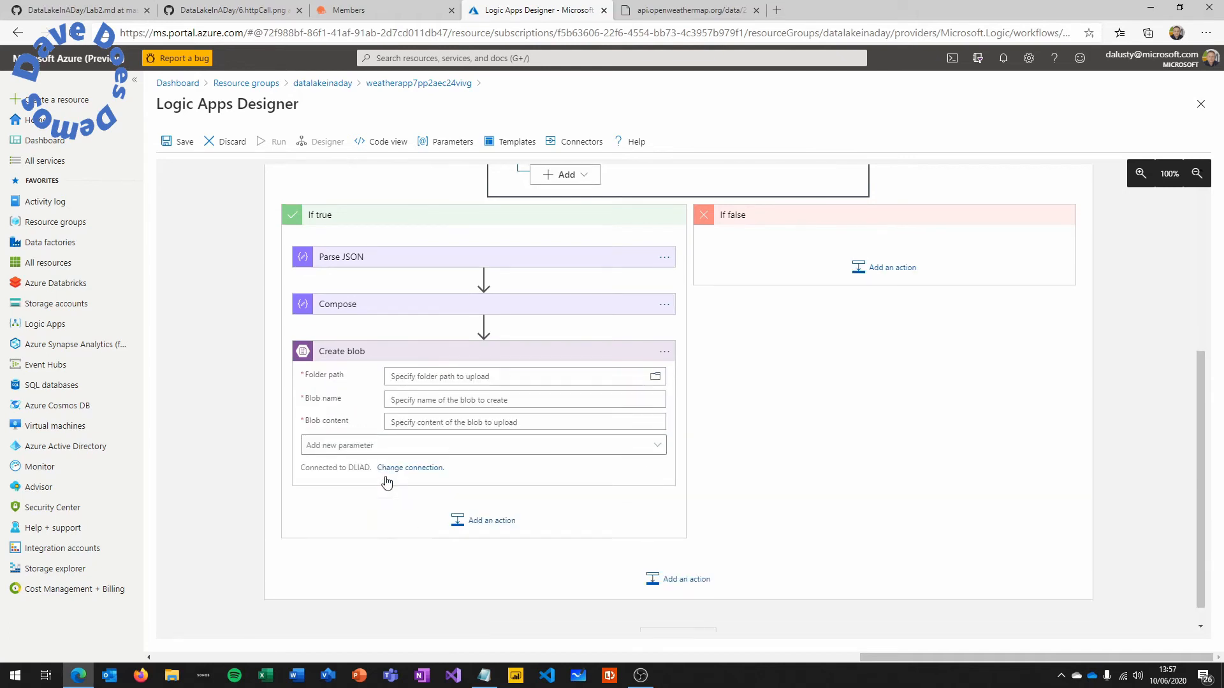
Step: Create the DLIAD storage connection for Create blob and browse containers for the folder
{"action": "left_click", "coordinate": [409, 468]}
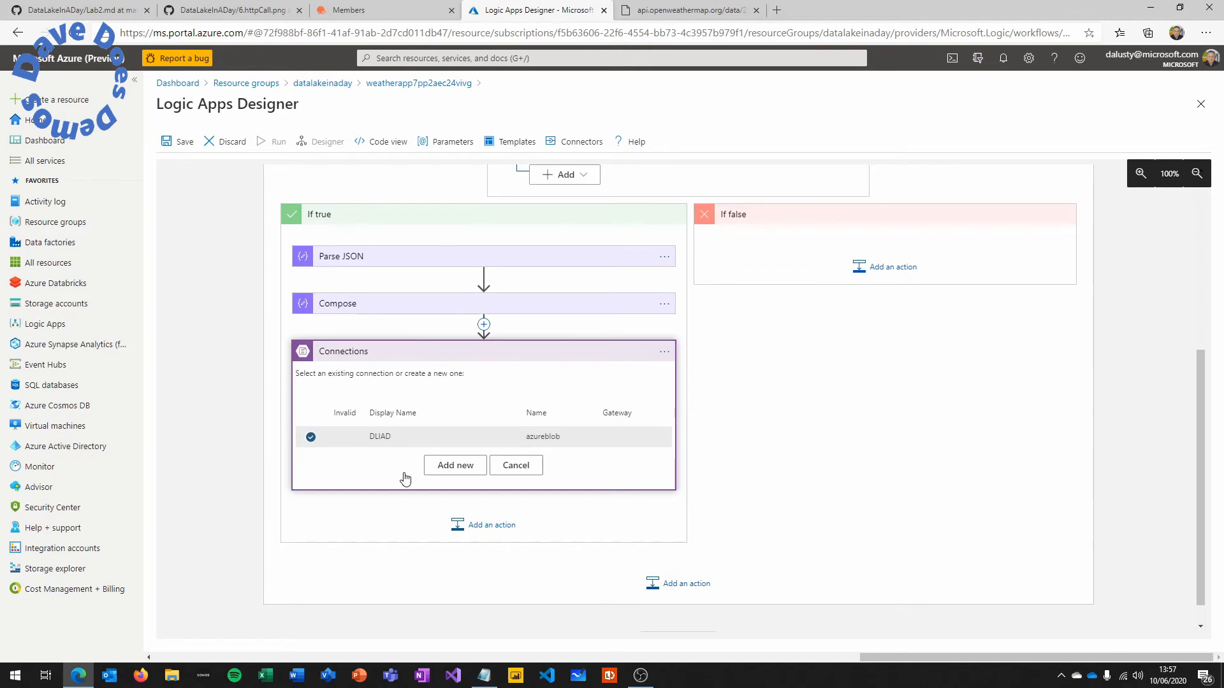
{"action": "mouse_move", "coordinate": [412, 449]}
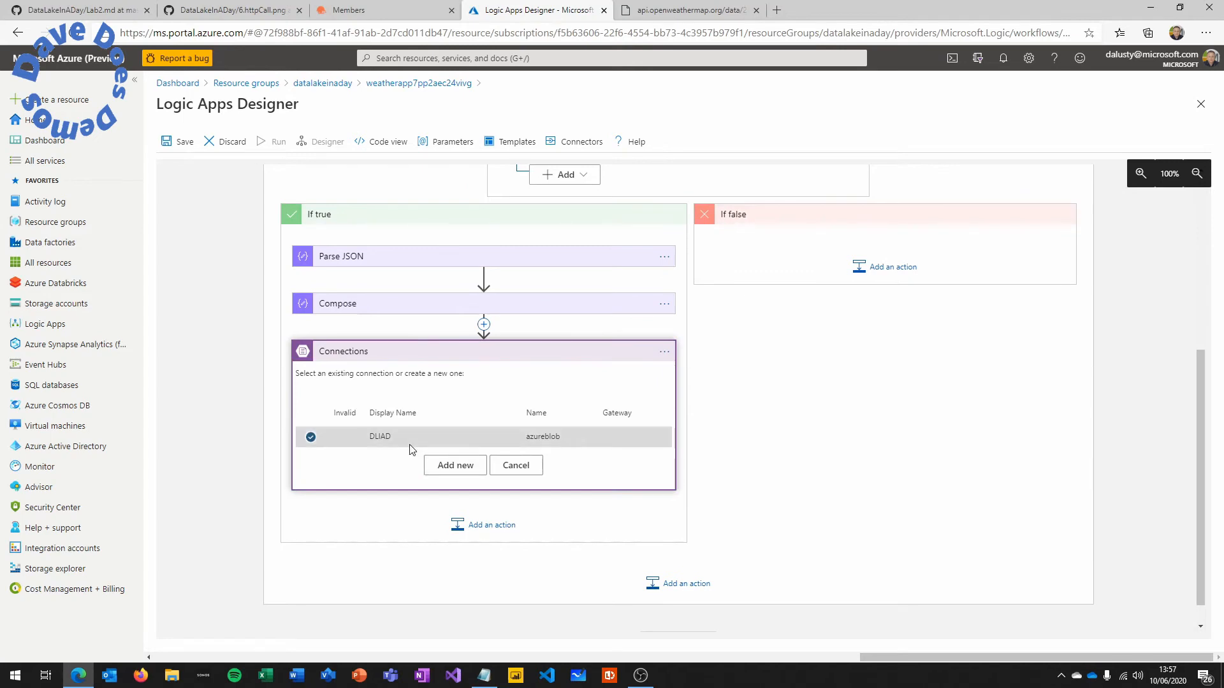
{"action": "left_click", "coordinate": [455, 465]}
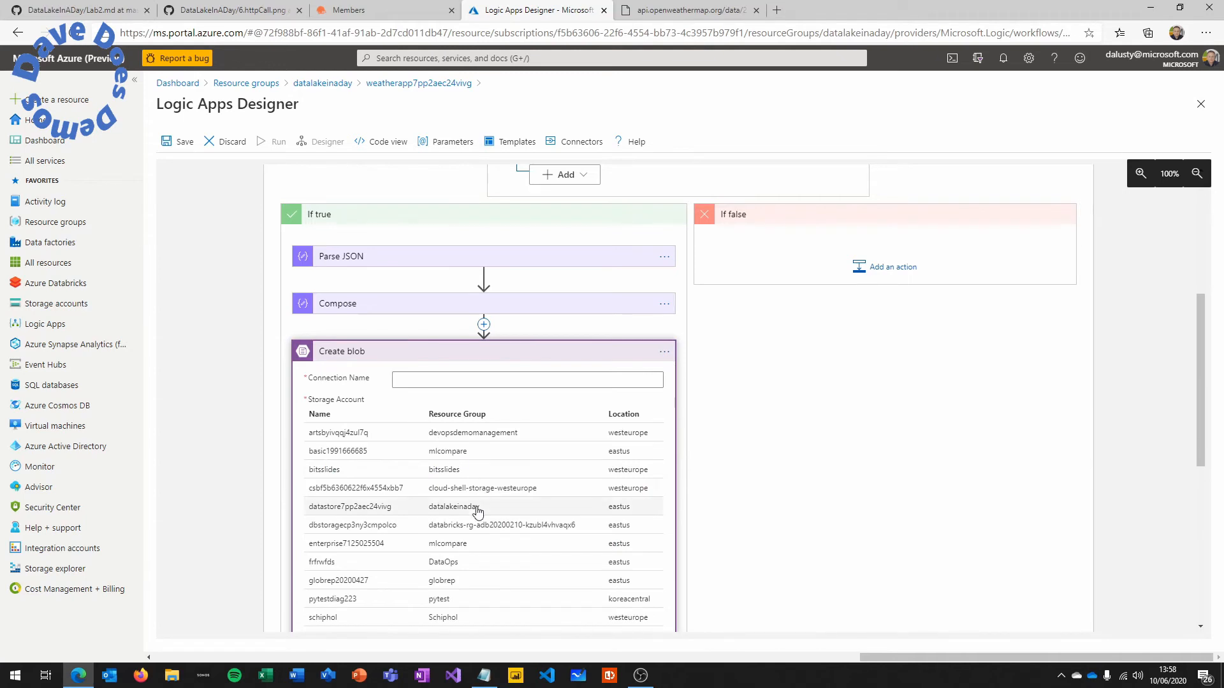
{"action": "left_click", "coordinate": [527, 379]}
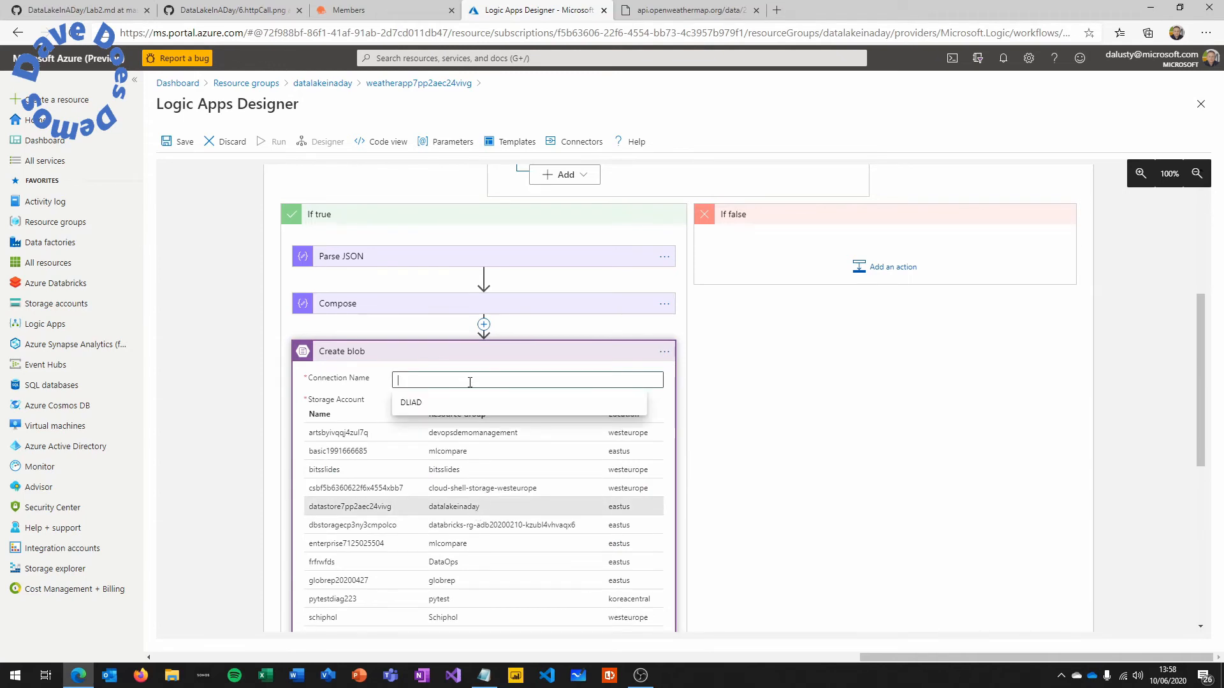
{"action": "type", "text": "DLIA"}
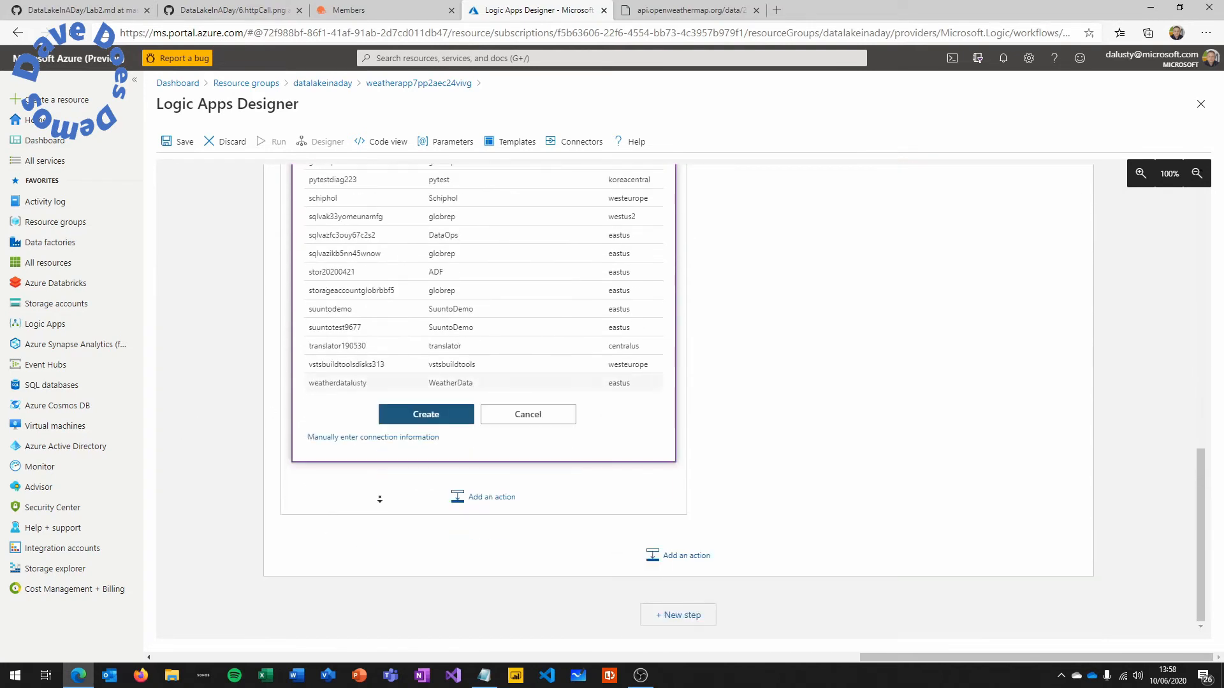
{"action": "left_click", "coordinate": [425, 413]}
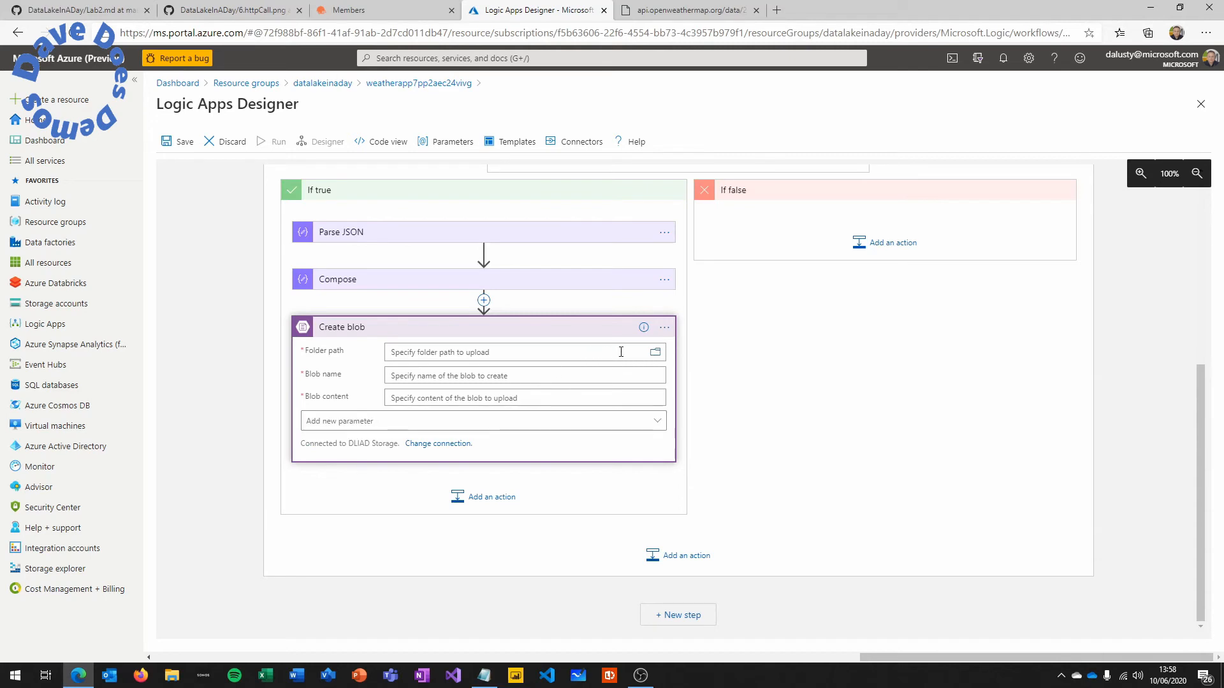
{"action": "left_click", "coordinate": [654, 352]}
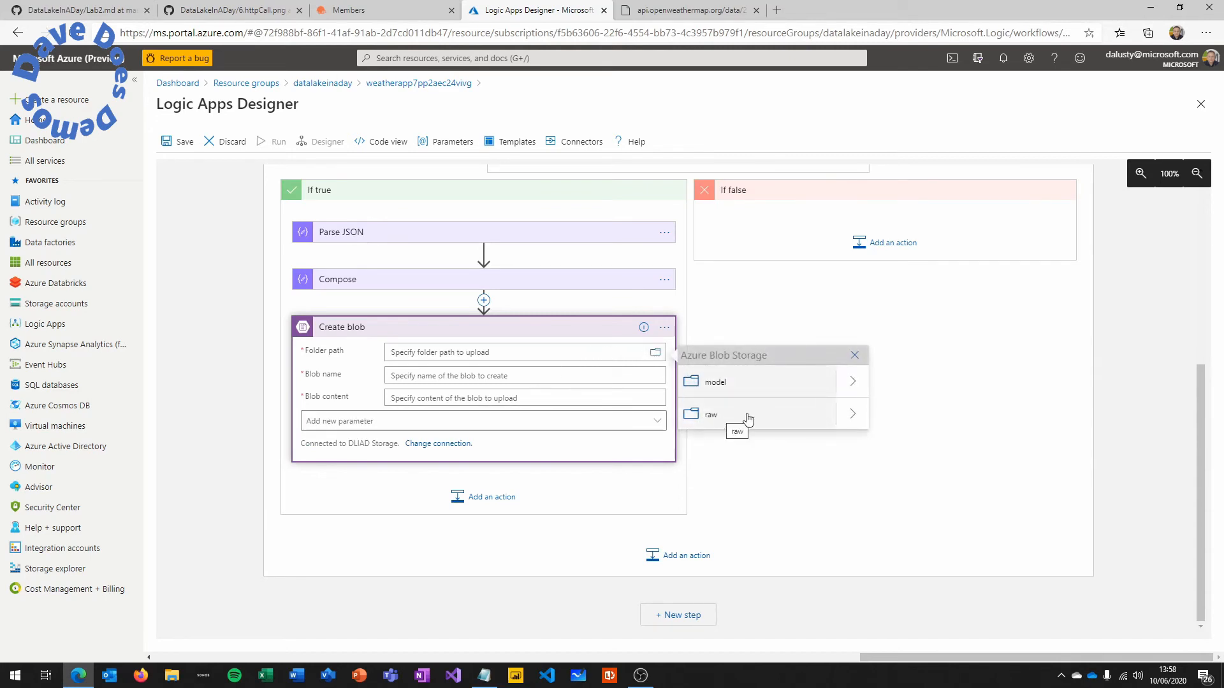
Step: Set the Create blob folder path to /raw/WeatherJSON
{"action": "left_click", "coordinate": [709, 414]}
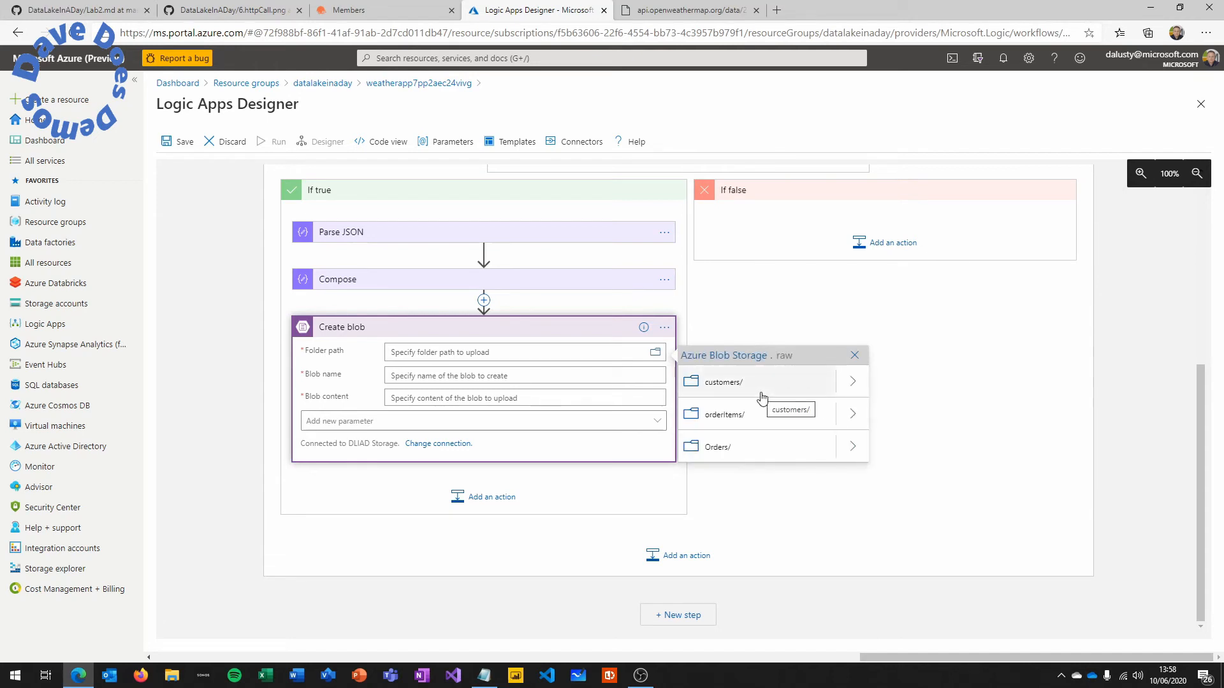
{"action": "left_click", "coordinate": [515, 339]}
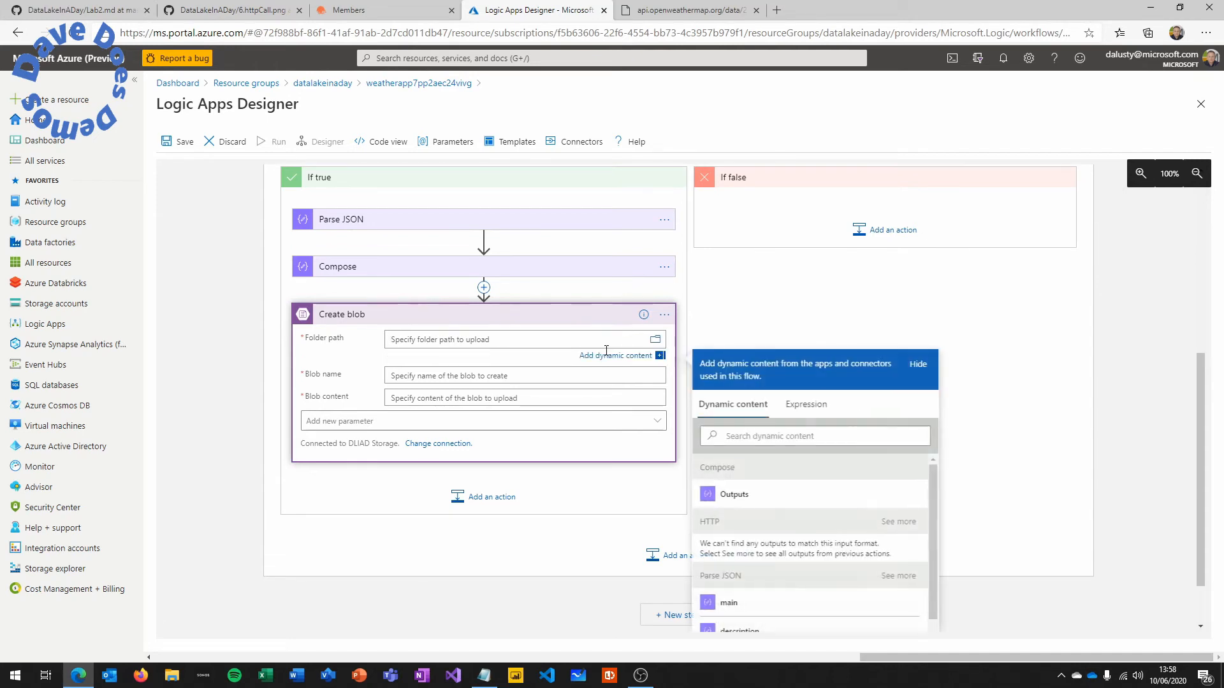
{"action": "type", "text": "/raw"}
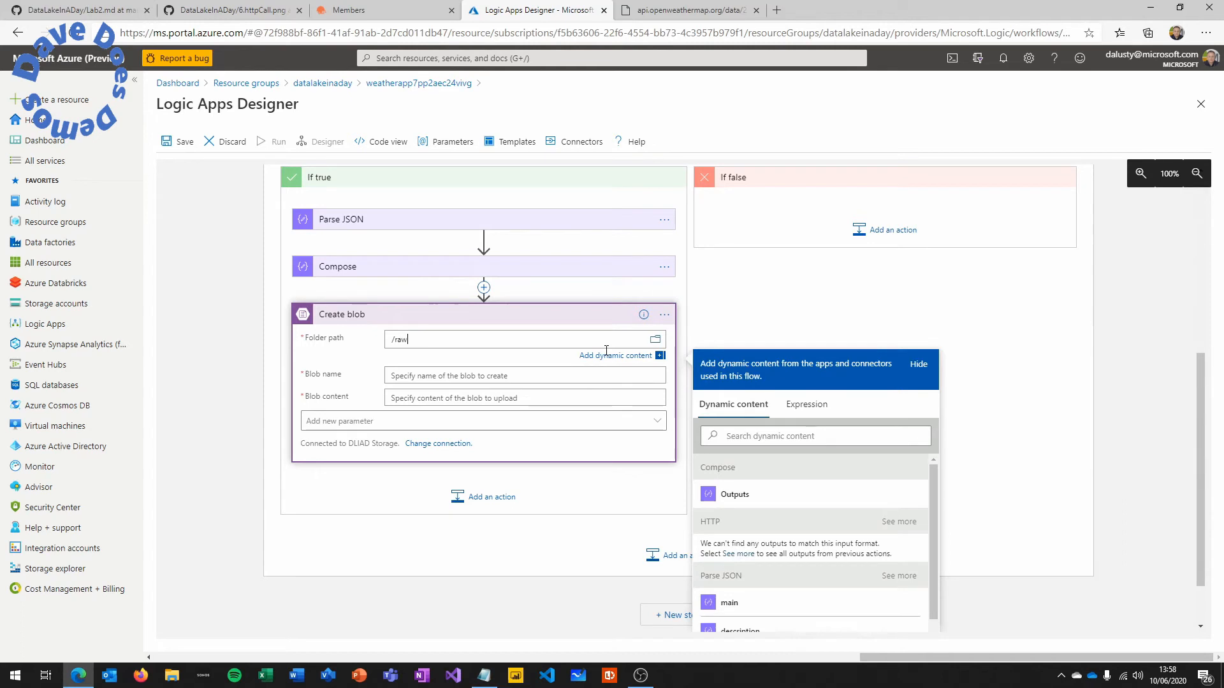
{"action": "type", "text": "/WeatherJSON"}
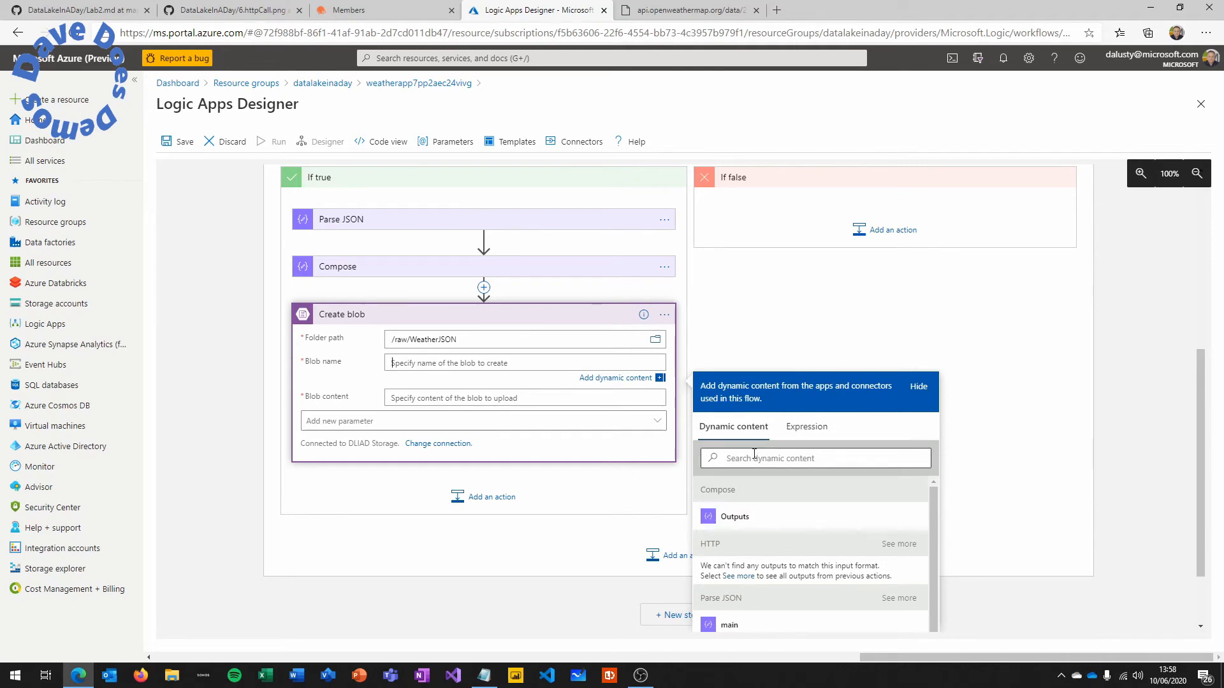
Step: Name the blob name + formatDateTime yyyy-MM-dd expression + json, with HTTP Body as content
{"action": "type", "text": "name"}
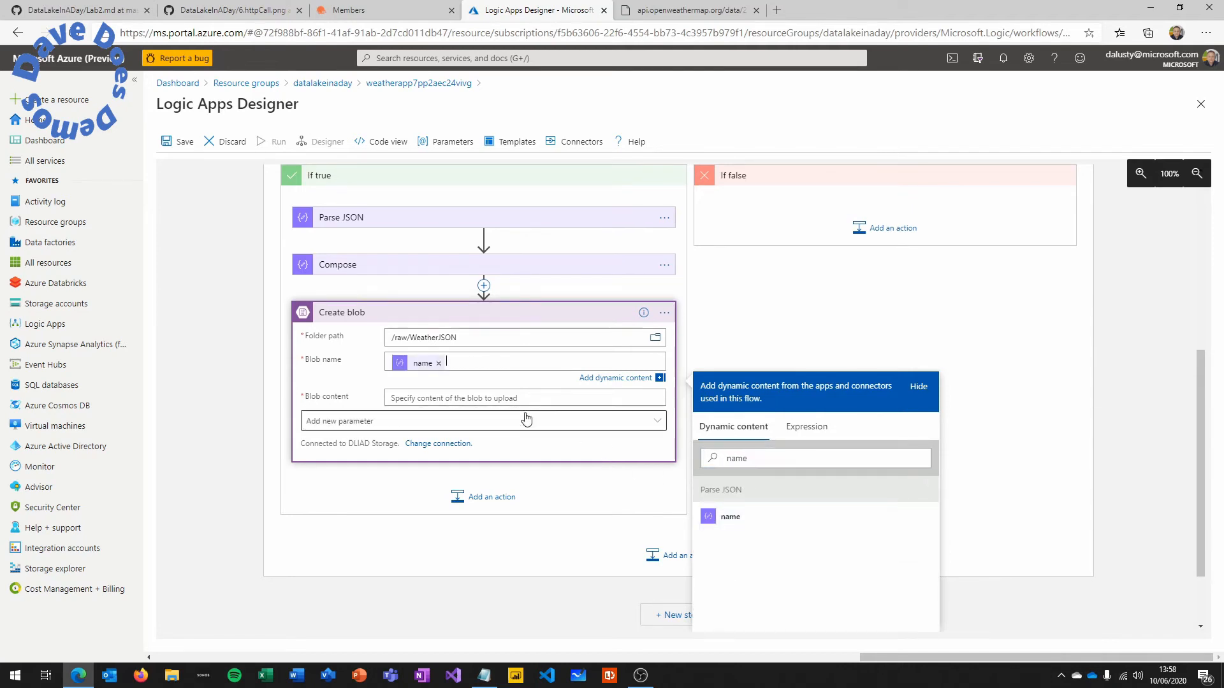
{"action": "left_click", "coordinate": [805, 439]}
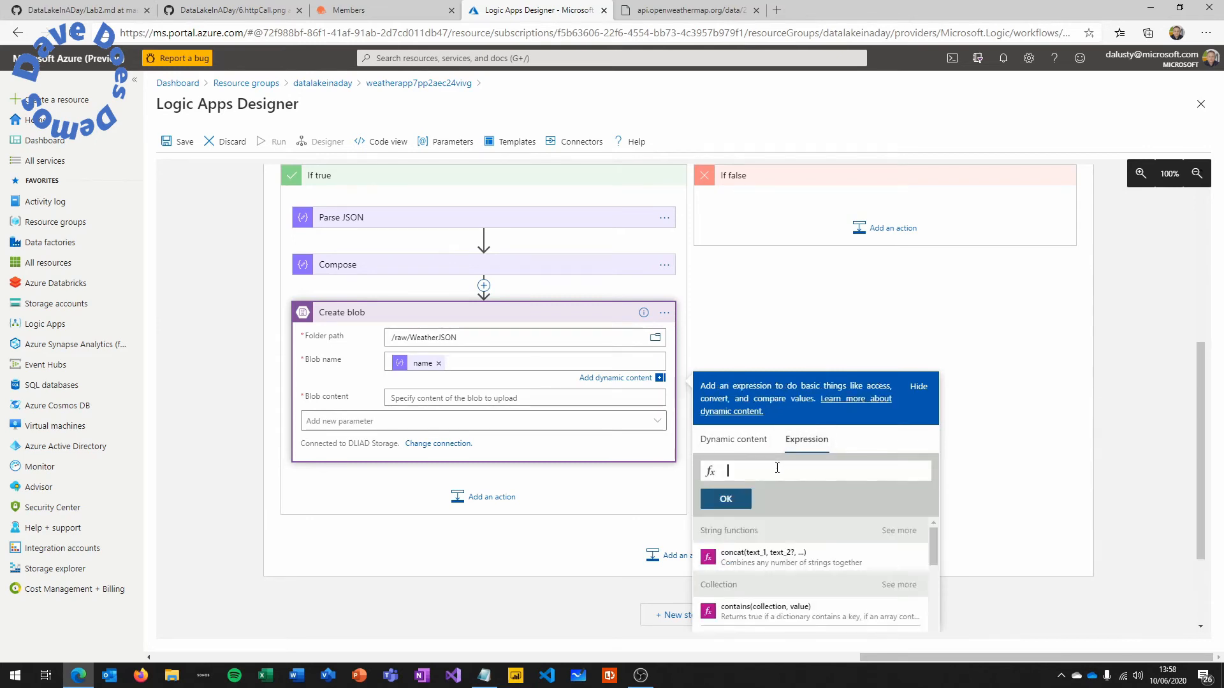
{"action": "type", "text": "formatDateTime(utcNow("}
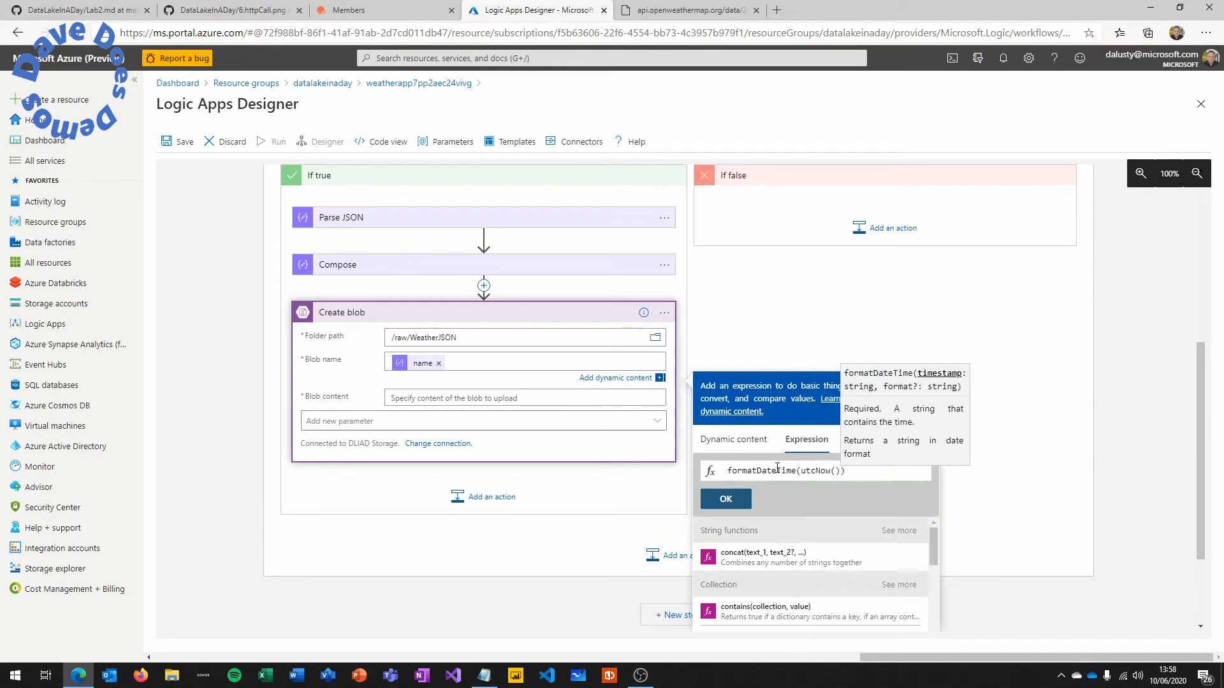
{"action": "type", "text": ", yyy"}
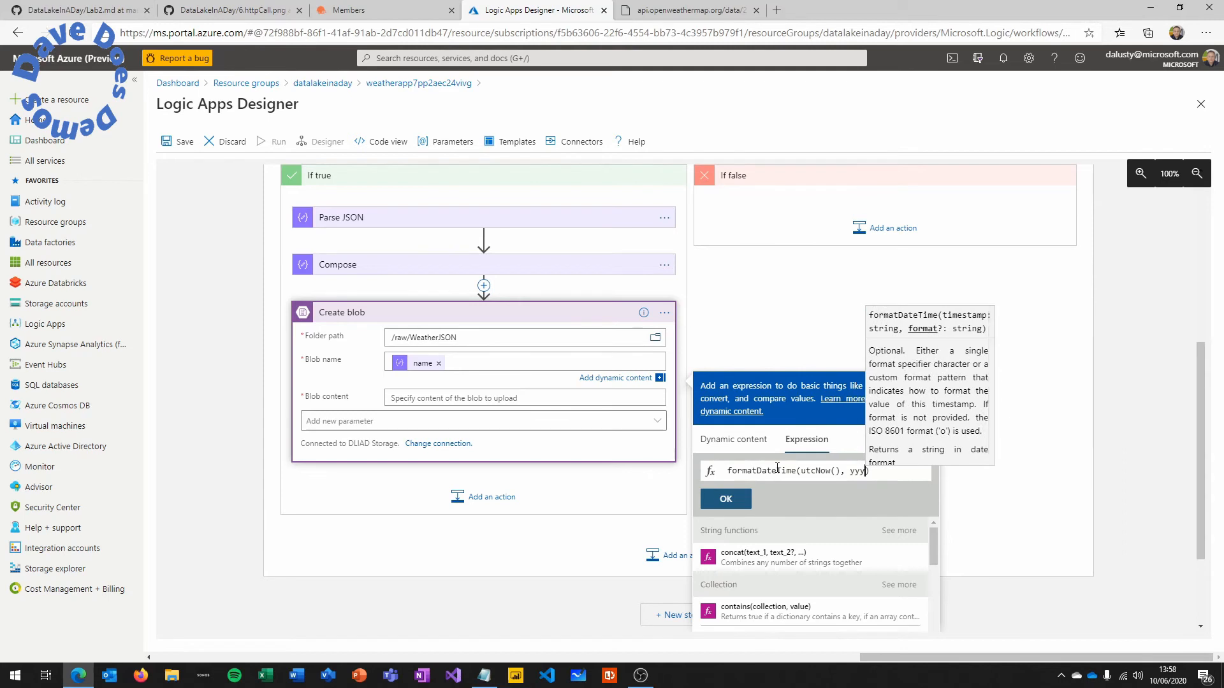
{"action": "key", "text": "Backspace"}
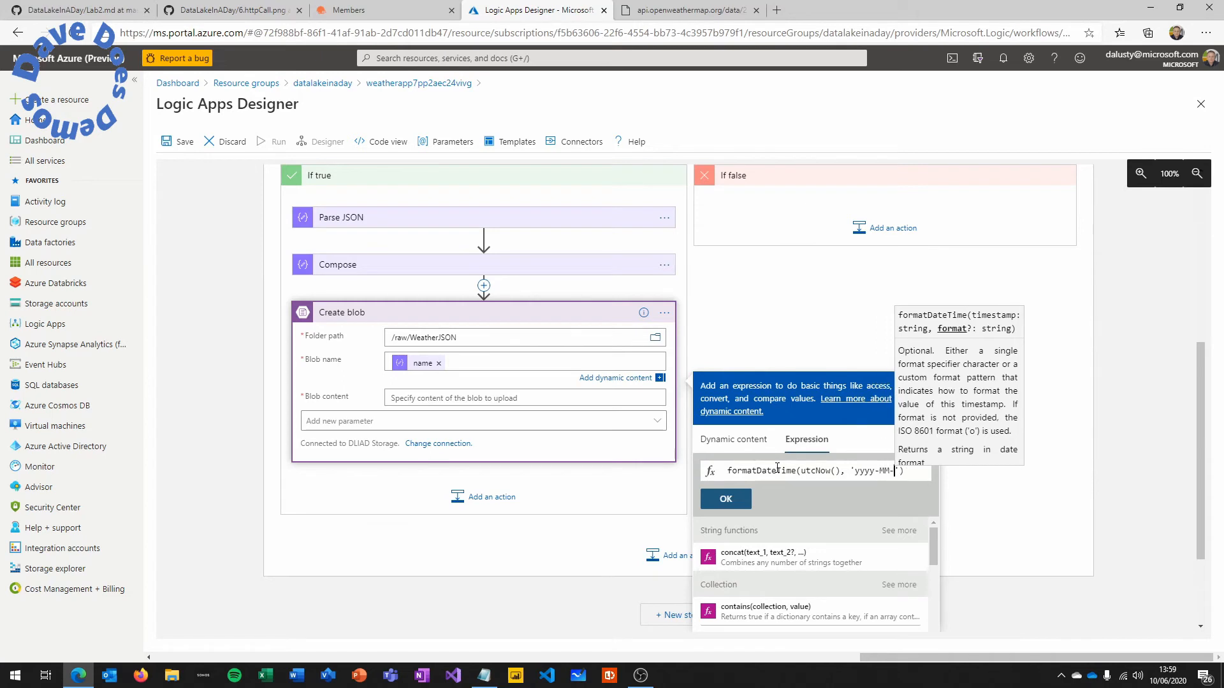
{"action": "type", "text": "dd"}
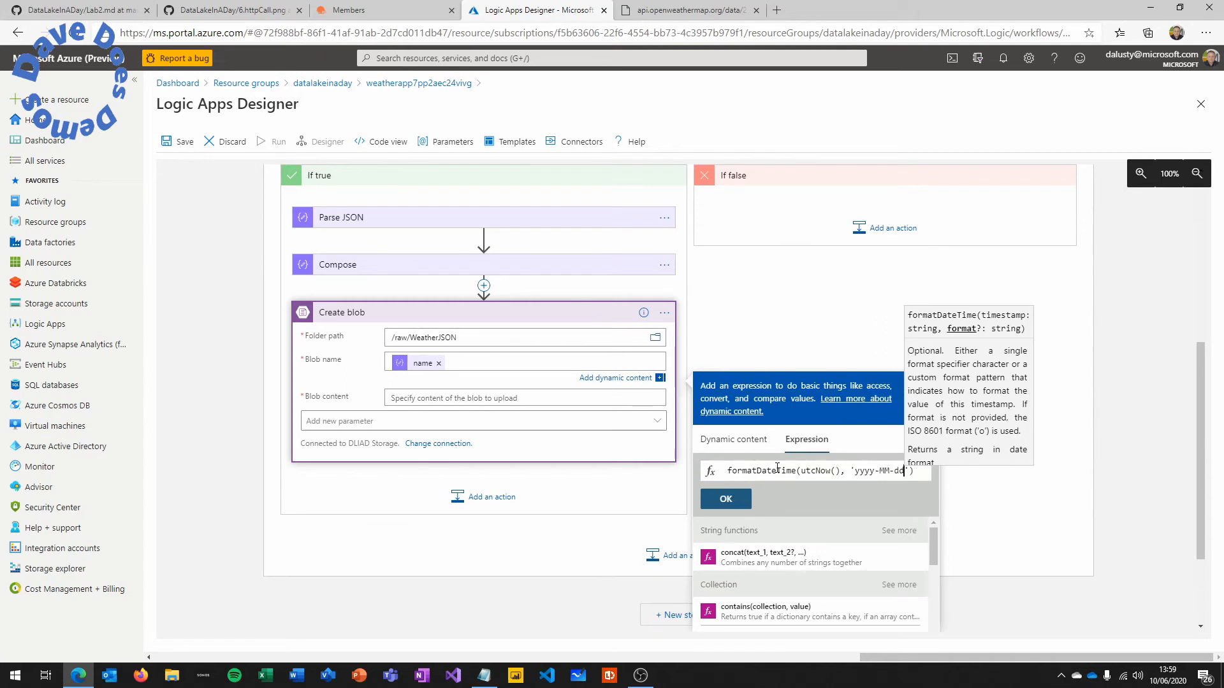
{"action": "left_click", "coordinate": [723, 498]}
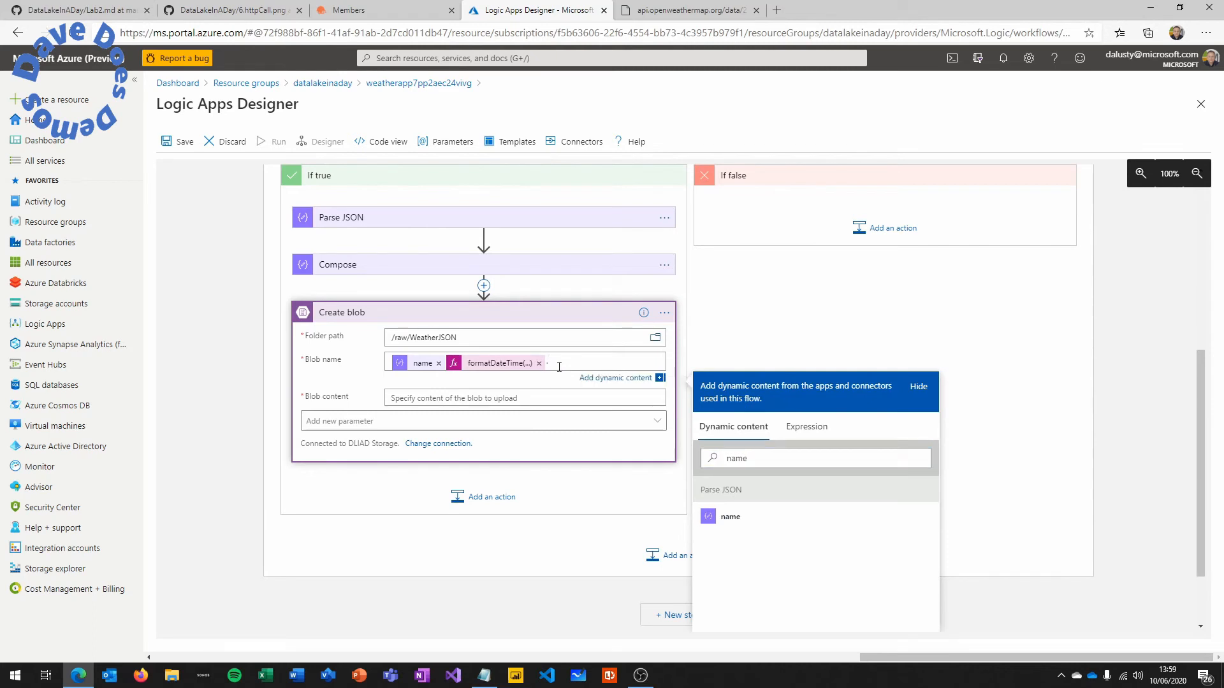
{"action": "type", "text": "json"}
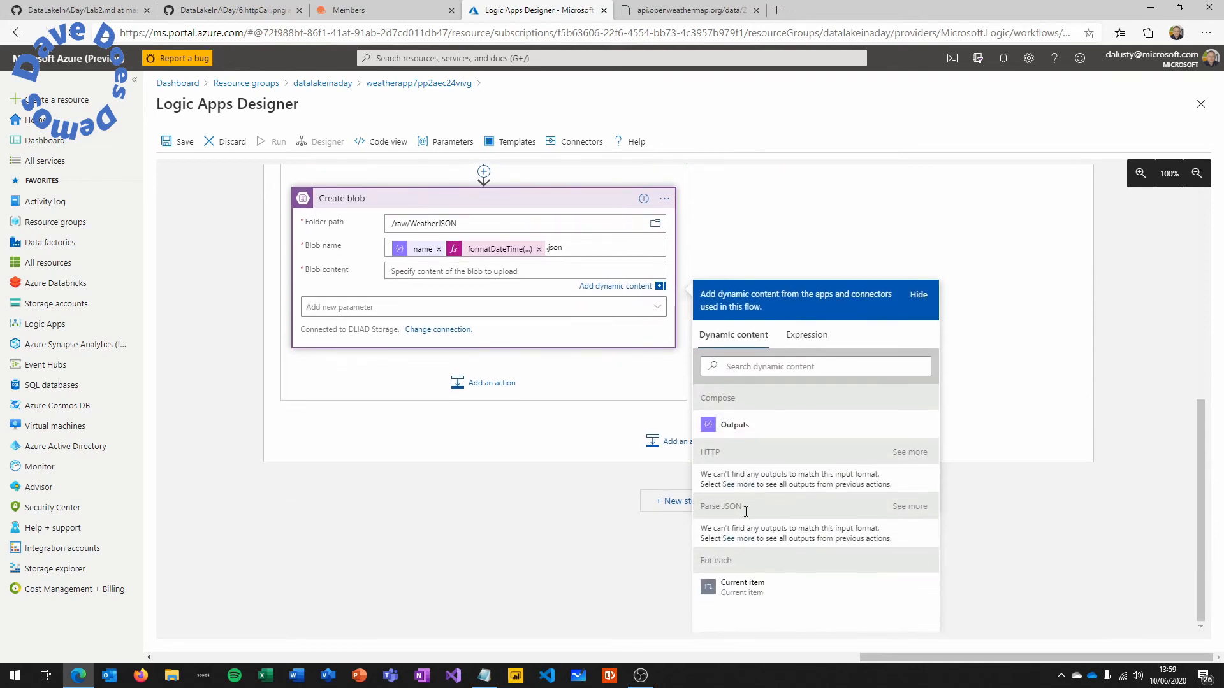
{"action": "type", "text": "body"}
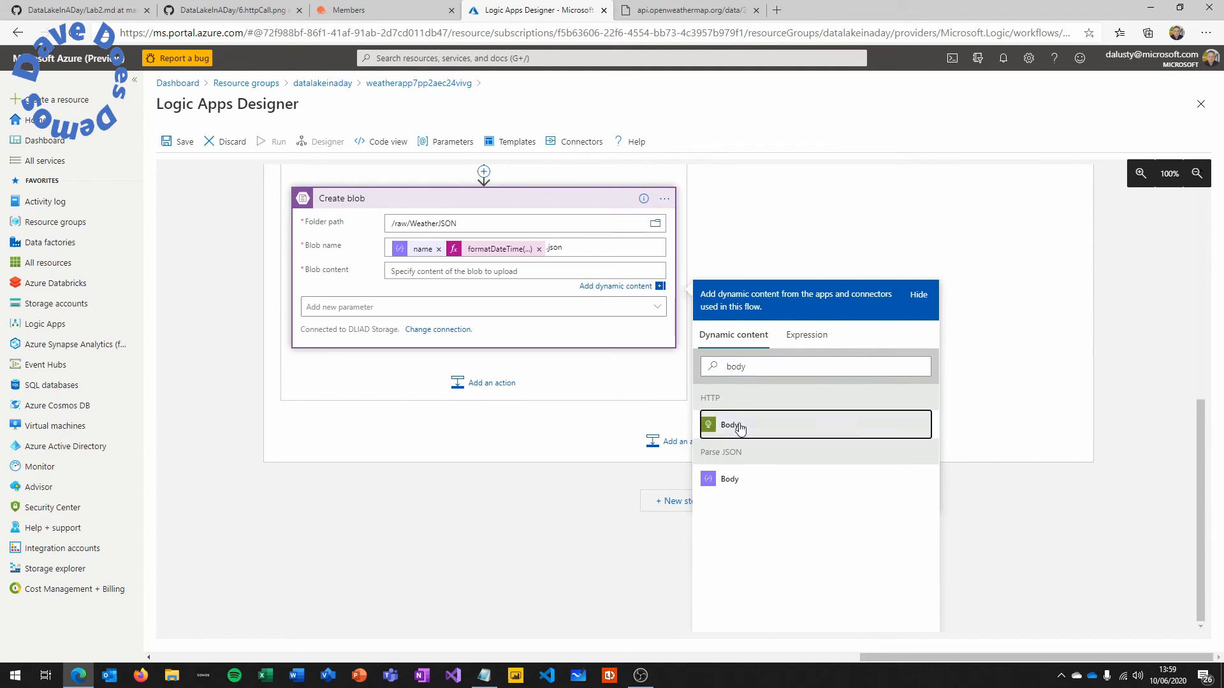
{"action": "left_click", "coordinate": [733, 425]}
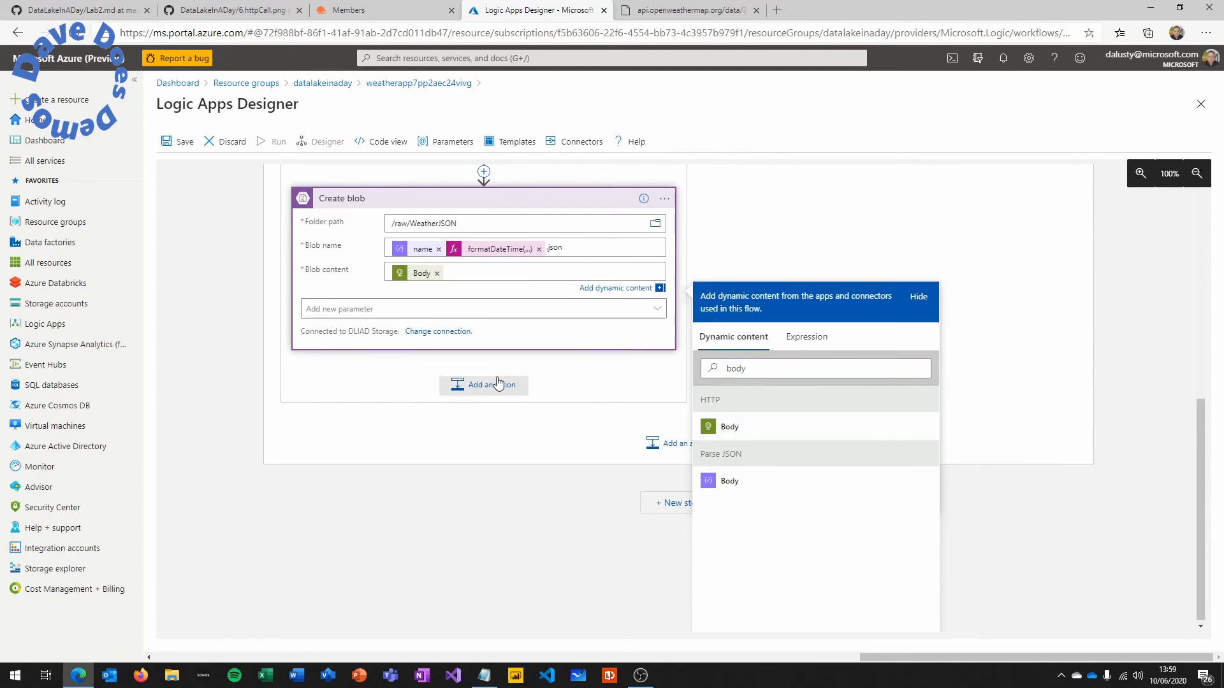
Step: Add a second Create blob action from the blob storage connector
{"action": "left_click", "coordinate": [483, 385]}
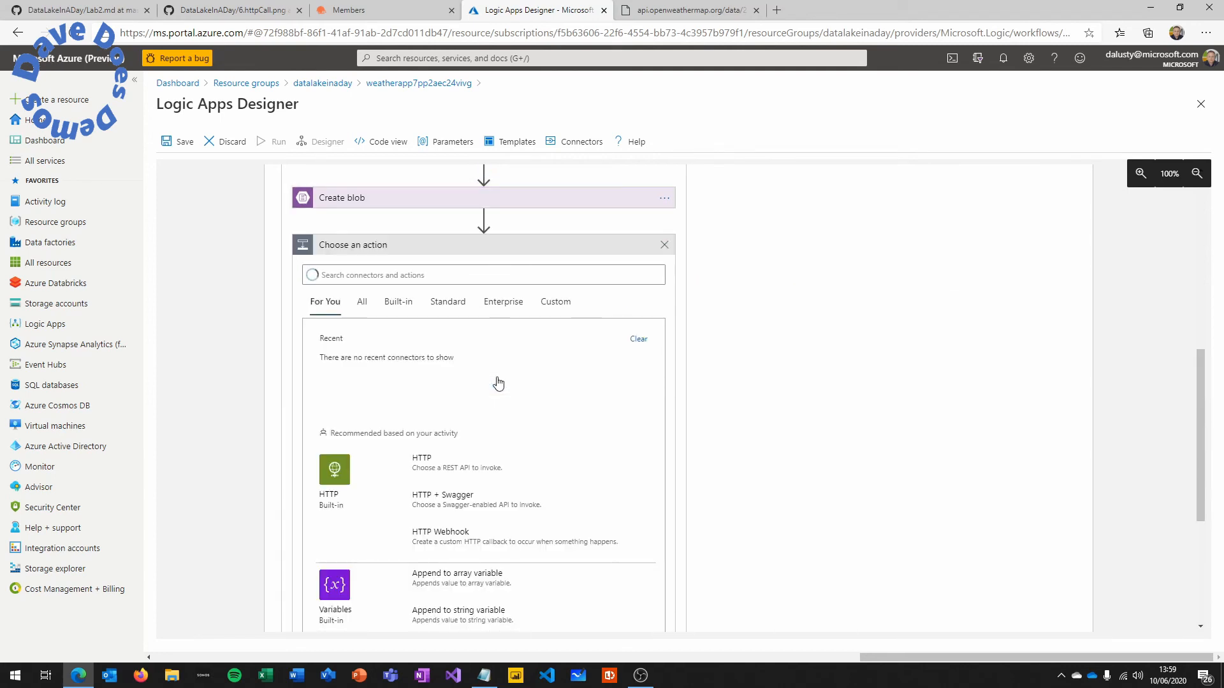
{"action": "left_click", "coordinate": [484, 275]}
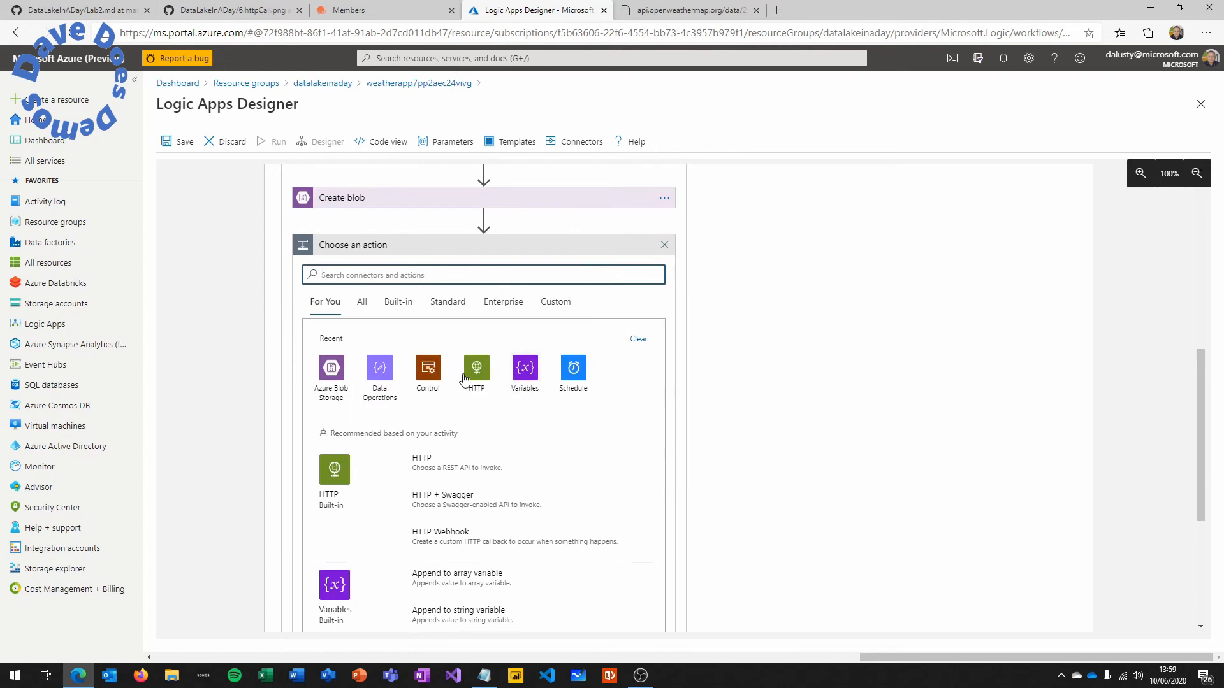
{"action": "left_click", "coordinate": [330, 368]}
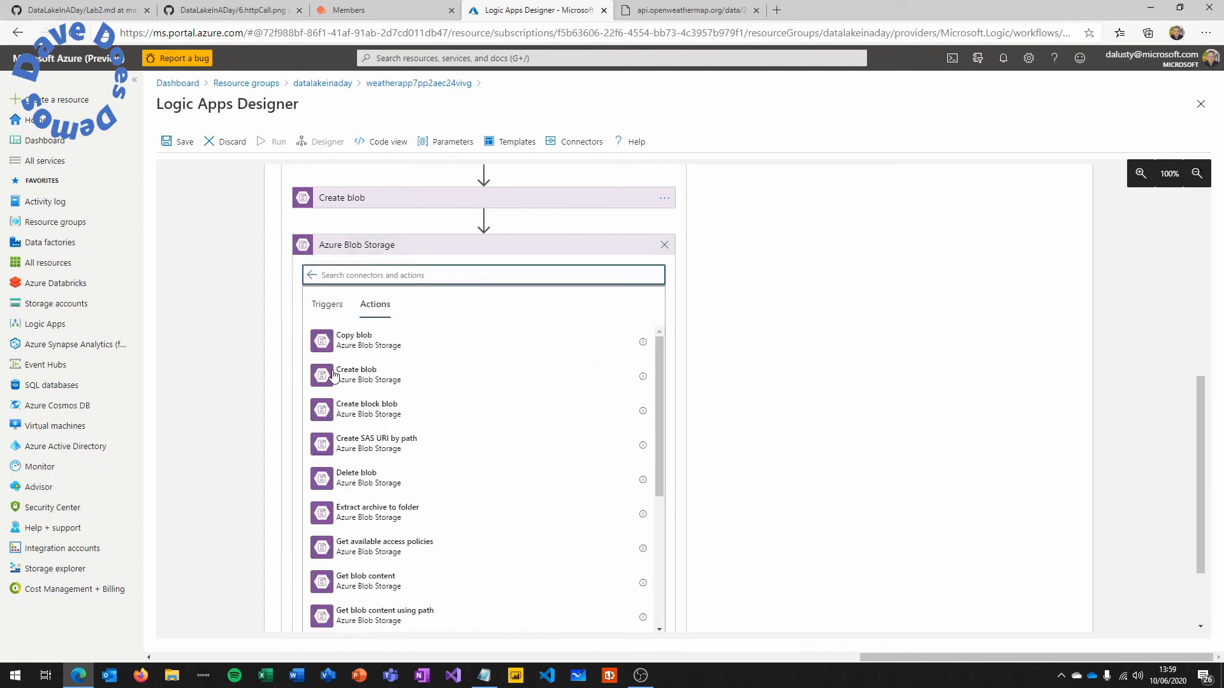
{"action": "left_click", "coordinate": [355, 374]}
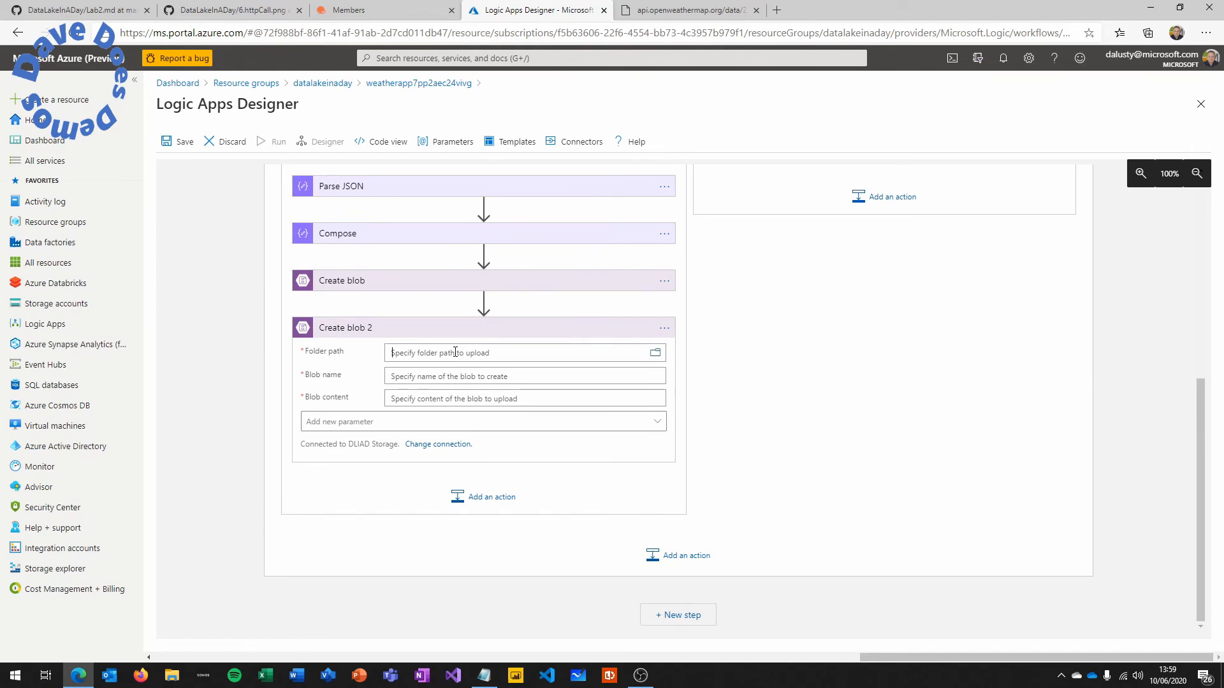
{"action": "type", "text": "/n"}
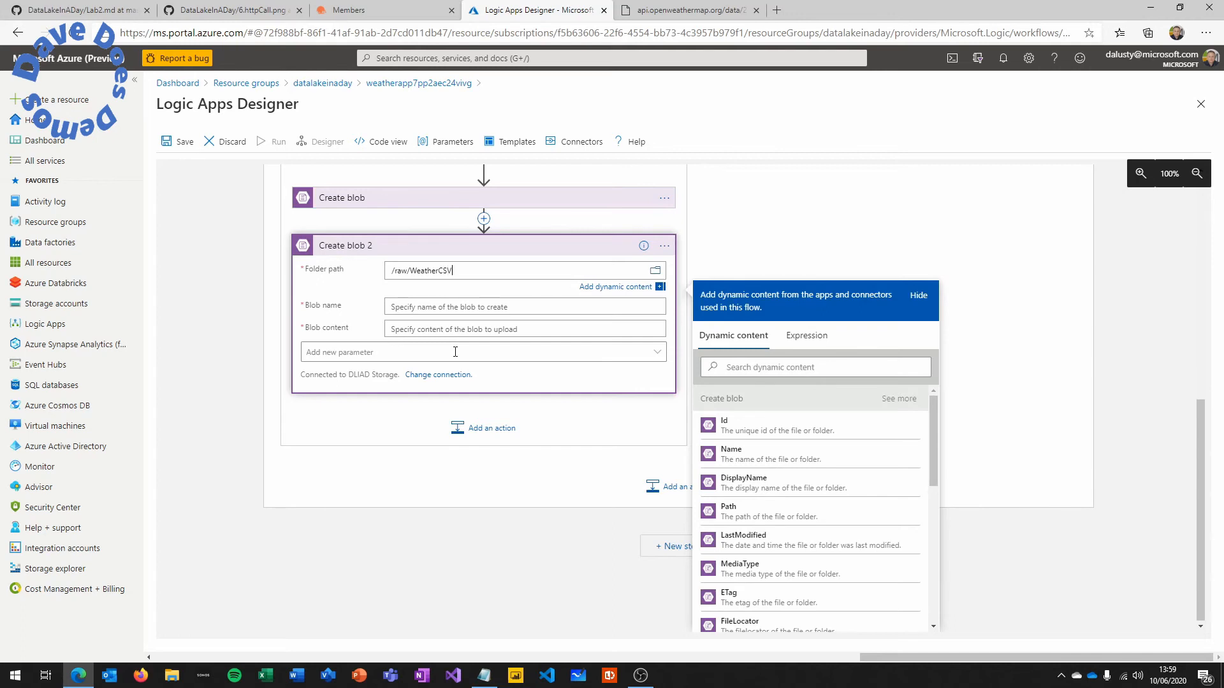
Step: Name the second blob from Name, a yyyy-MM-dd date expression and .csv
{"action": "left_click", "coordinate": [522, 293]}
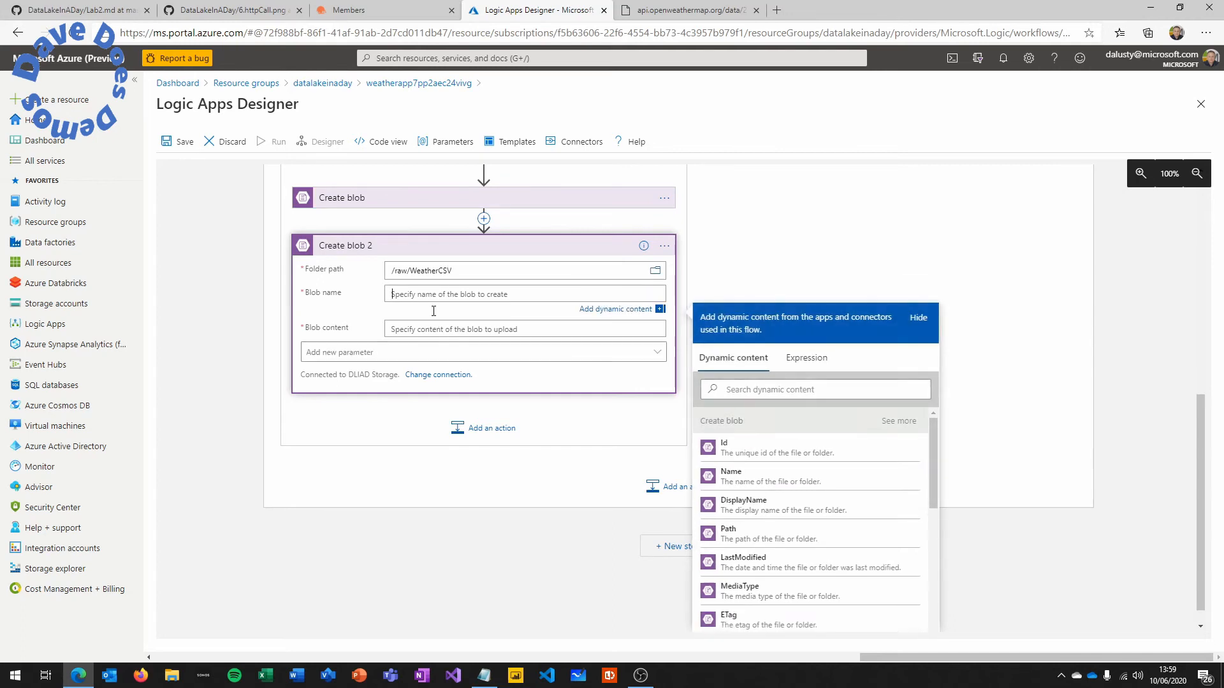
{"action": "left_click", "coordinate": [729, 475]}
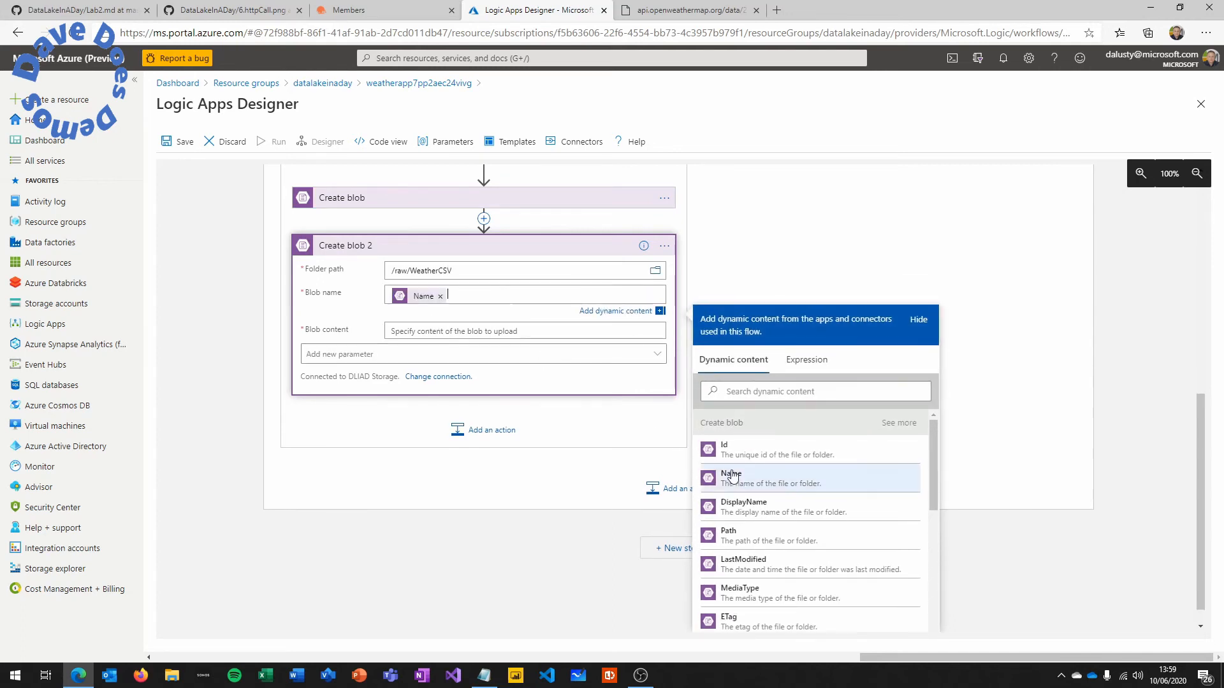
{"action": "left_click", "coordinate": [806, 360]}
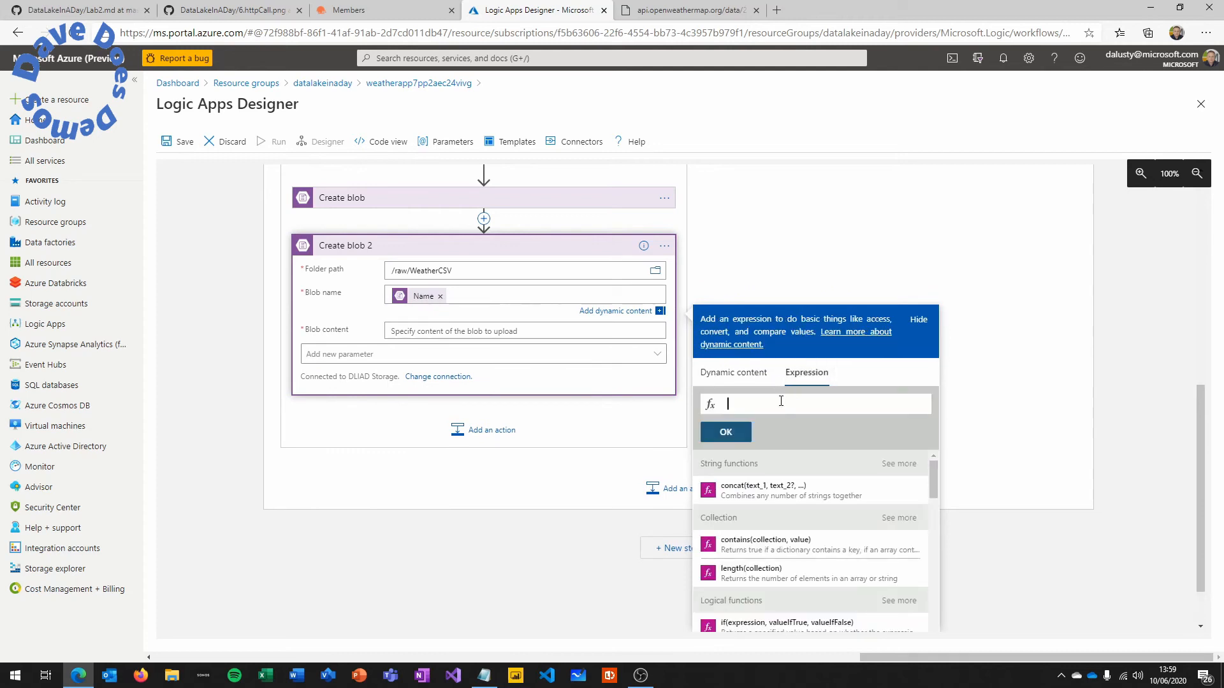
{"action": "type", "text": "formatDateTime(utcNow(),"}
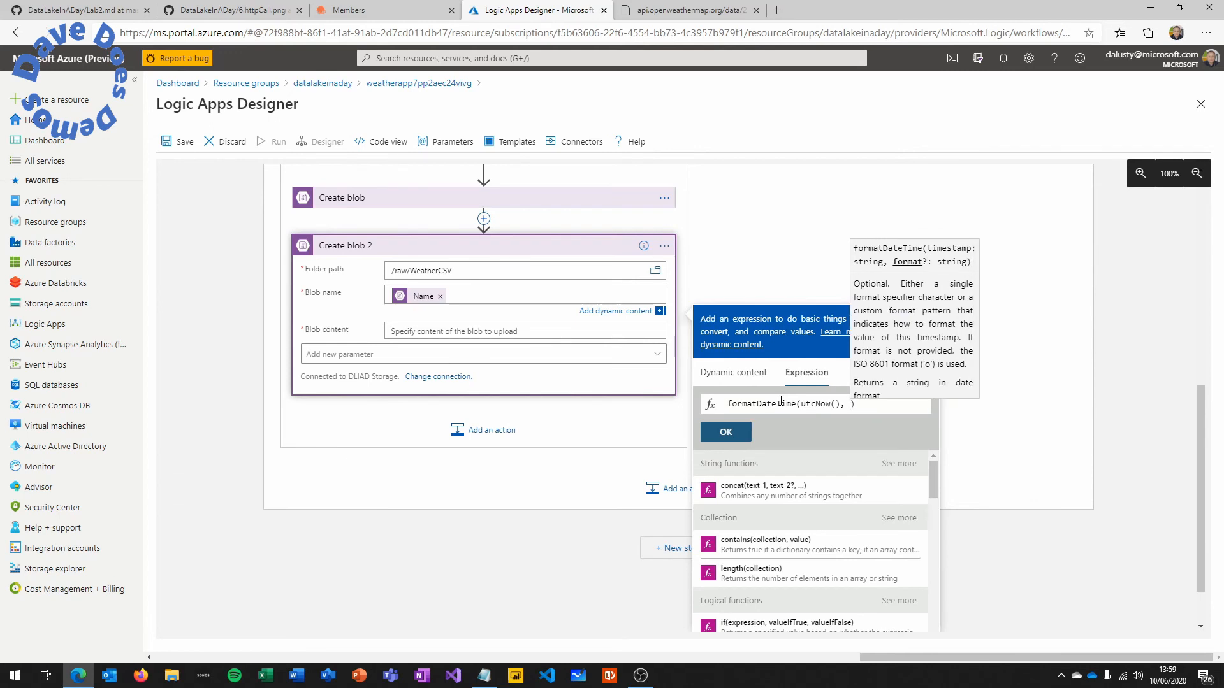
{"action": "type", "text": "'yyyy'"}
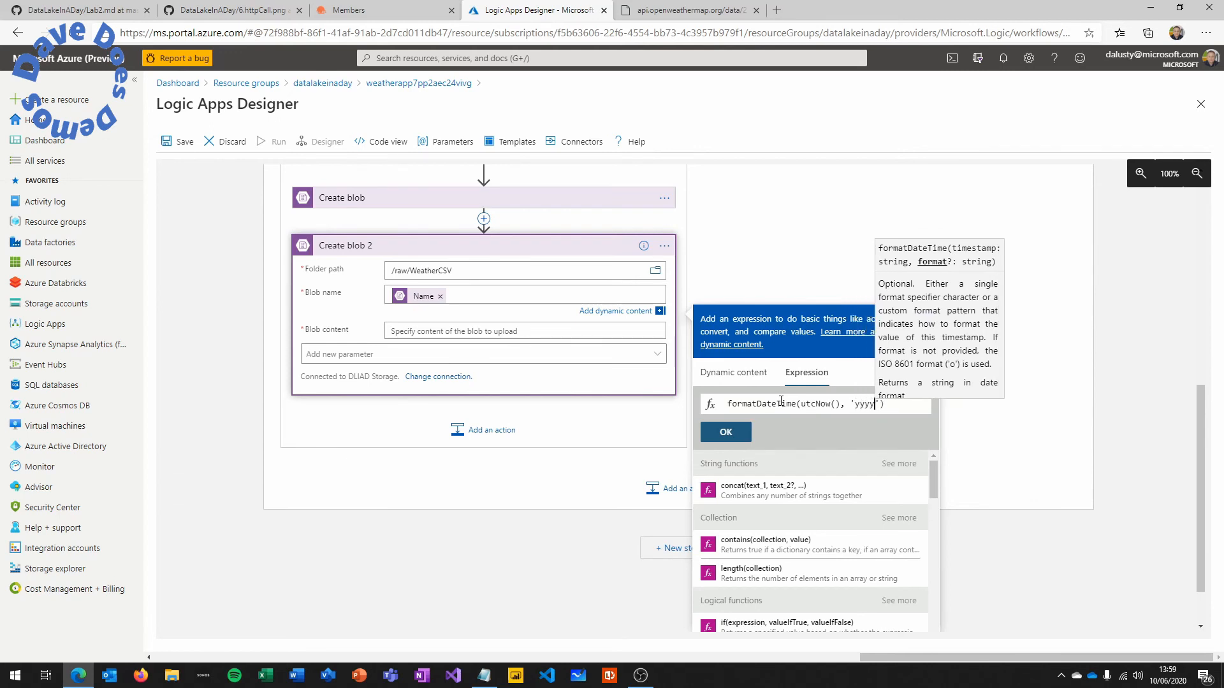
{"action": "type", "text": "-MM-dd"}
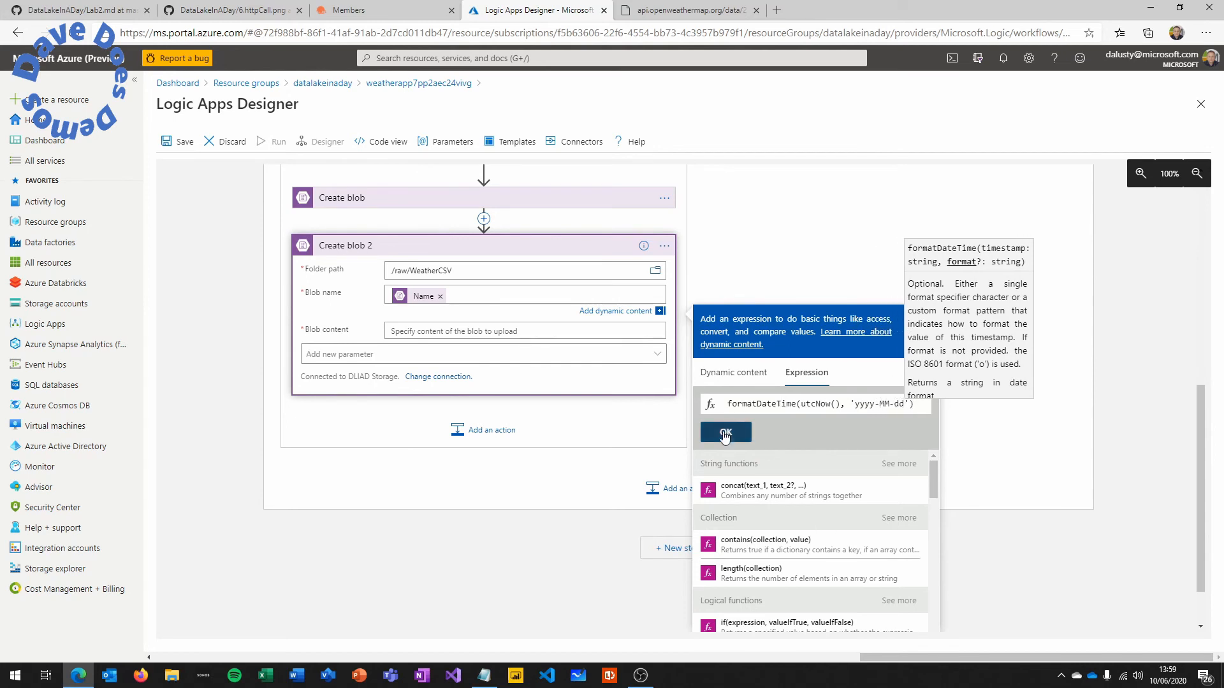
{"action": "left_click", "coordinate": [724, 432]}
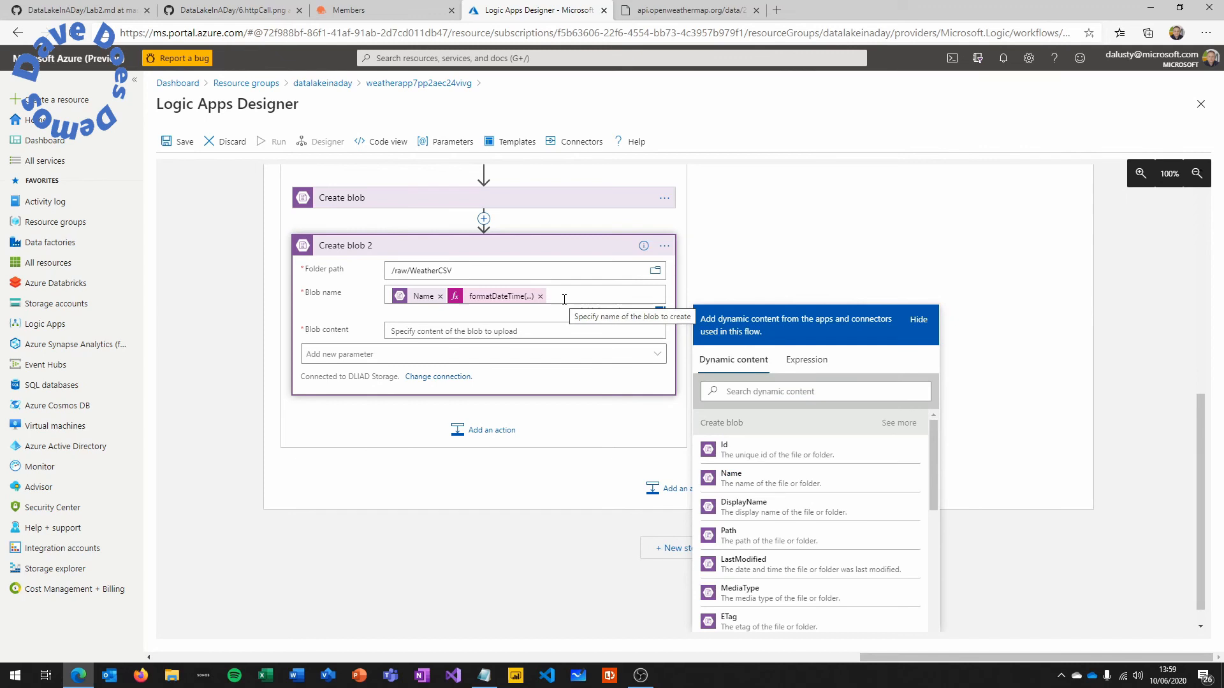
{"action": "type", "text": ".csv"}
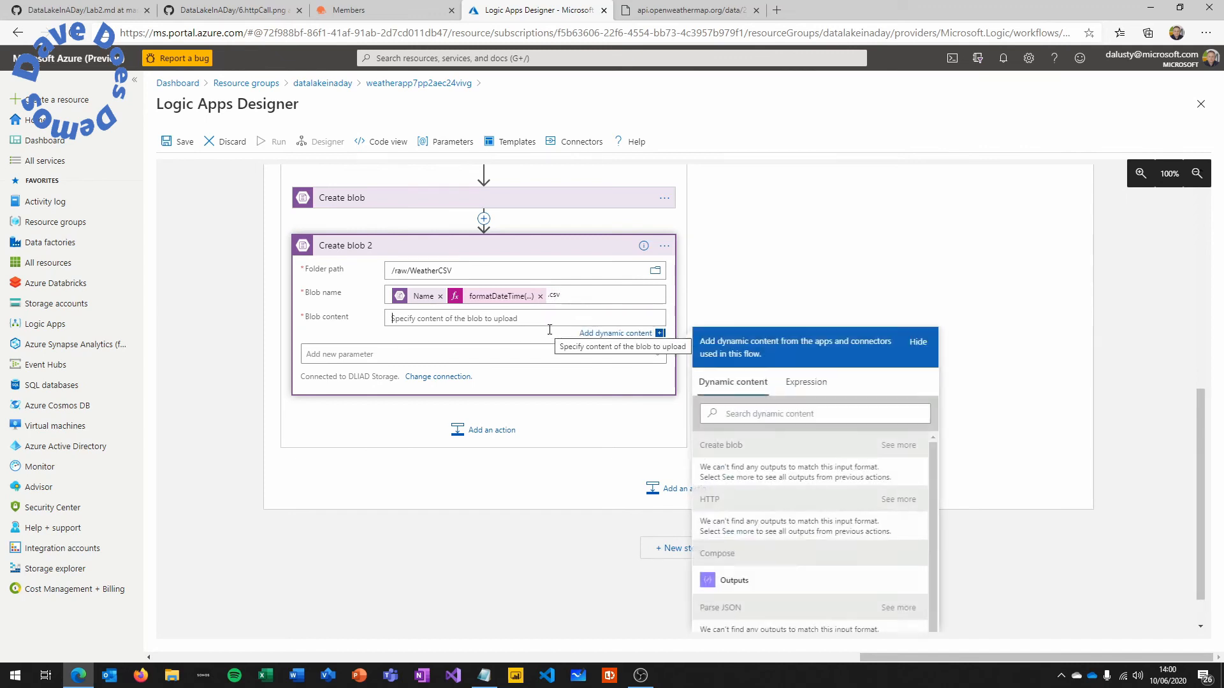
Step: Use the Compose outputs as the second blob's content
{"action": "left_click", "coordinate": [734, 581]}
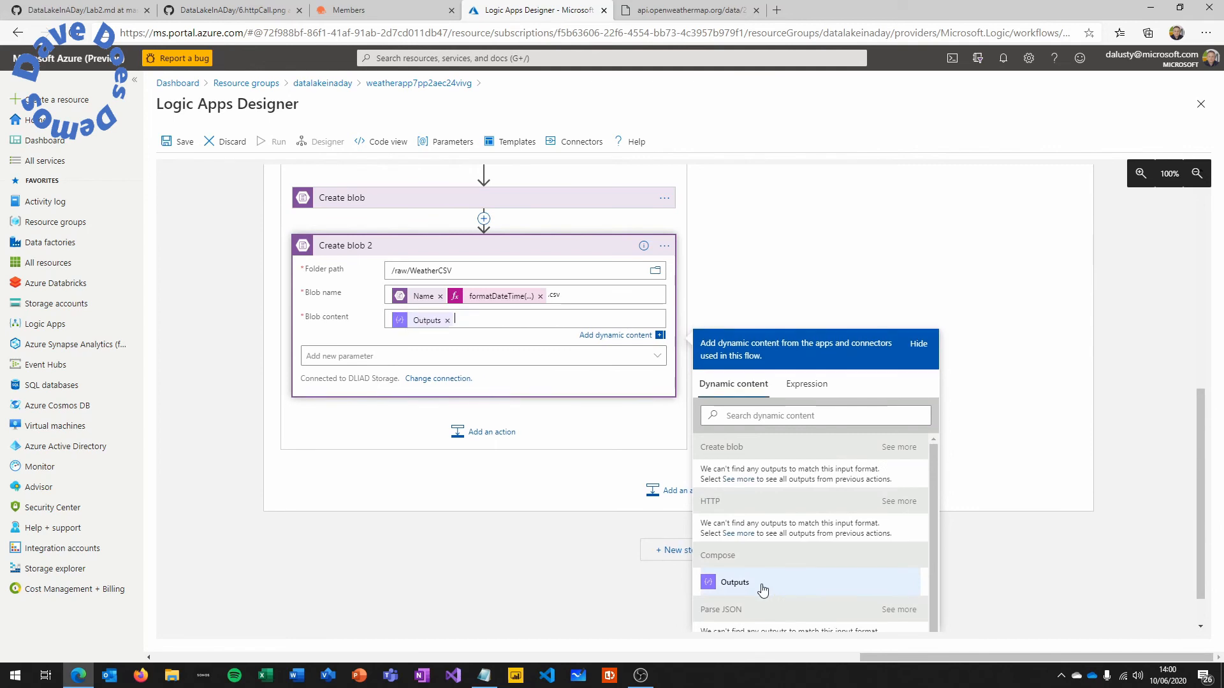
{"action": "mouse_move", "coordinate": [575, 428]}
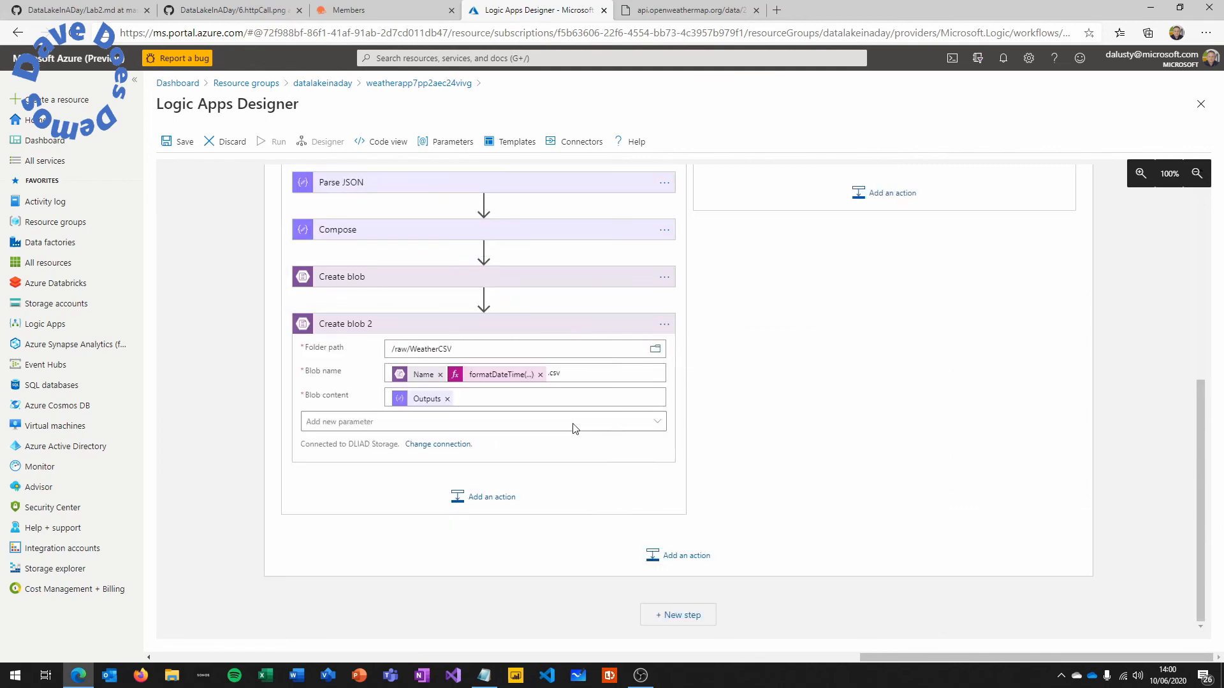
Step: Save the Logic App and run it until the run view loads
{"action": "left_click", "coordinate": [178, 142]}
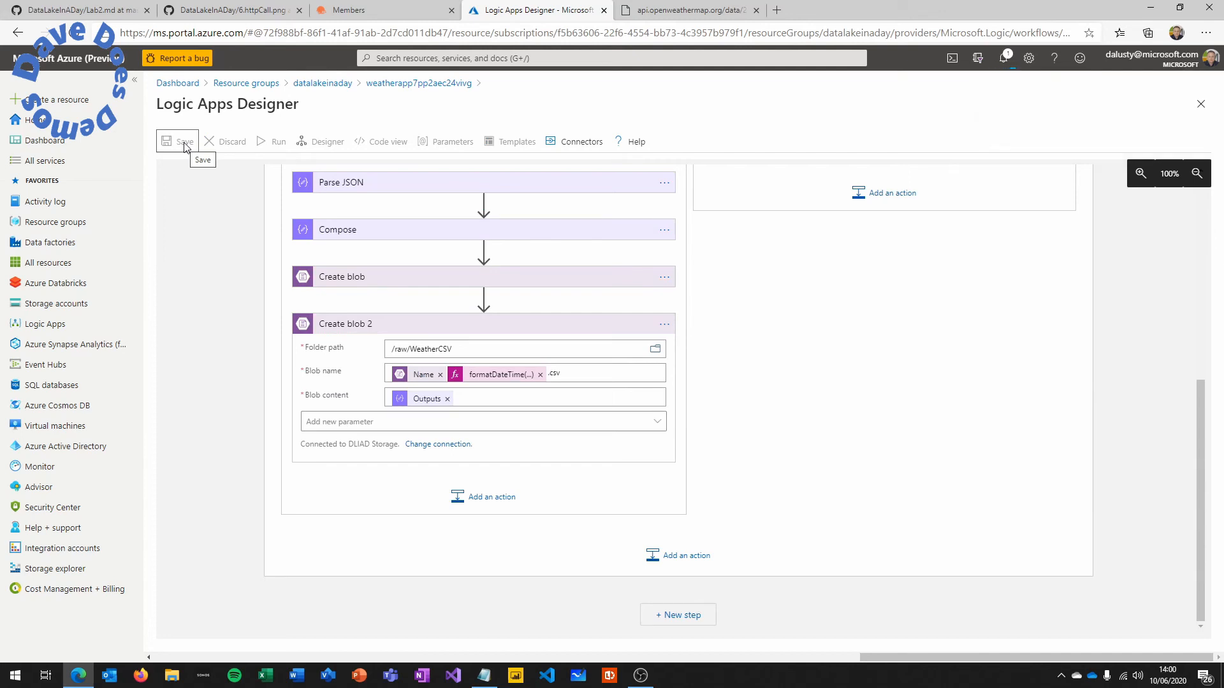
{"action": "left_click", "coordinate": [178, 142]}
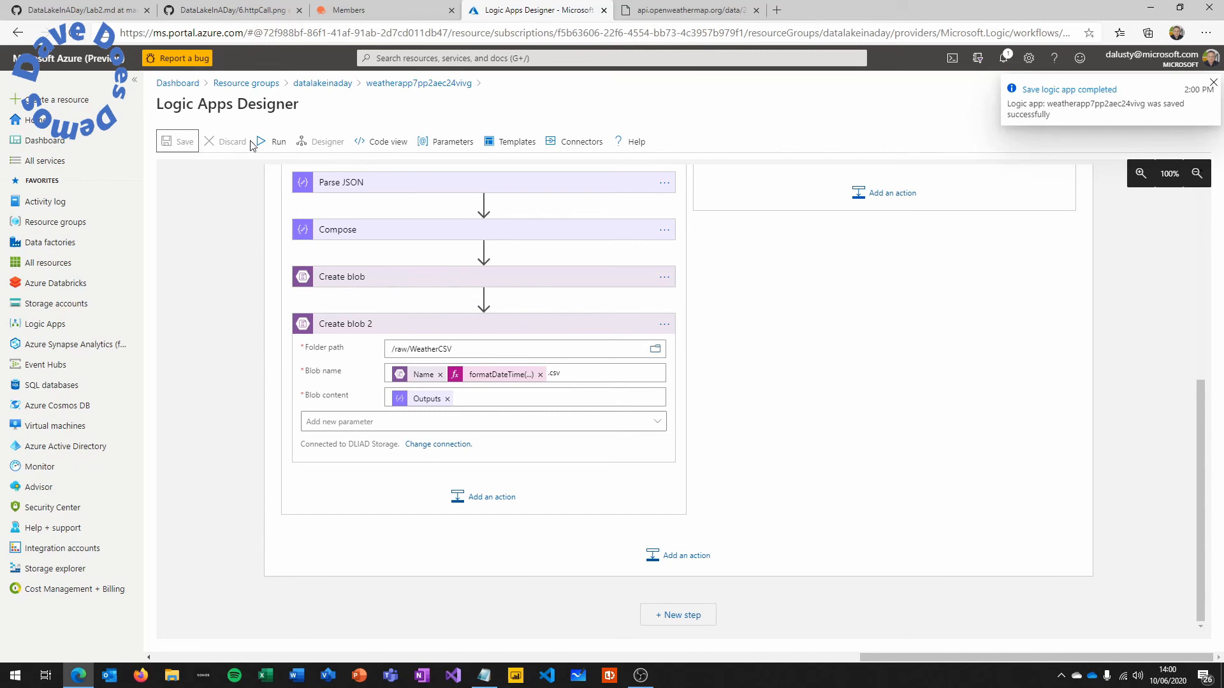
{"action": "left_click", "coordinate": [272, 141]}
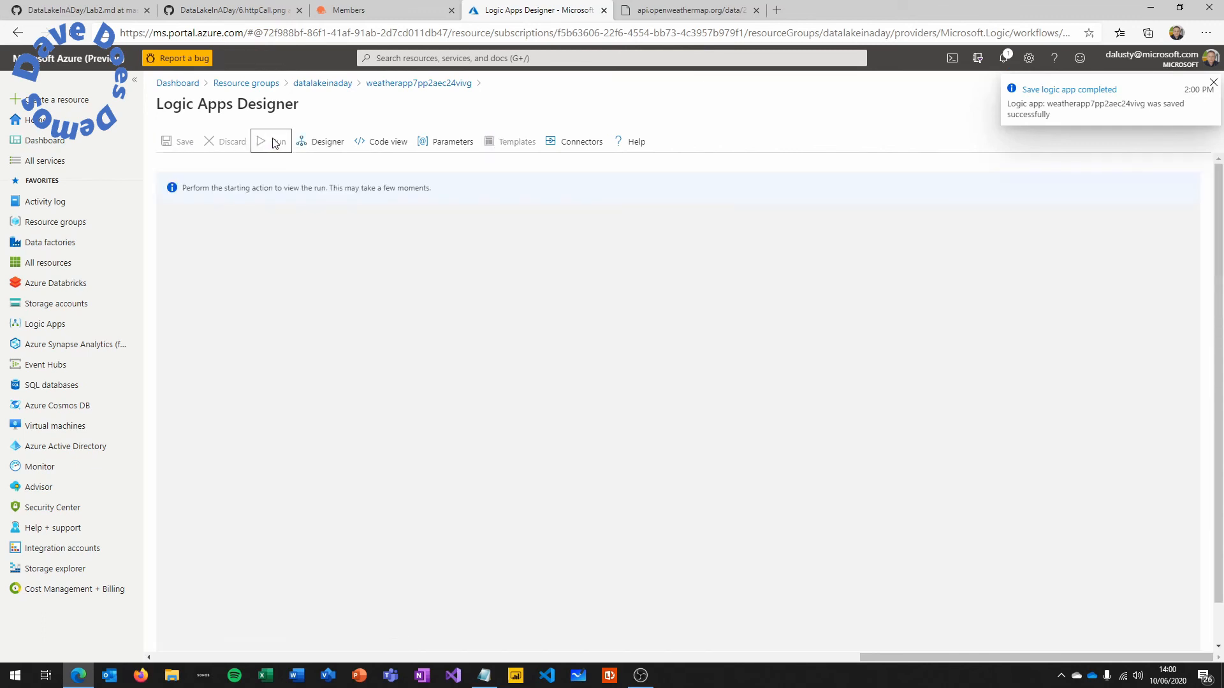
{"action": "left_click", "coordinate": [1212, 82]}
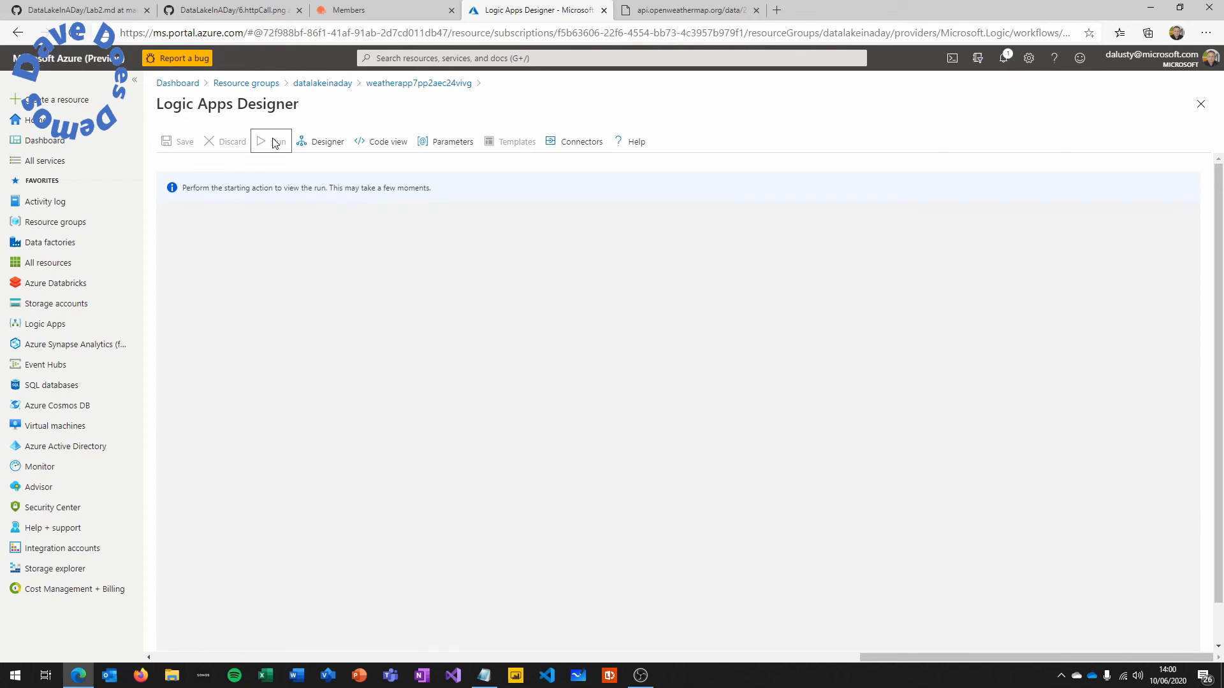
{"action": "left_click", "coordinate": [261, 142]}
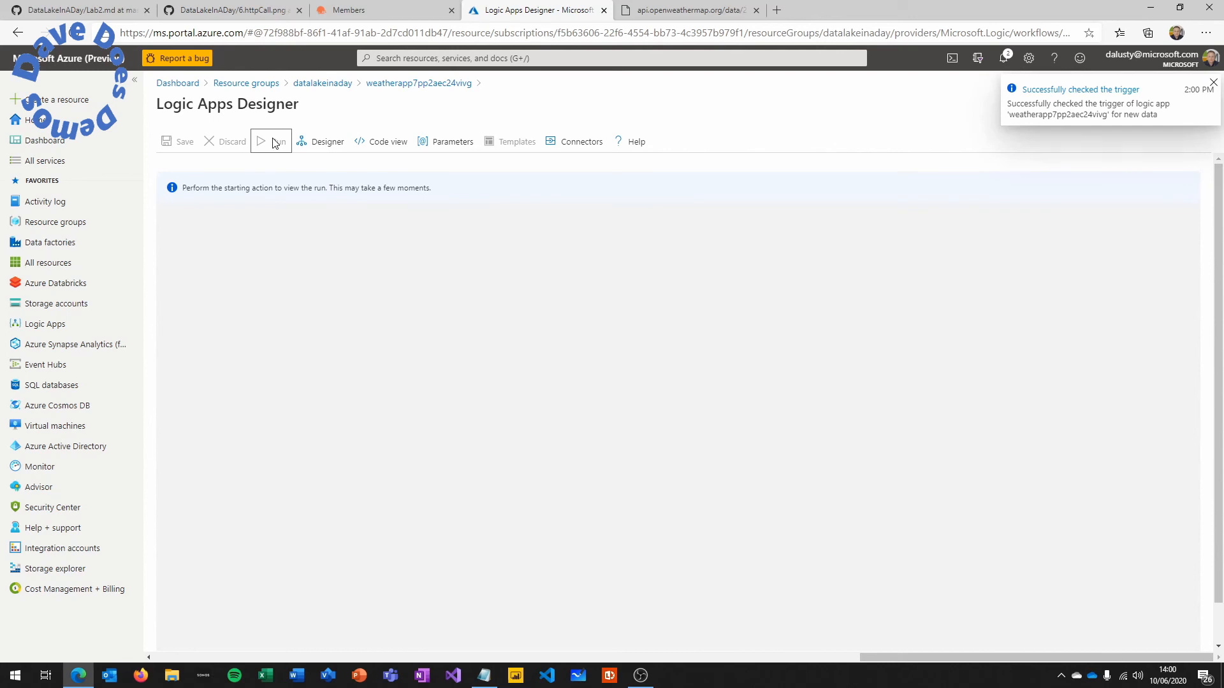
{"action": "left_click", "coordinate": [270, 141]}
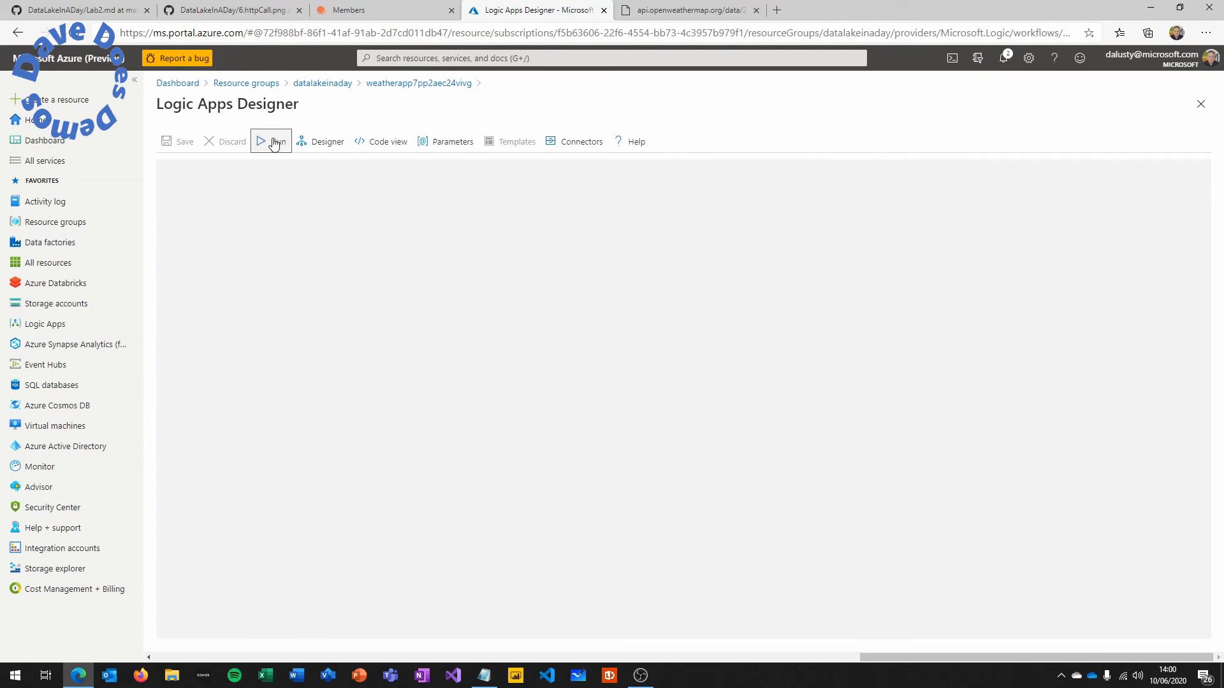
{"action": "left_click", "coordinate": [271, 142]}
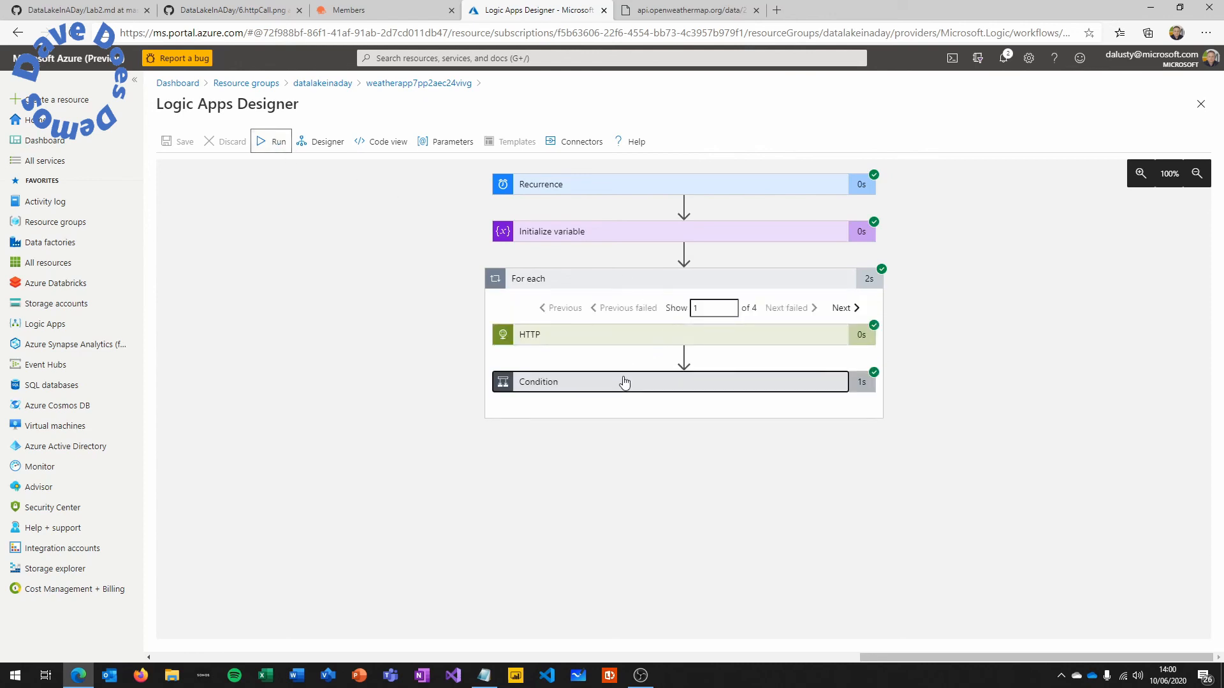
Step: Inspect the Condition and Create blob 2 run results, then return to datalakeinaday
{"action": "left_click", "coordinate": [624, 382]}
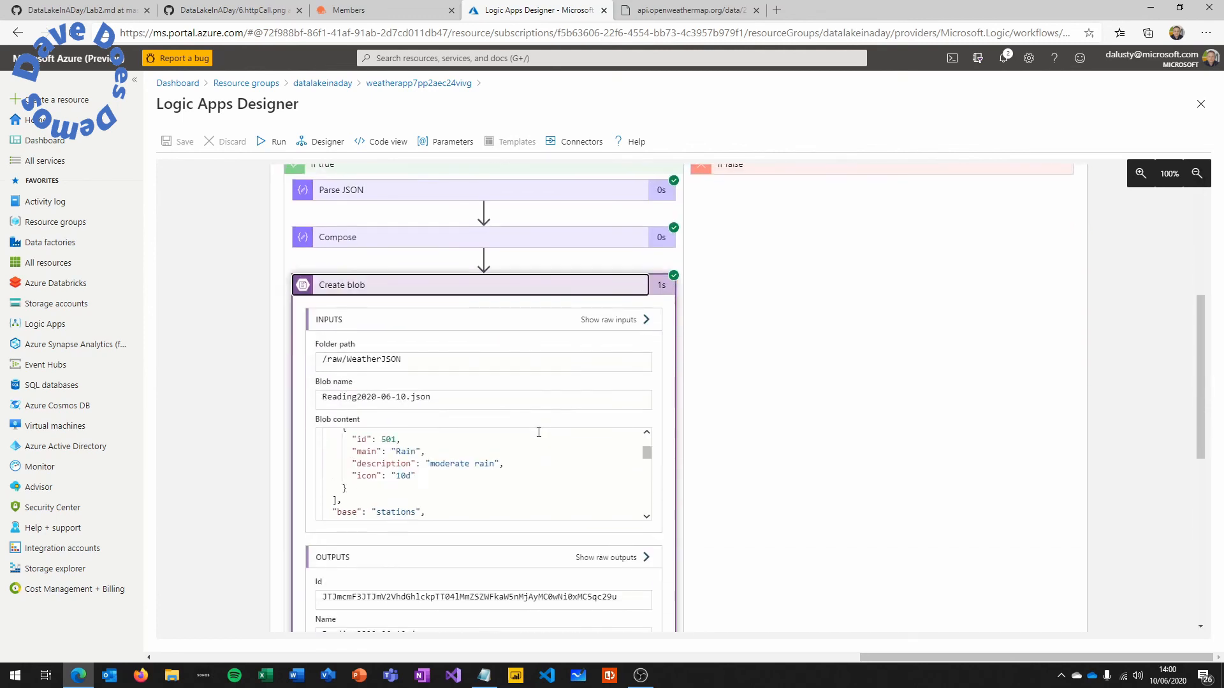
{"action": "scroll", "scroll_direction": "down", "scroll_amount": 3}
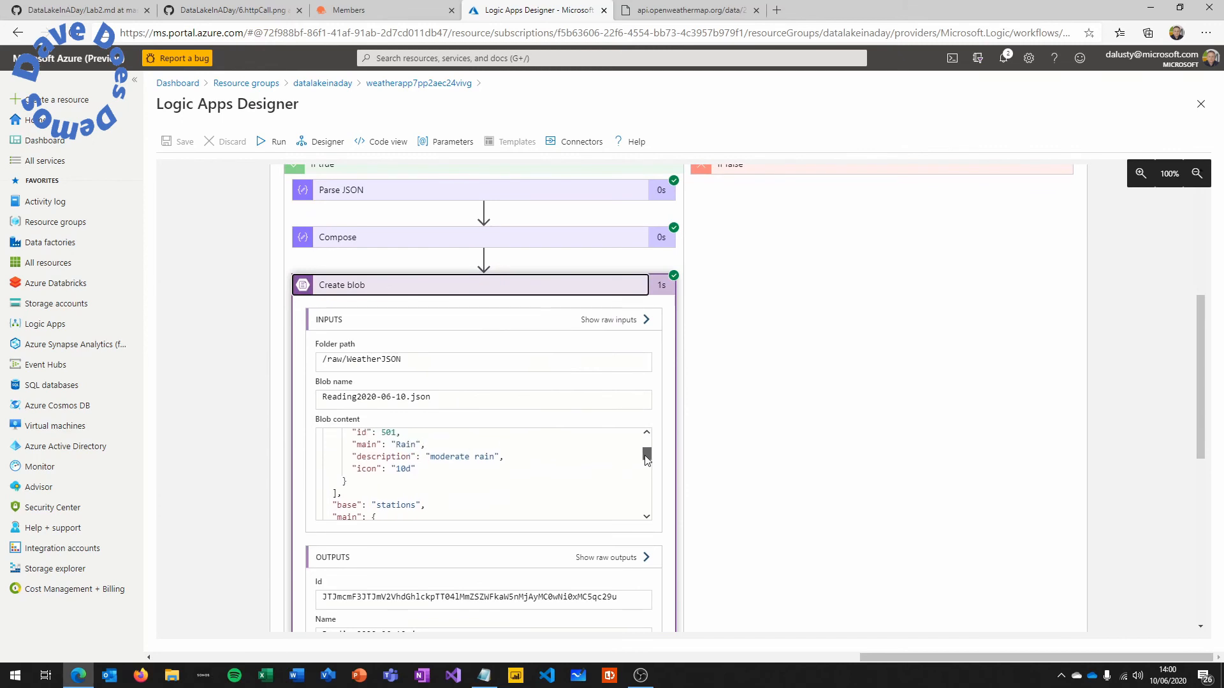
{"action": "scroll", "scroll_direction": "down", "scroll_amount": 3}
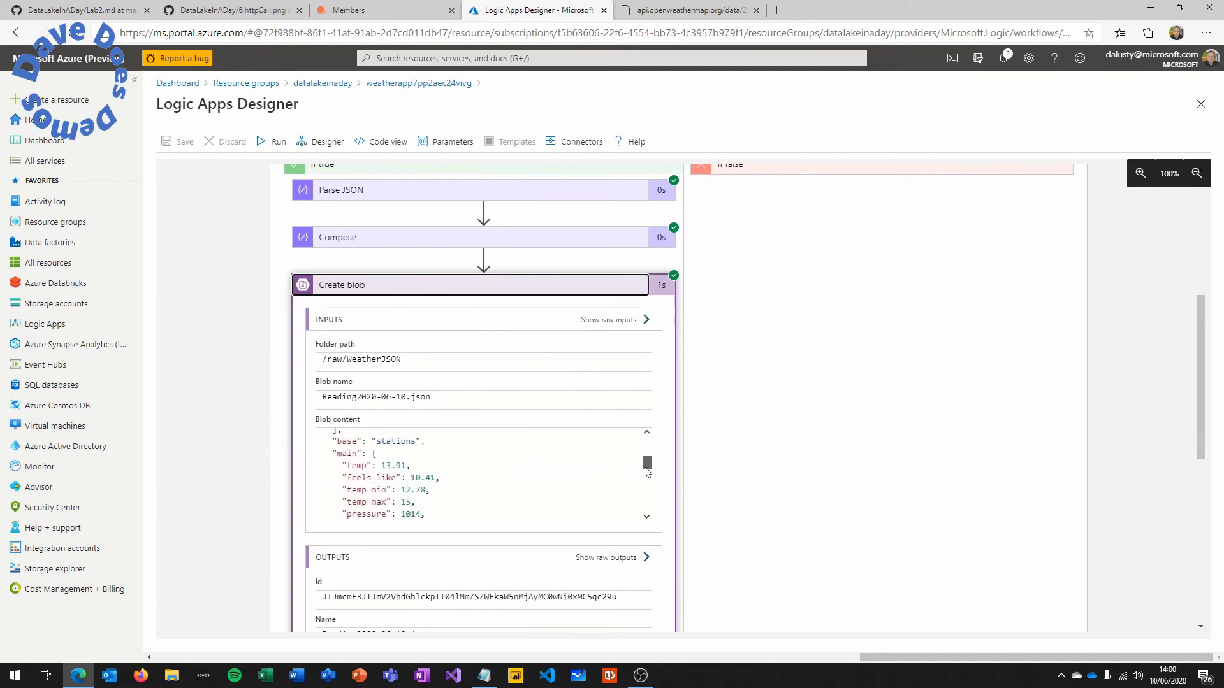
{"action": "scroll", "scroll_direction": "down", "scroll_amount": 3}
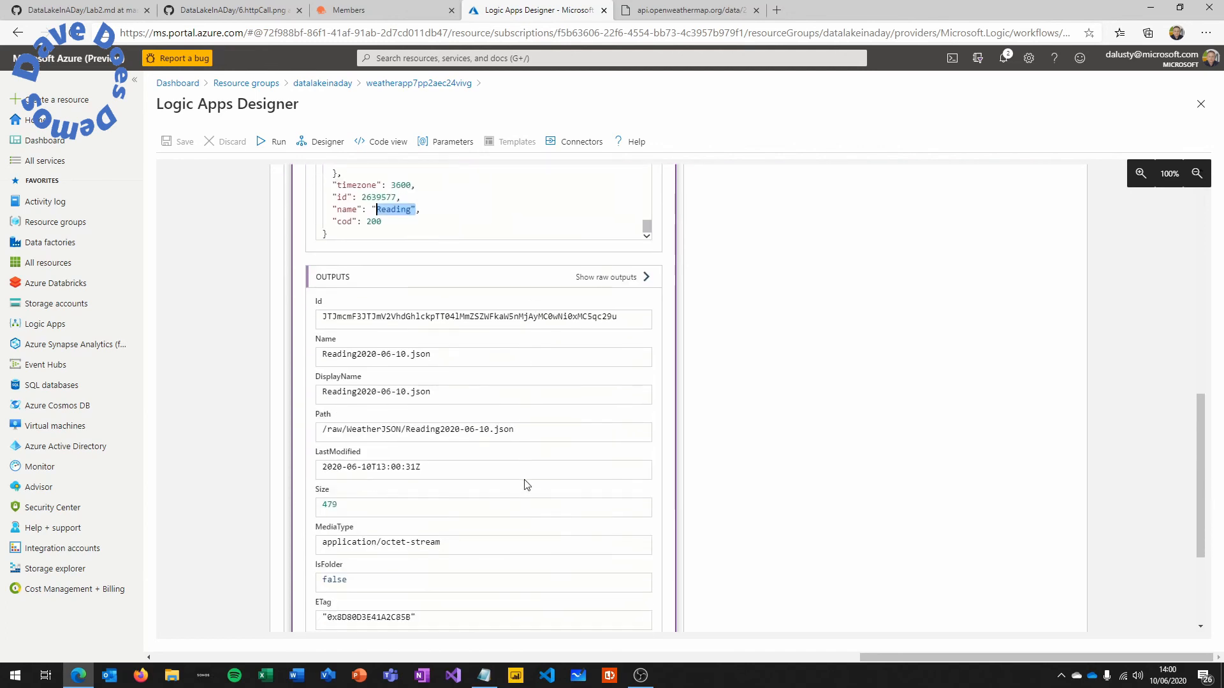
{"action": "scroll", "scroll_direction": "down", "scroll_amount": 3}
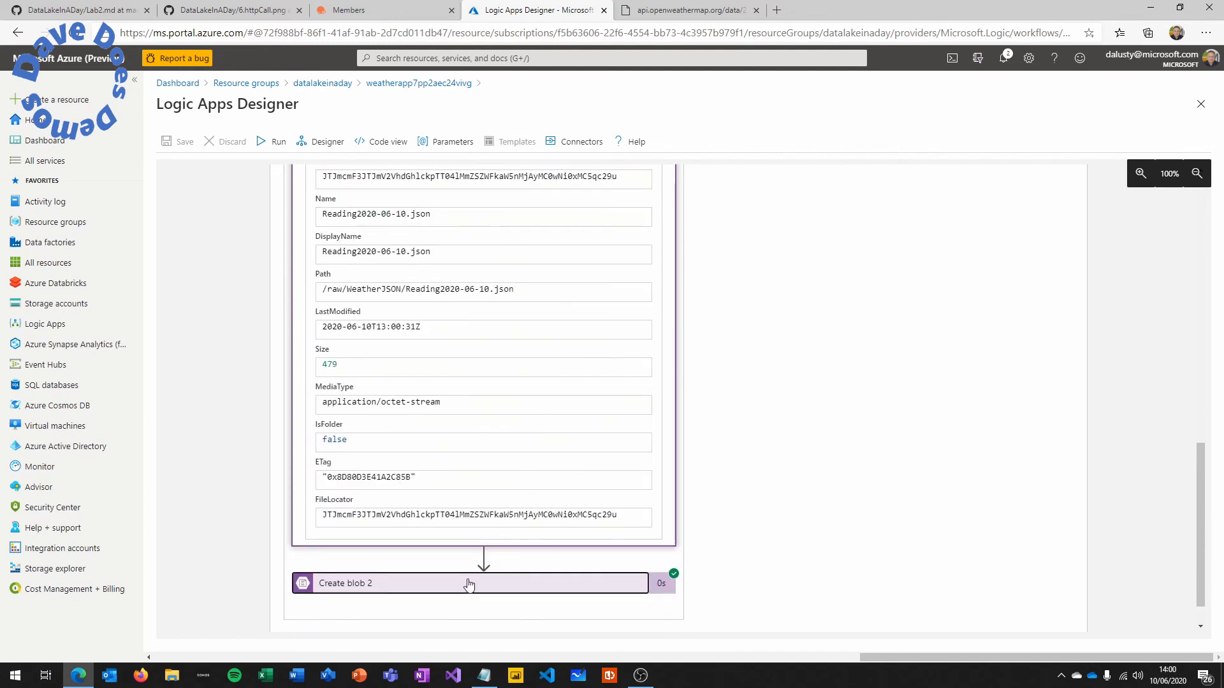
{"action": "left_click", "coordinate": [469, 584]}
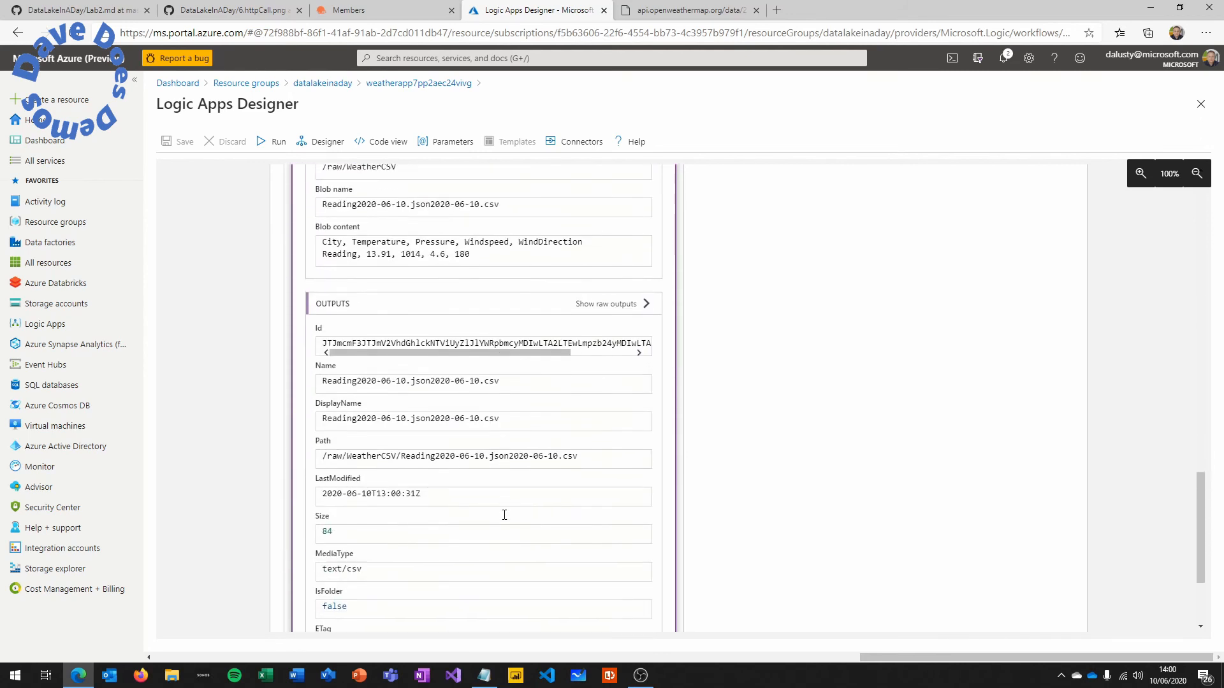
{"action": "double_click", "coordinate": [348, 418]}
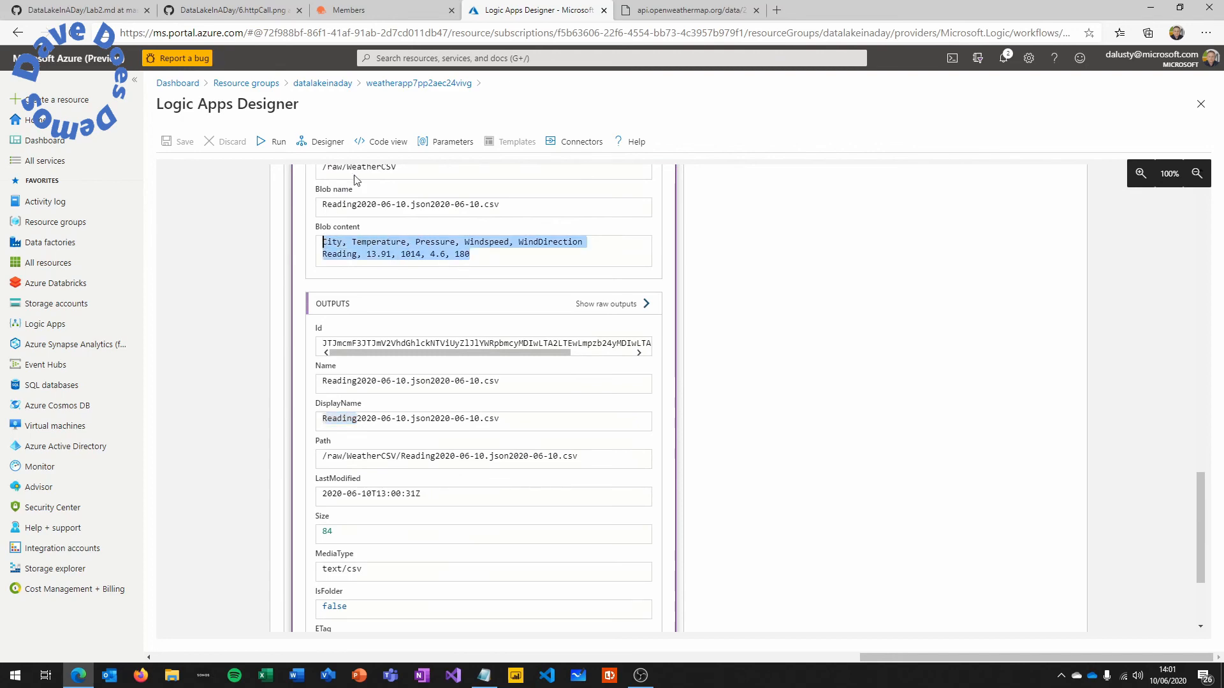
{"action": "left_click", "coordinate": [323, 83]}
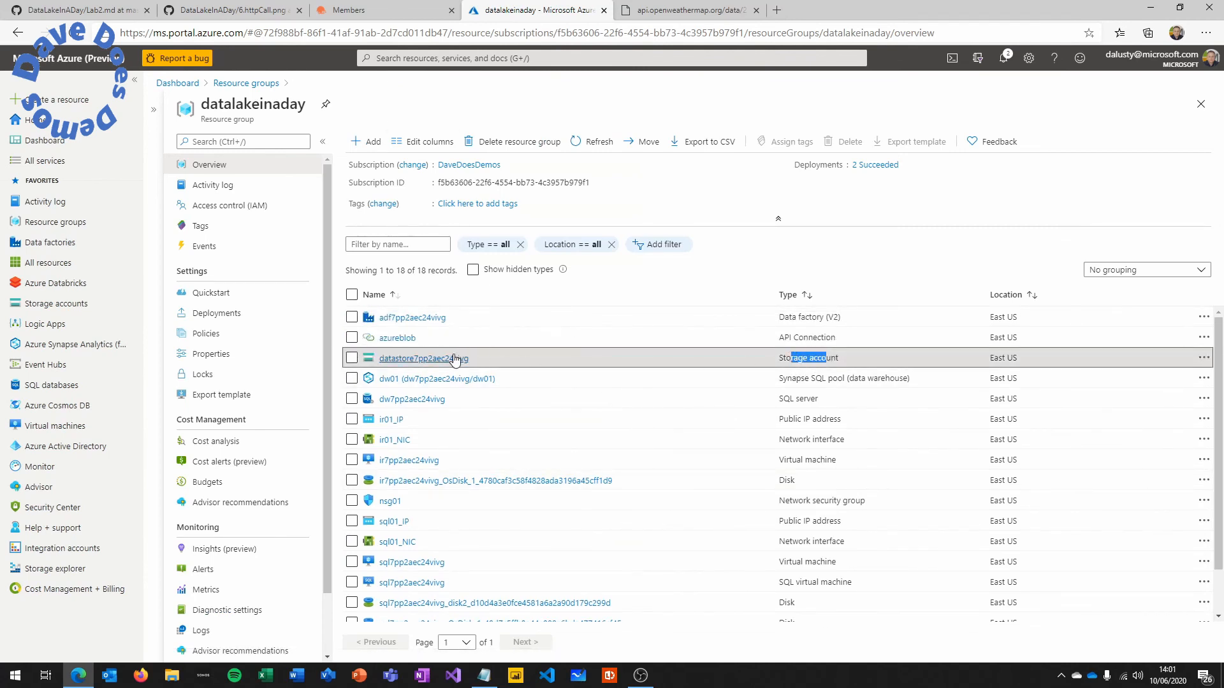
Step: Open datastore's raw WeatherCSV London blob, then view London's WeatherJSON content
{"action": "left_click", "coordinate": [422, 357]}
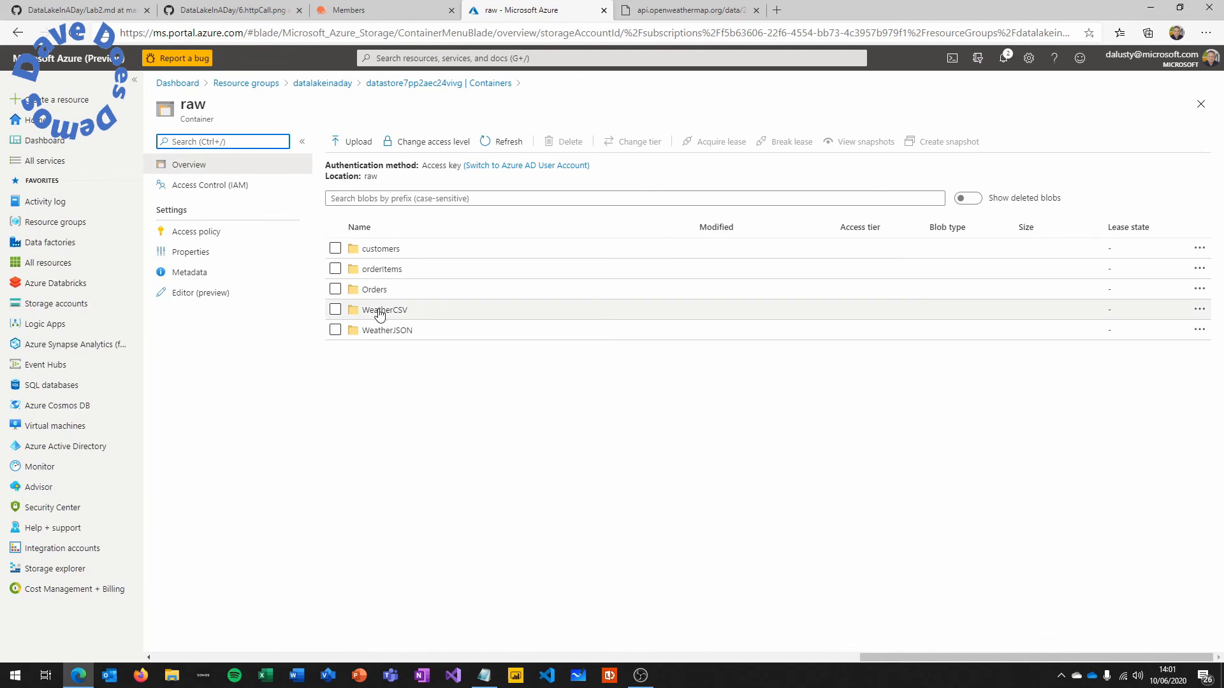
{"action": "left_click", "coordinate": [385, 309]}
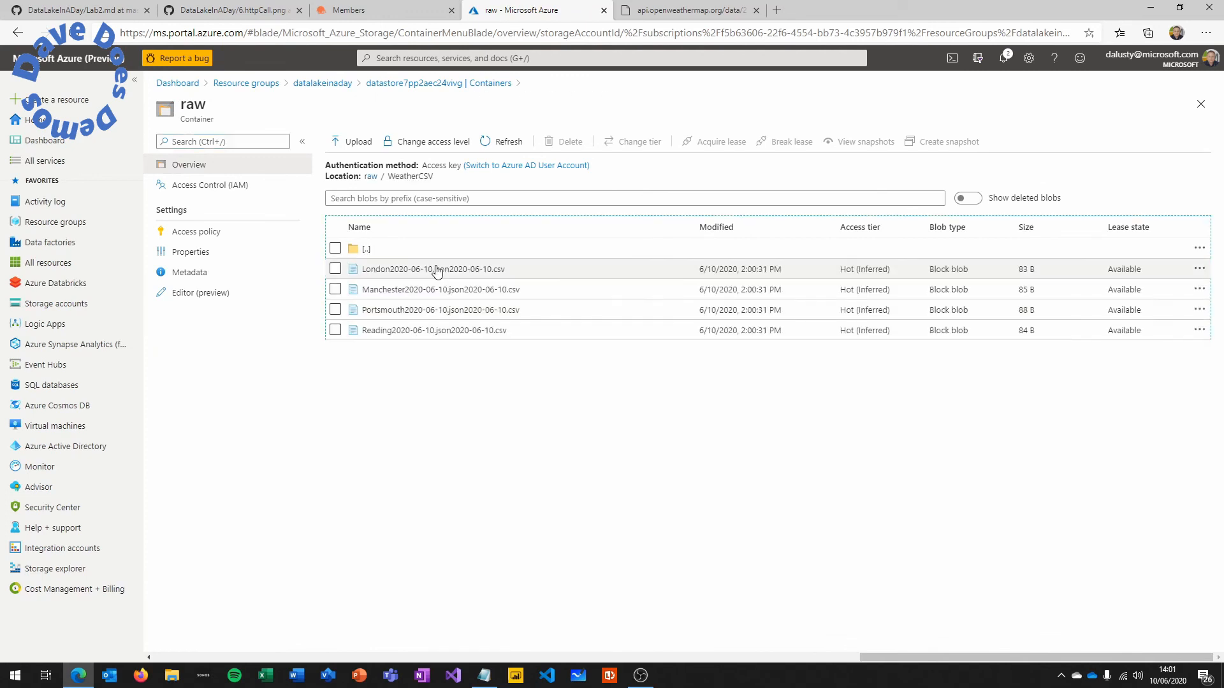
{"action": "left_click", "coordinate": [433, 269]}
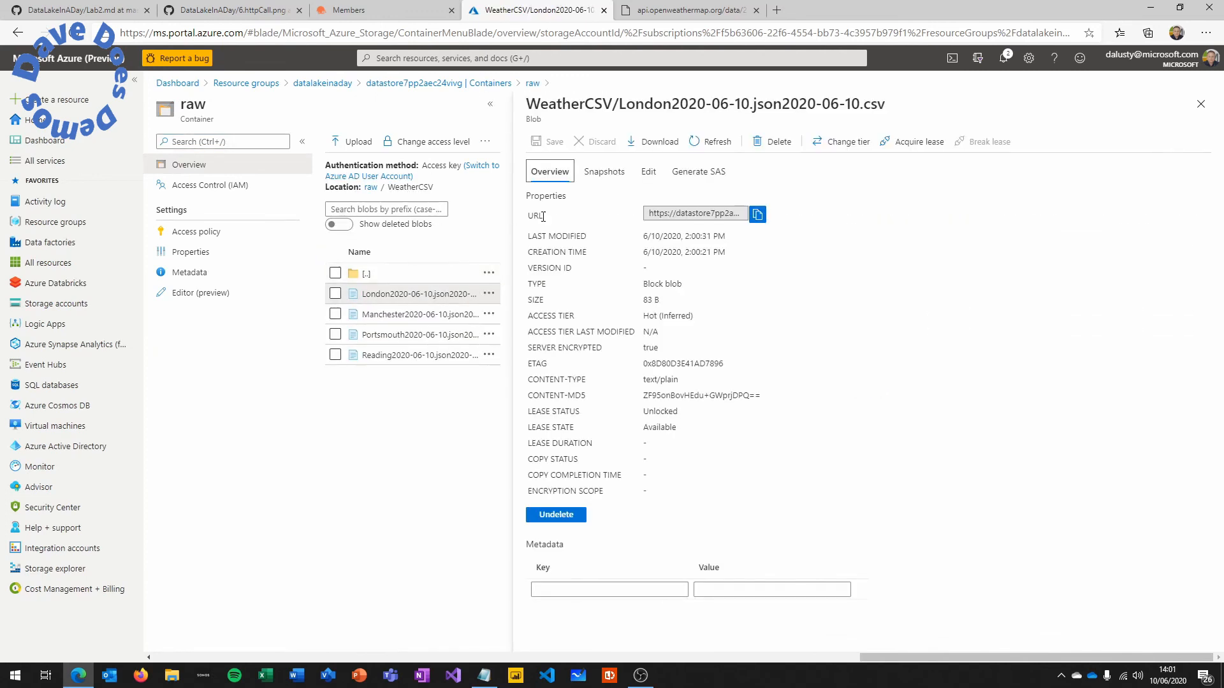
{"action": "left_click", "coordinate": [646, 171]}
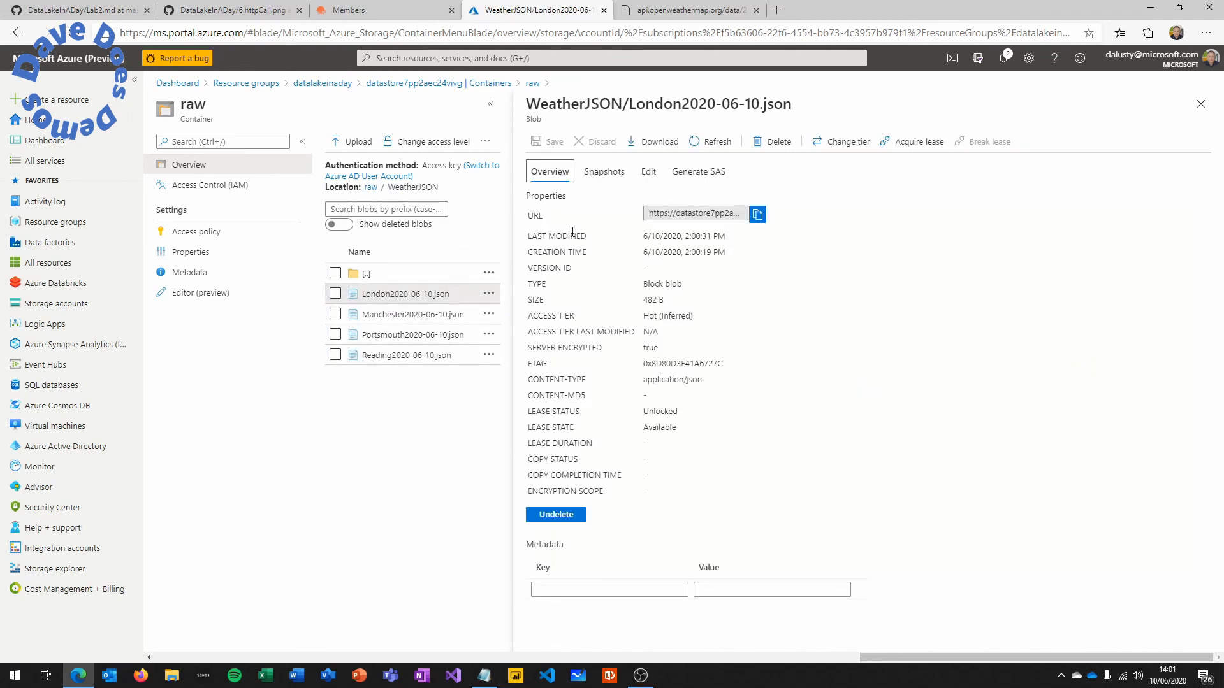
{"action": "left_click", "coordinate": [647, 171]}
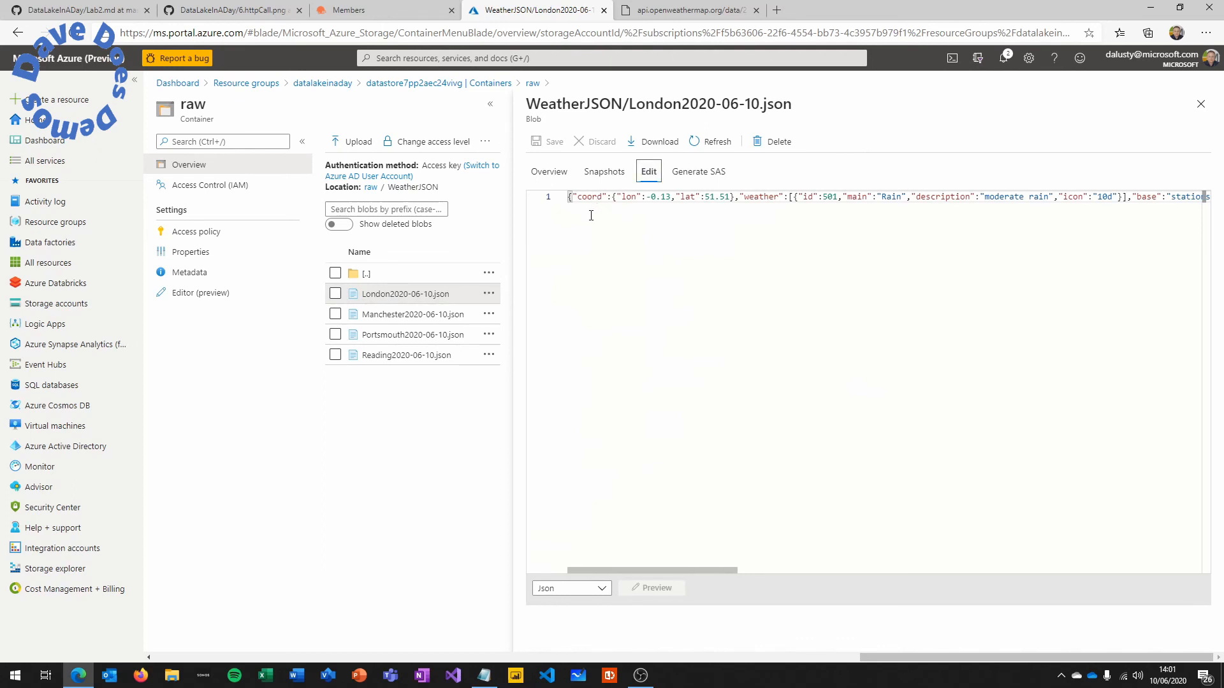